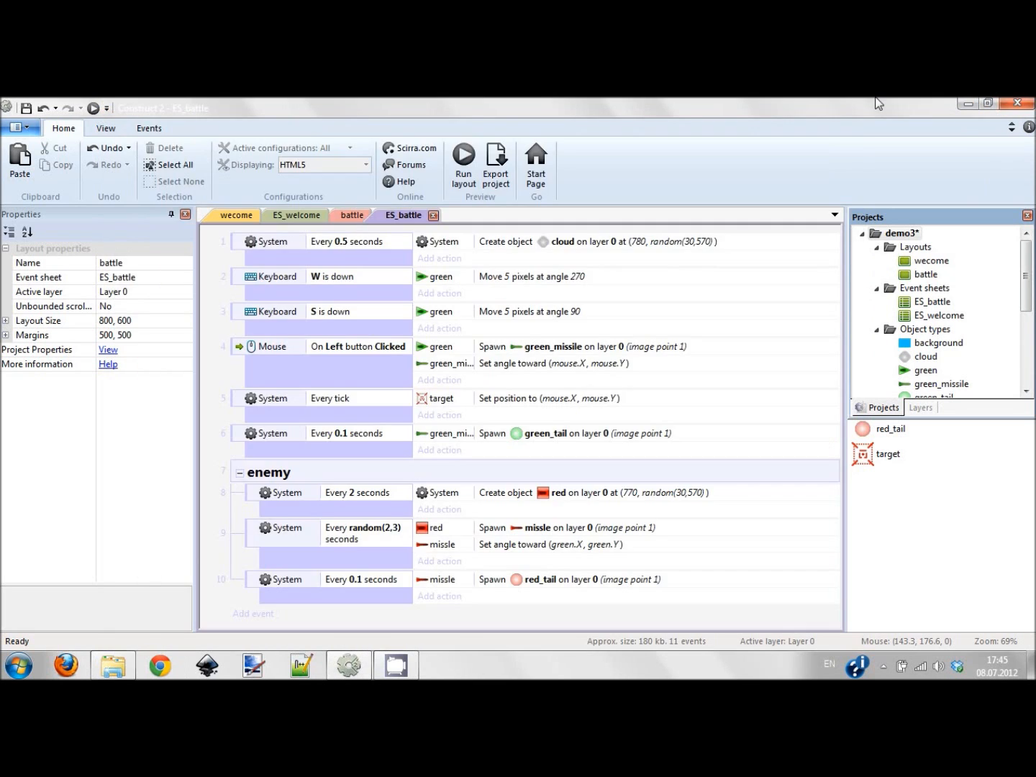
Step: Collapse the enemy group and add an empty event group named 'collisions' below it
left_click(505, 492)
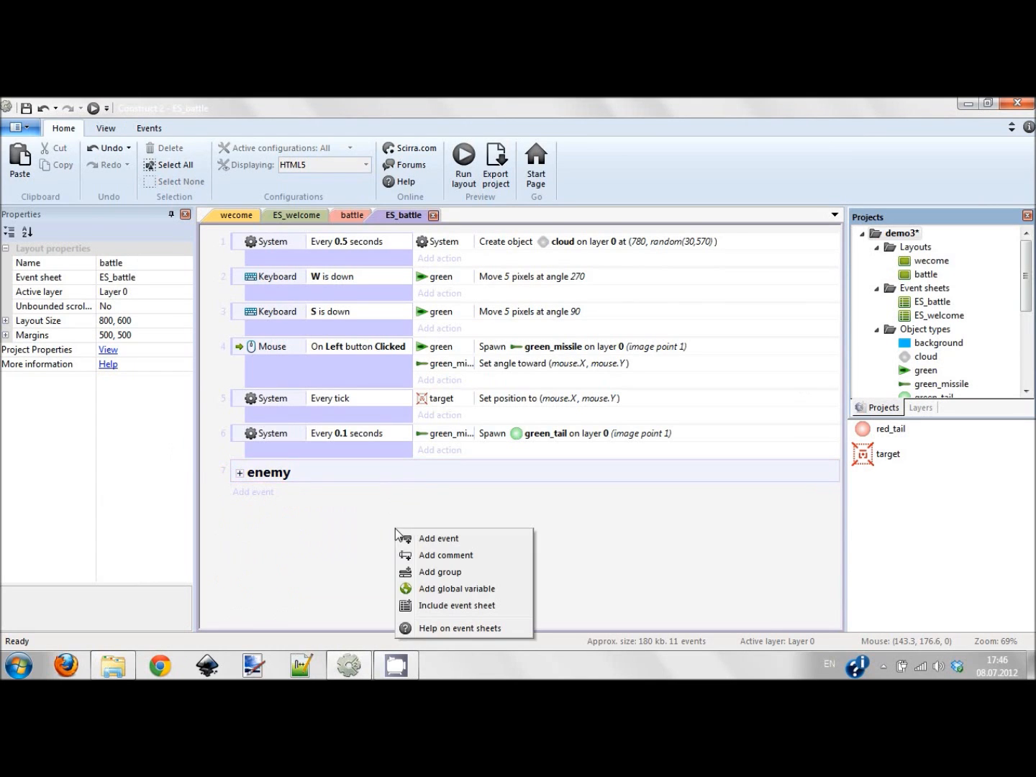
left_click(440, 572)
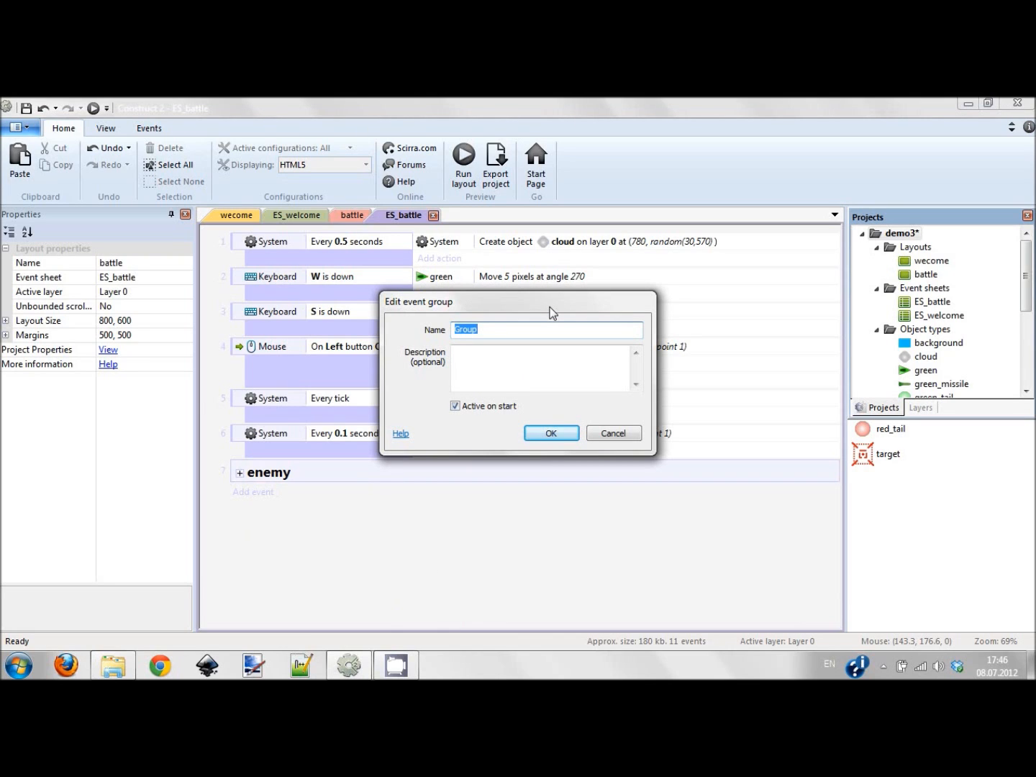
type("collin")
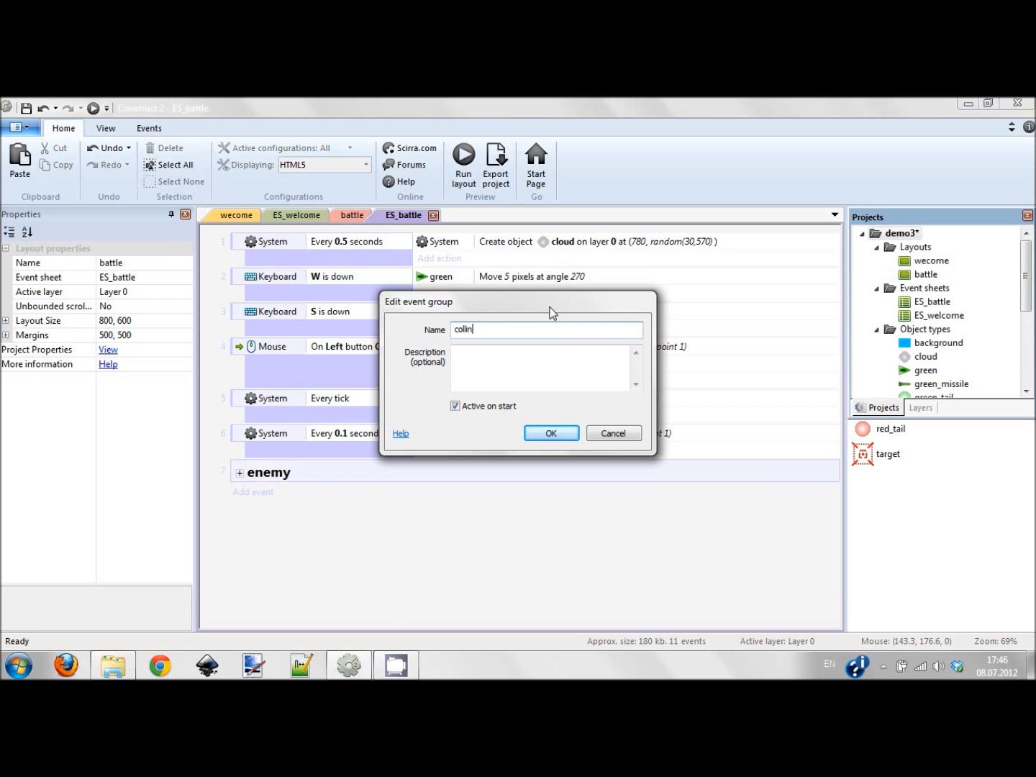
type("osi")
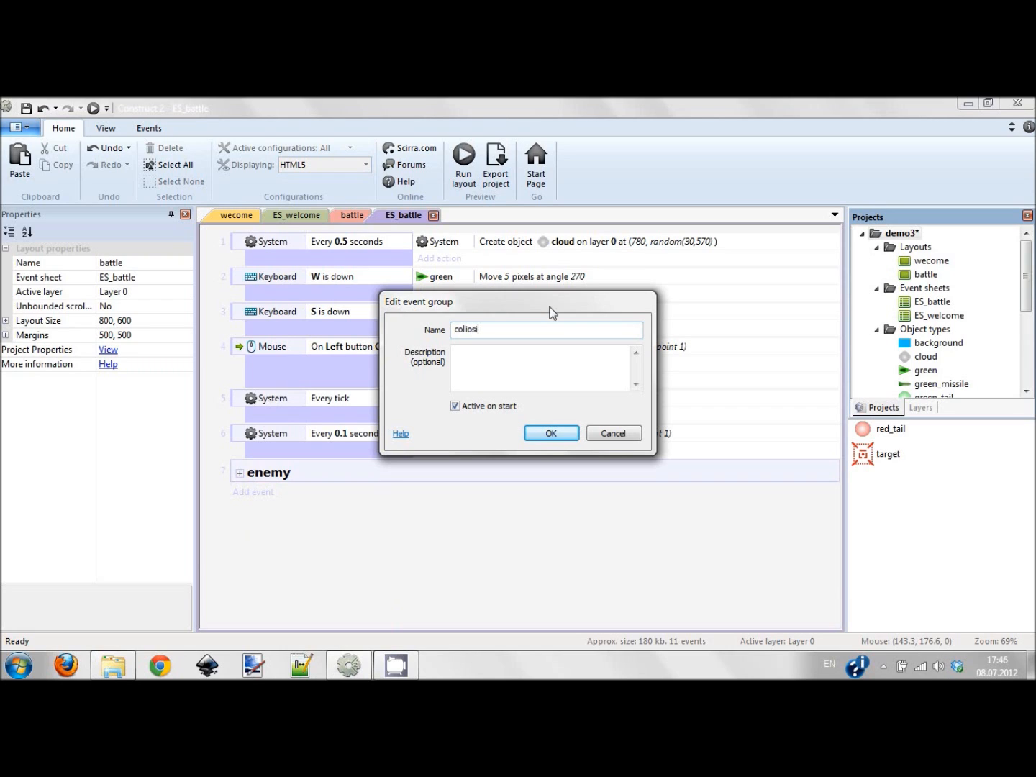
type("ons")
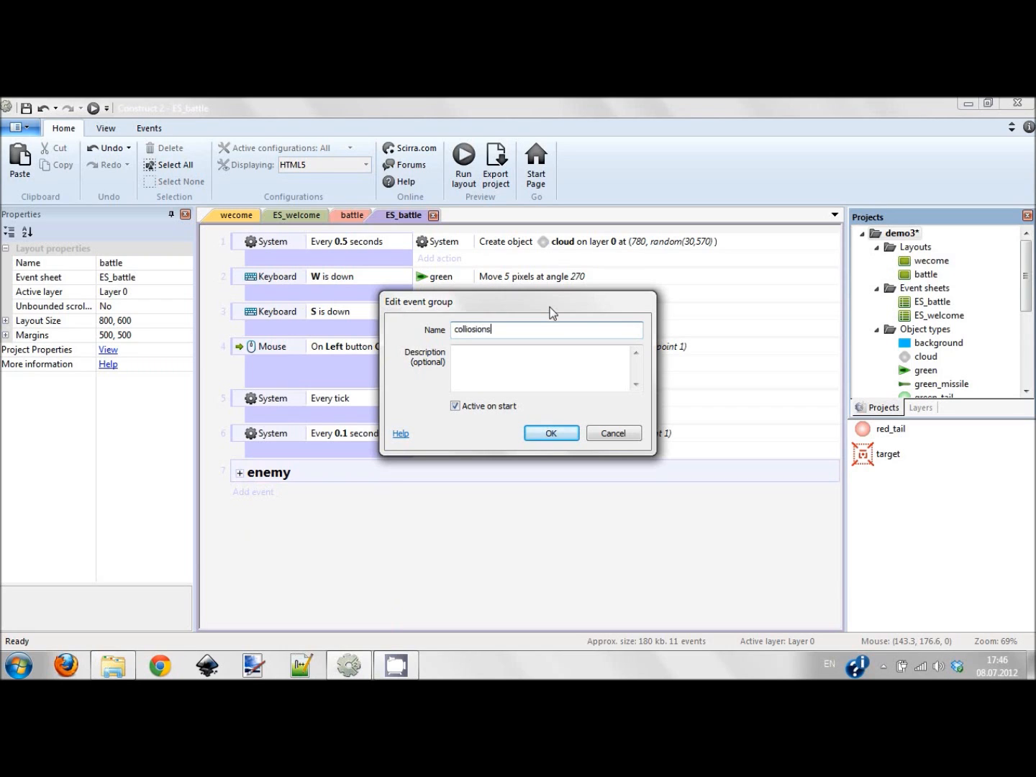
right_click(279, 496)
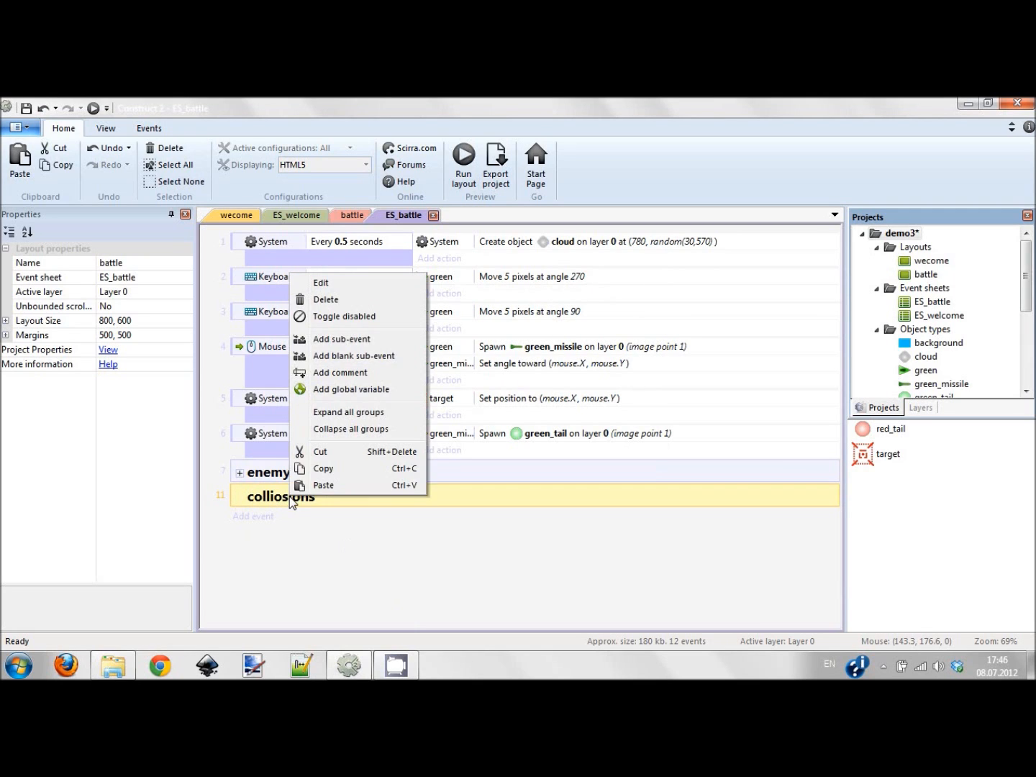
Step: Insert a new Sprite on the battle layout with an explosion image, named small_exlosion
left_click(352, 215)
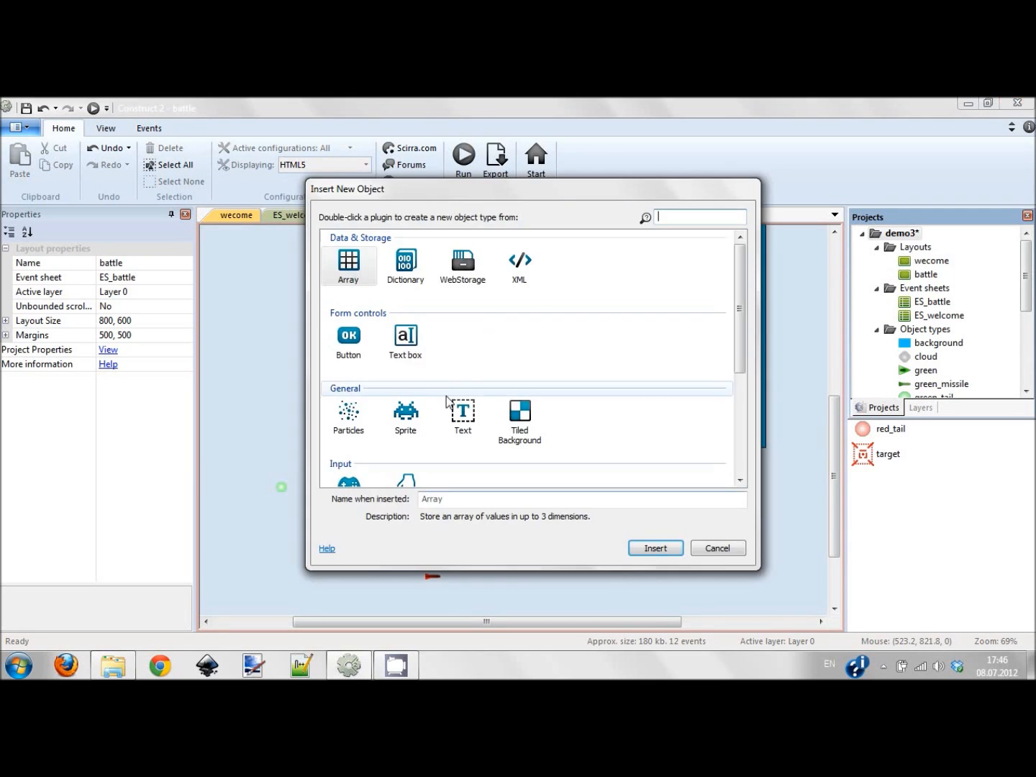
double_click(405, 414)
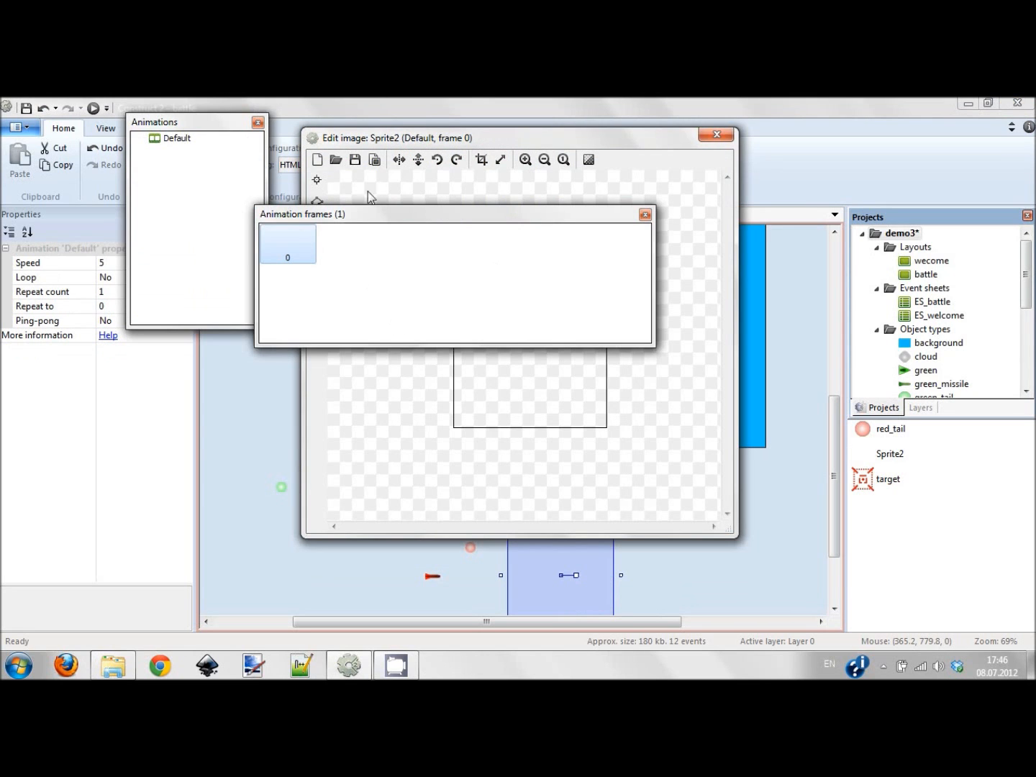
left_click(336, 159)
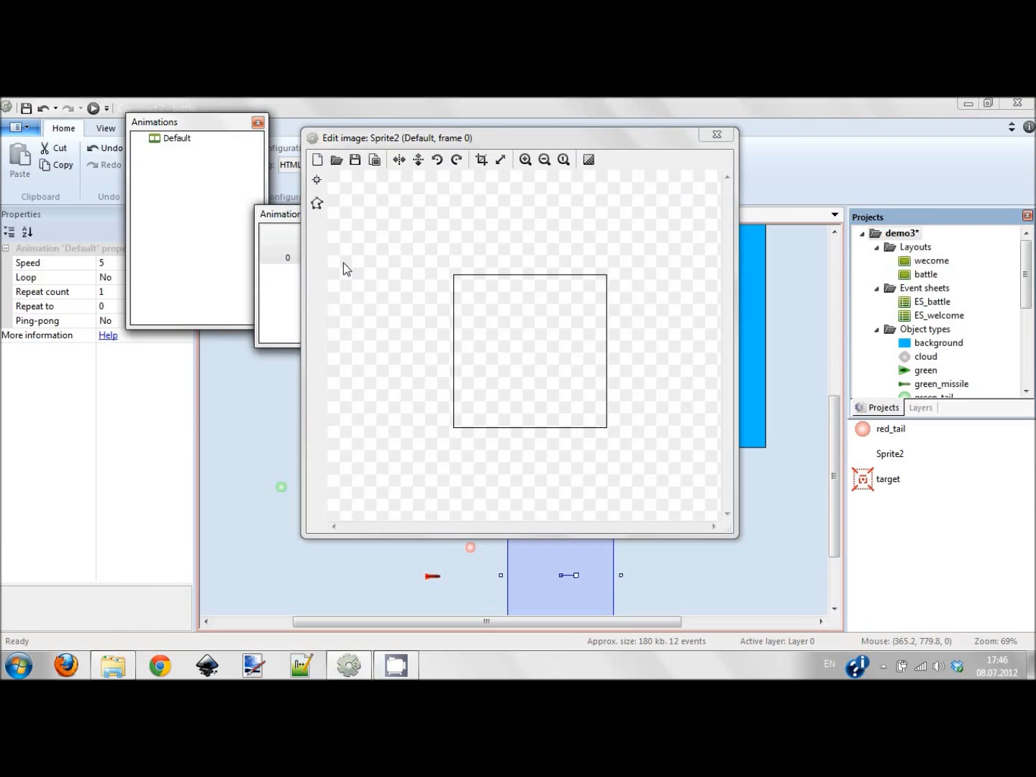
left_click(717, 135)
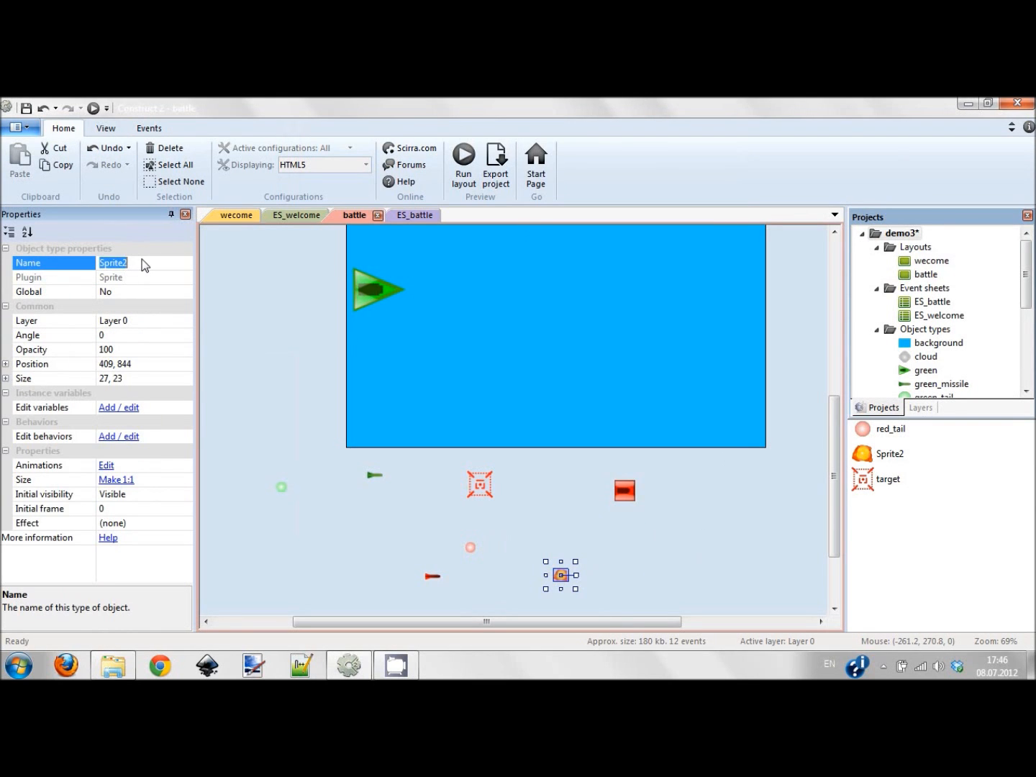
type("small_exlosion")
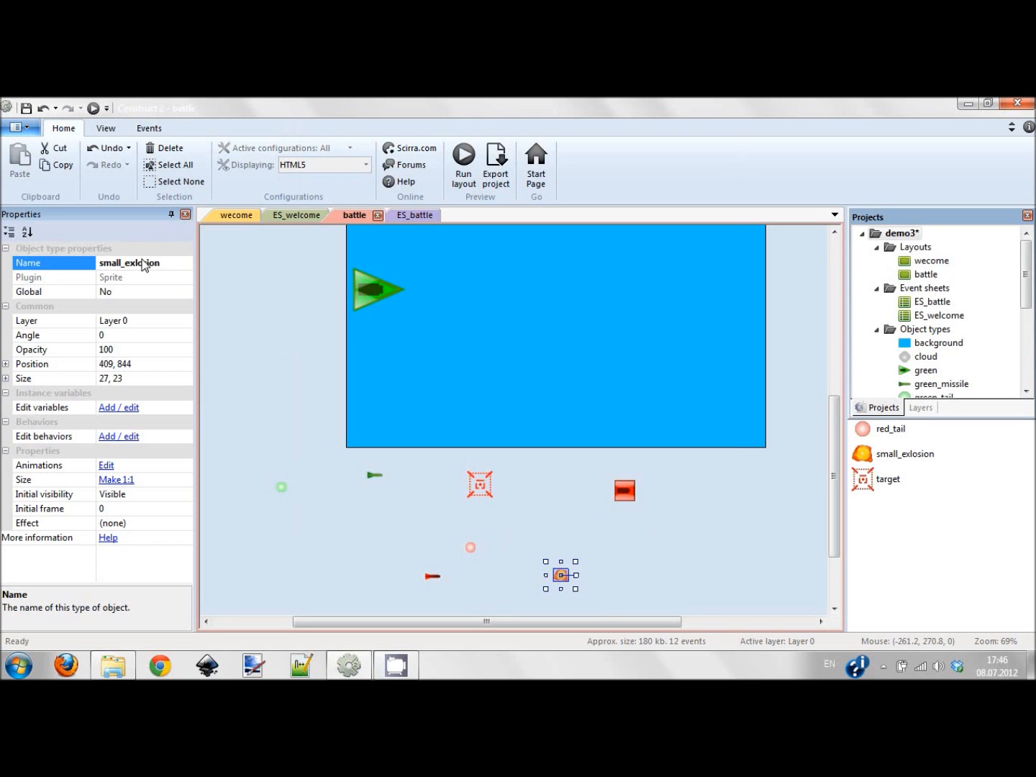
Step: Begin adding extra frames to the small_exlosion animation
left_click(106, 465)
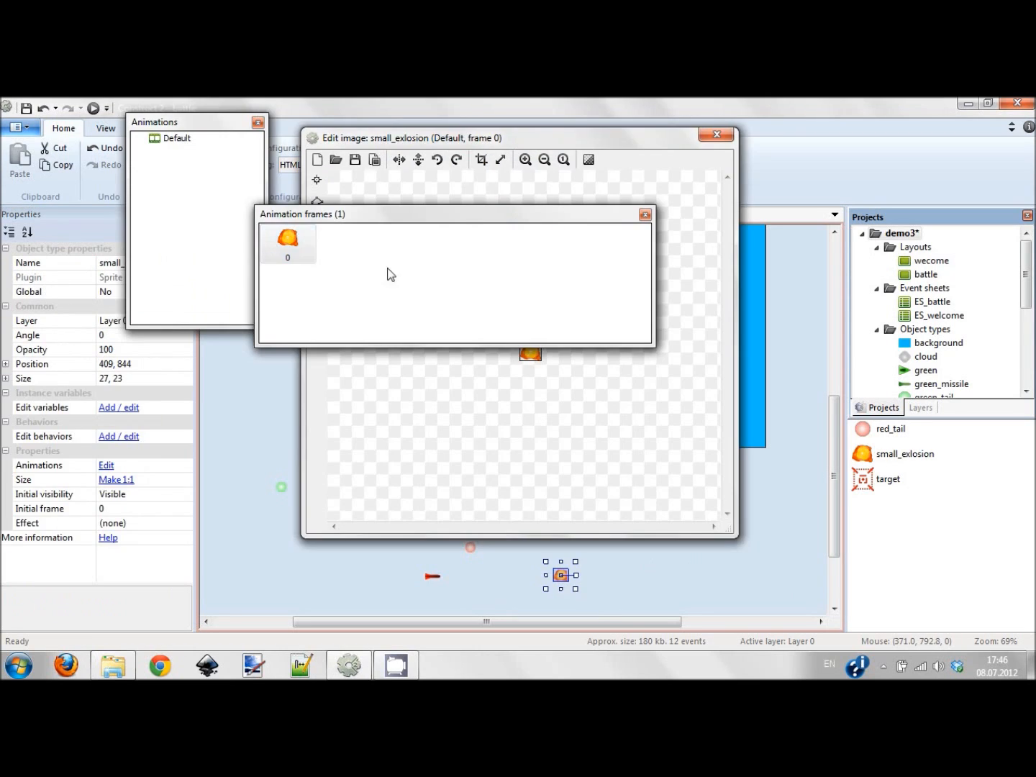
right_click(389, 274)
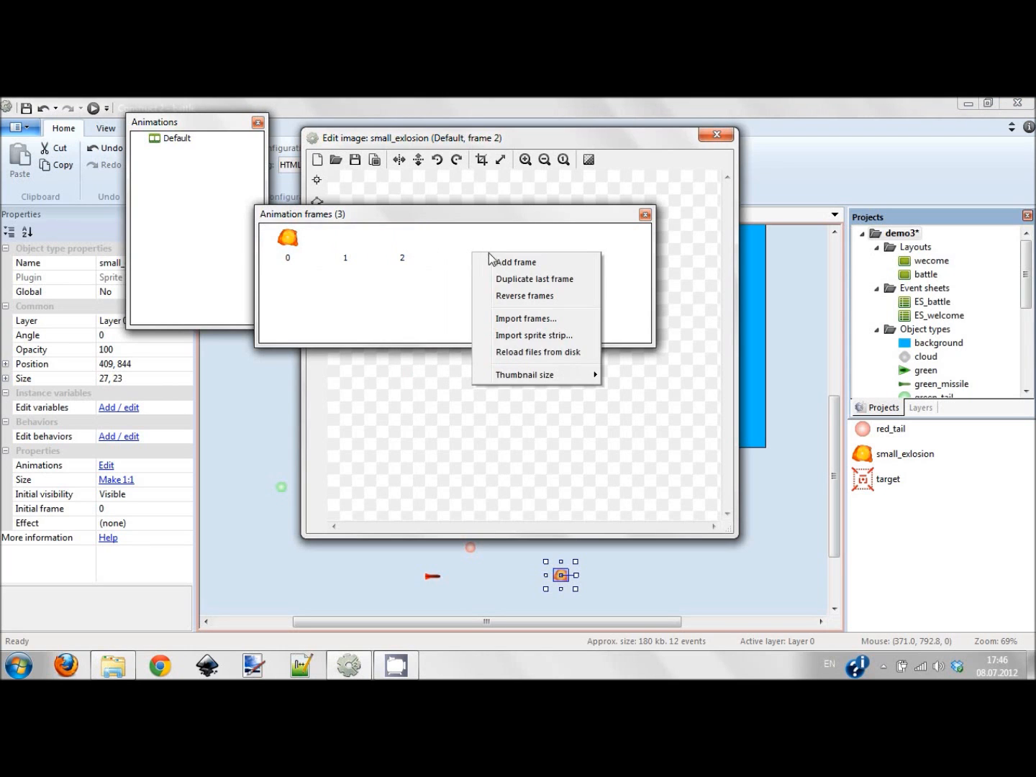
Step: Load successive explosion pictures (incl. expl5) into the new frames and close the image editor
left_click(526, 318)
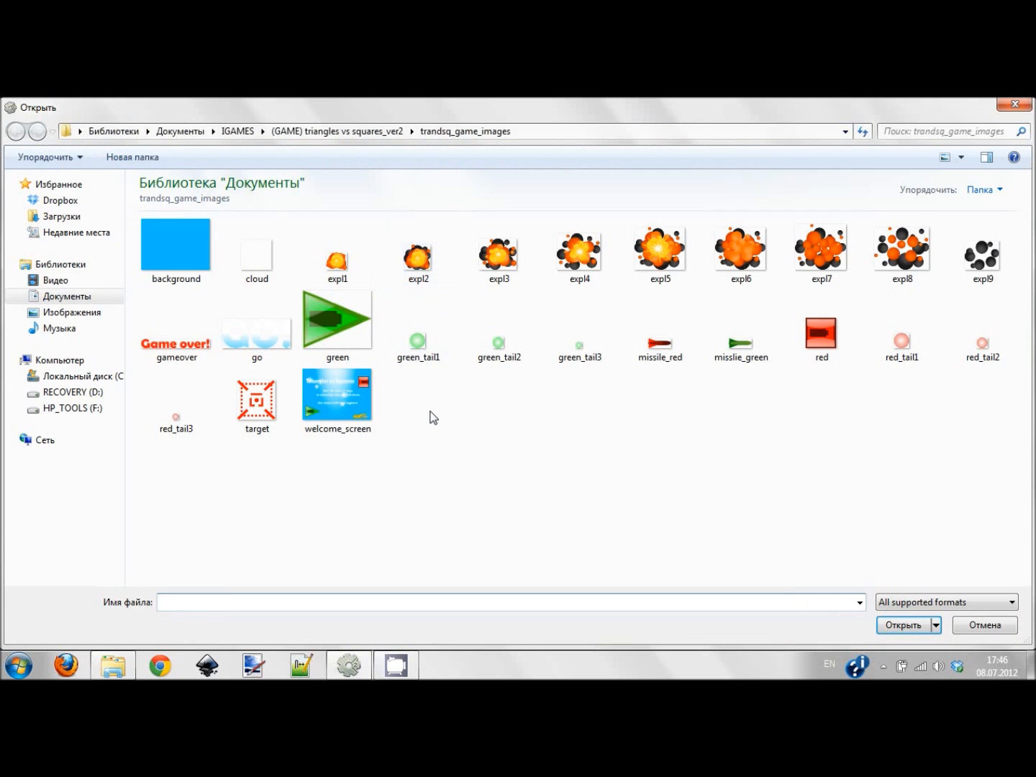
left_click(903, 625)
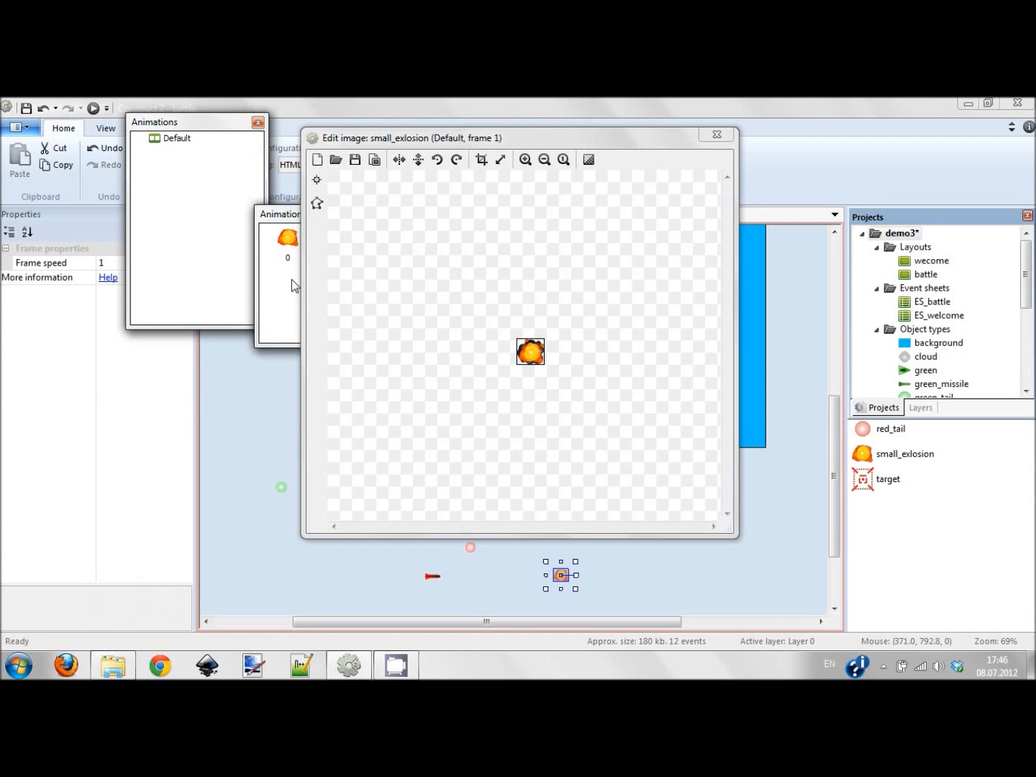
left_click(336, 160)
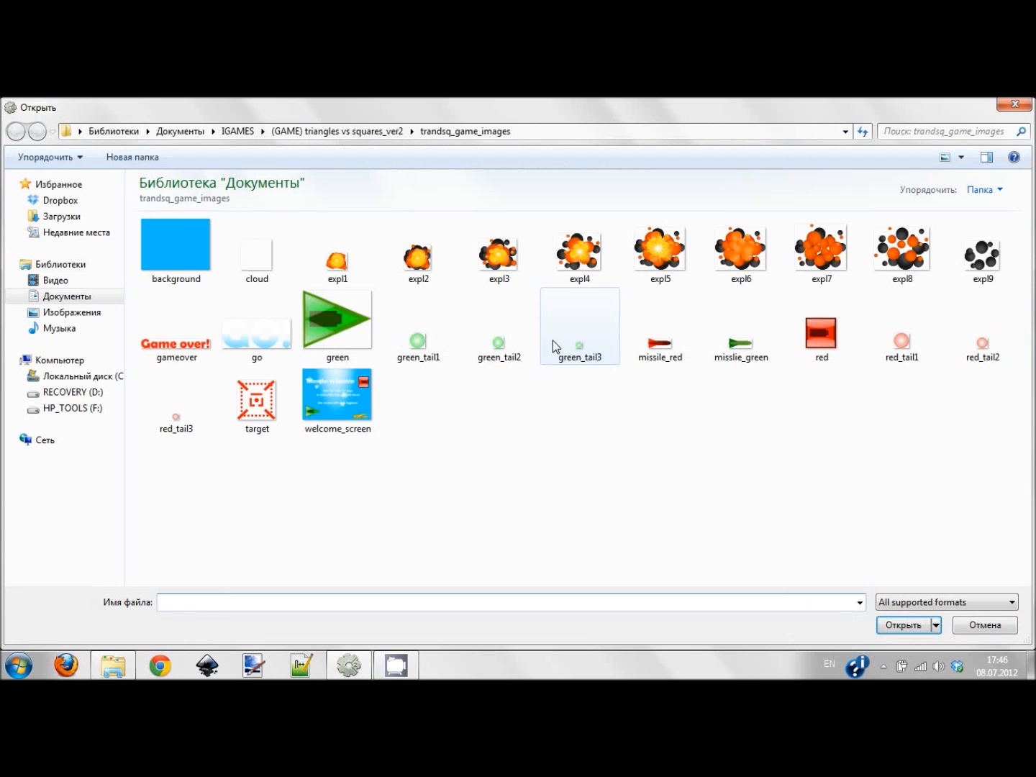
left_click(659, 251)
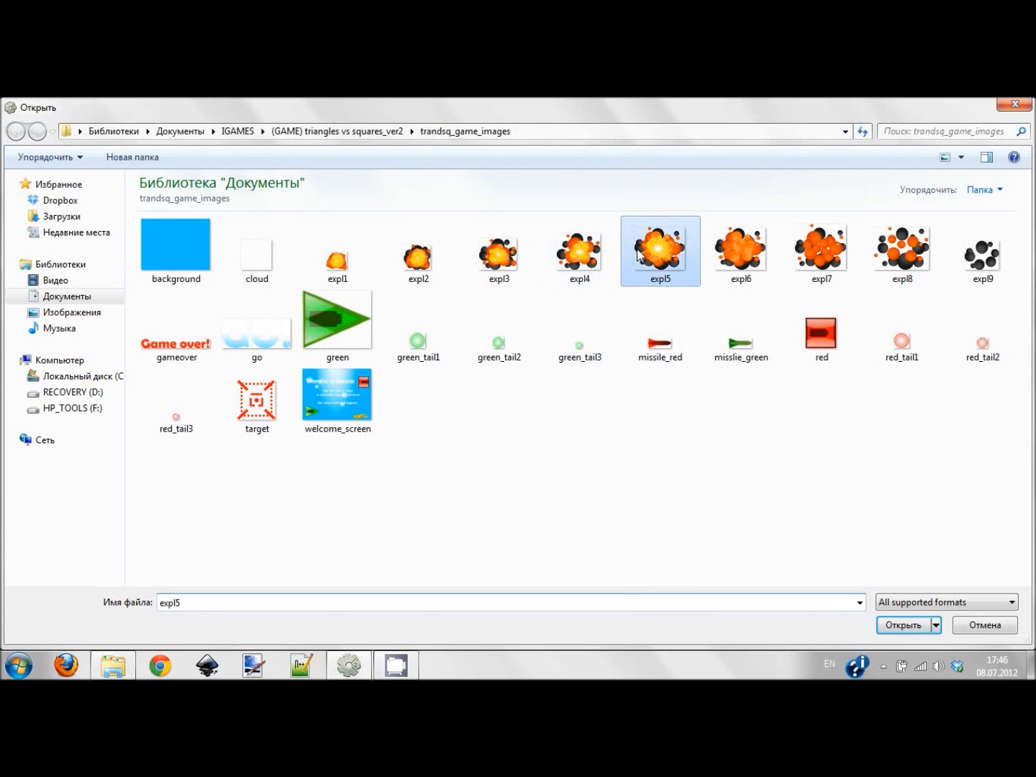
left_click(902, 624)
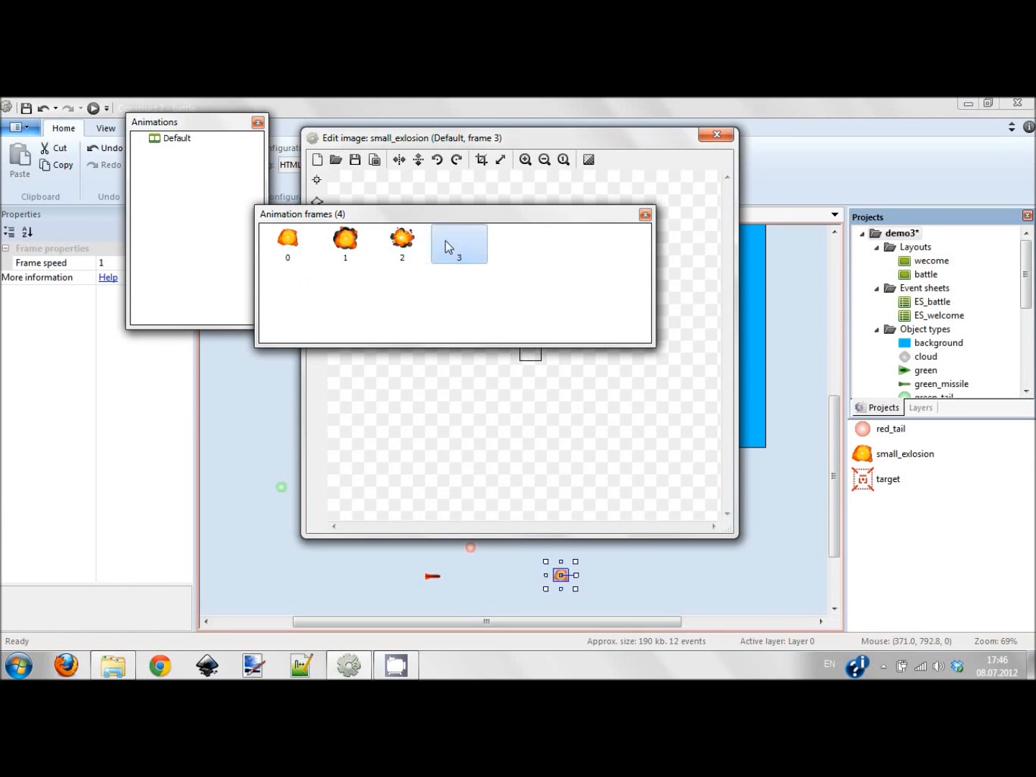
left_click(335, 160)
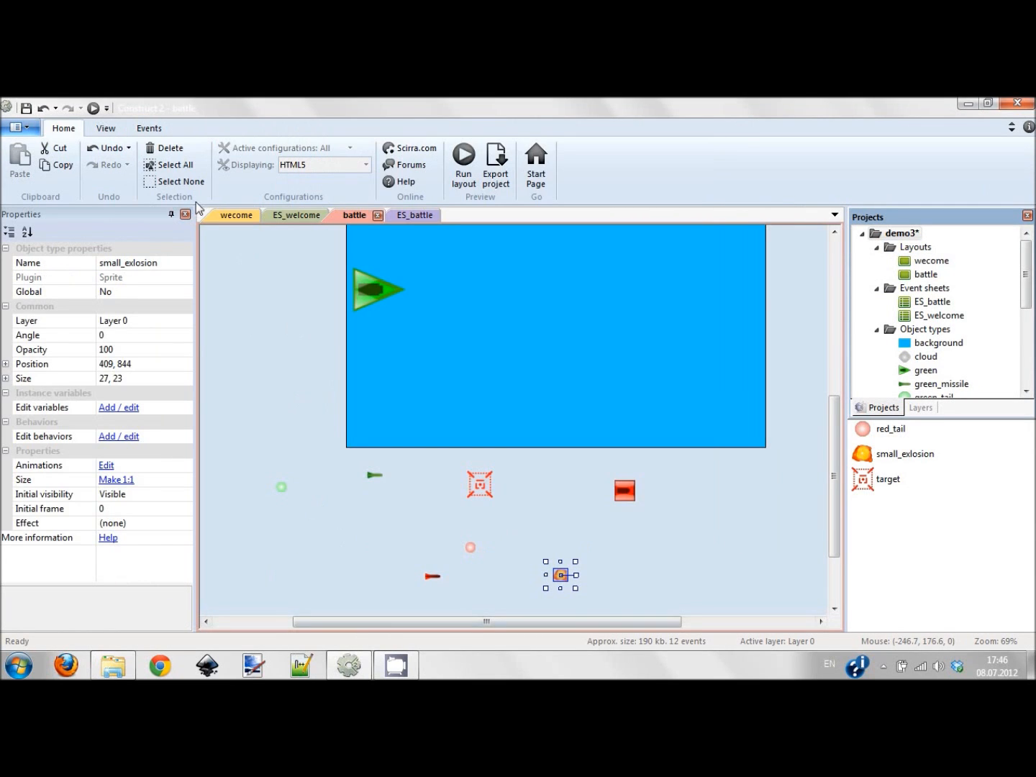
Step: Attach a Fade behaviour to small_exlosion
left_click(118, 436)
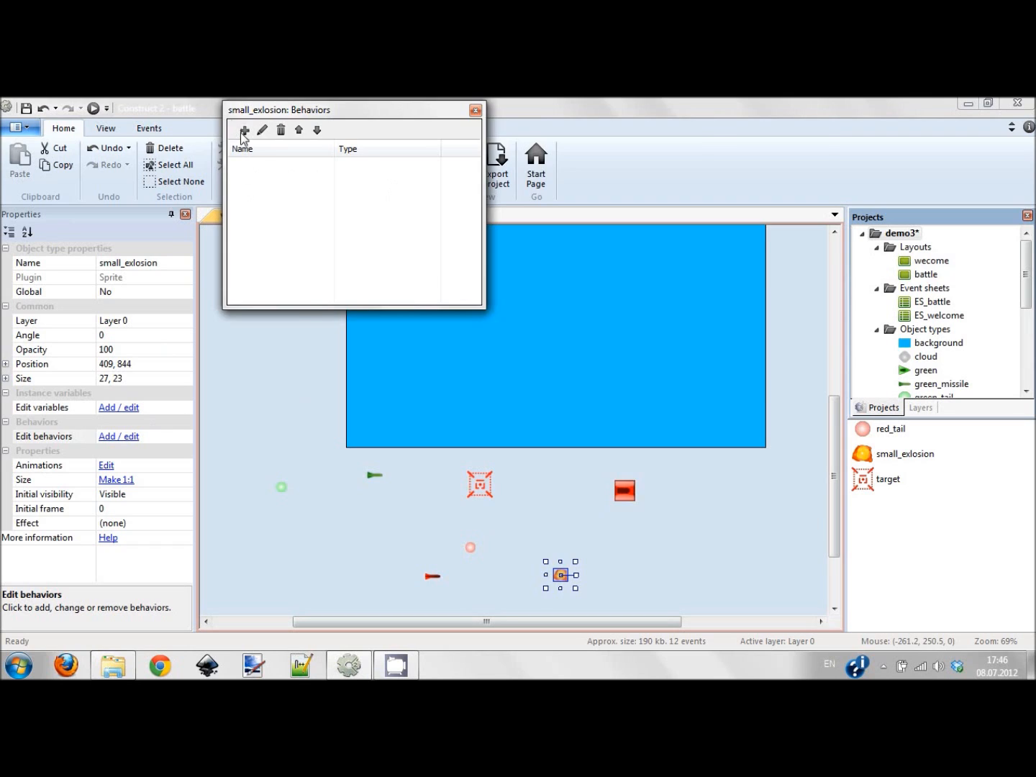
left_click(244, 130)
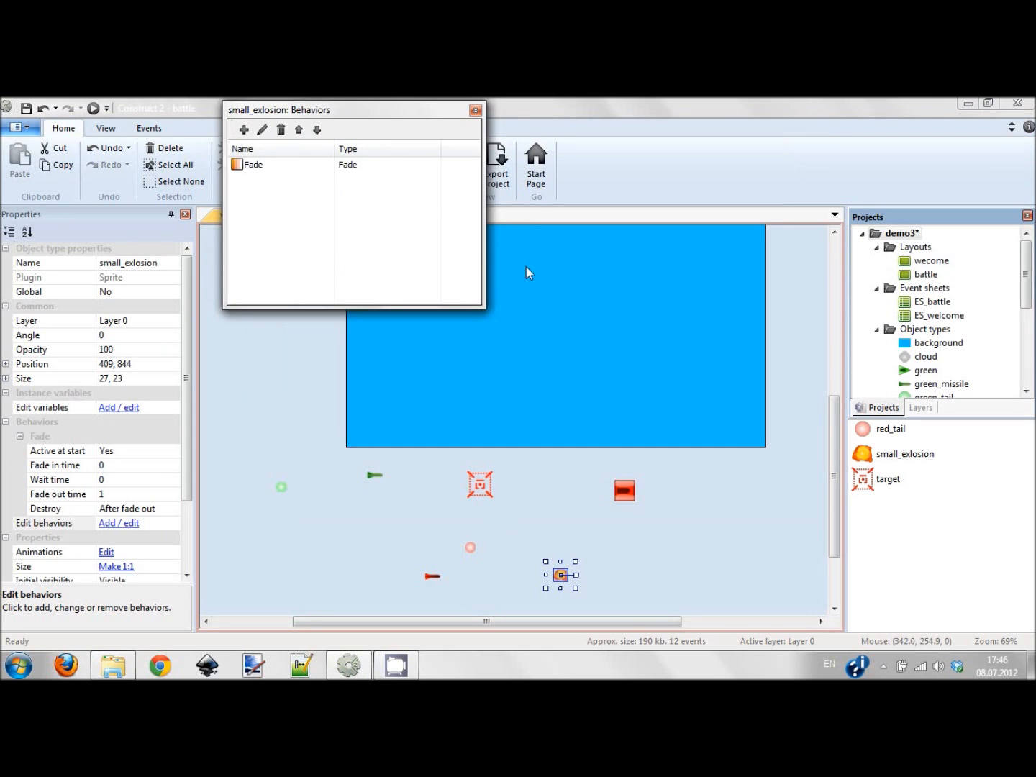
left_click(475, 110)
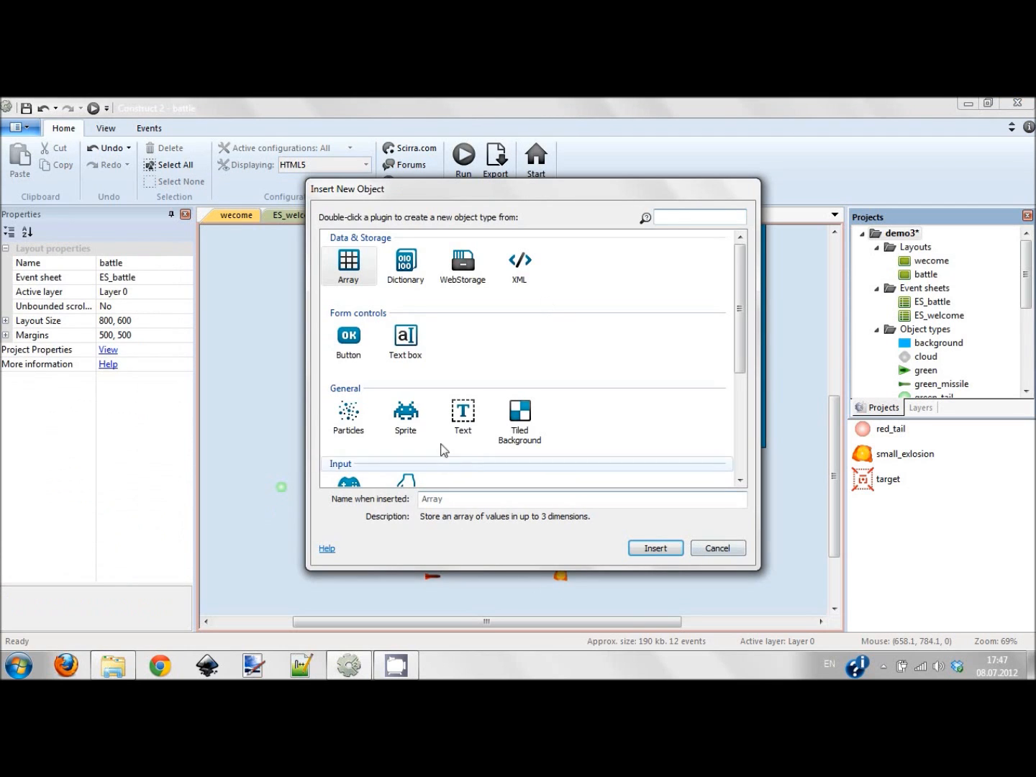
Step: Insert another Sprite with a larger explosion image and name it large_explosion
left_click(717, 548)
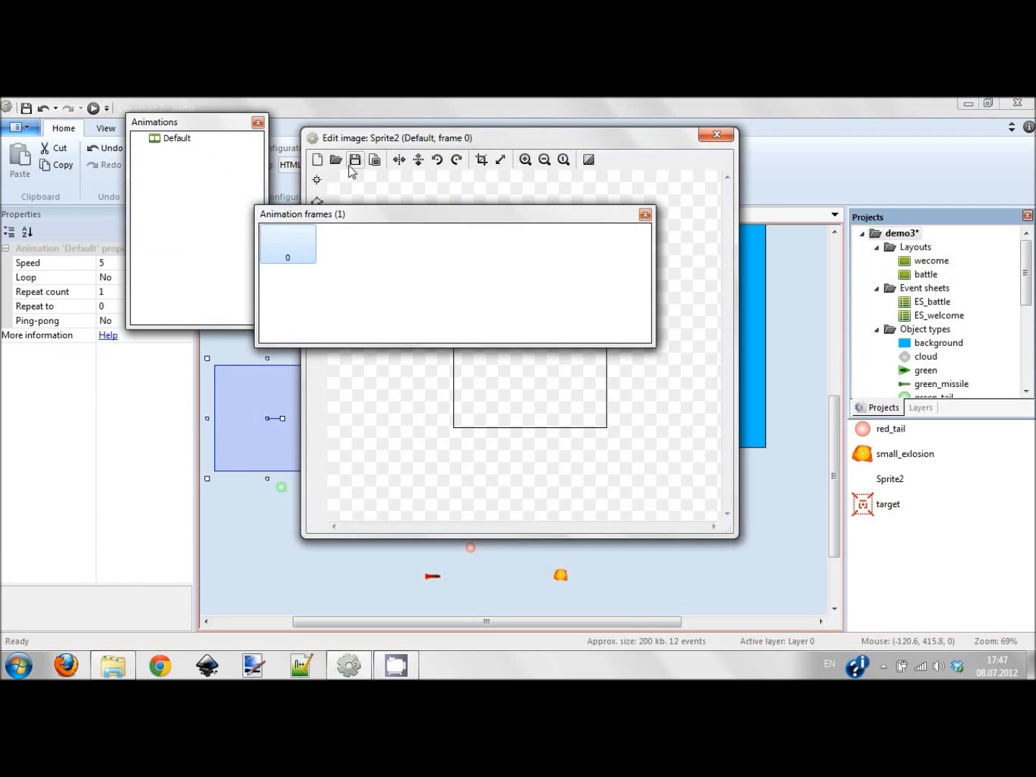
left_click(335, 159)
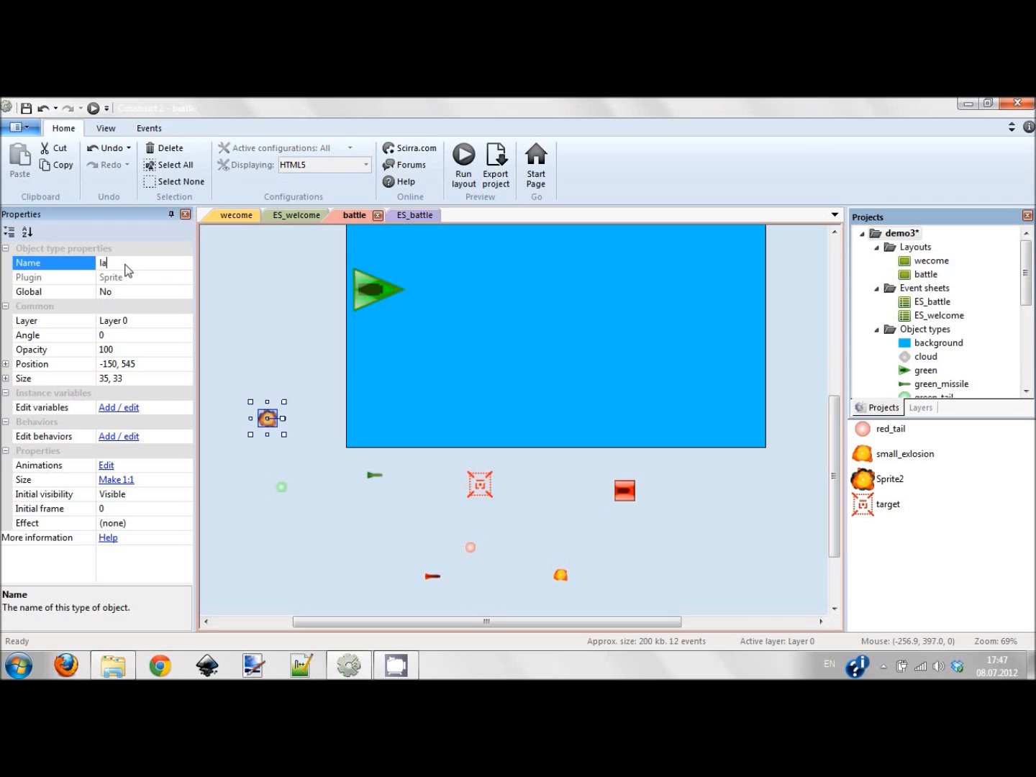
type("large-")
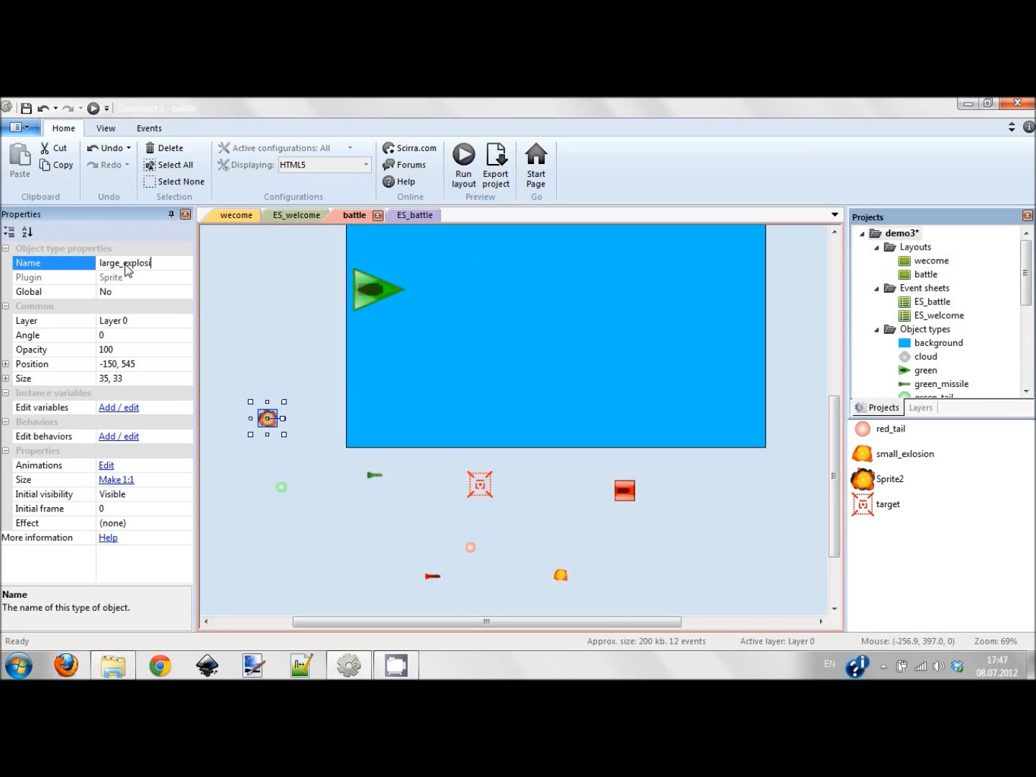
key("Return")
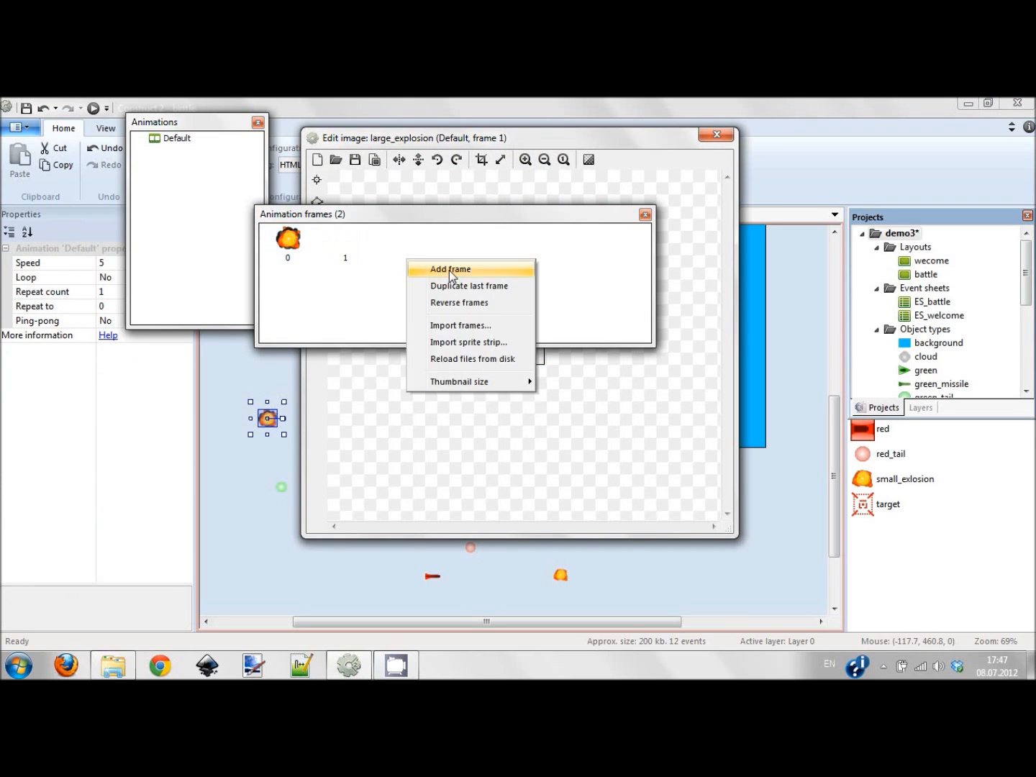
Step: Fill large_explosion's later frames with expl6 through expl9 and close the image editor
left_click(449, 270)
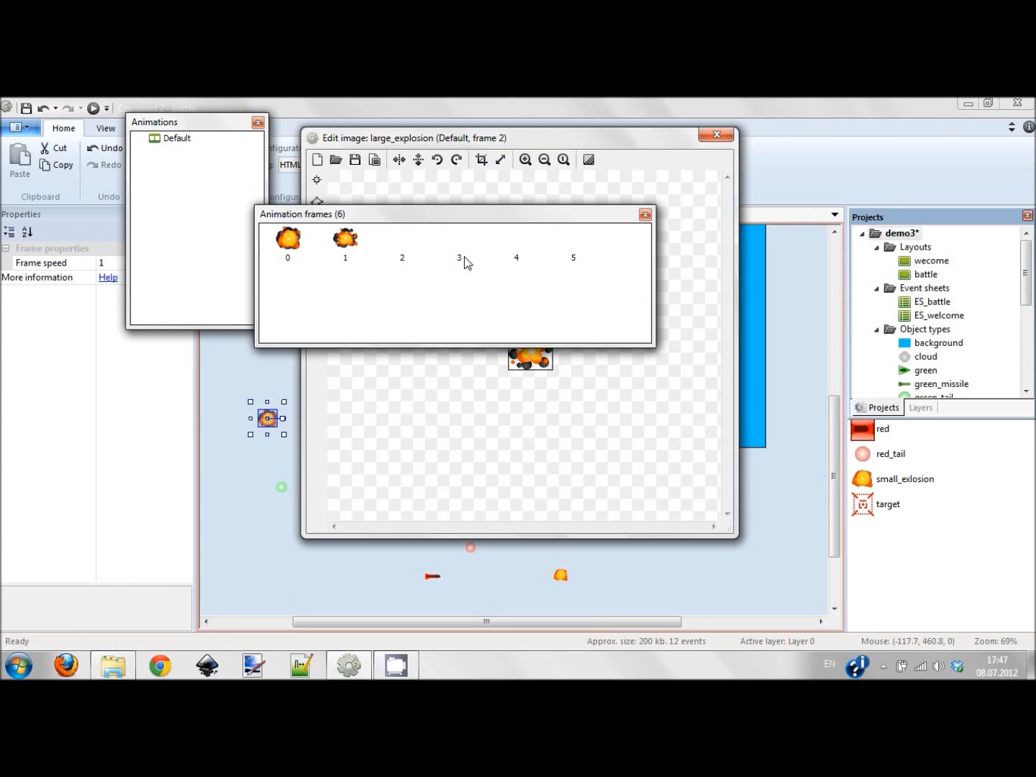
left_click(336, 160)
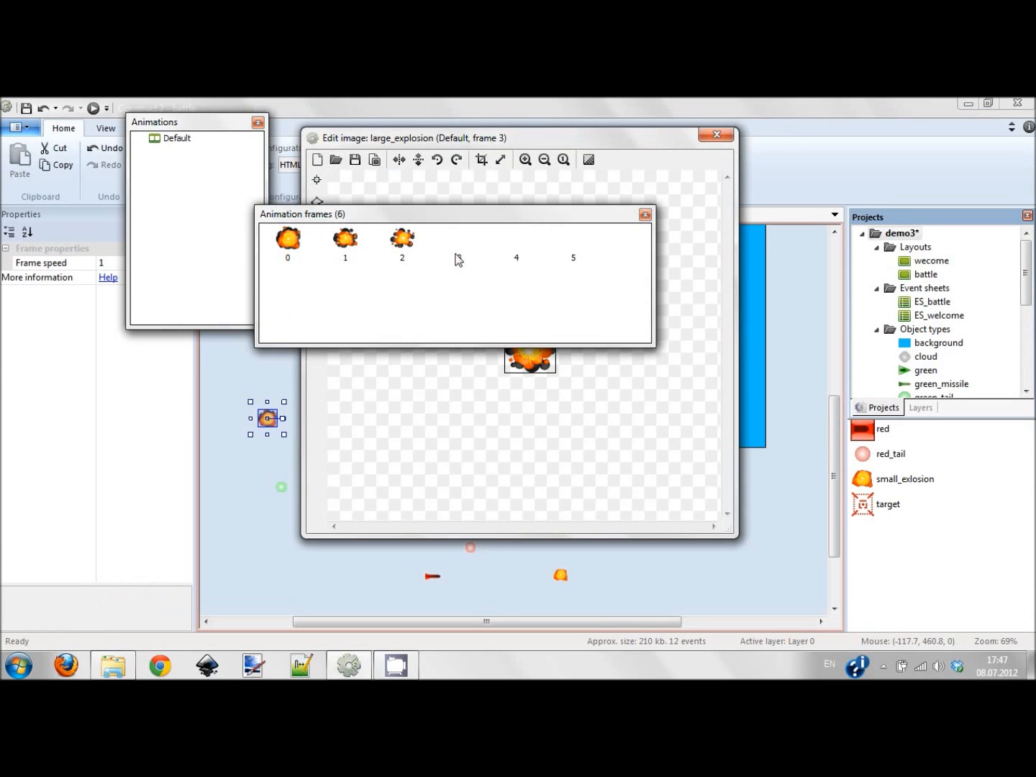
left_click(336, 159)
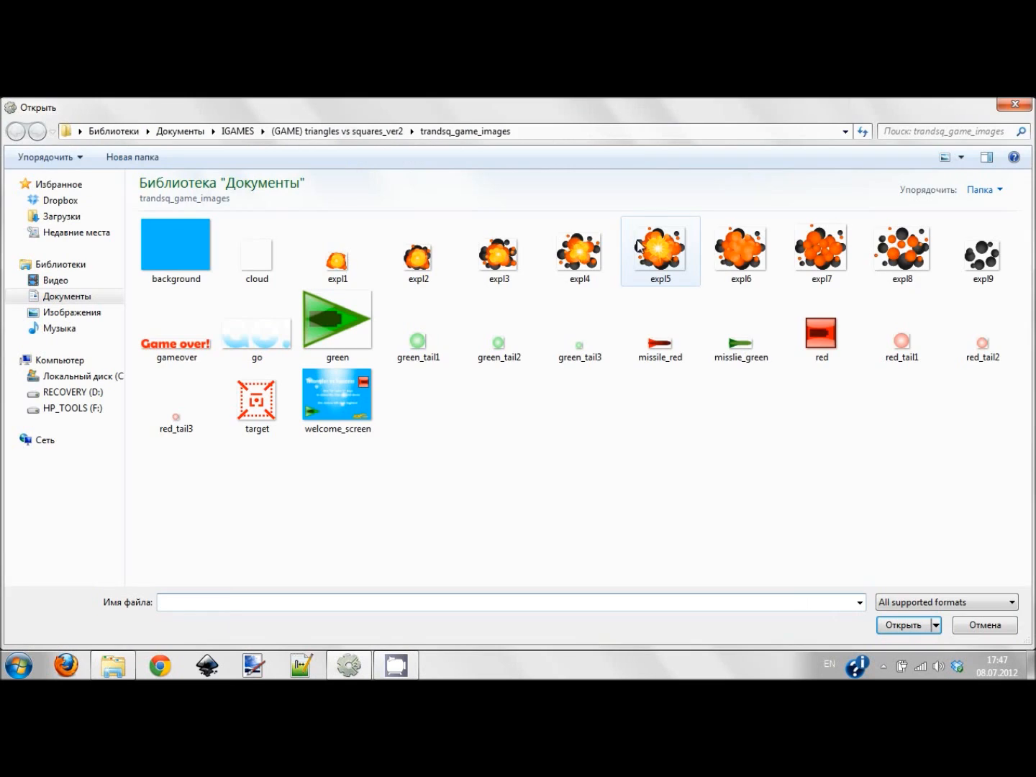
left_click(740, 251)
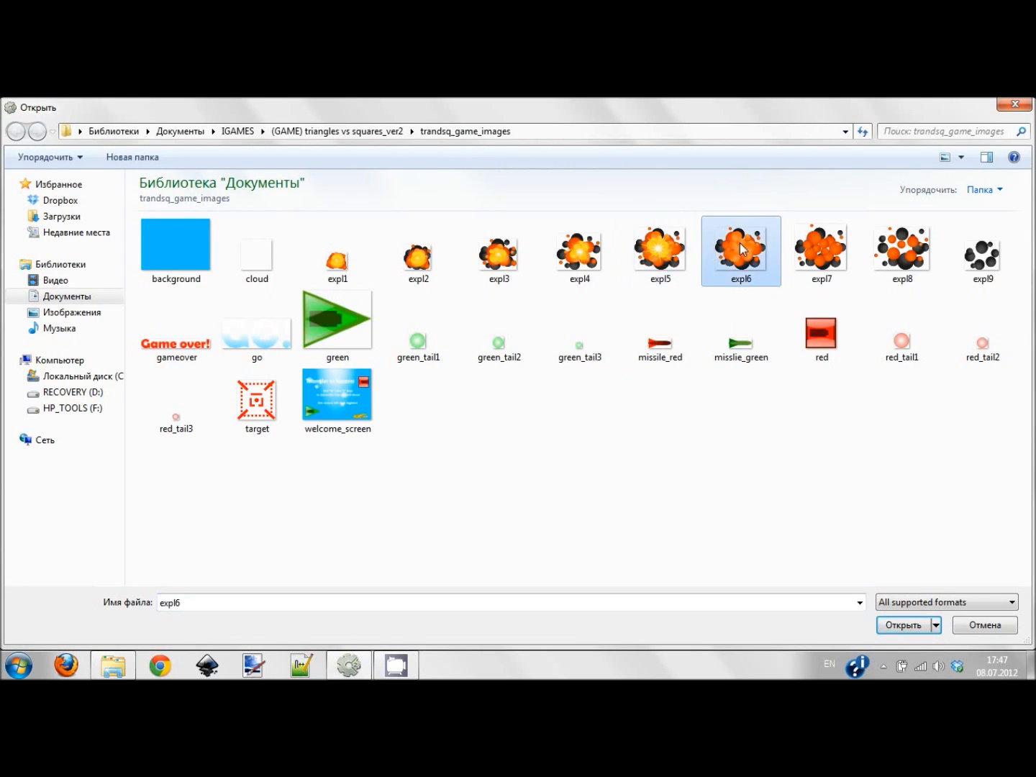
left_click(904, 625)
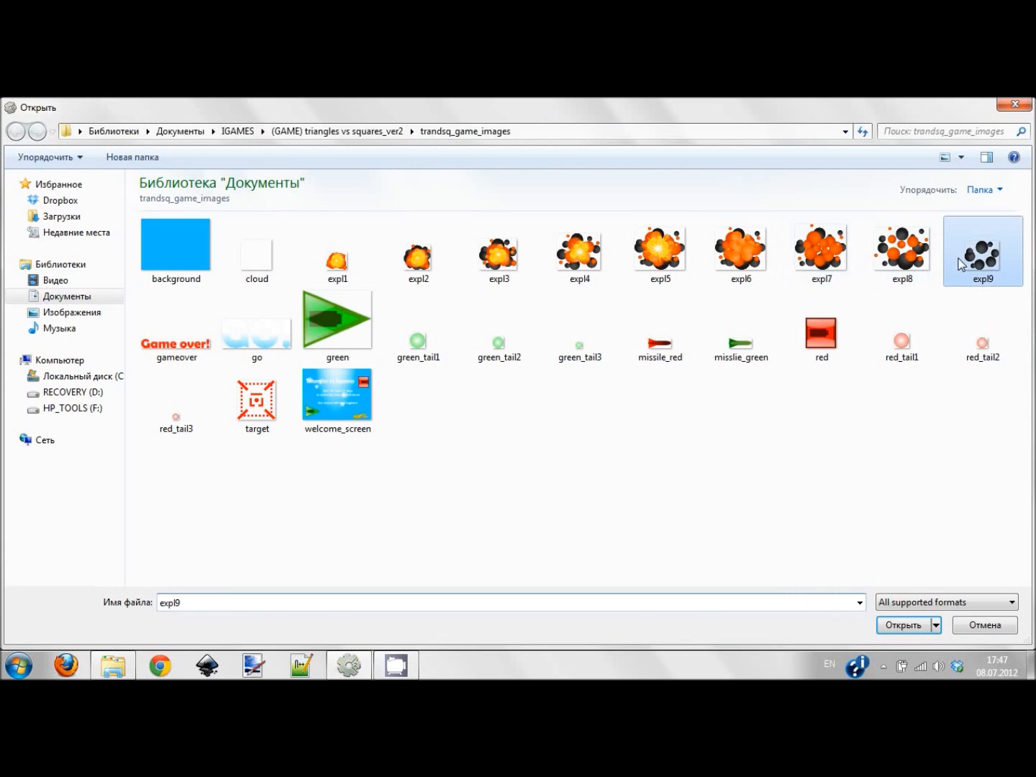
left_click(903, 625)
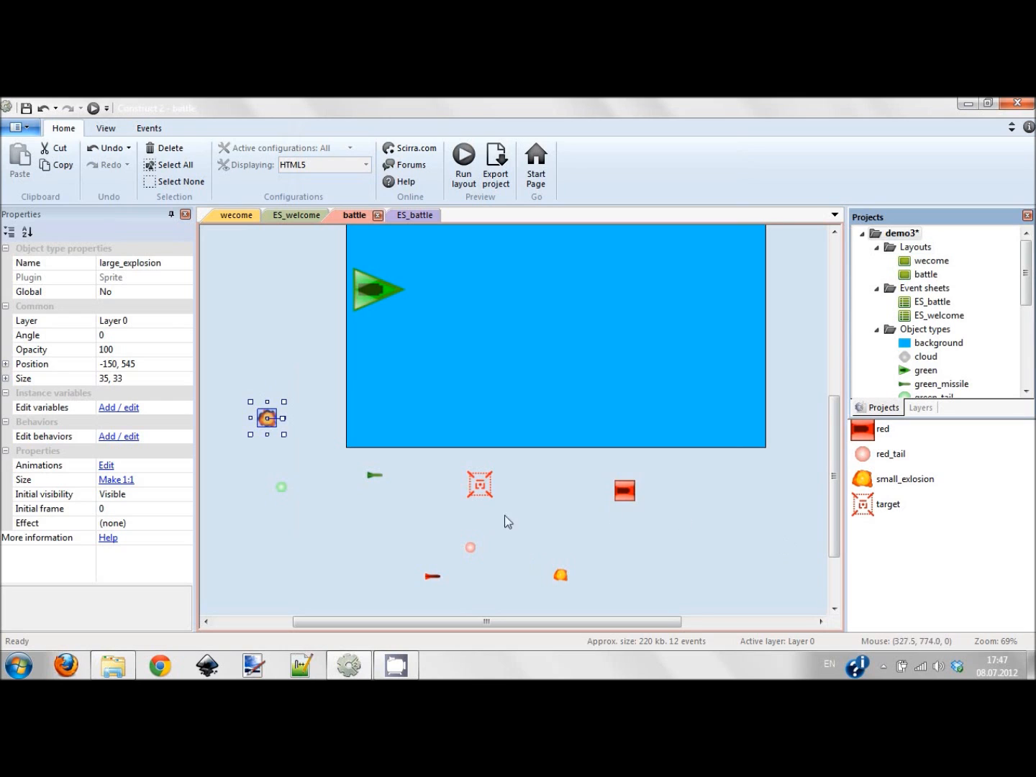
mouse_move(266, 419)
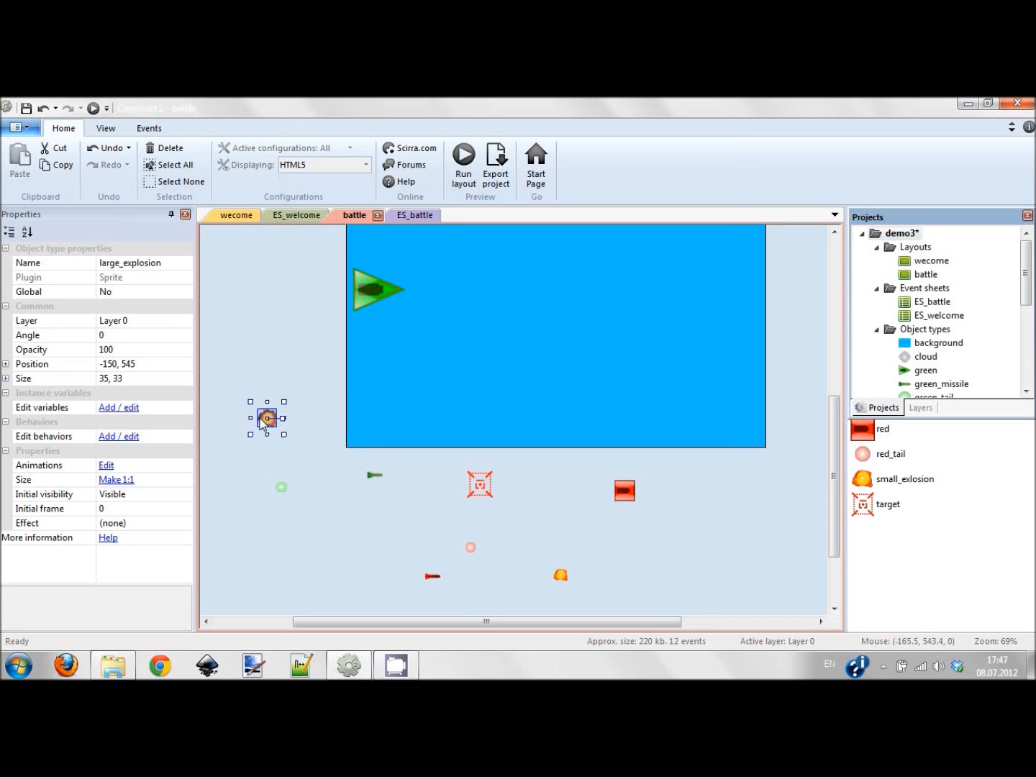
Step: Add a green_missile 'On collision with missle' event to the collisions group
left_click(405, 216)
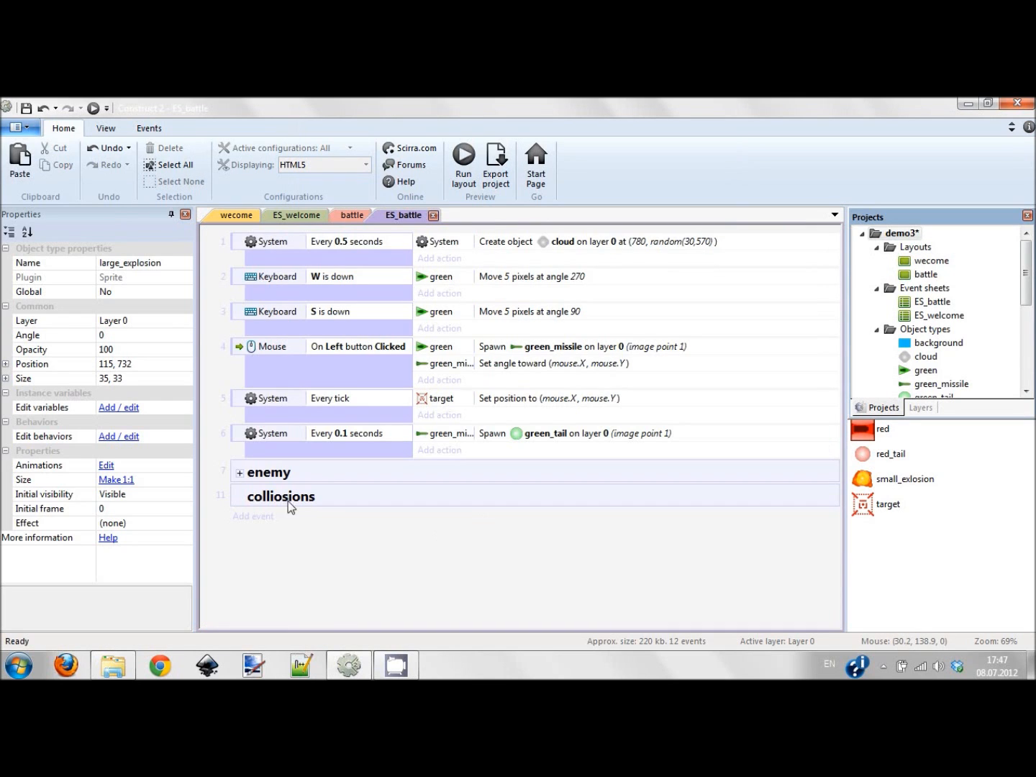
left_click(253, 516)
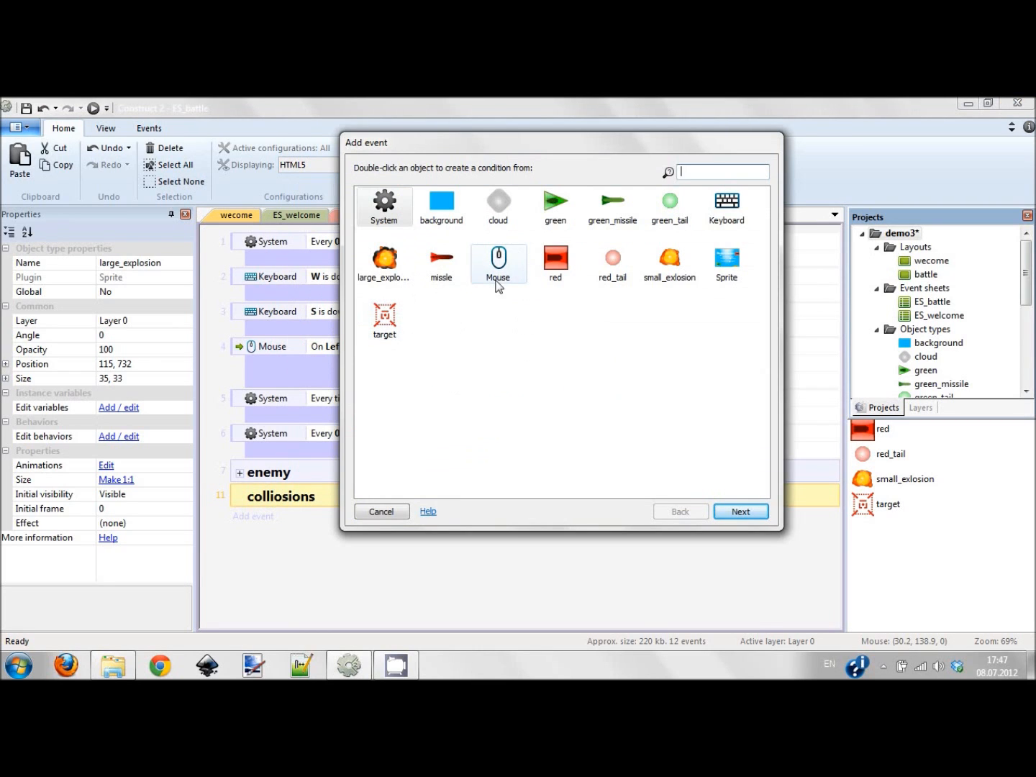
mouse_move(613, 206)
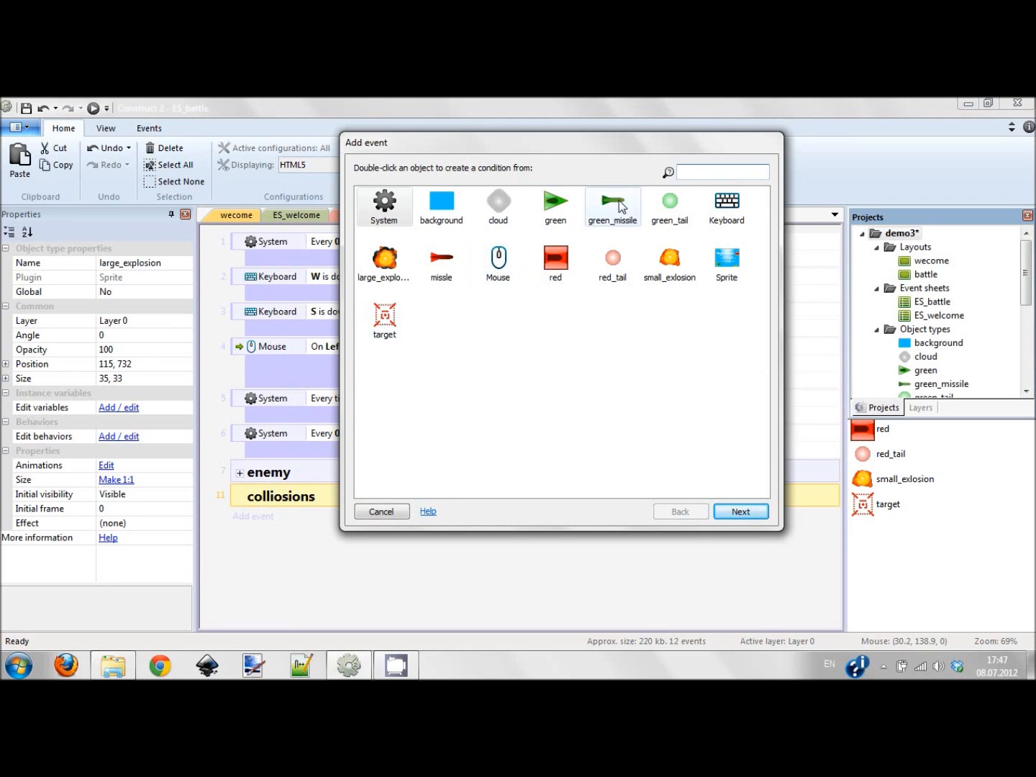
double_click(613, 206)
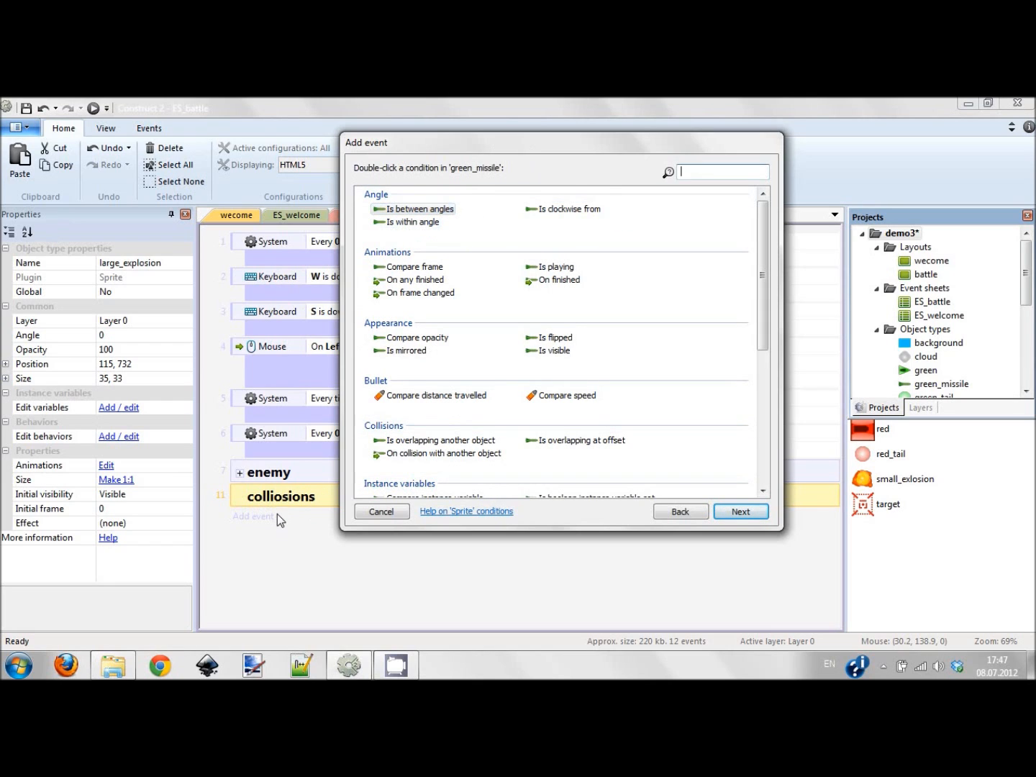
mouse_move(271, 506)
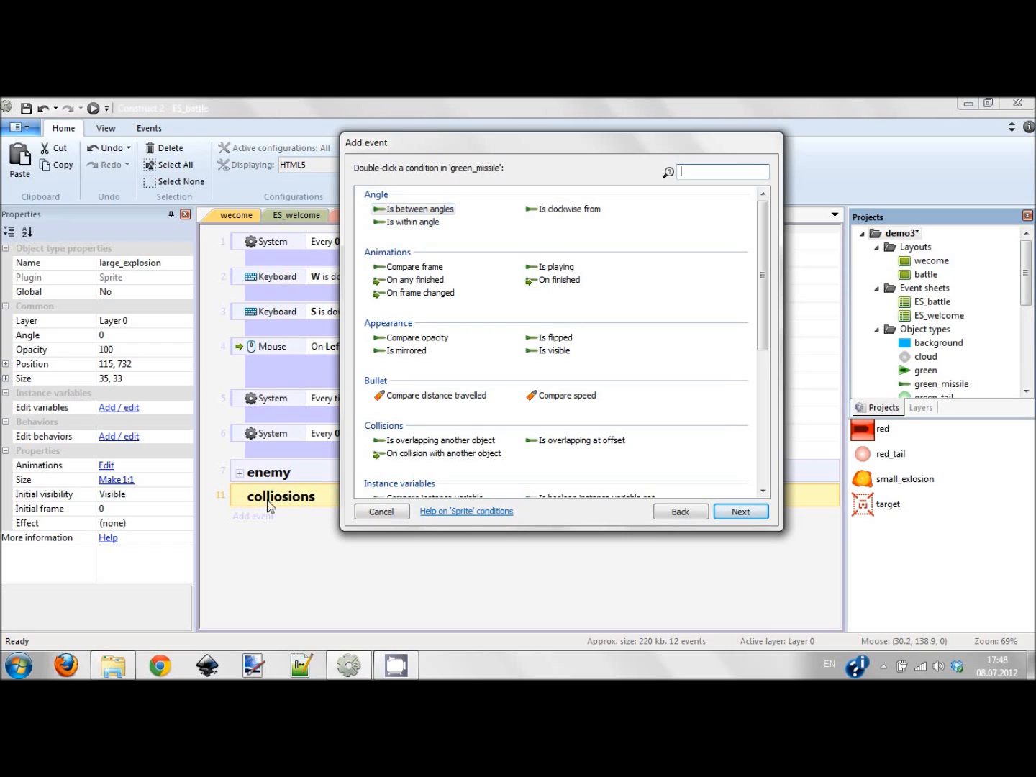
mouse_move(308, 486)
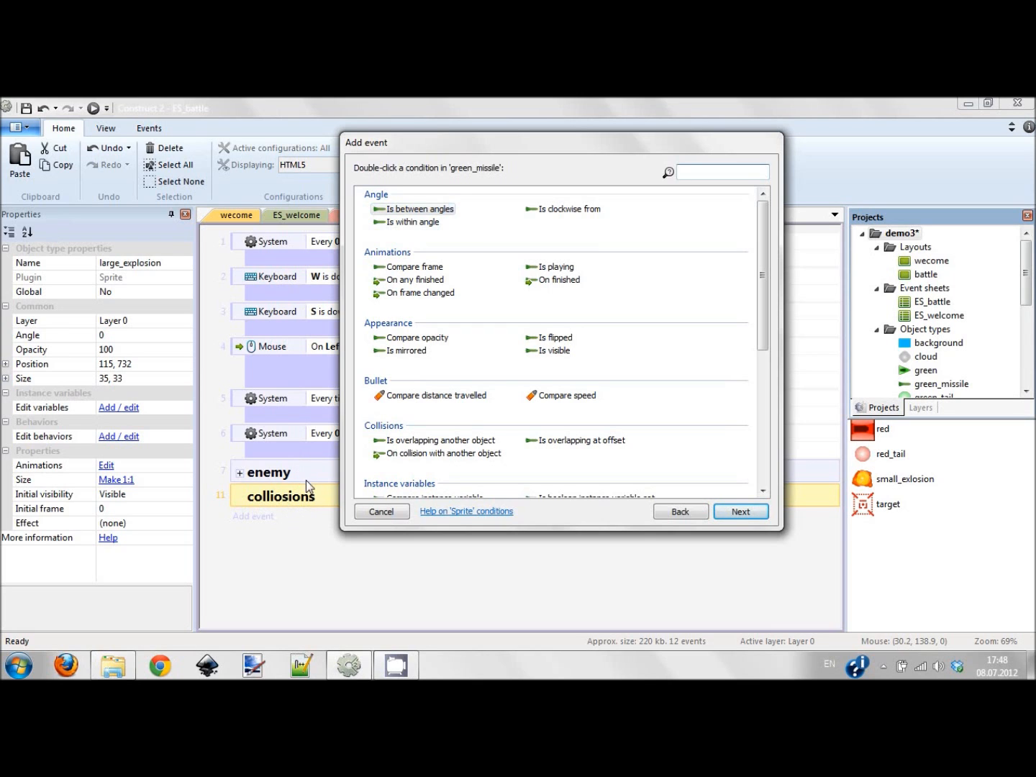
mouse_move(525, 150)
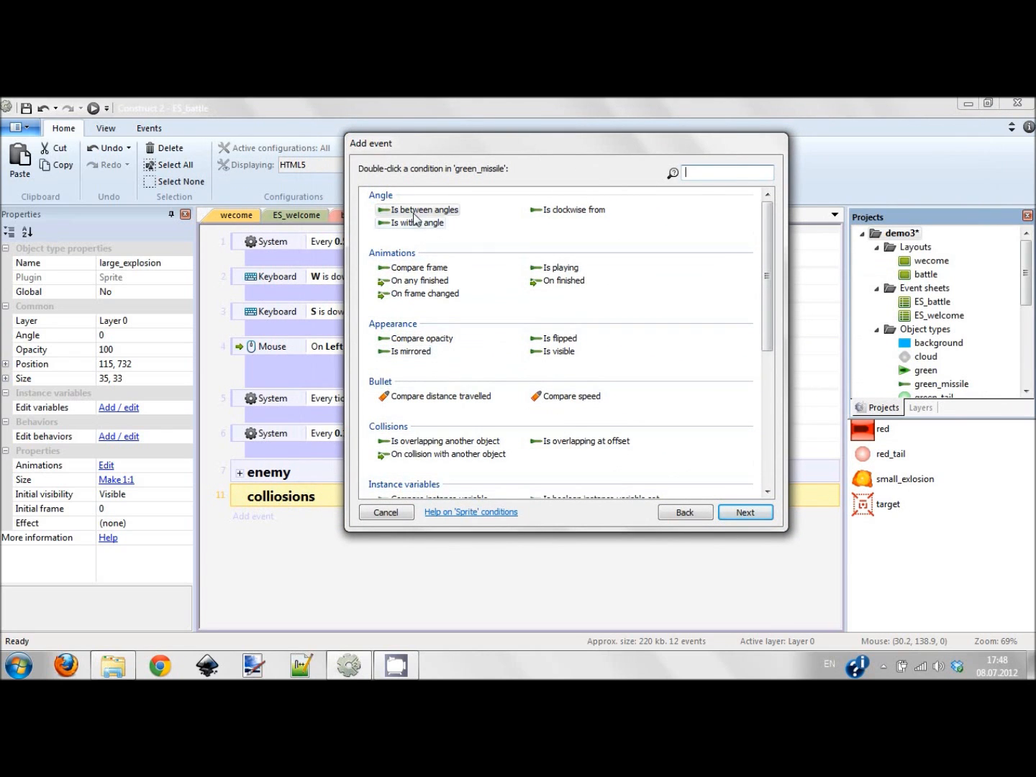
type("co")
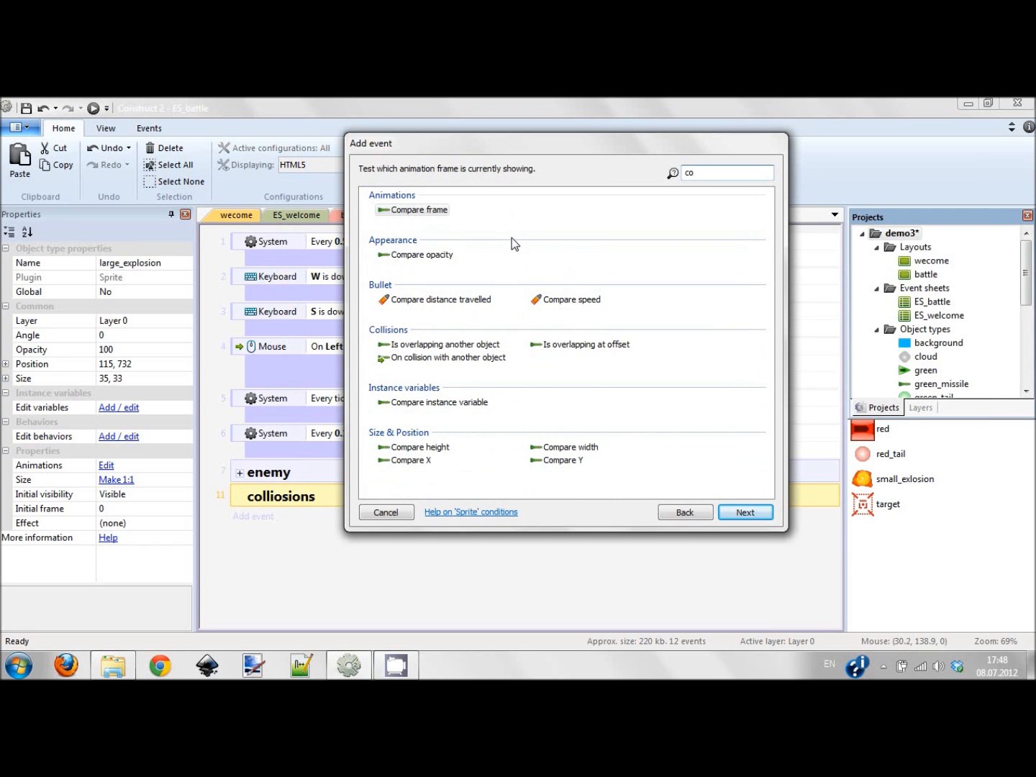
left_click(447, 344)
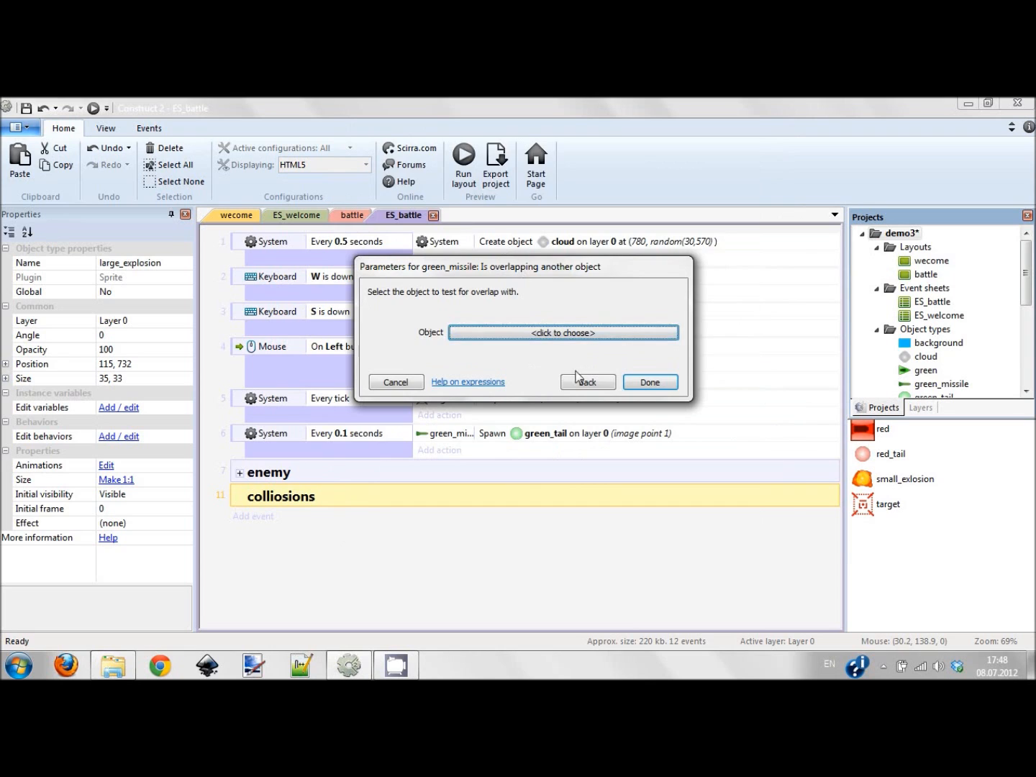
left_click(587, 382)
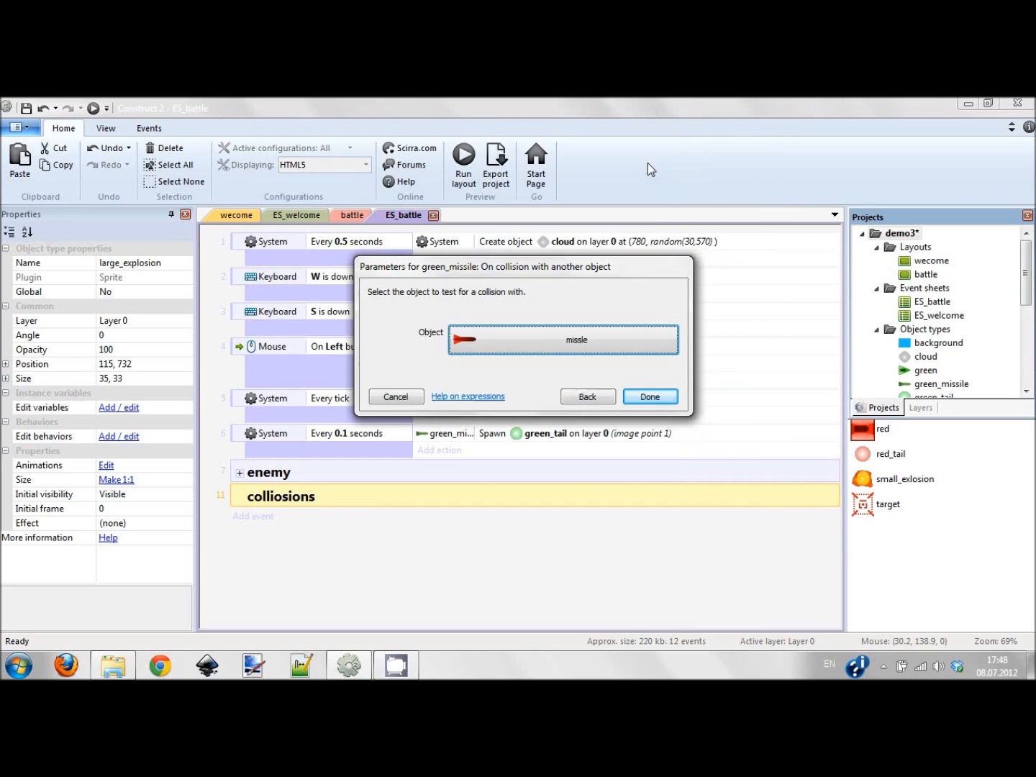
left_click(649, 397)
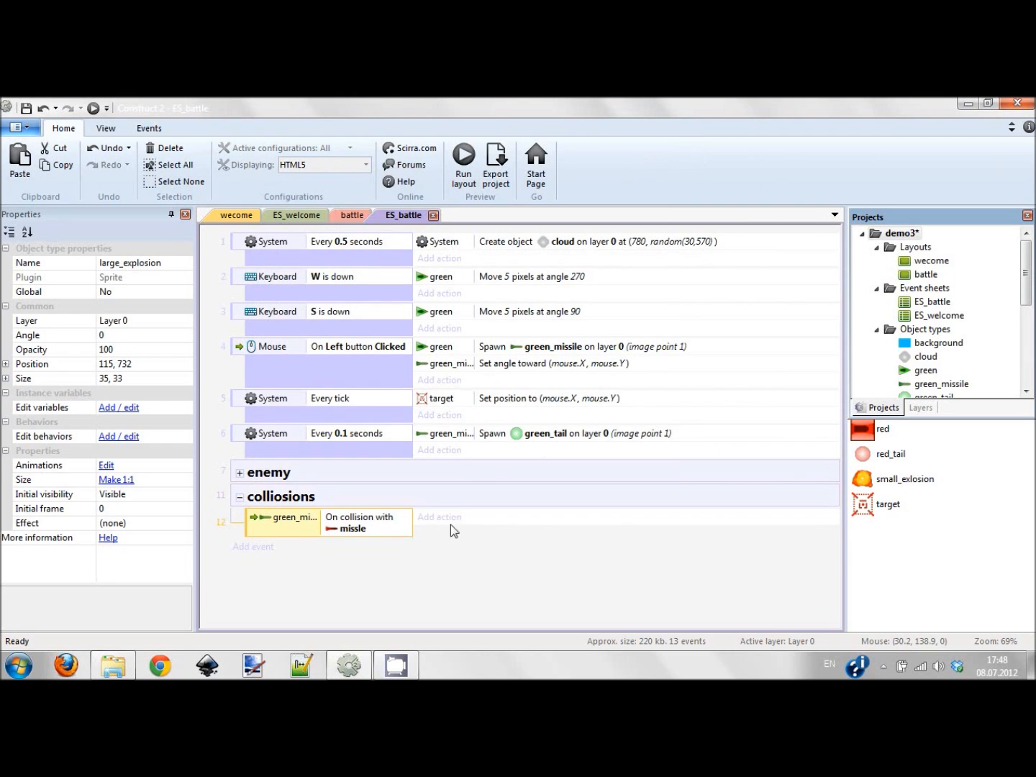
Step: Give the collision event actions affecting the missle and spawning an explosion object
left_click(439, 517)
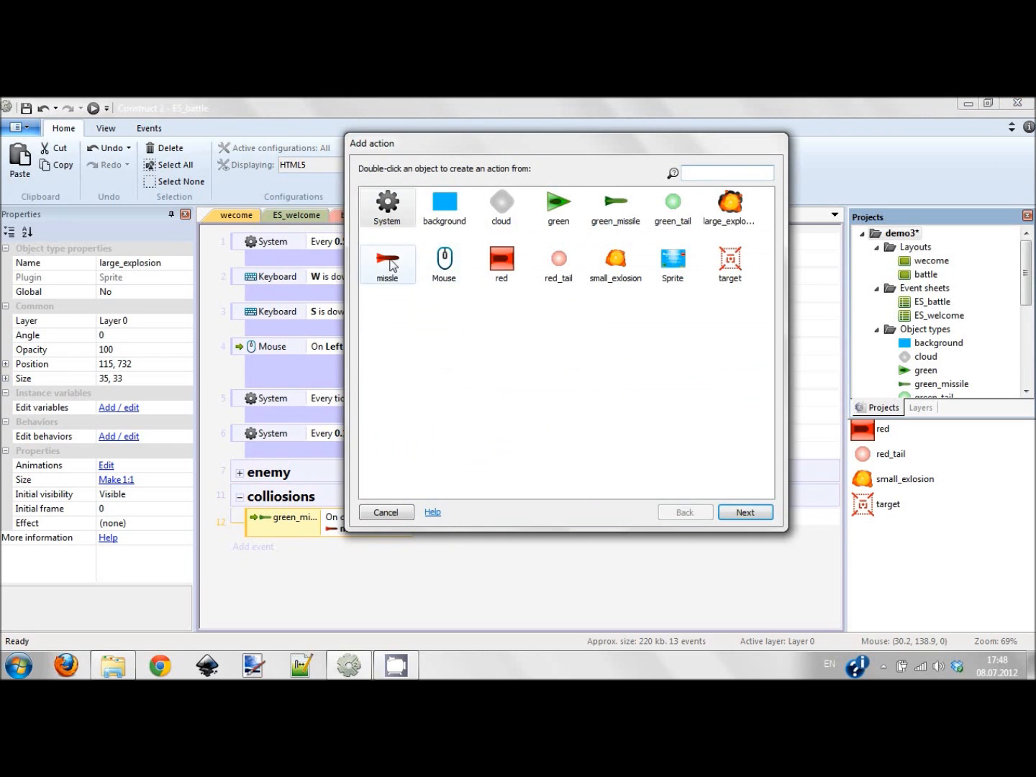
left_click(386, 512)
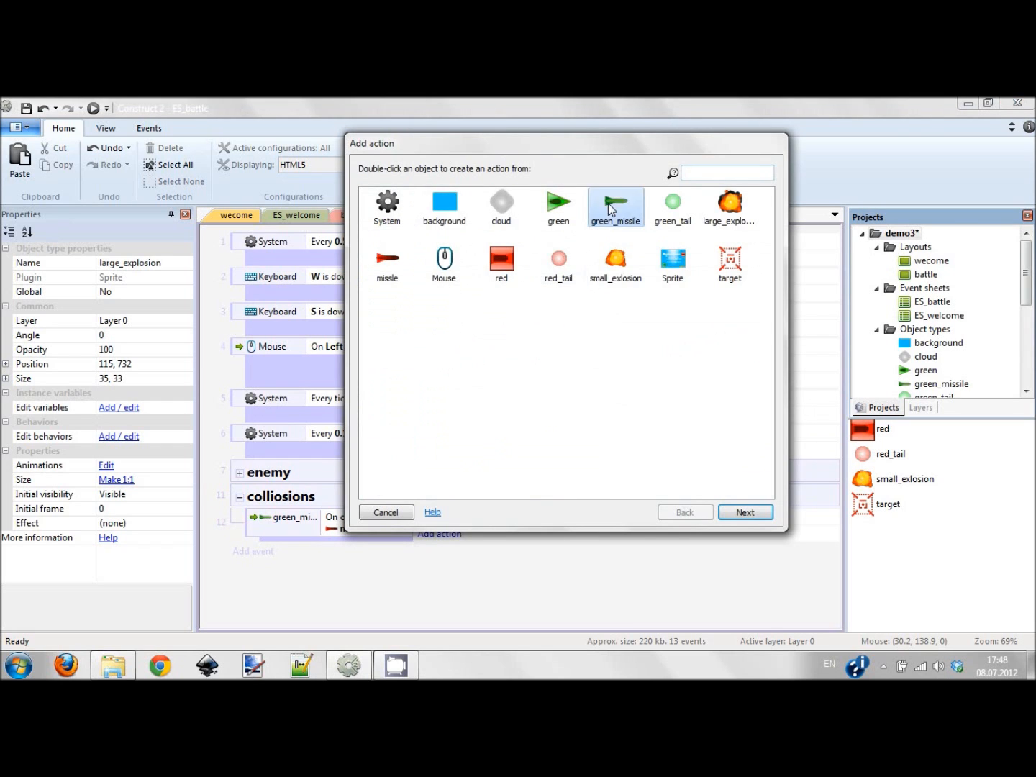
mouse_move(380, 541)
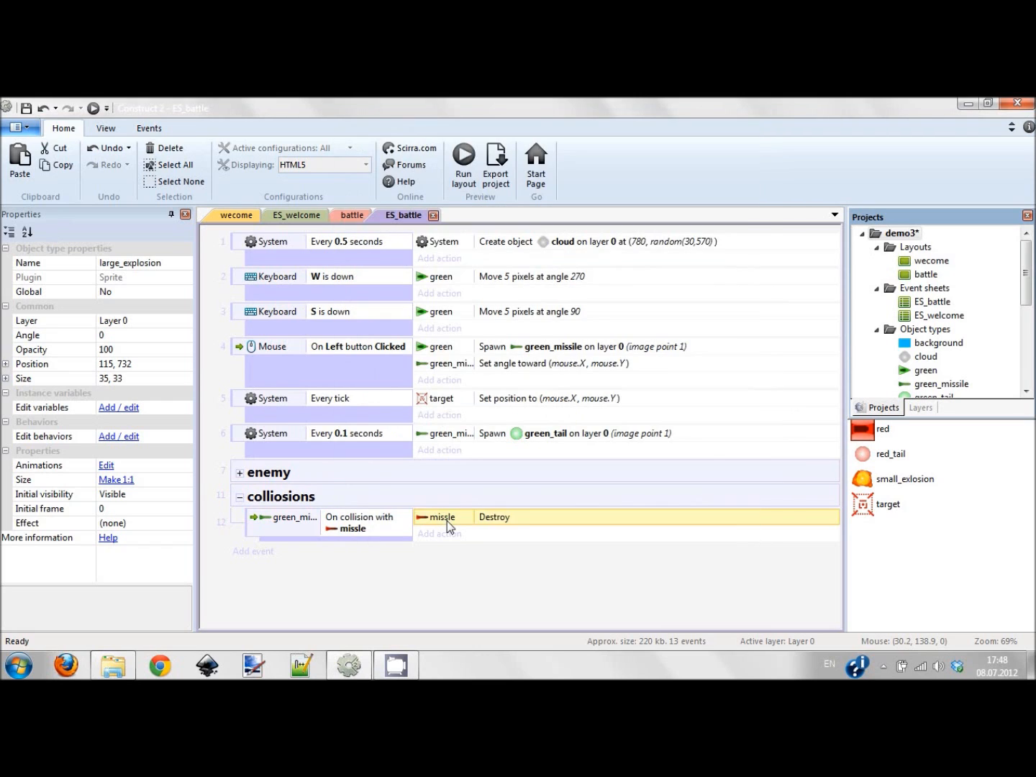
left_click(439, 533)
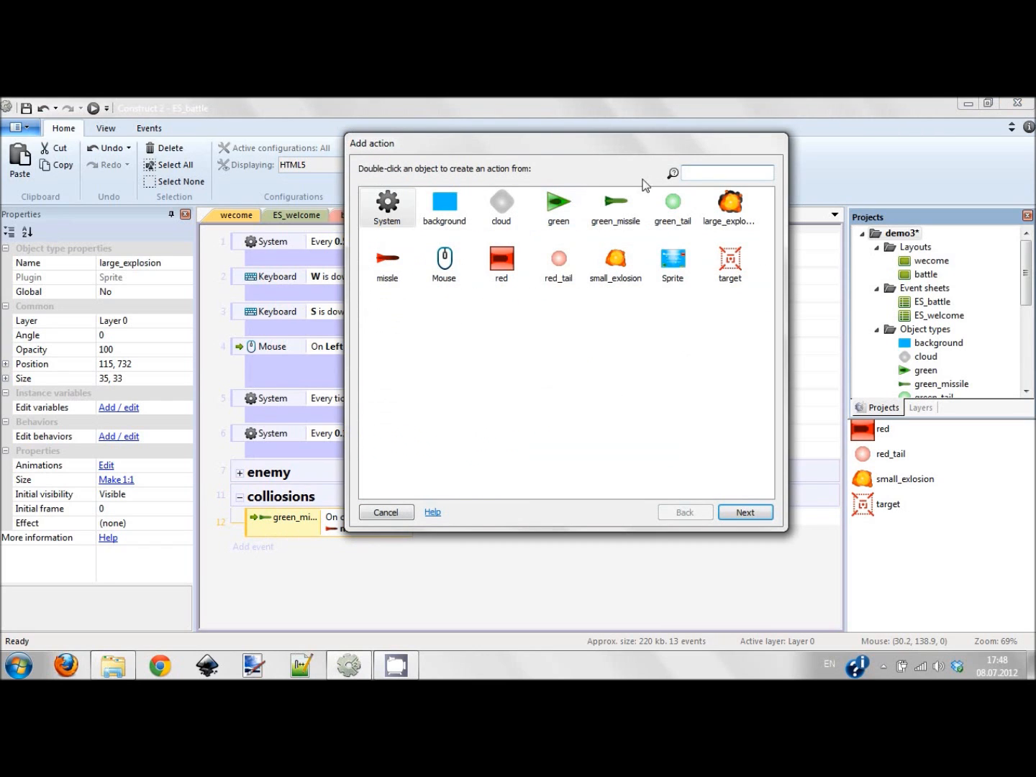
left_click(615, 208)
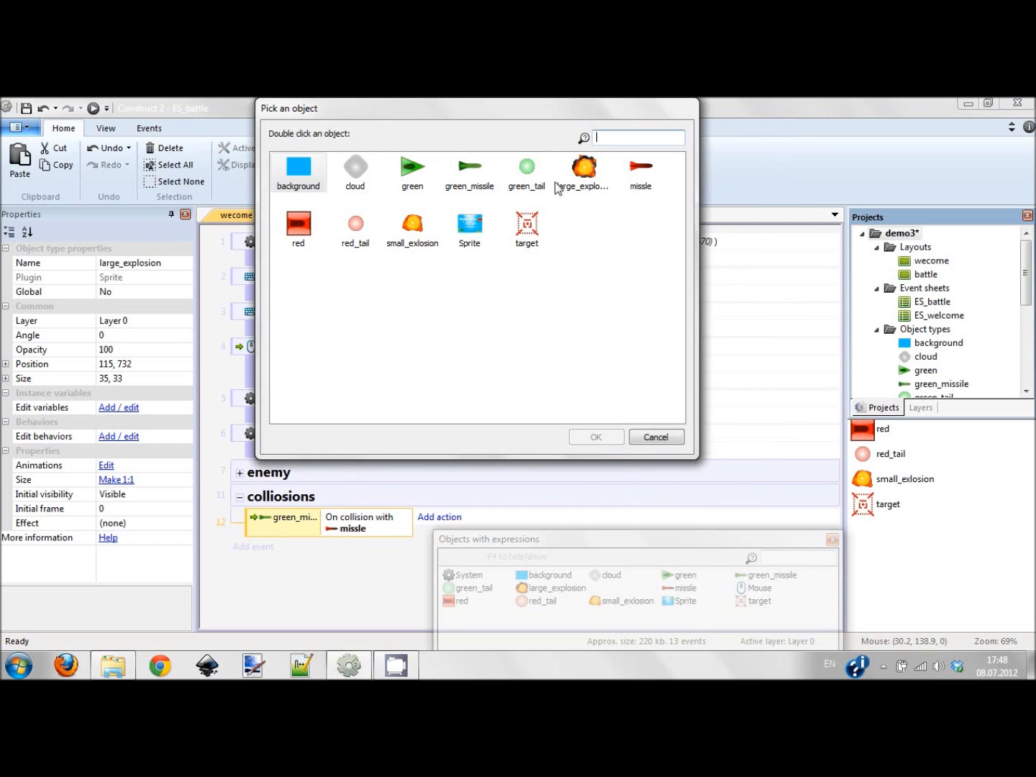
double_click(411, 223)
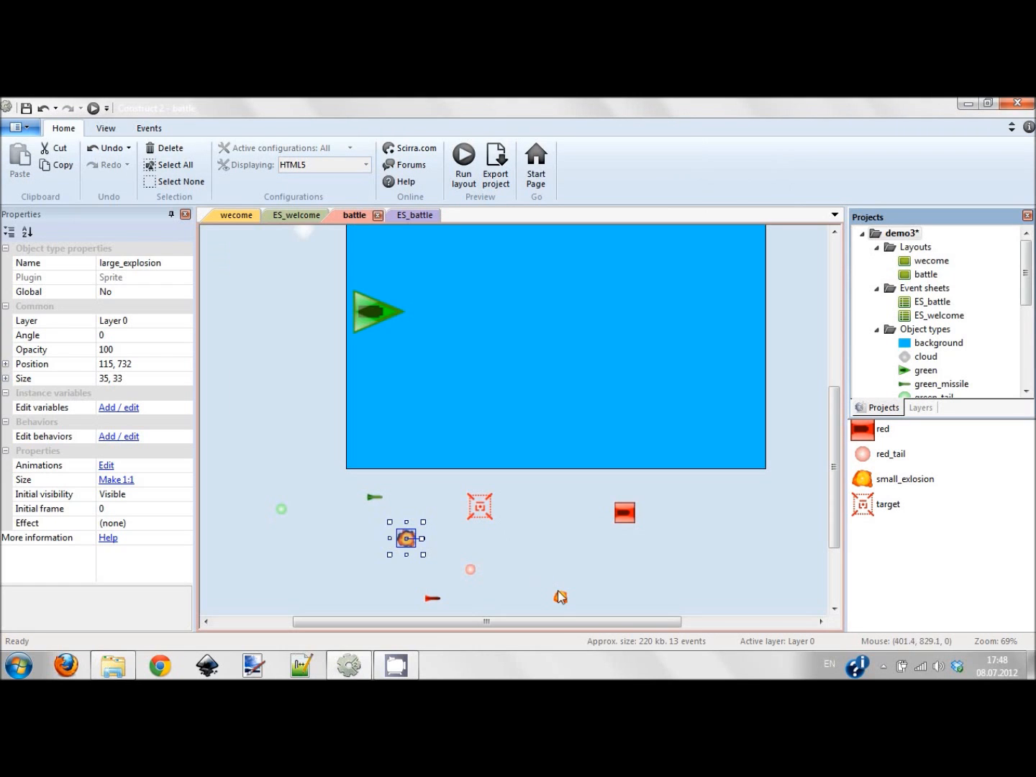
Step: Attach a Fade behavior to large_explosion and return to the ES_battle event sheet
left_click(118, 436)
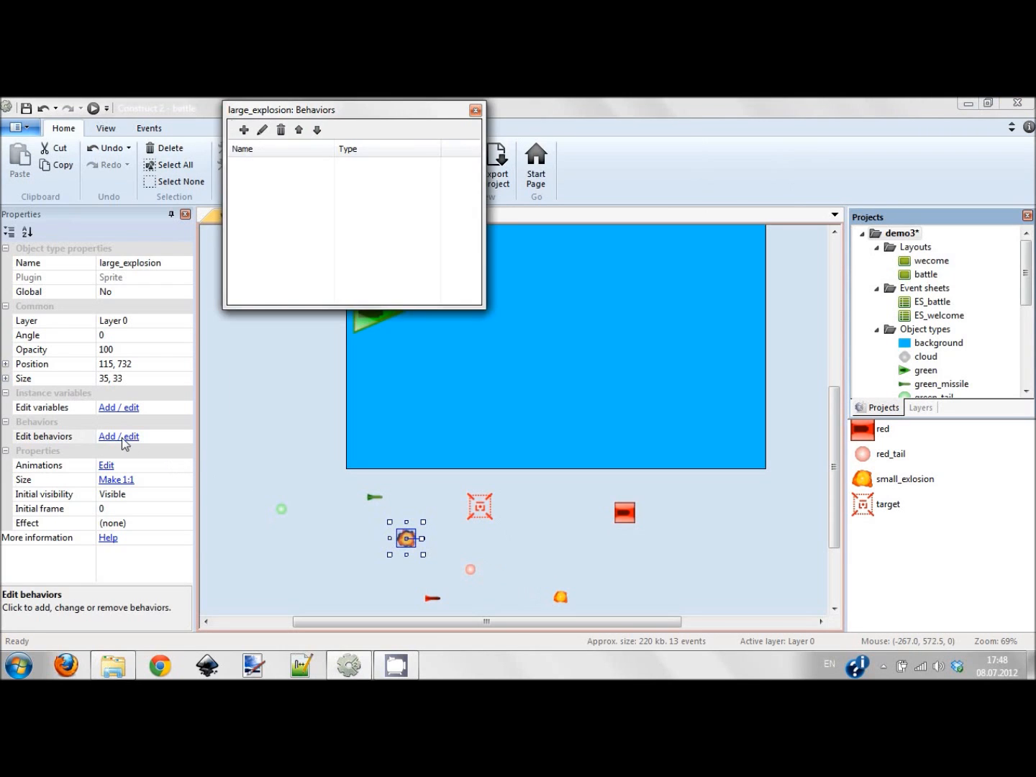
left_click(243, 129)
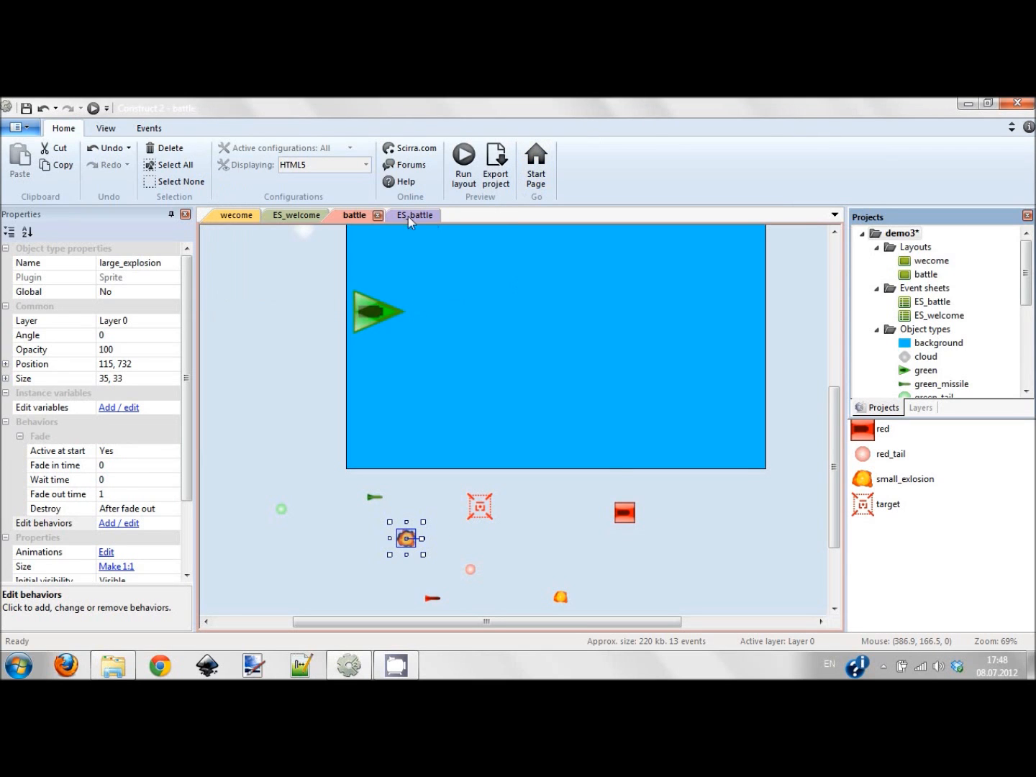
left_click(404, 216)
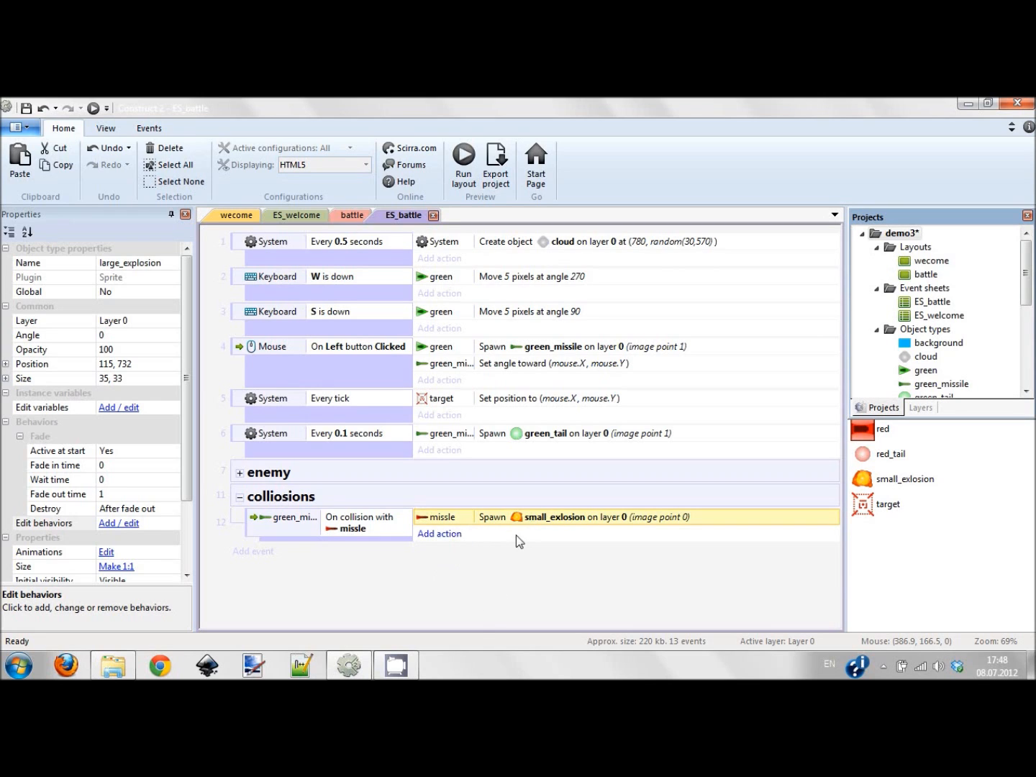
Step: Add Destroy actions for the missle and the green_missile to the collision event
left_click(439, 533)
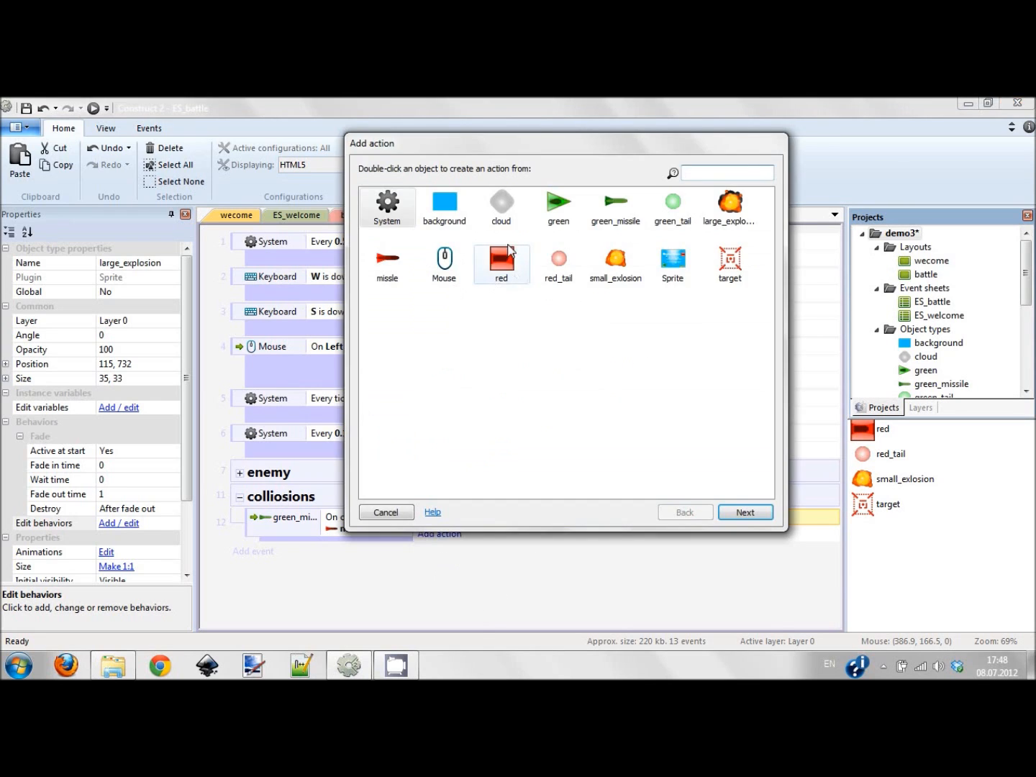
left_click(385, 511)
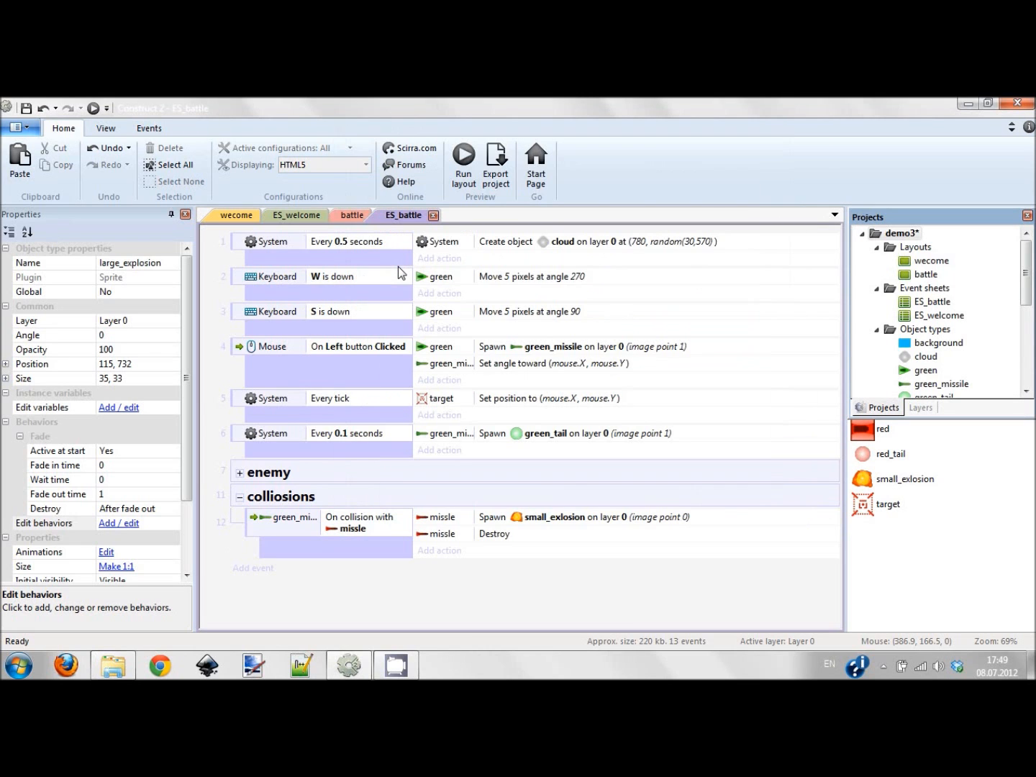
left_click(439, 551)
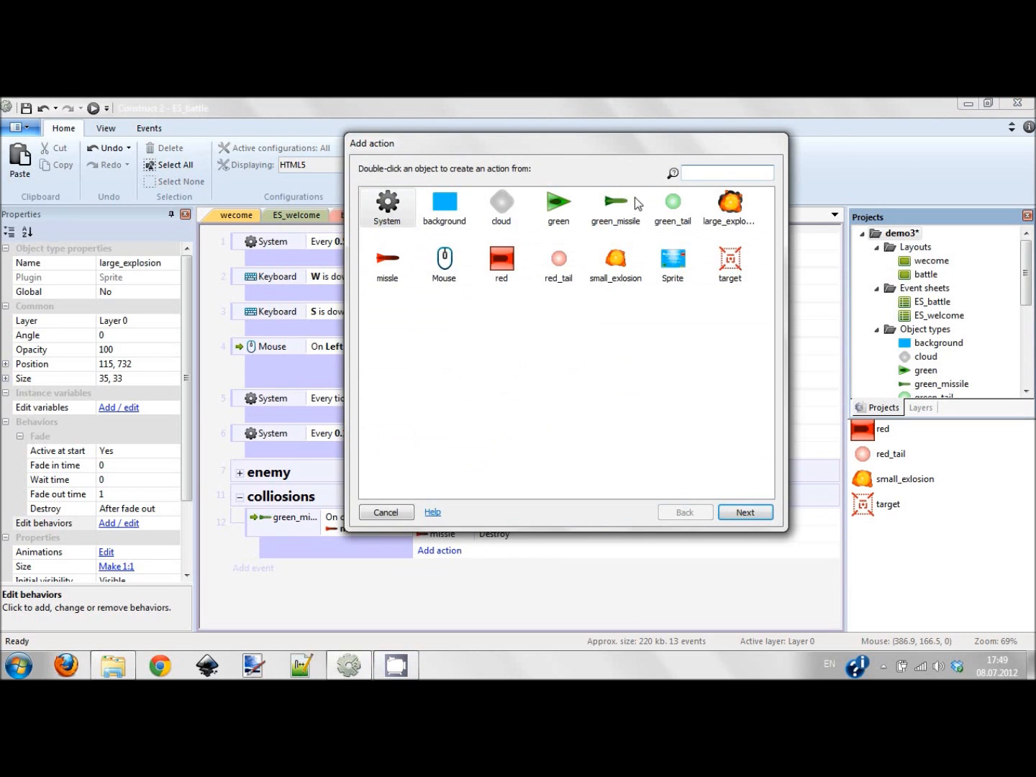
left_click(386, 512)
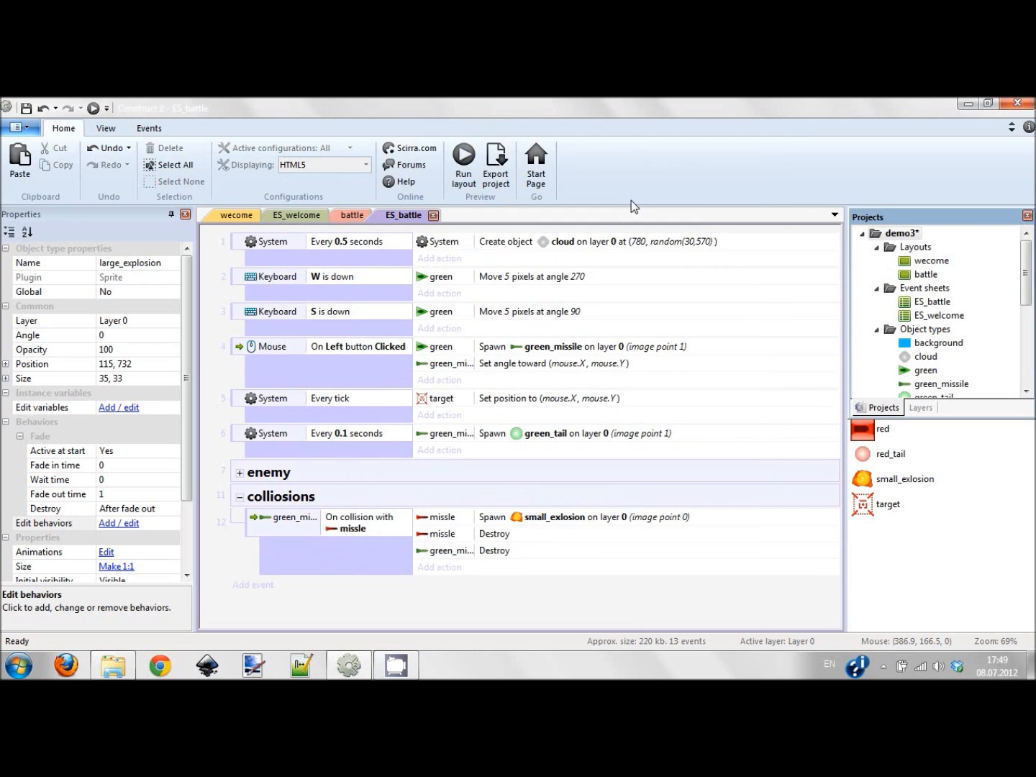
left_click(334, 554)
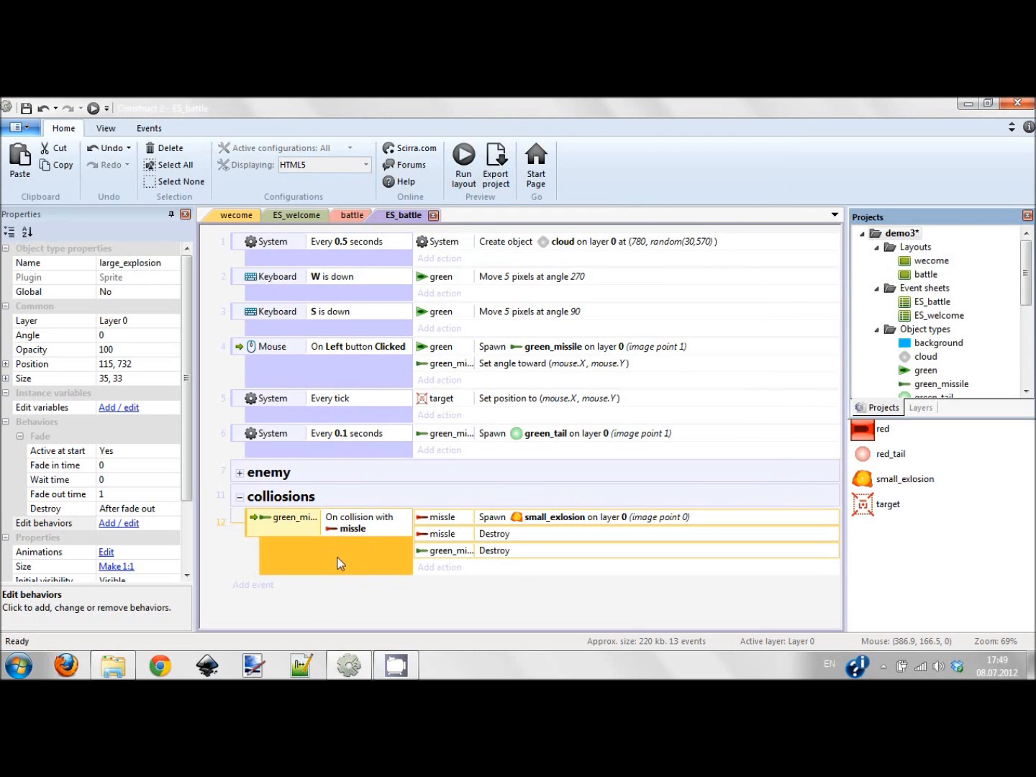
mouse_move(354, 571)
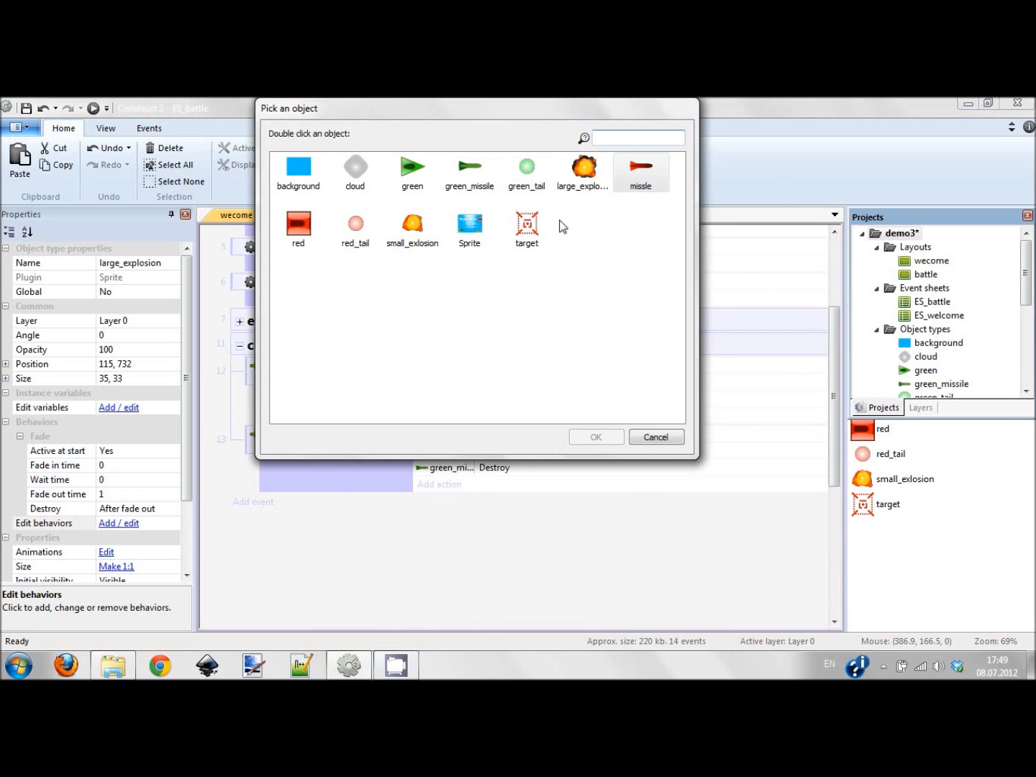
Step: Make a copied event where green_missile hitting red spawns large_explosion and destroys red, then test in preview
double_click(298, 224)
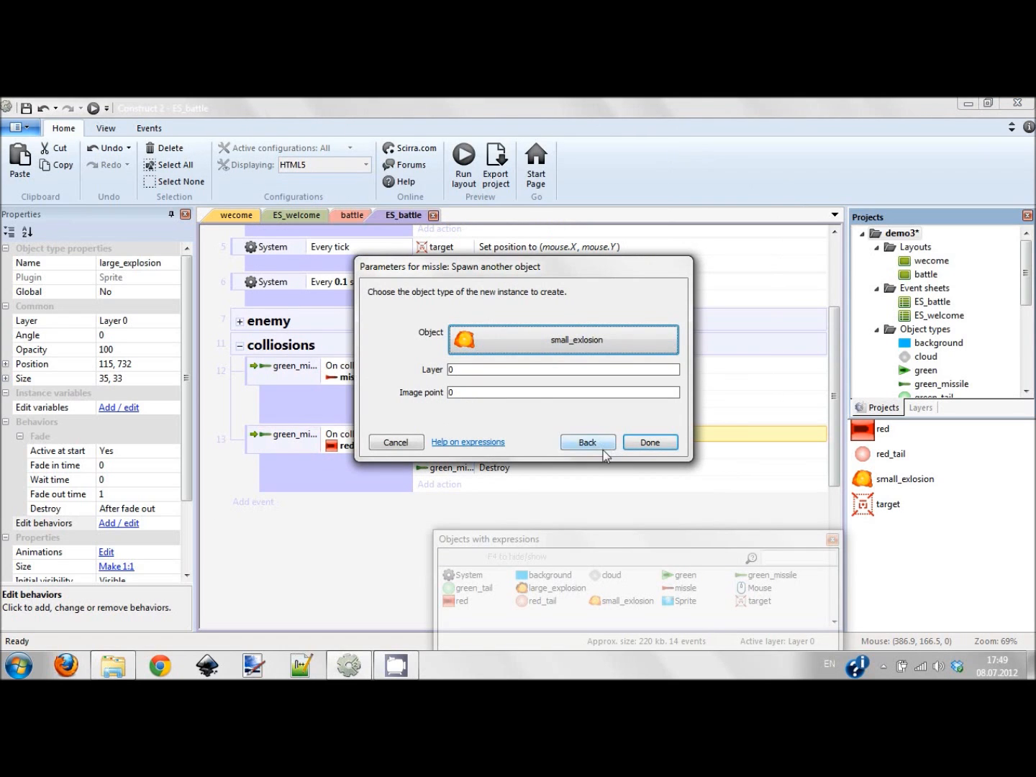
left_click(588, 441)
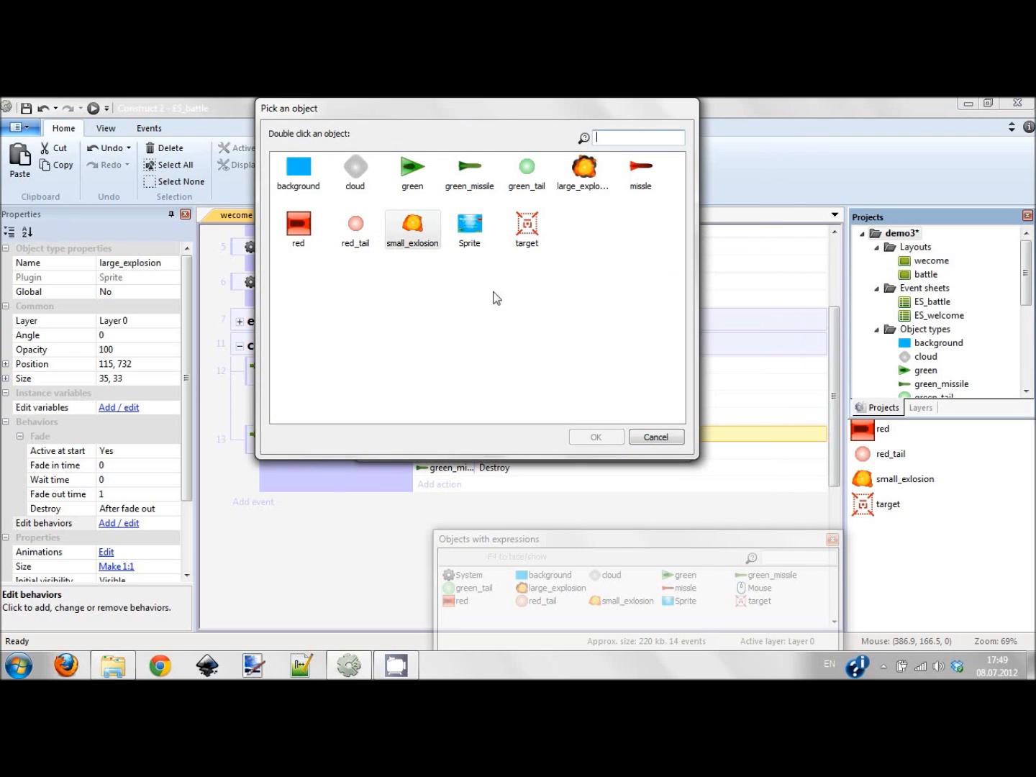
double_click(583, 167)
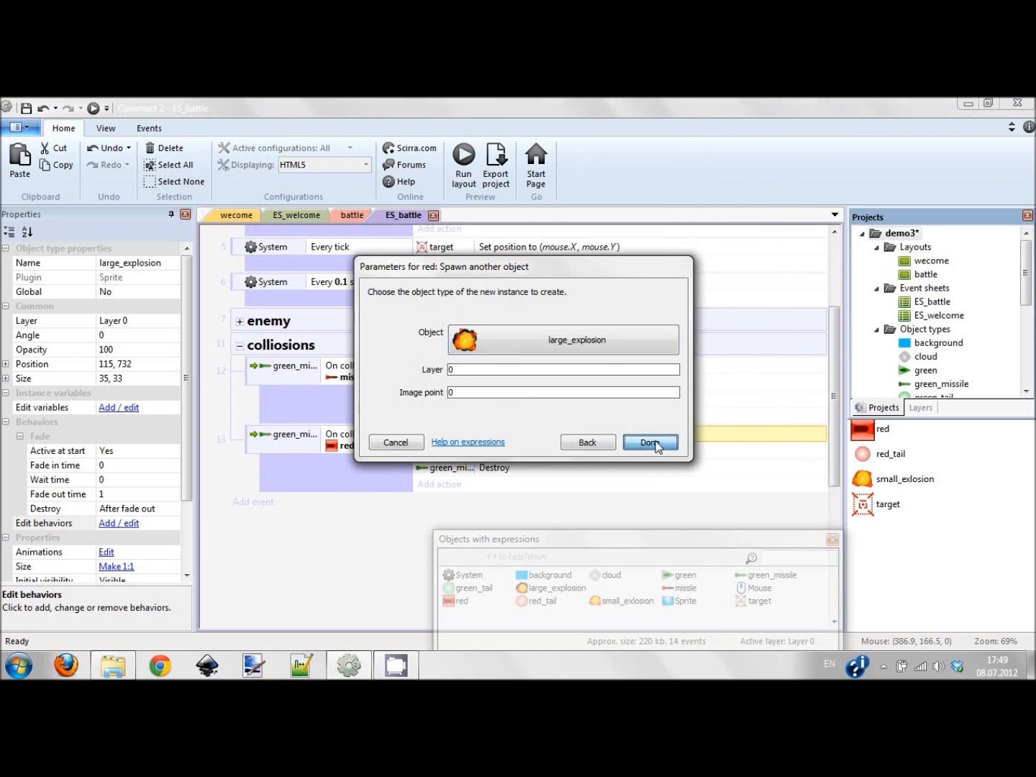
left_click(650, 442)
type("d")
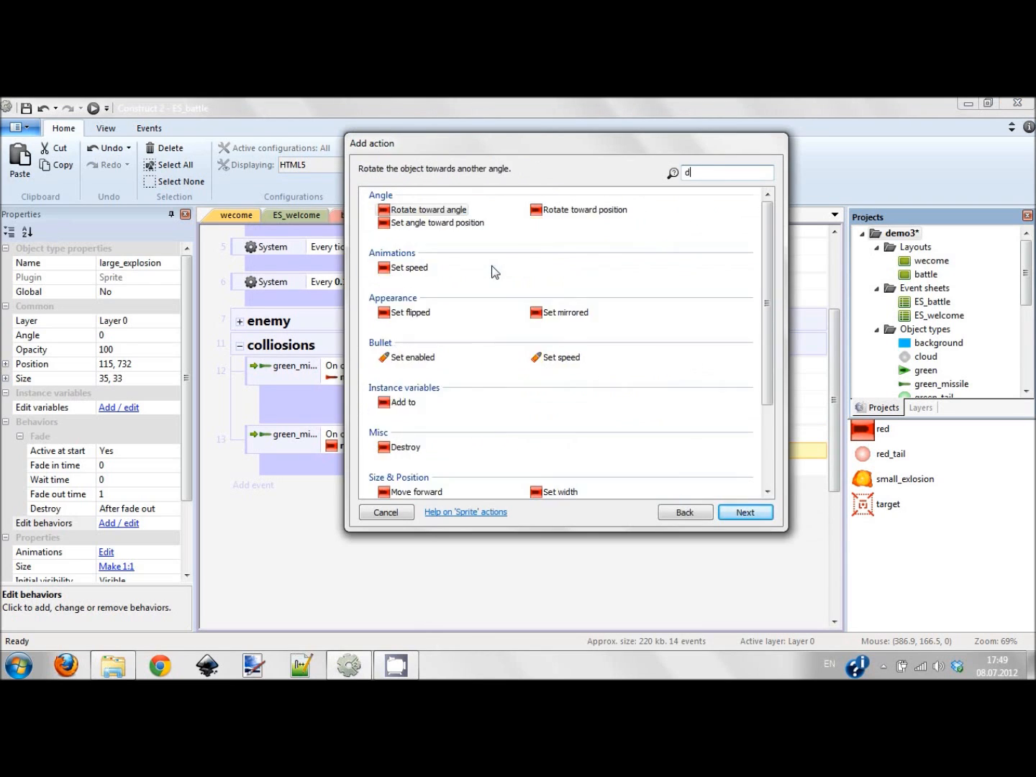
left_click(386, 511)
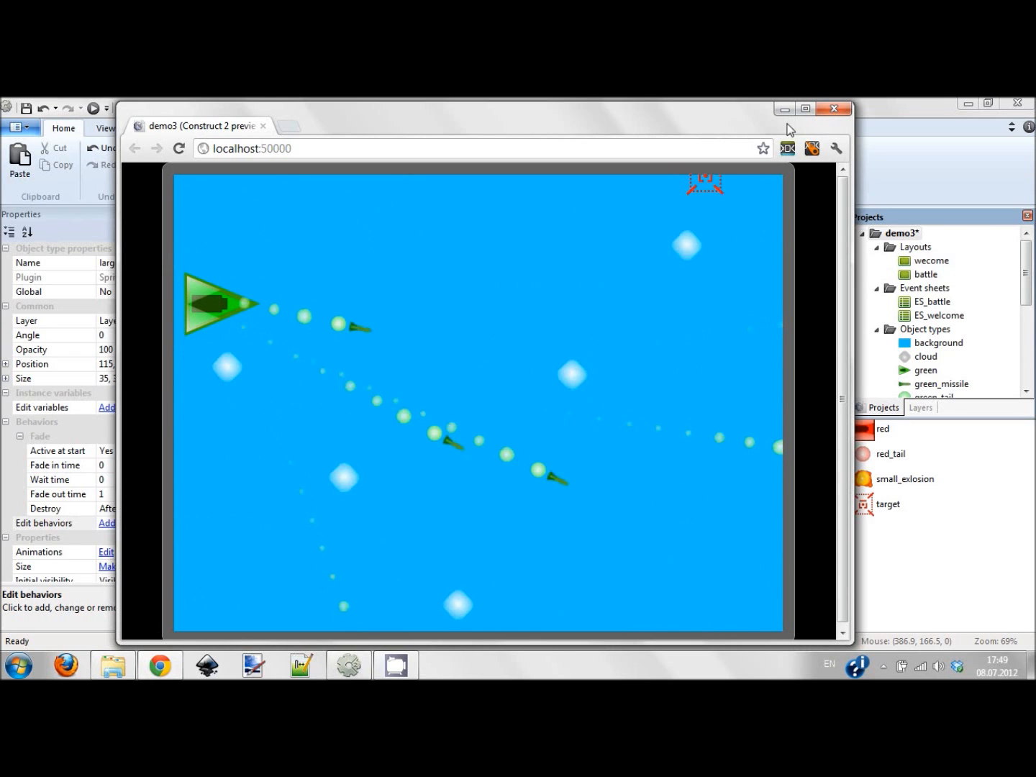
left_click(833, 109)
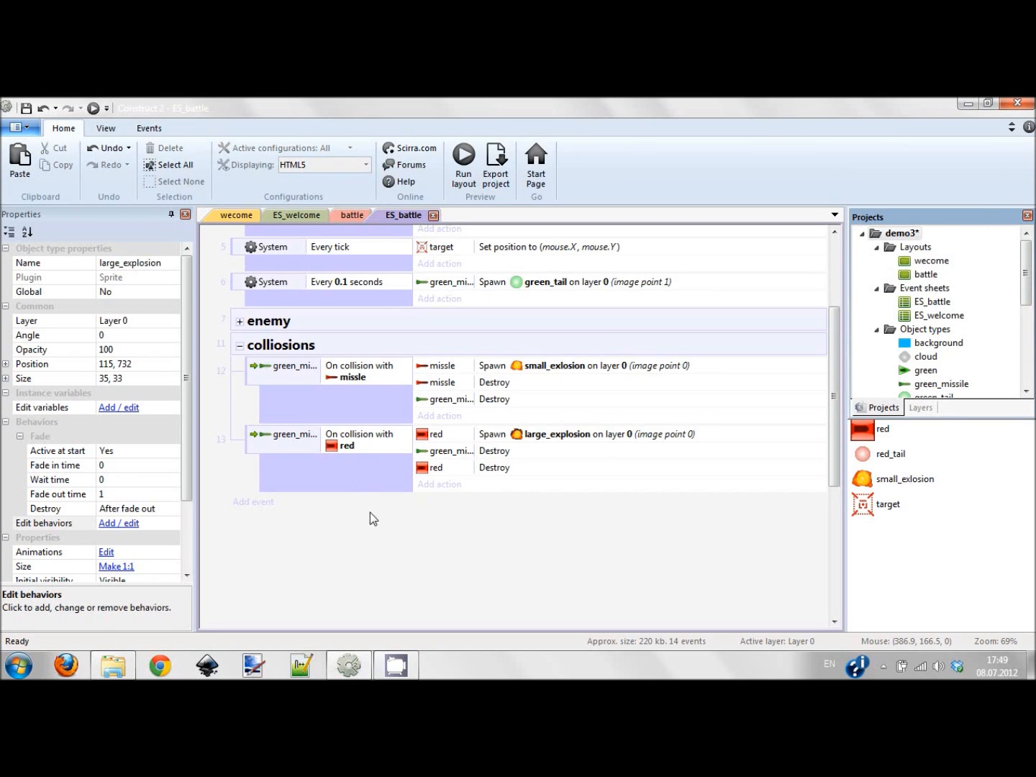
mouse_move(290, 345)
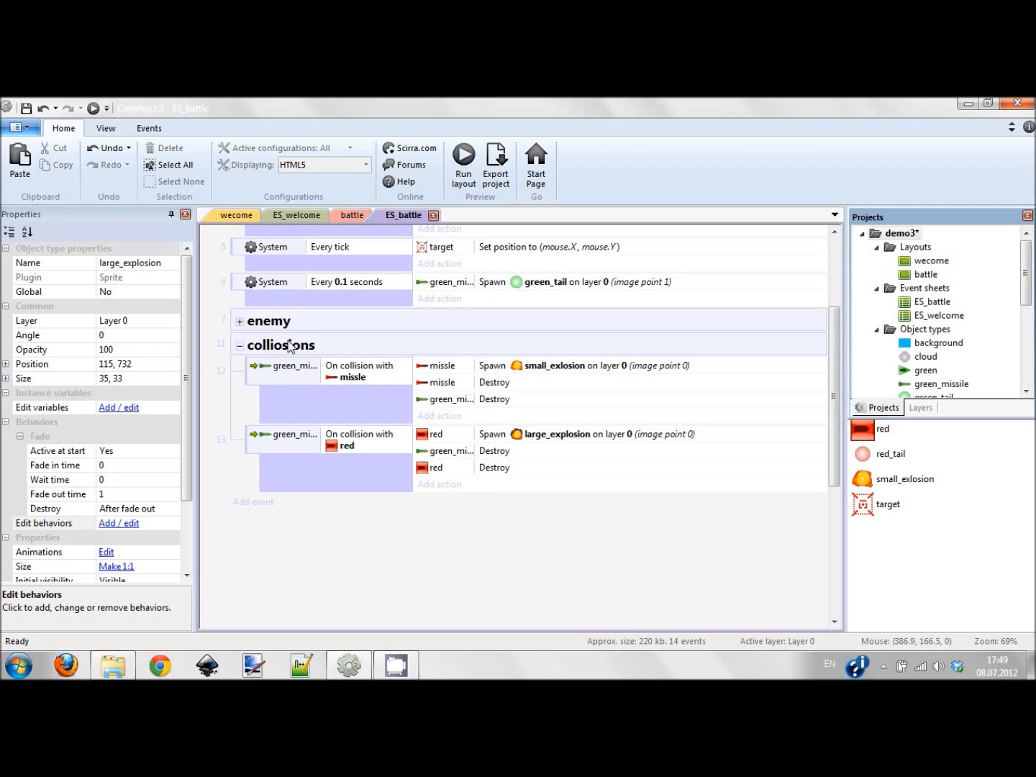
Step: Add a sub-event in the collisions group: missile on collision with green
right_click(283, 345)
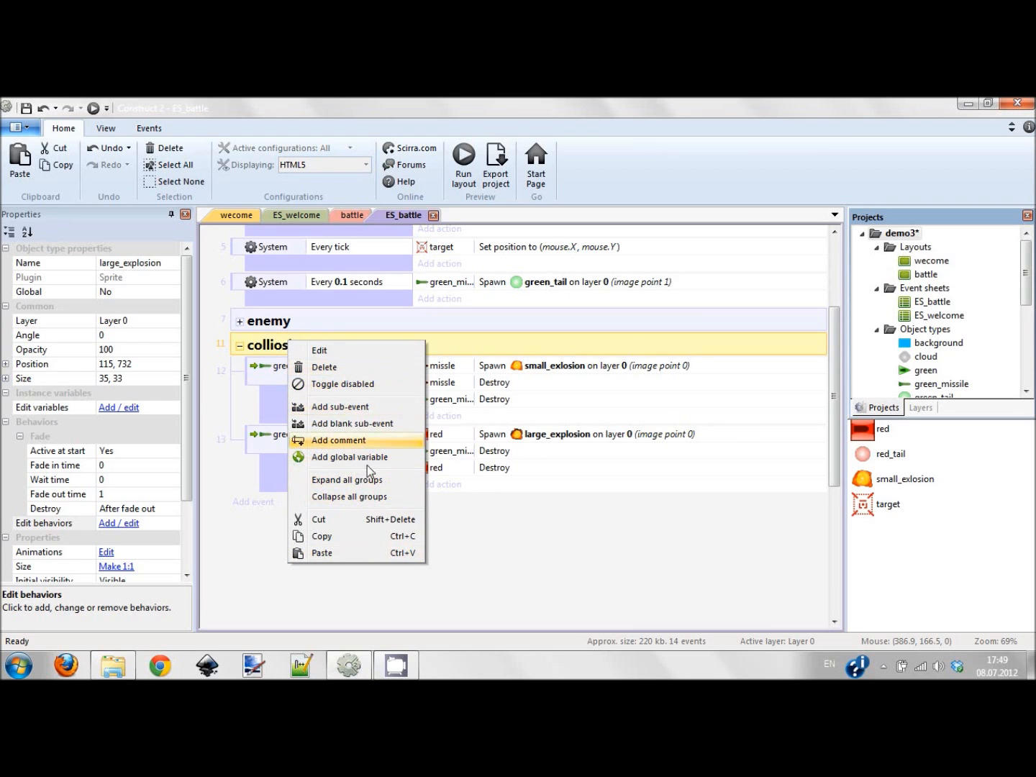
mouse_move(274, 385)
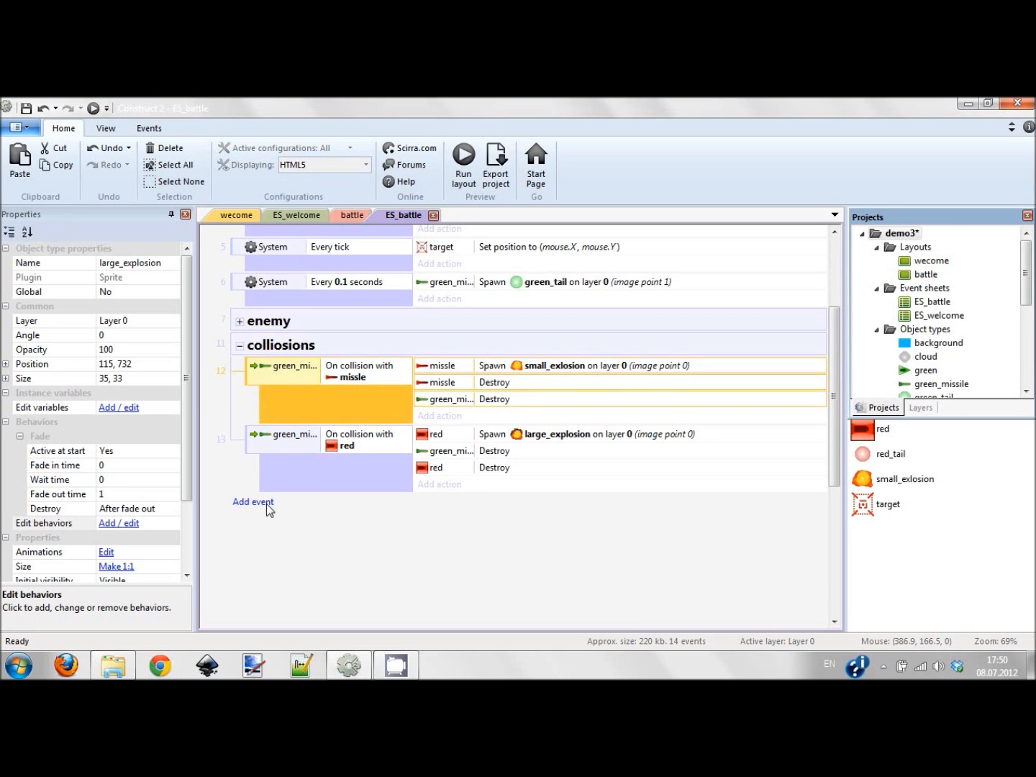
right_click(281, 345)
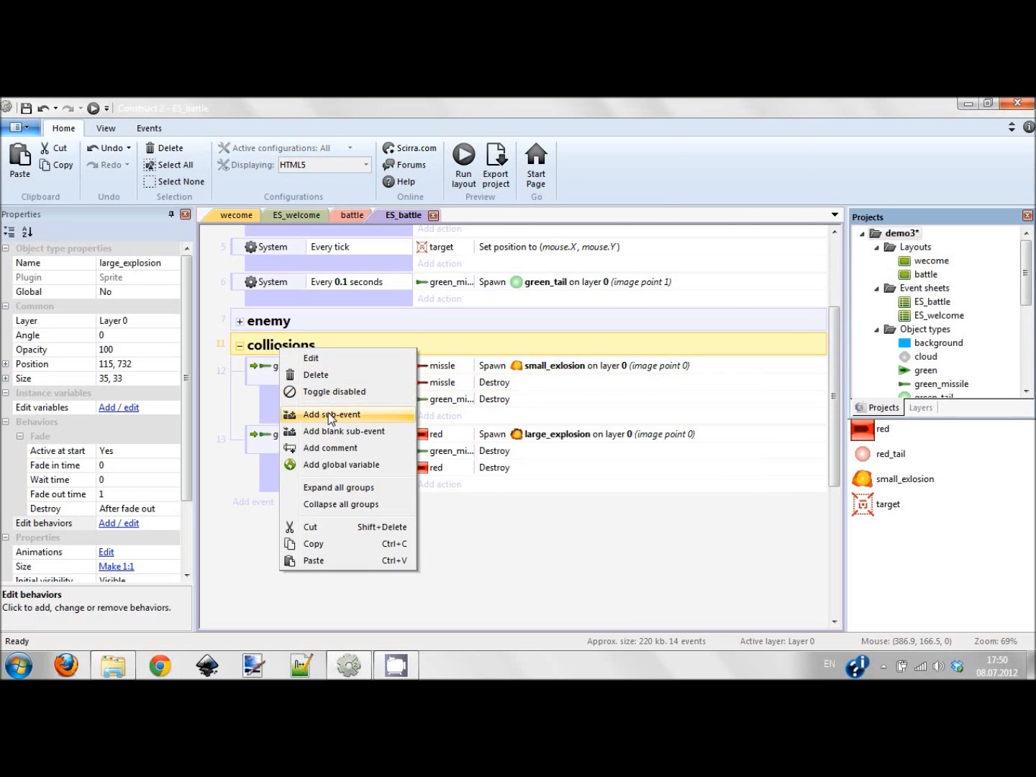
left_click(331, 414)
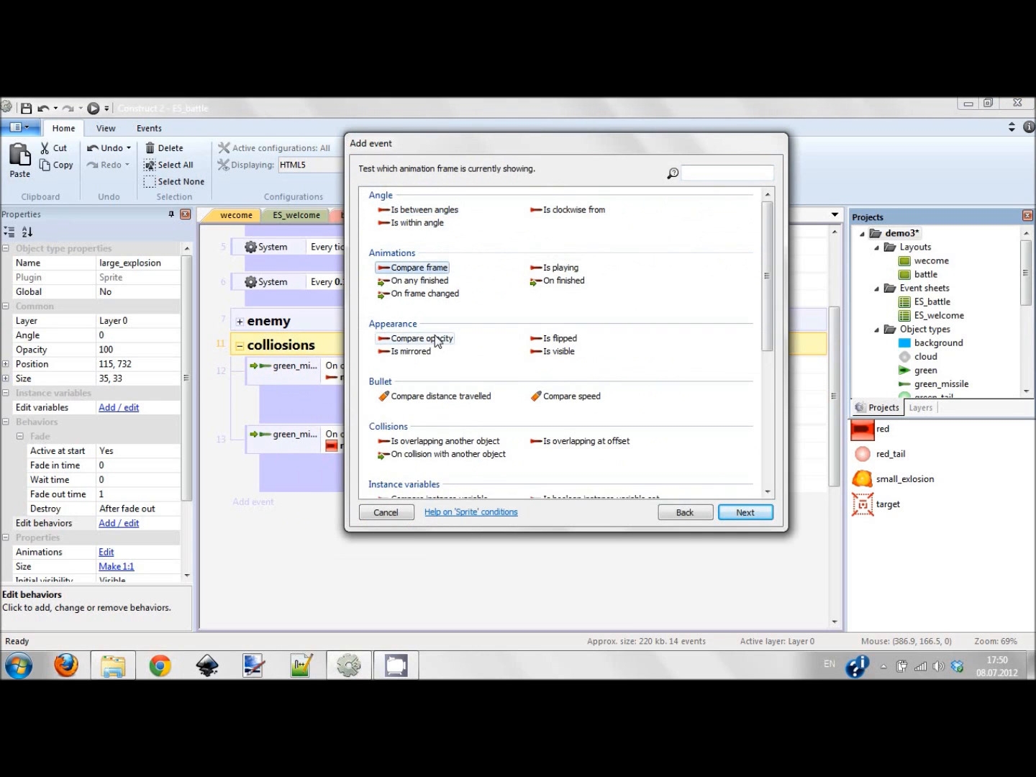
scroll("down", 3)
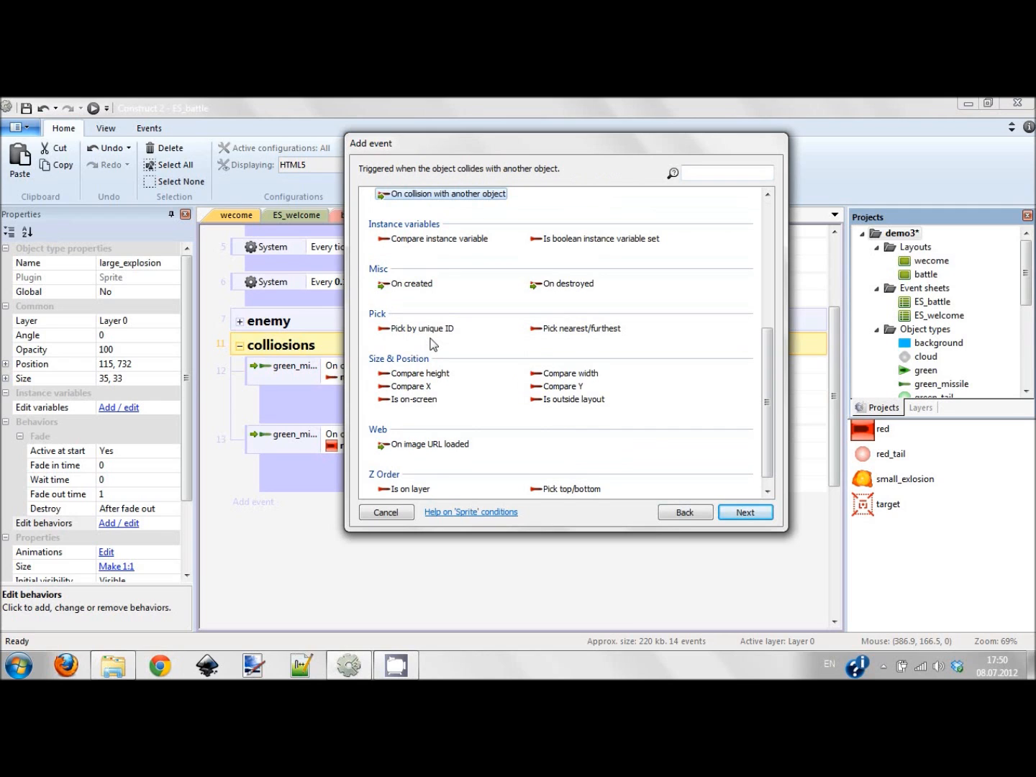
left_click(745, 512)
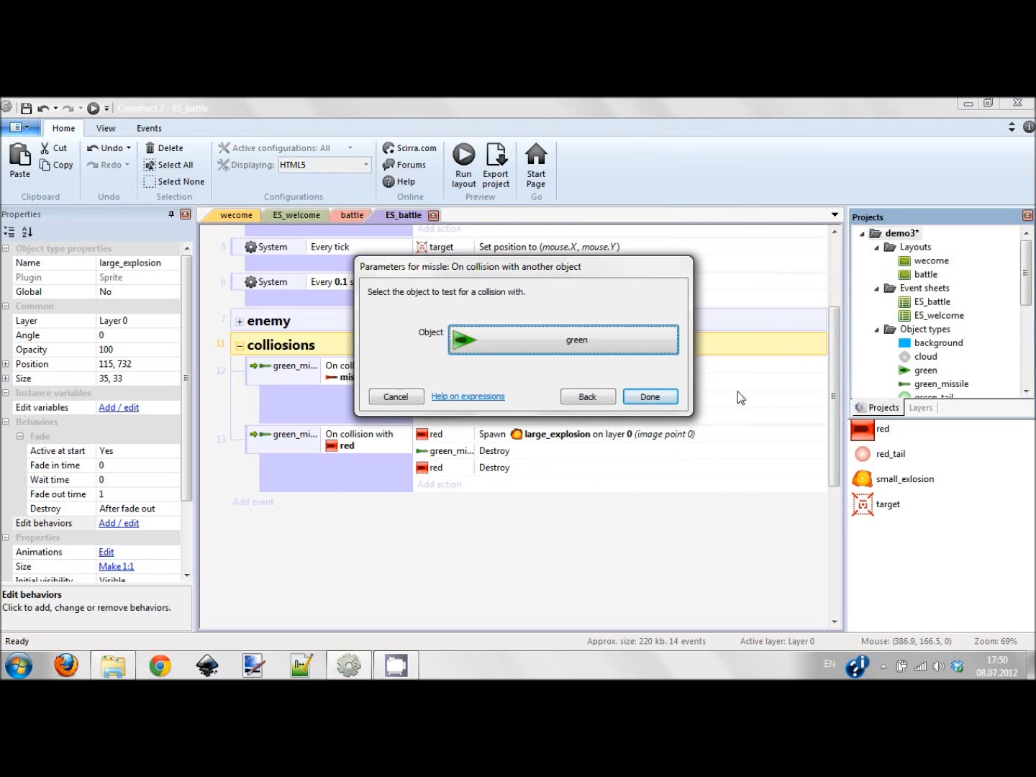
left_click(649, 396)
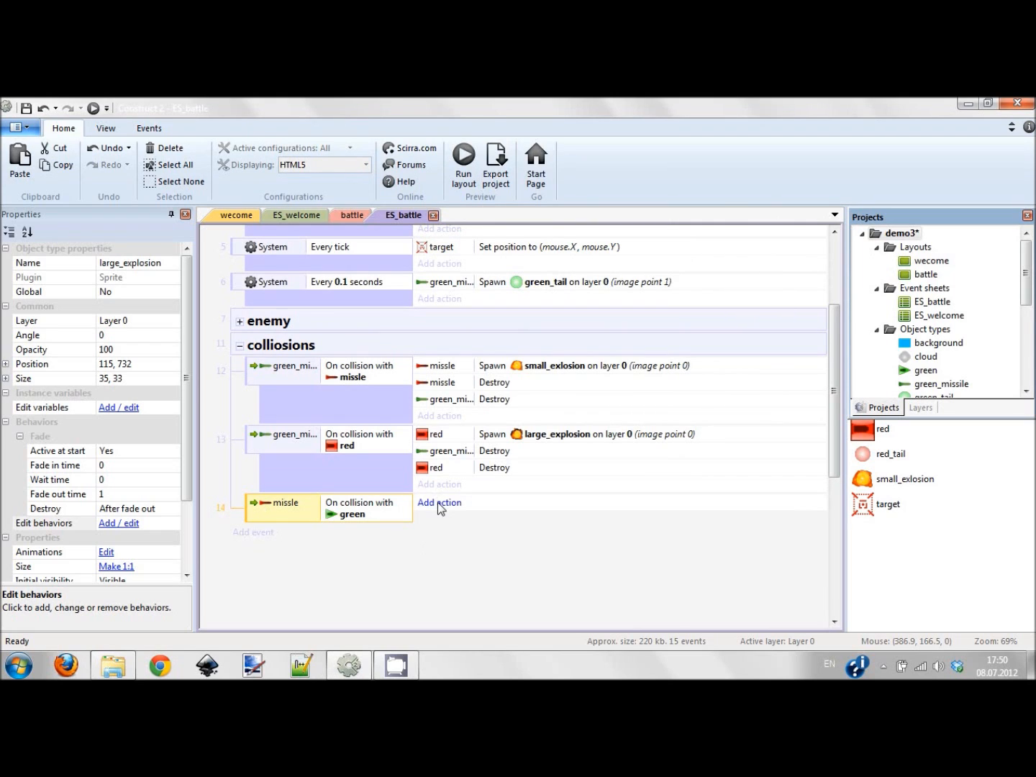
Step: Make green spawn a large_explosion, then destroy both the missile and green
left_click(439, 502)
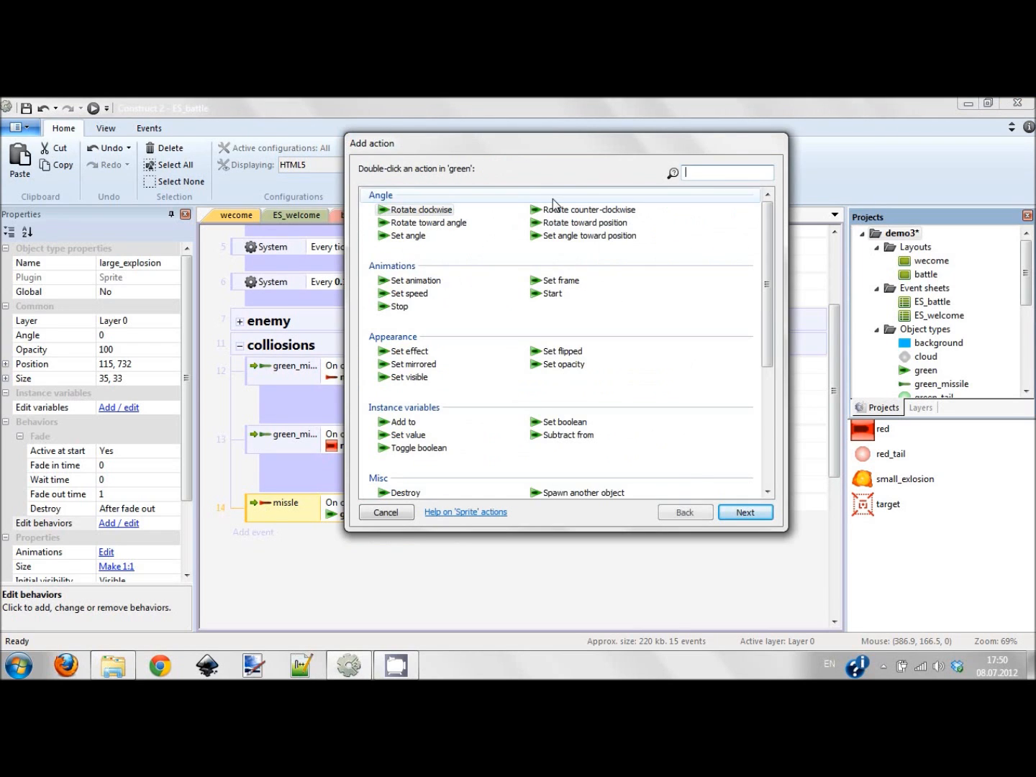
type("spaw")
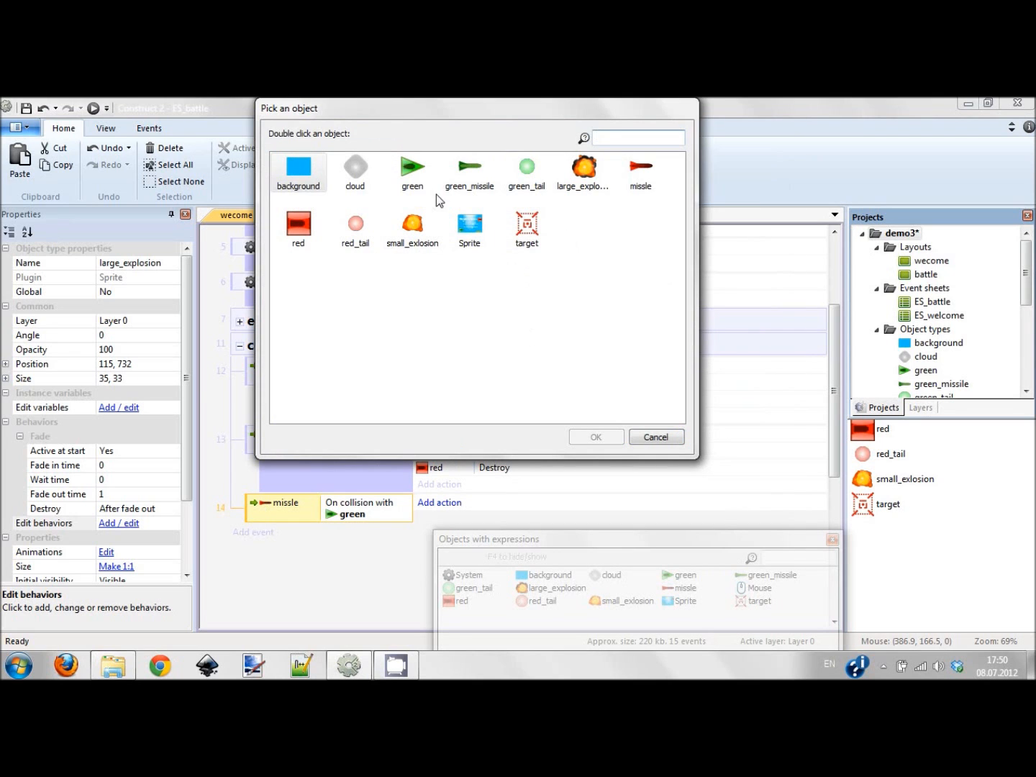
left_click(584, 173)
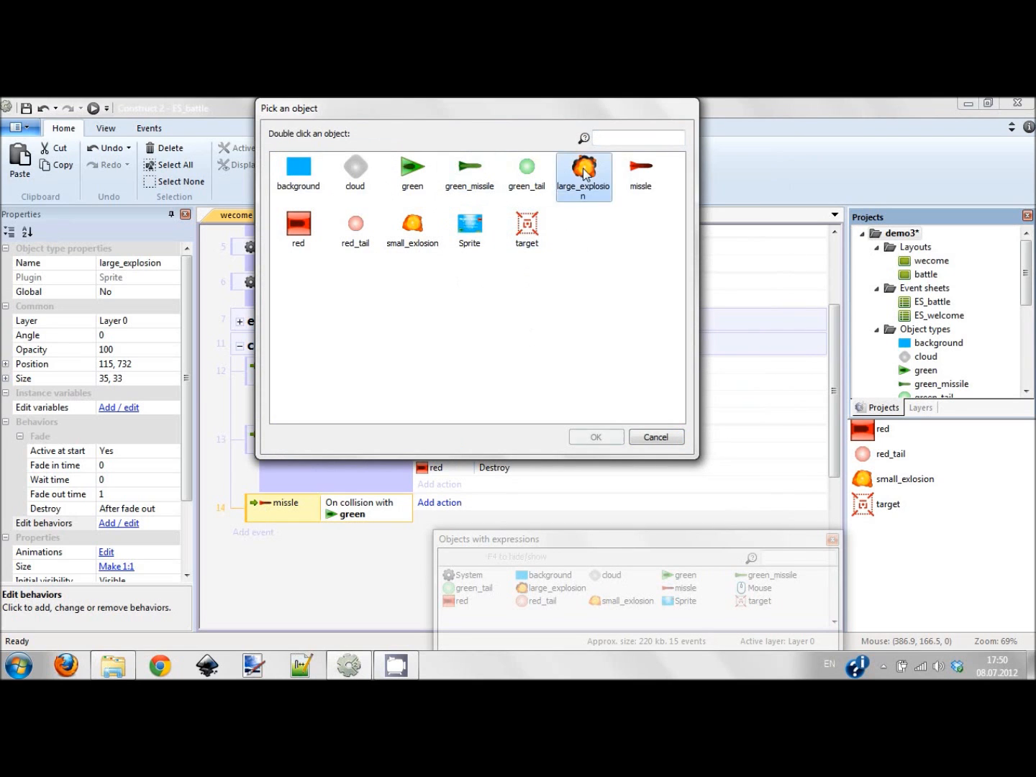
double_click(583, 167)
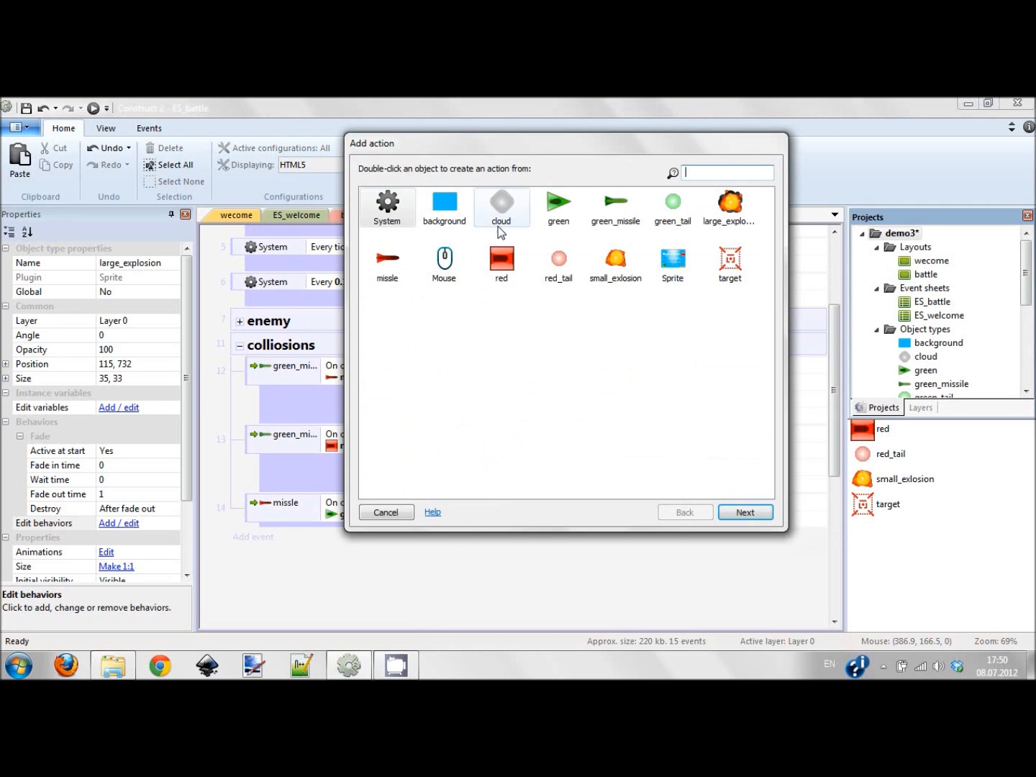
double_click(387, 265)
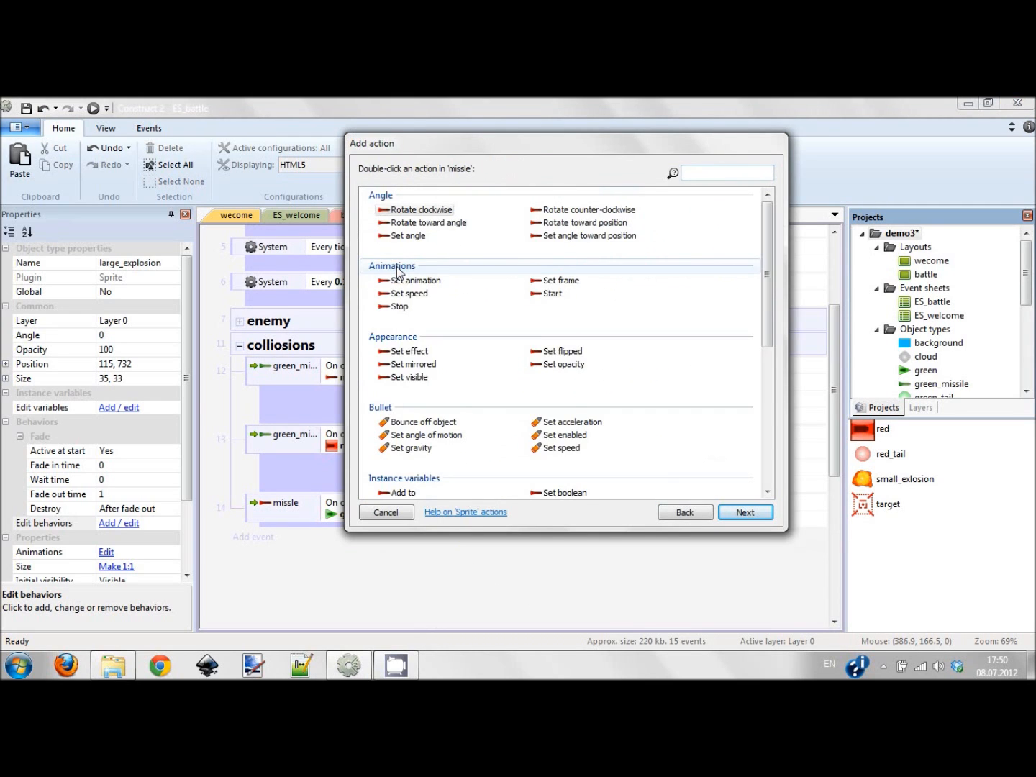
left_click(684, 512)
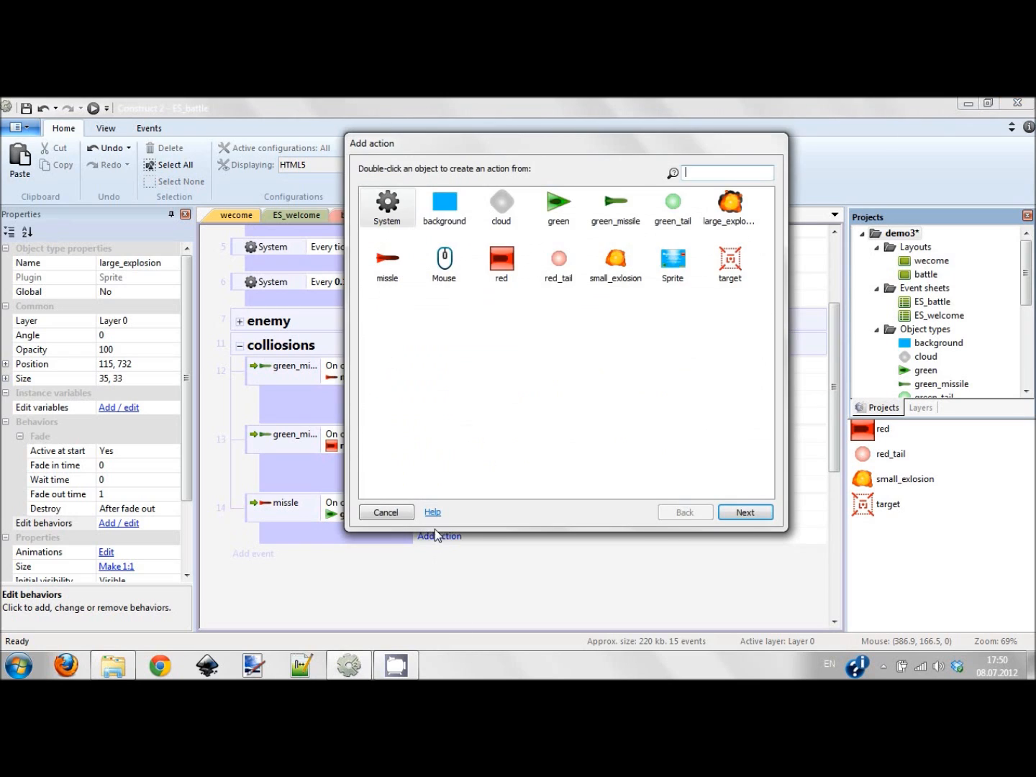
type("des")
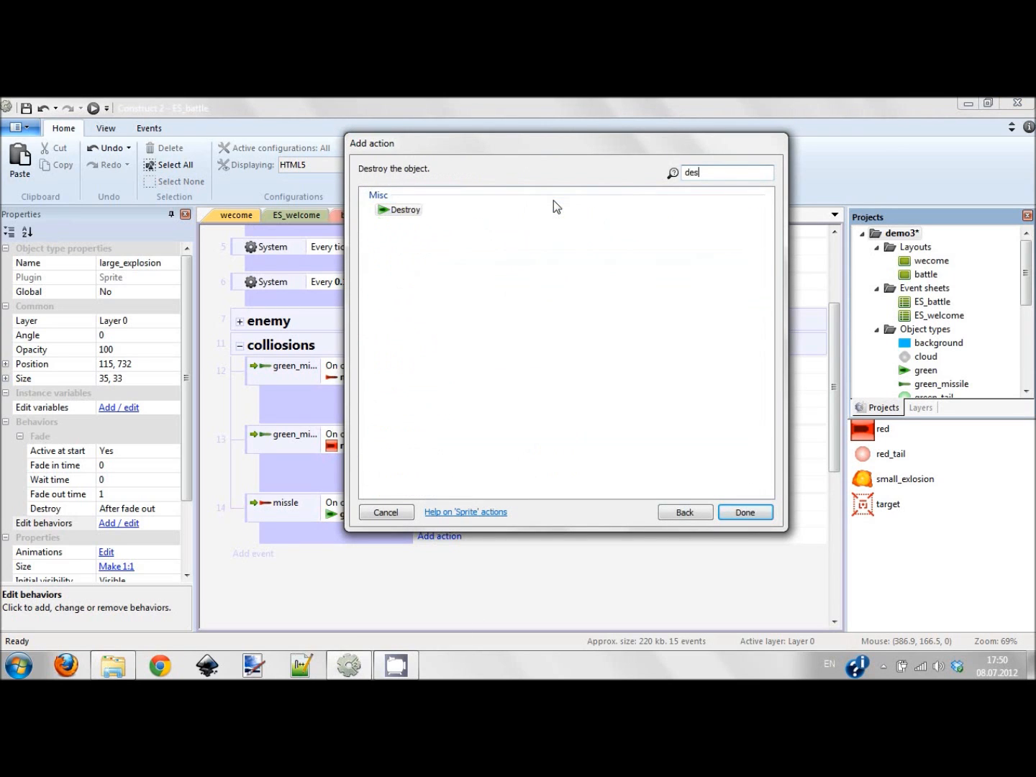
left_click(745, 512)
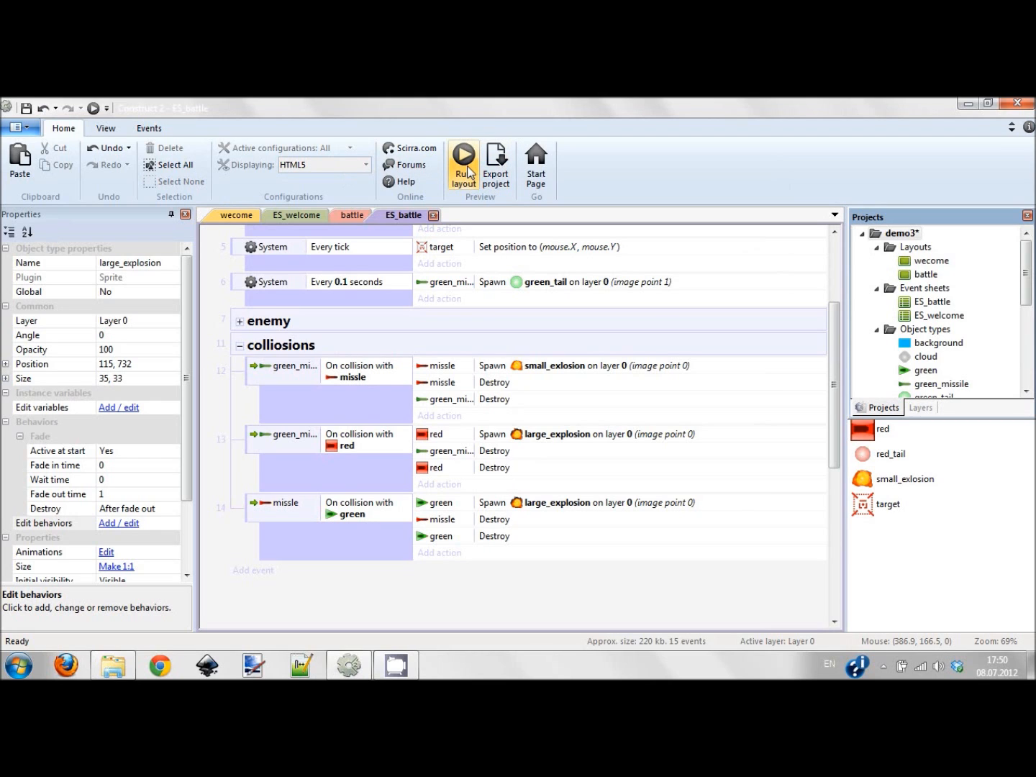
Step: Run the battle game in a preview, then close the preview
left_click(463, 161)
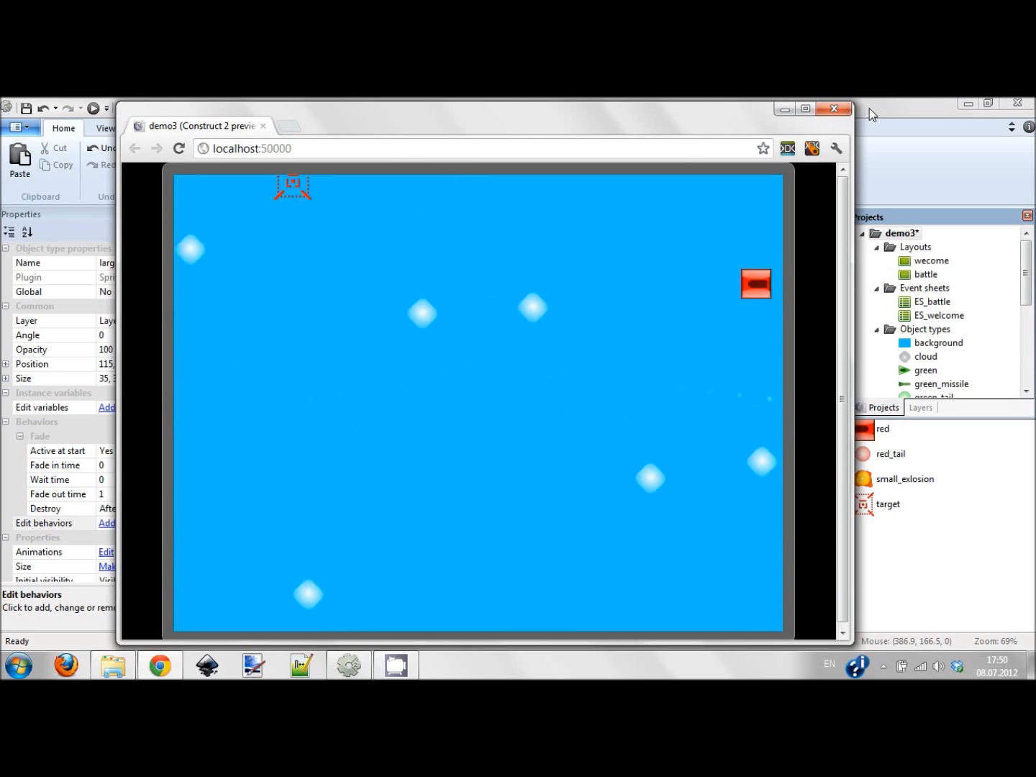
left_click(834, 108)
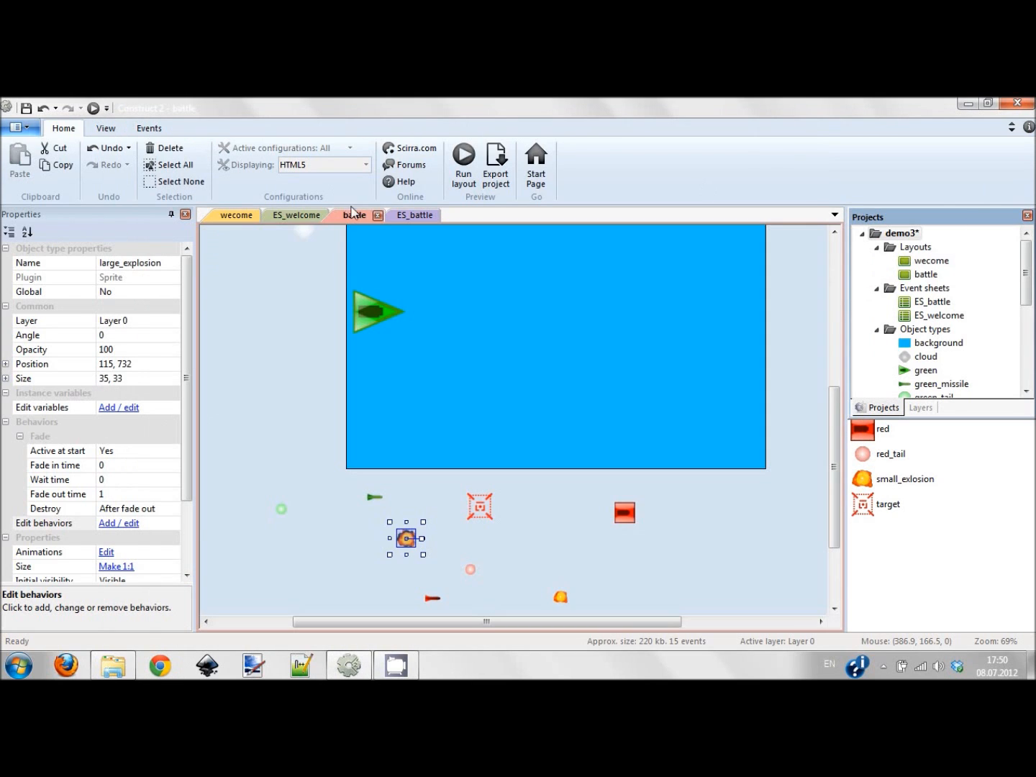
Step: Set the missile's Bullet speed to -400 and return to the ES_battle event sheet
left_click(434, 598)
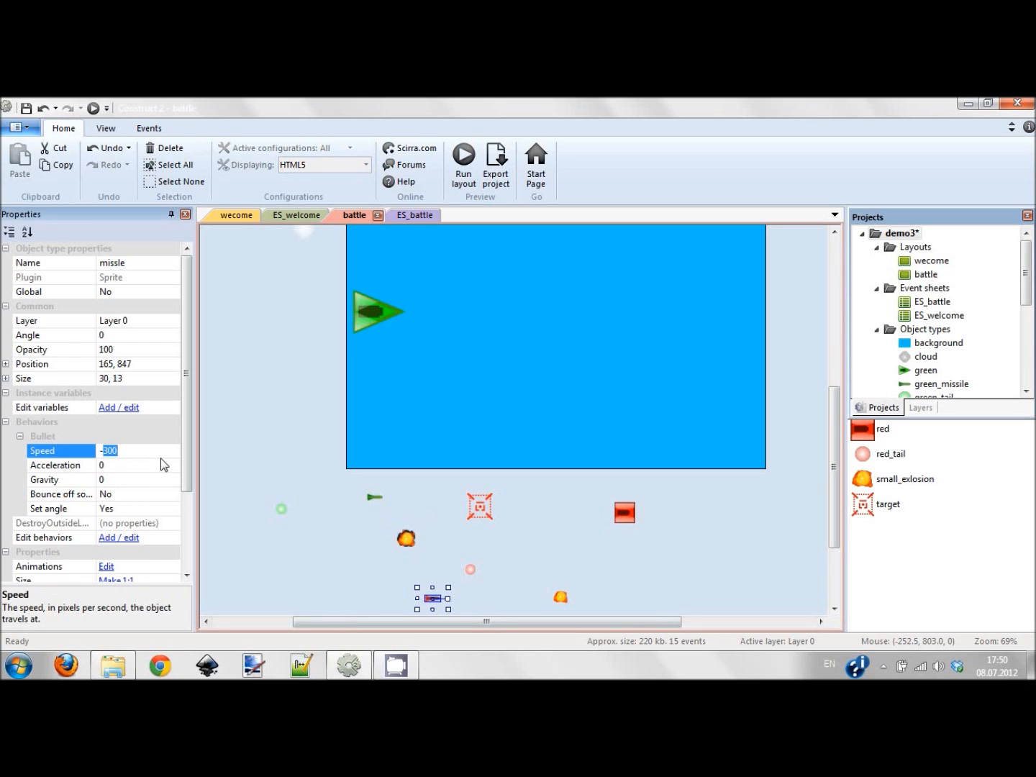
type("-400")
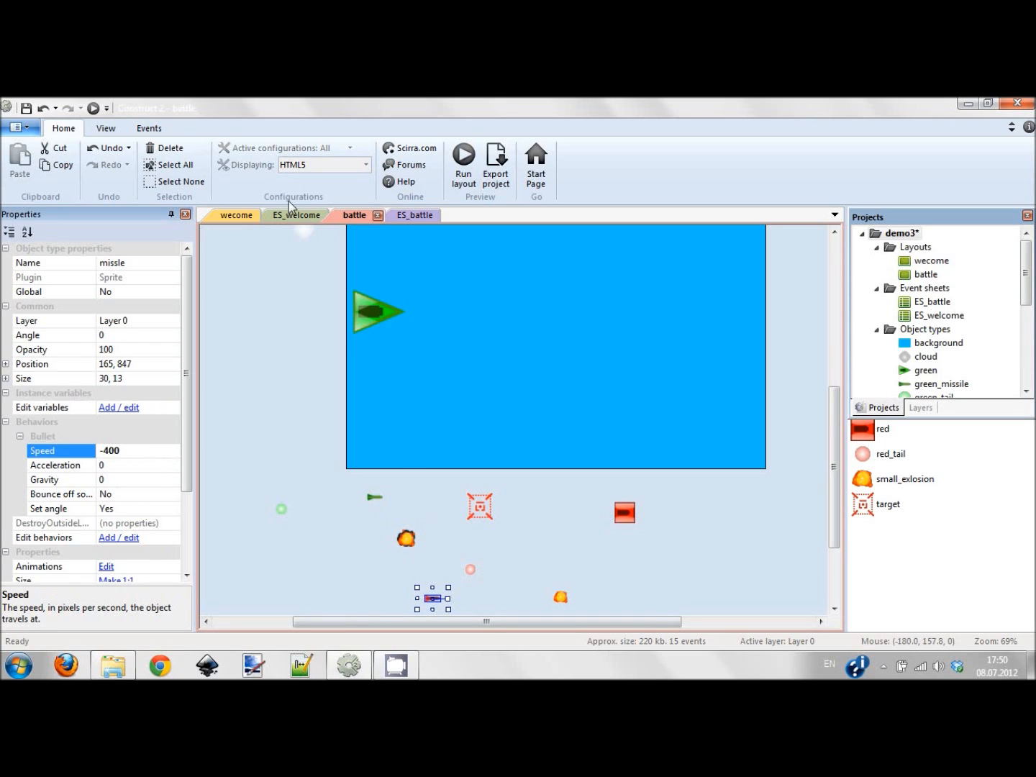
left_click(404, 216)
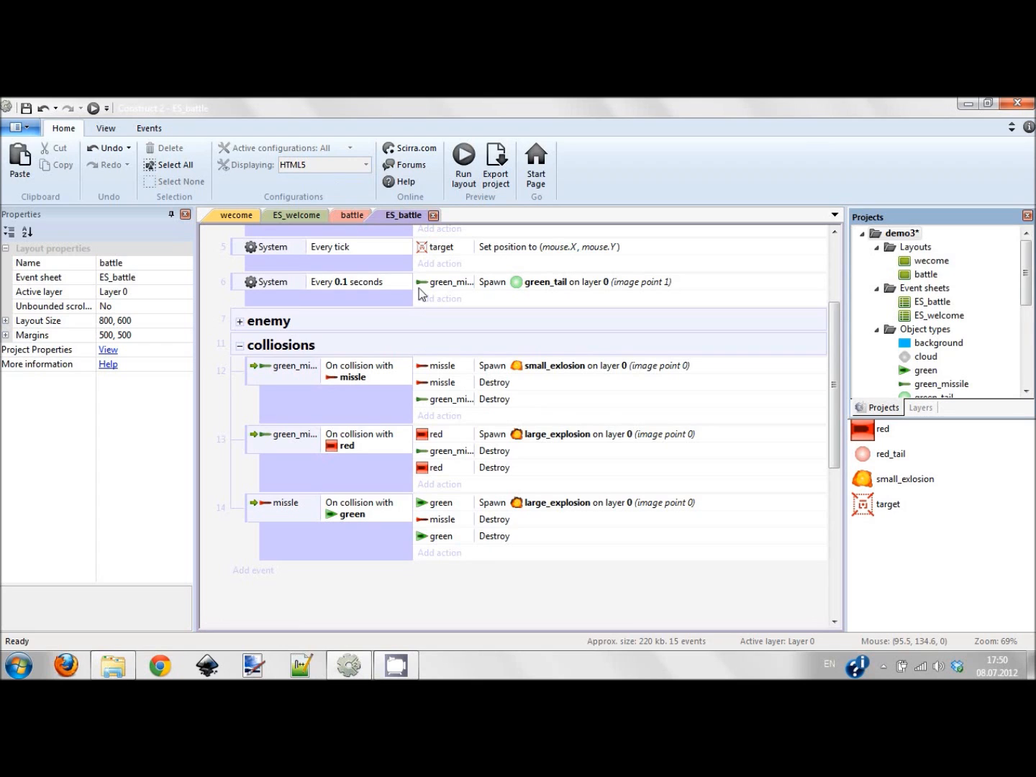
Step: Add a new event group named 'game over' to the ES_battle sheet
scroll("up", 3)
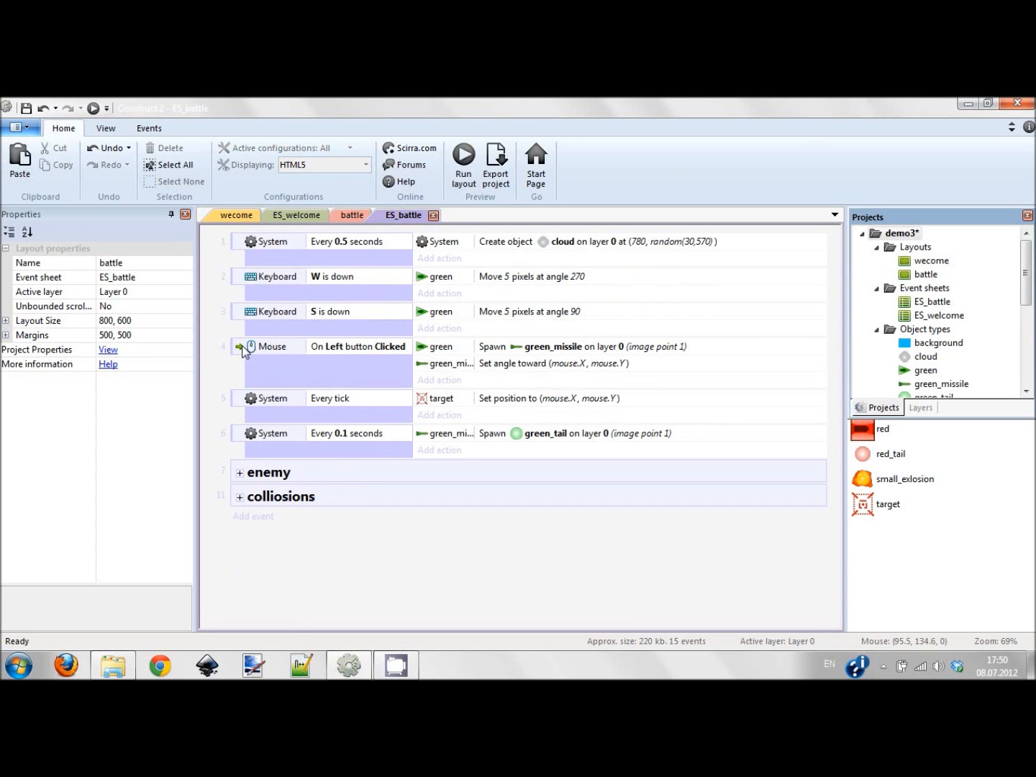
mouse_move(339, 579)
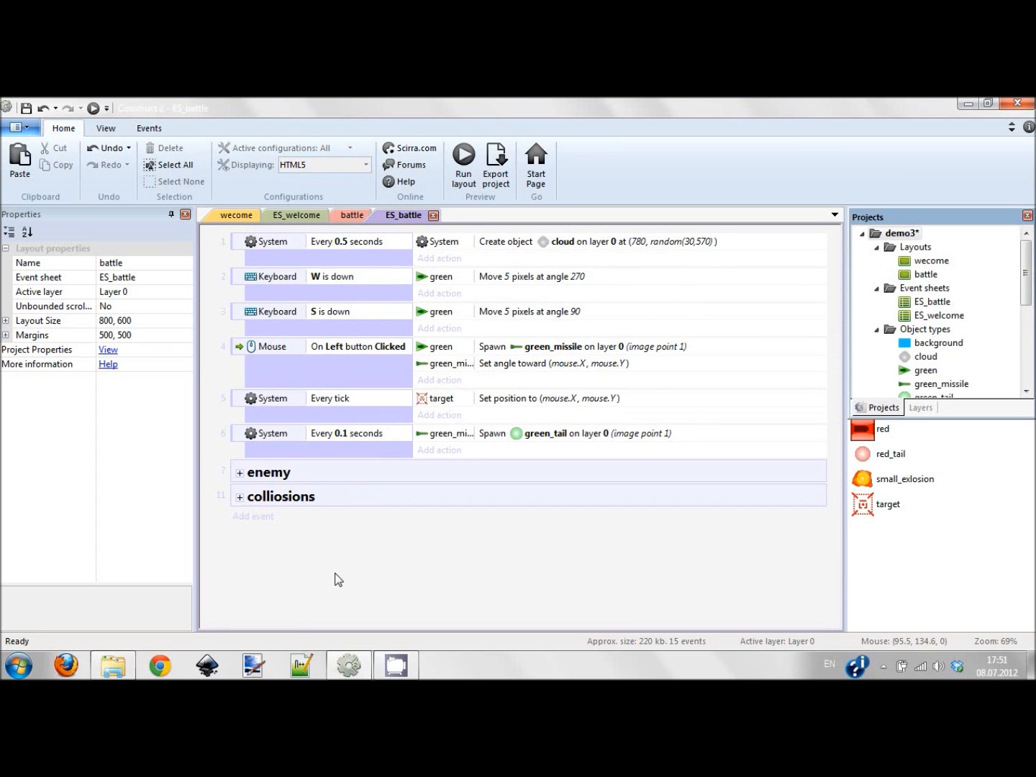
mouse_move(276, 542)
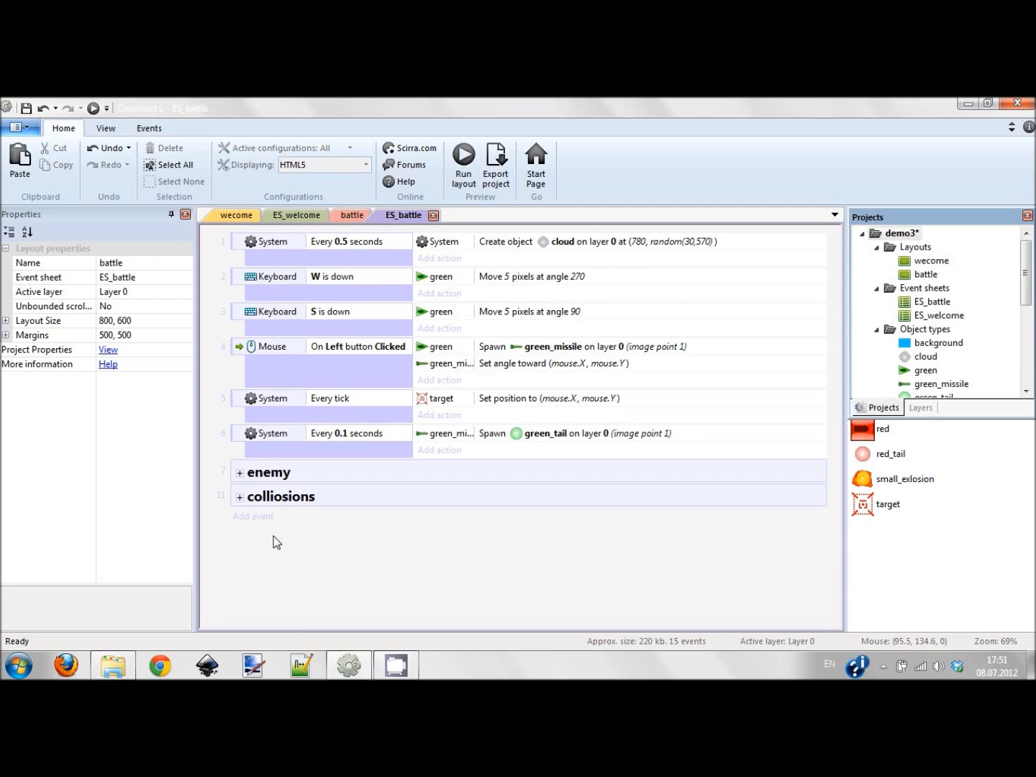
right_click(277, 540)
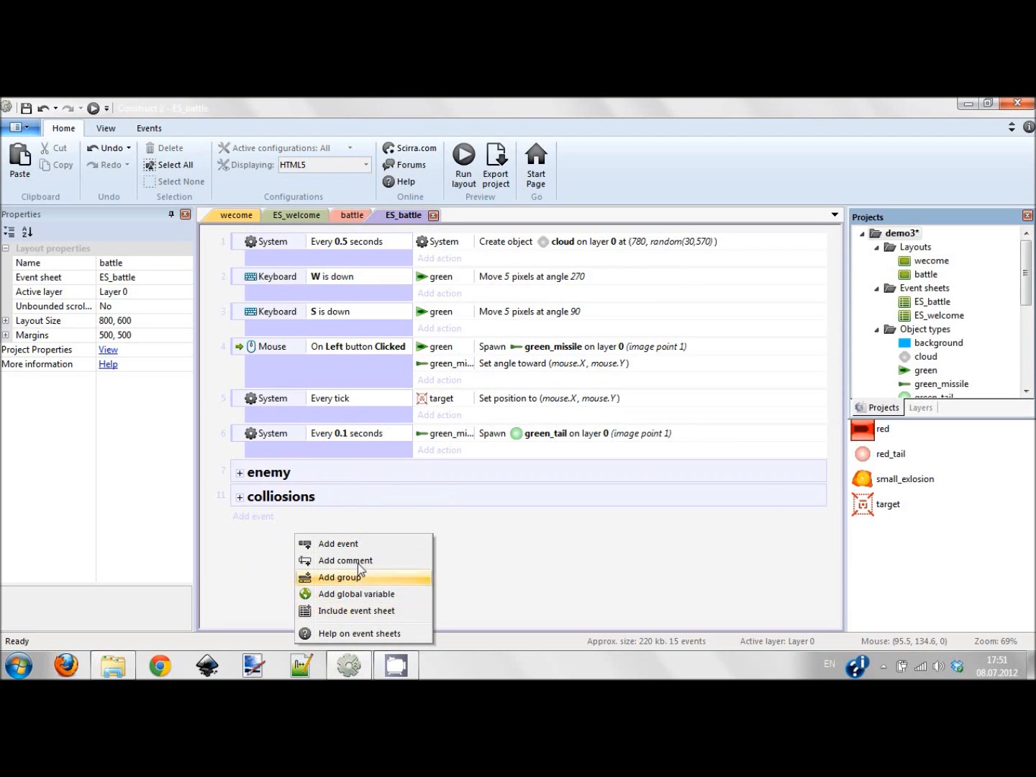
mouse_move(346, 581)
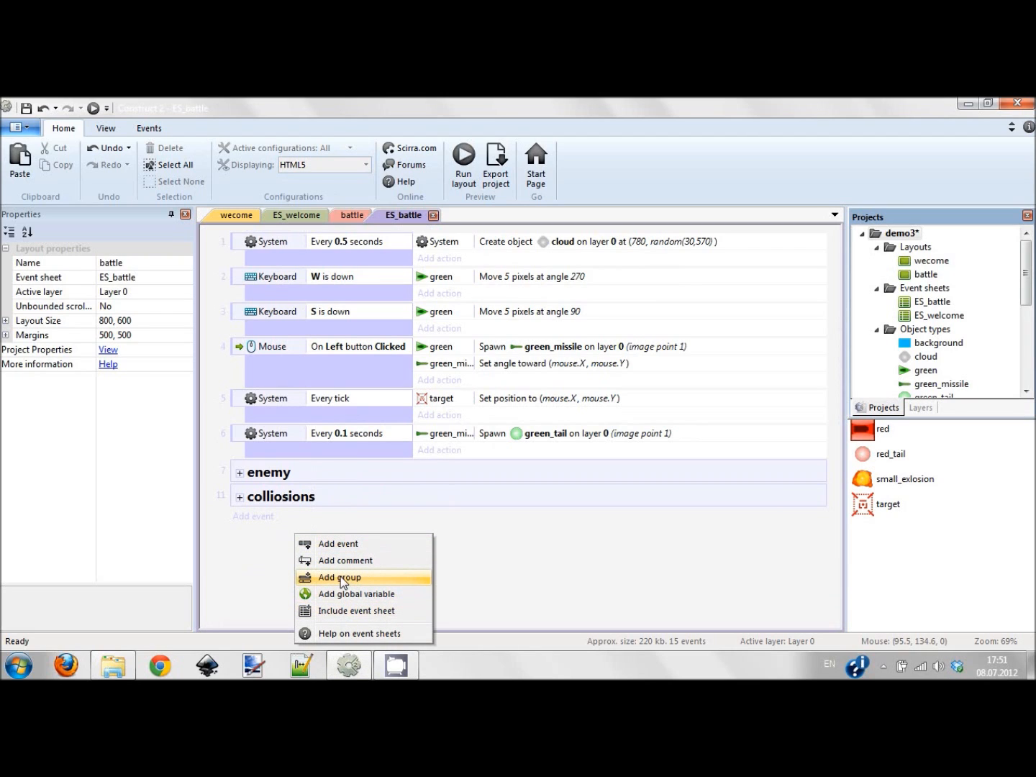
mouse_move(355, 580)
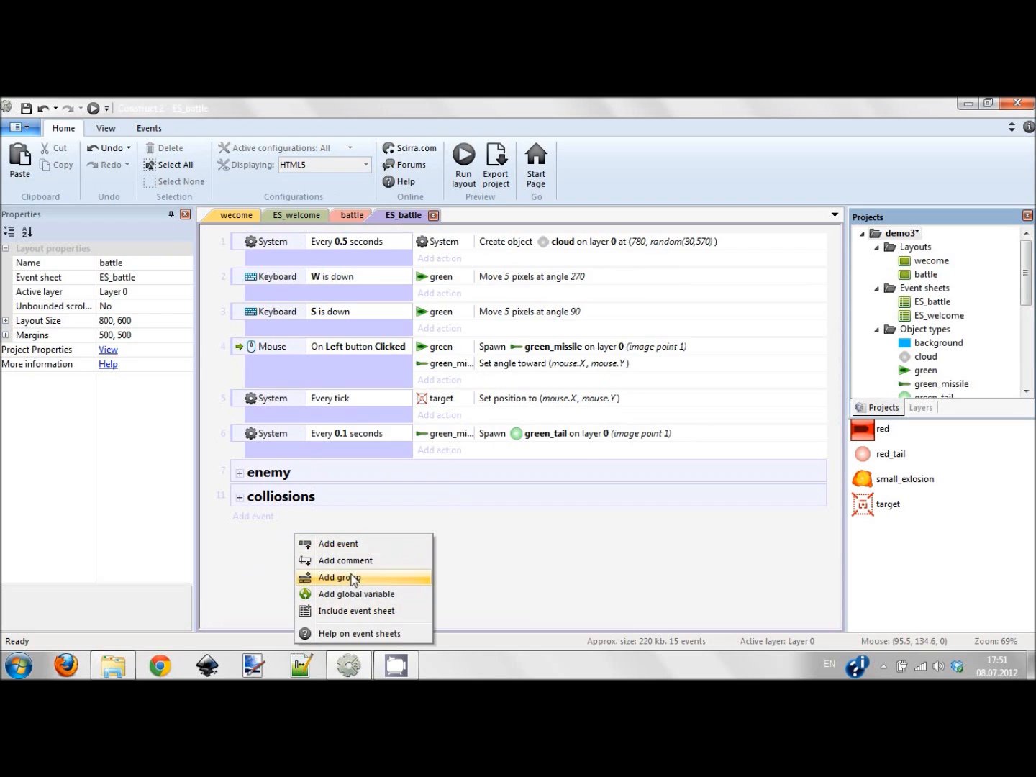
left_click(338, 578)
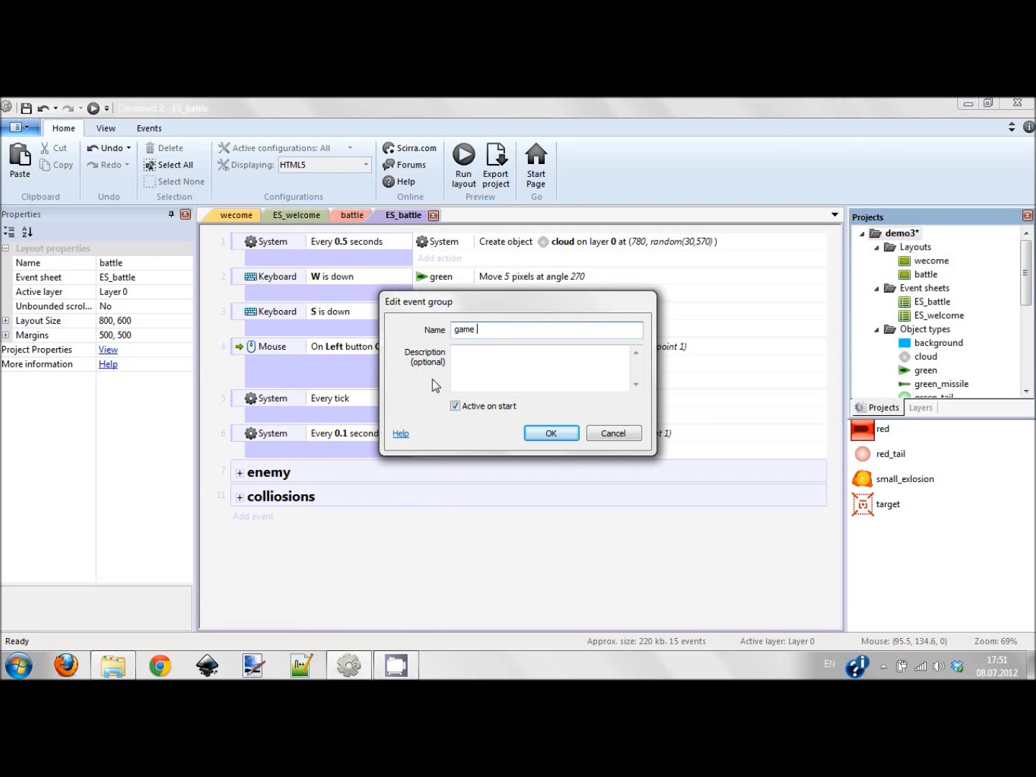
type("over")
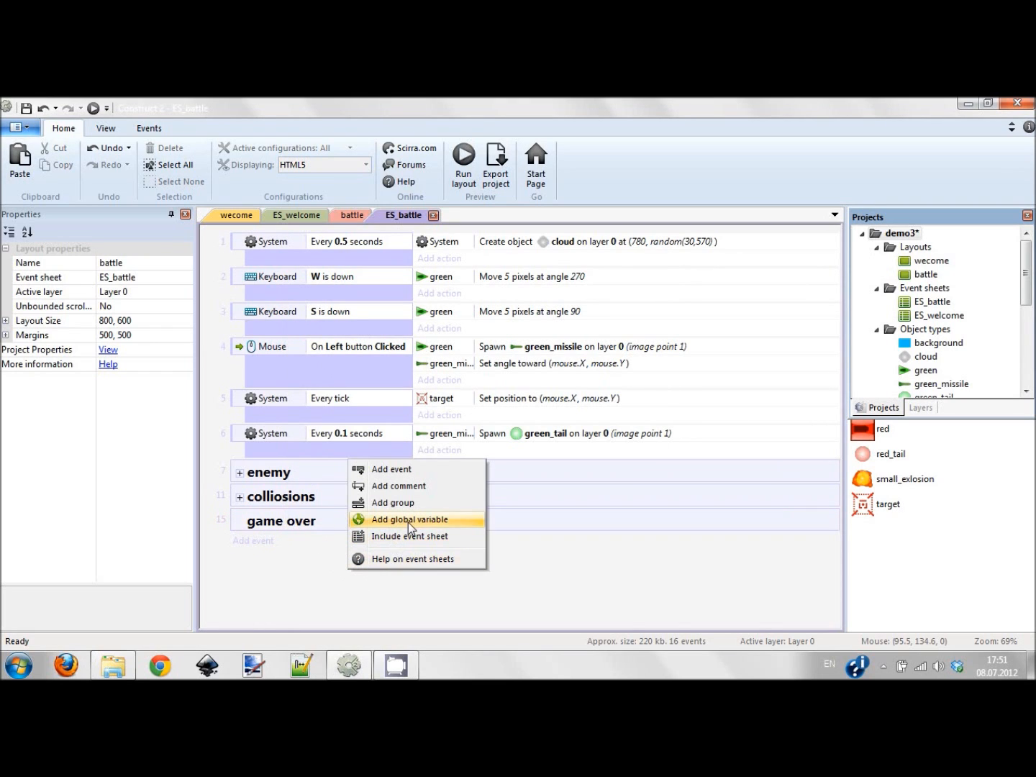
Step: Create a global number variable gameon with initial value 1
left_click(409, 518)
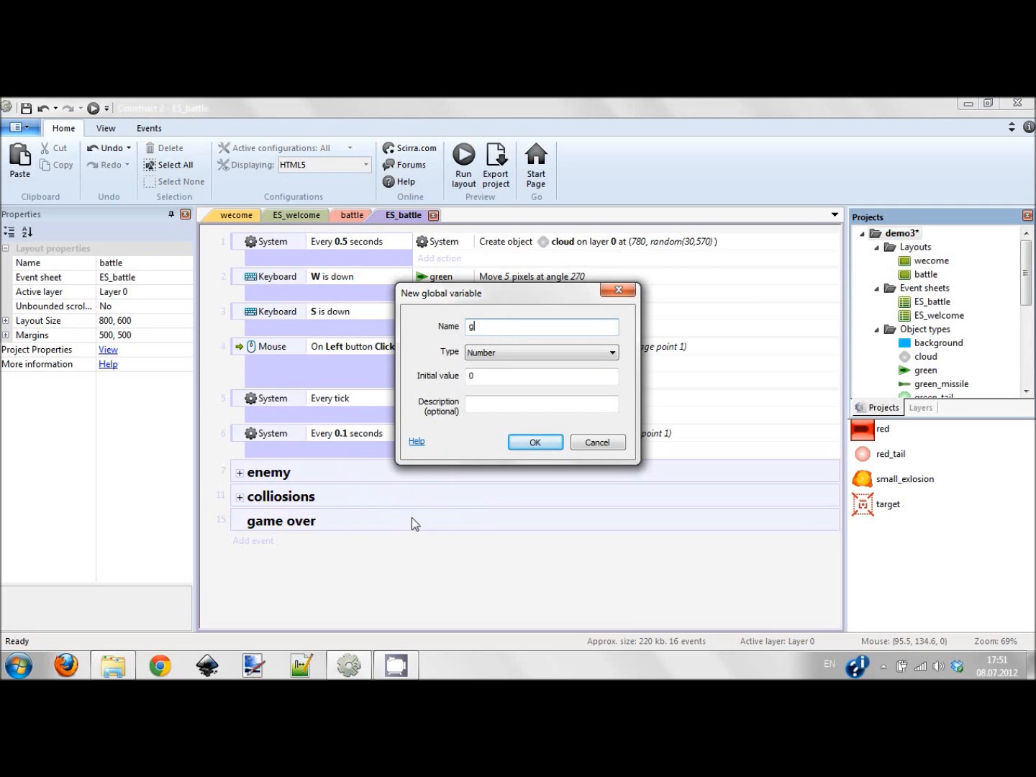
type("ame")
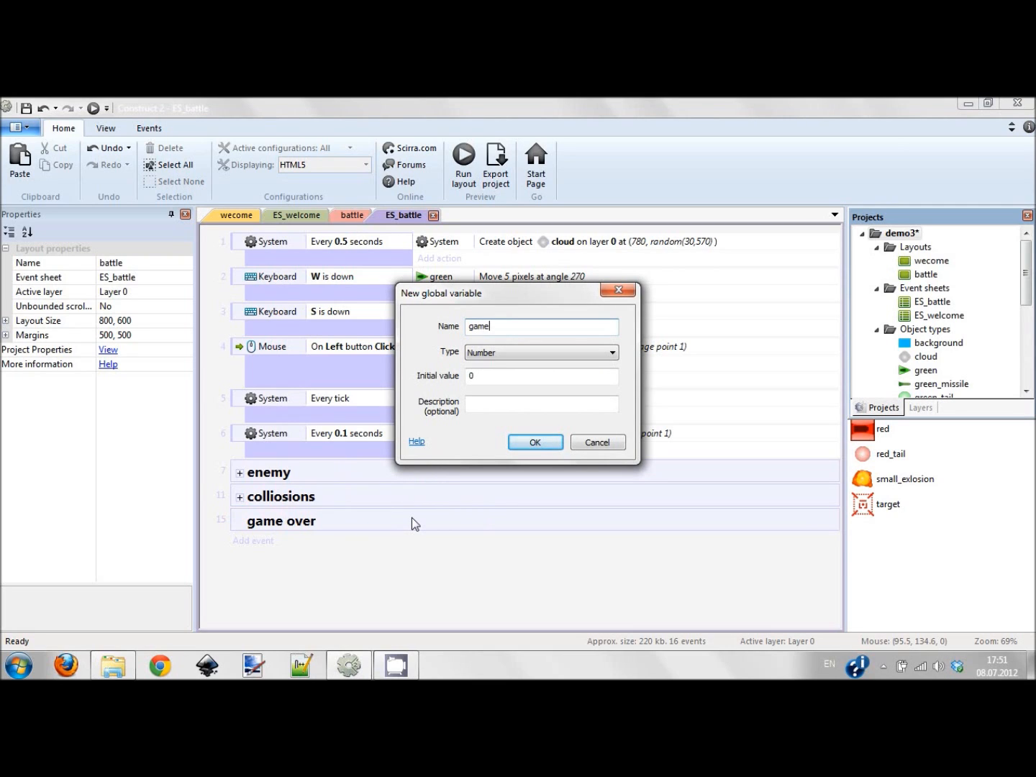
type("on")
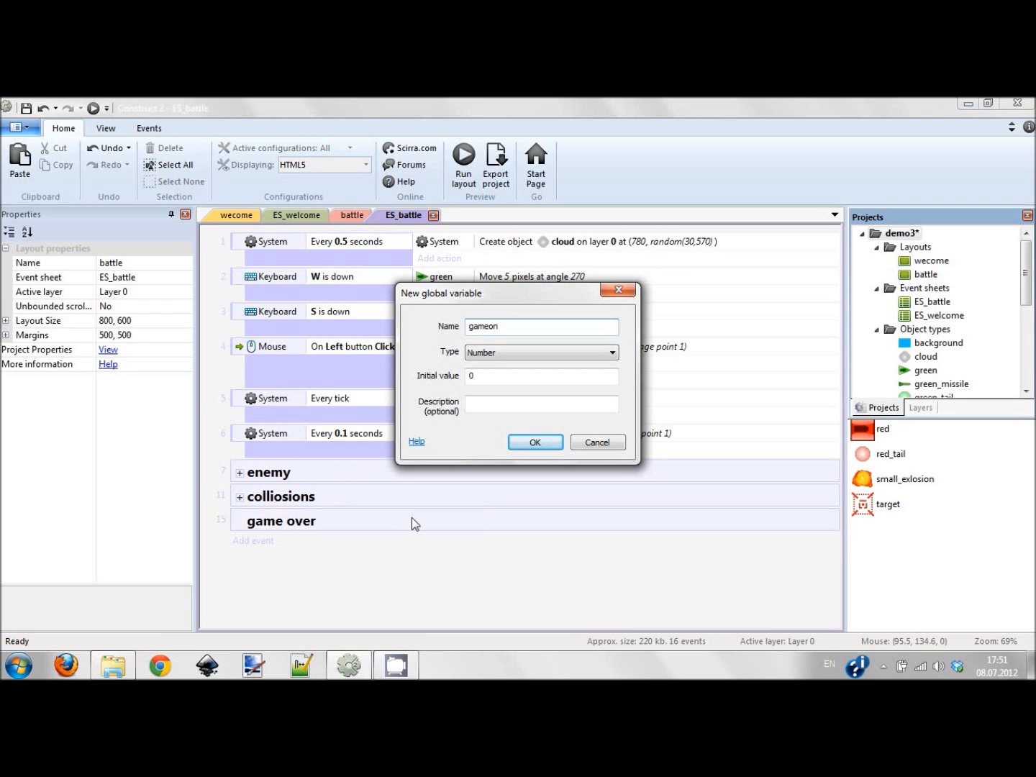
mouse_move(488, 375)
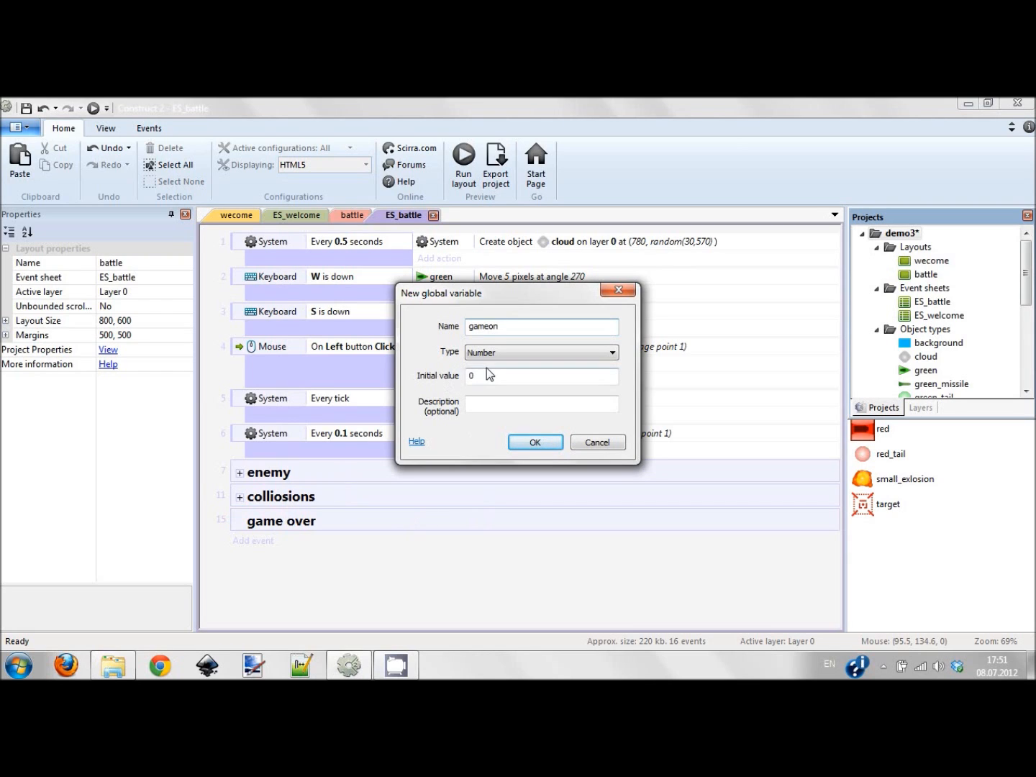
left_click(542, 376)
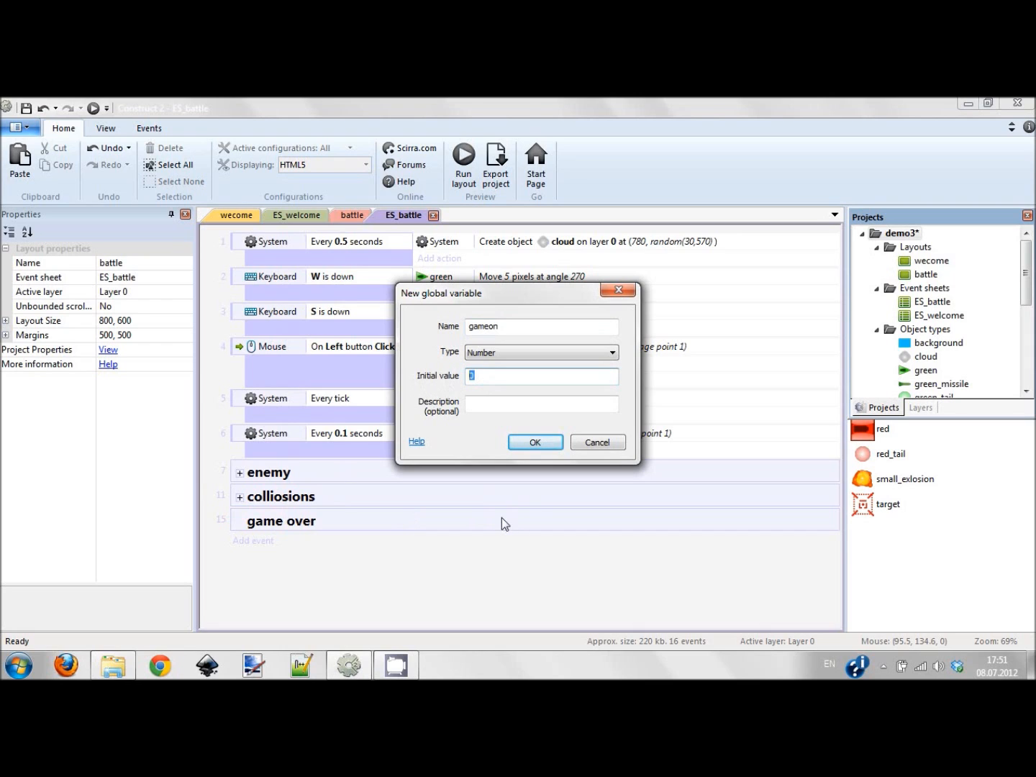
left_click(534, 442)
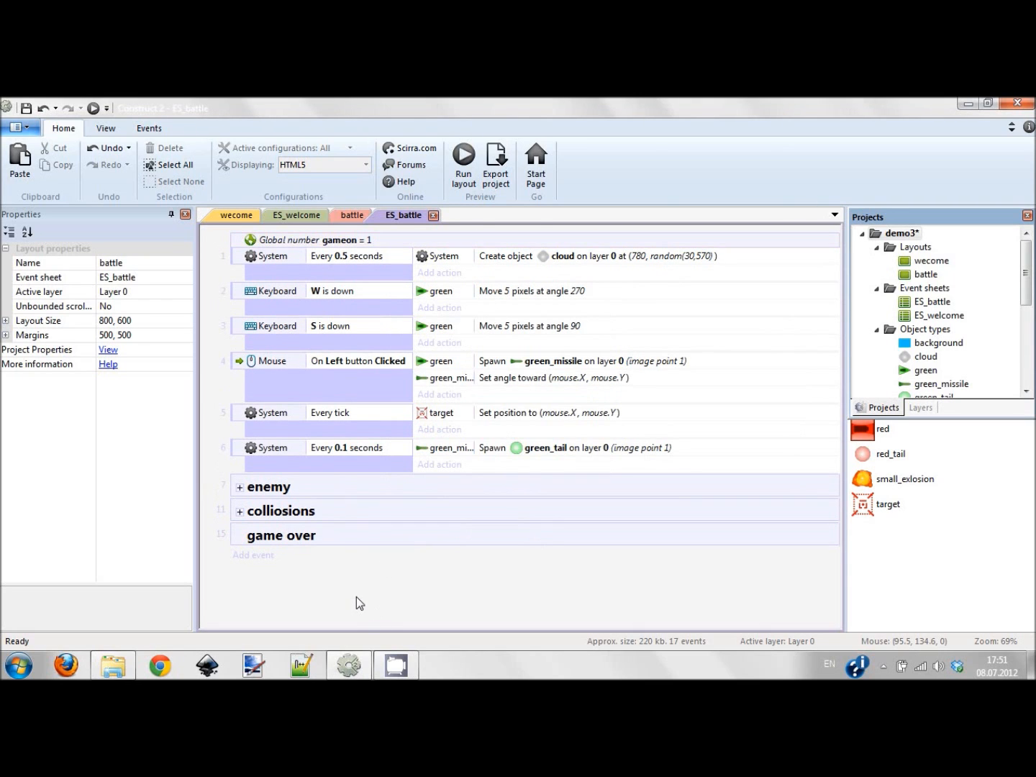
mouse_move(287, 581)
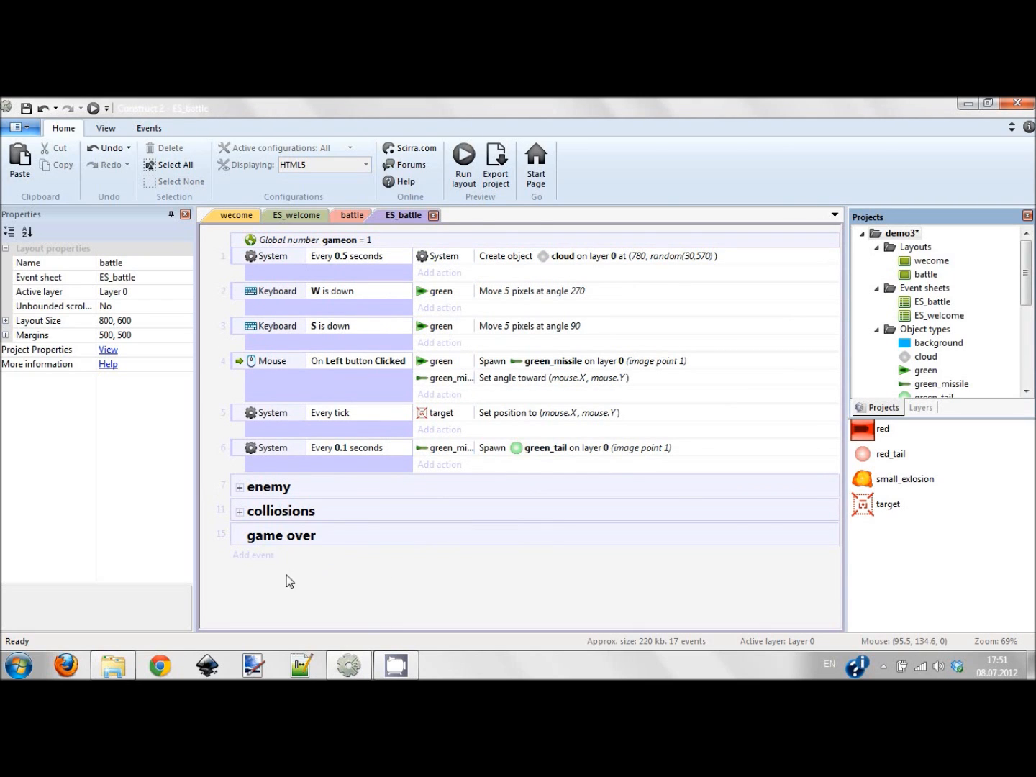
left_click(309, 239)
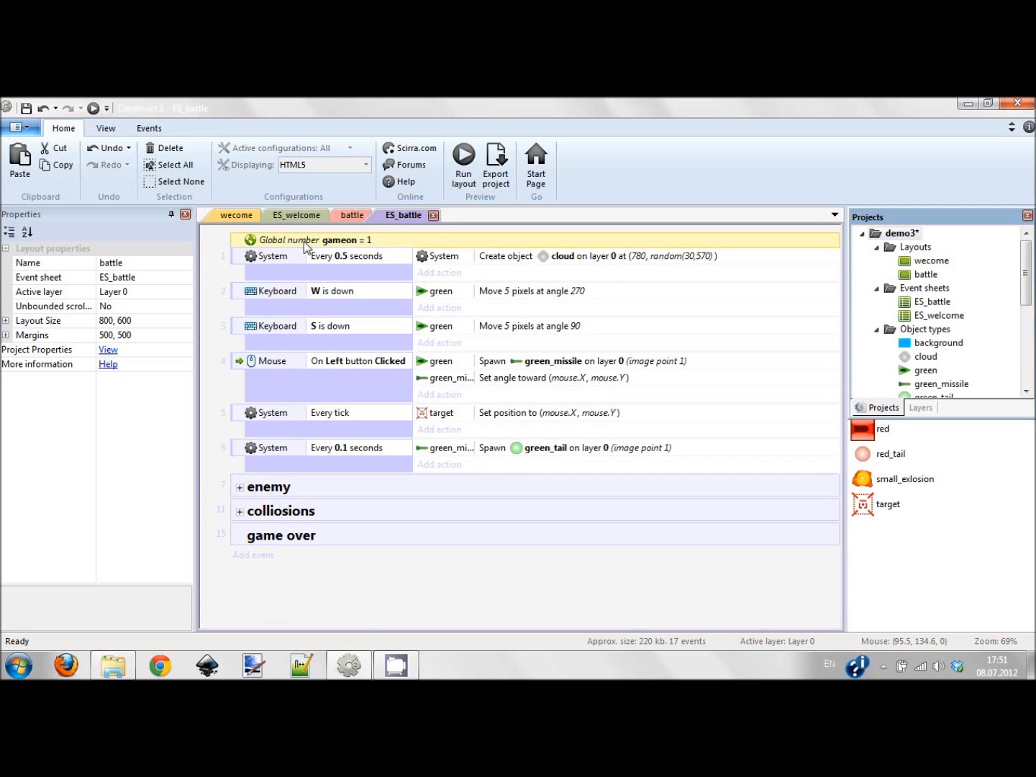
mouse_move(384, 241)
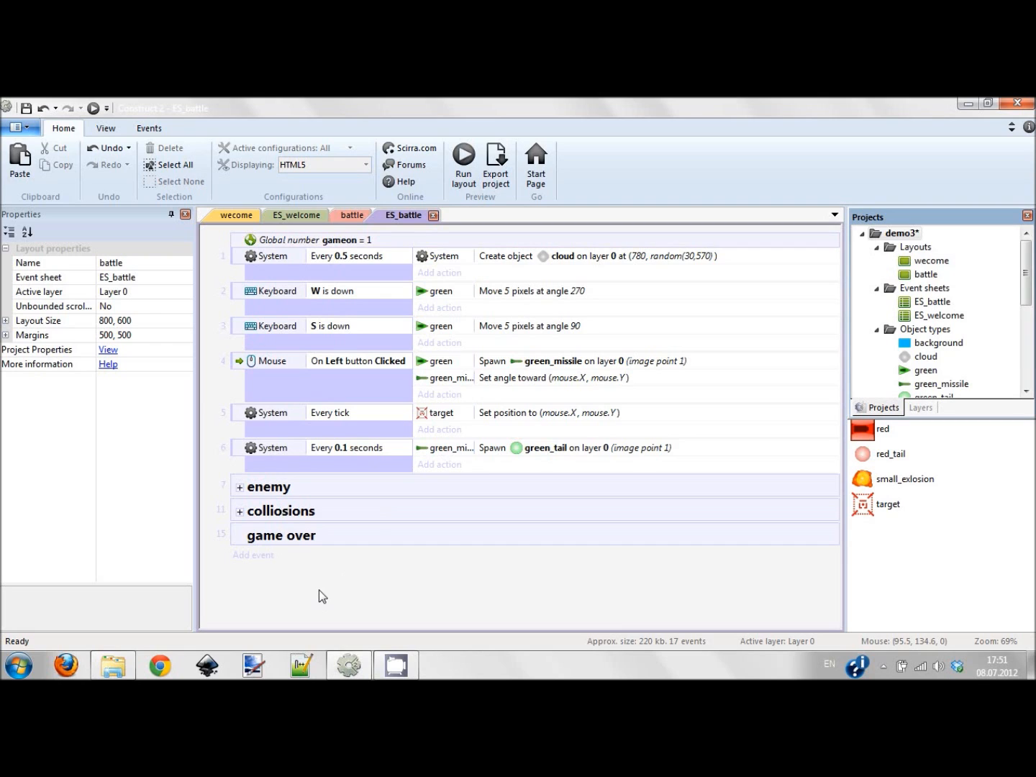
mouse_move(284, 548)
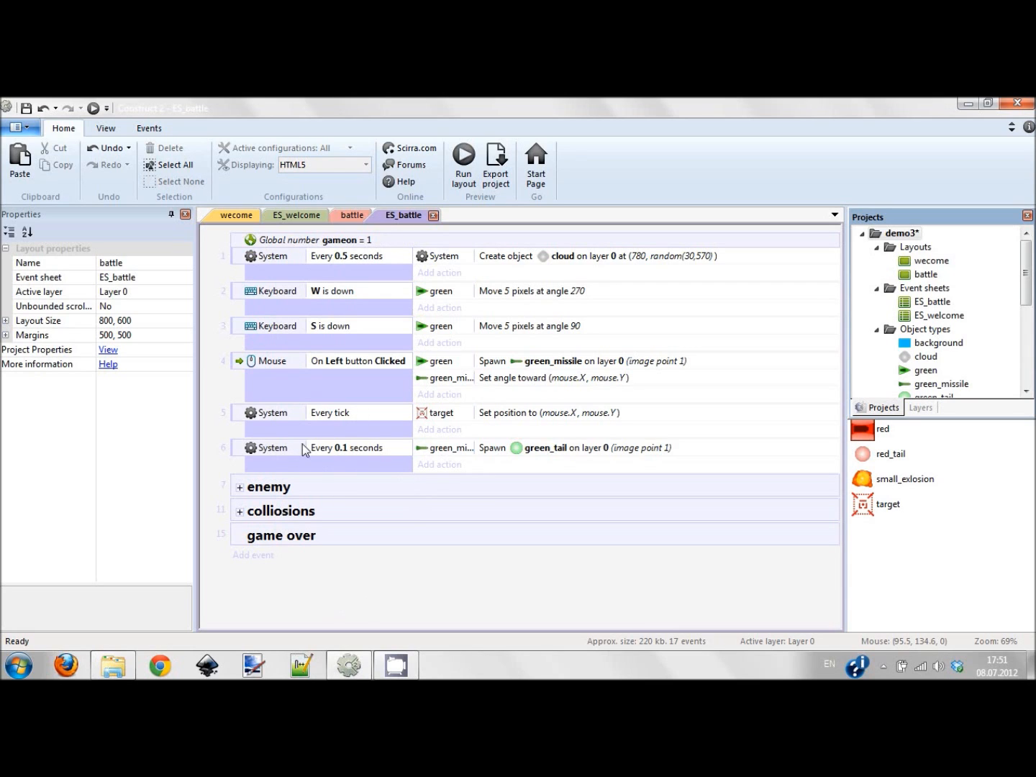
Step: Make the missile-hits-green event also set the global gameon variable to 2
left_click(240, 511)
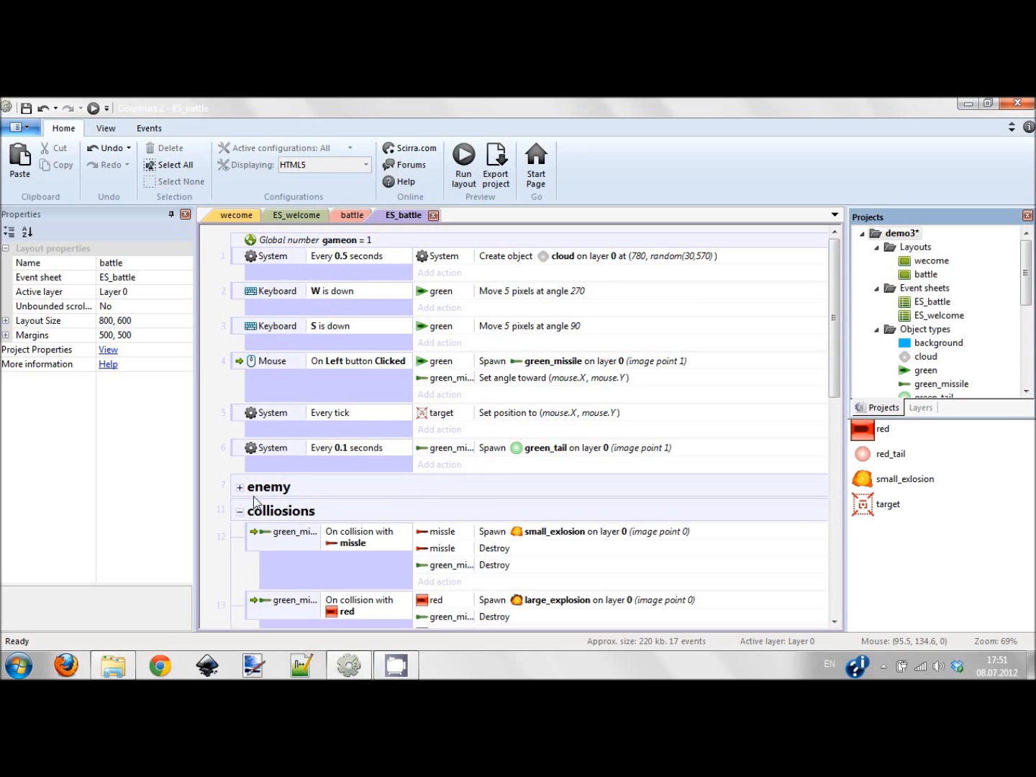
scroll("down", 3)
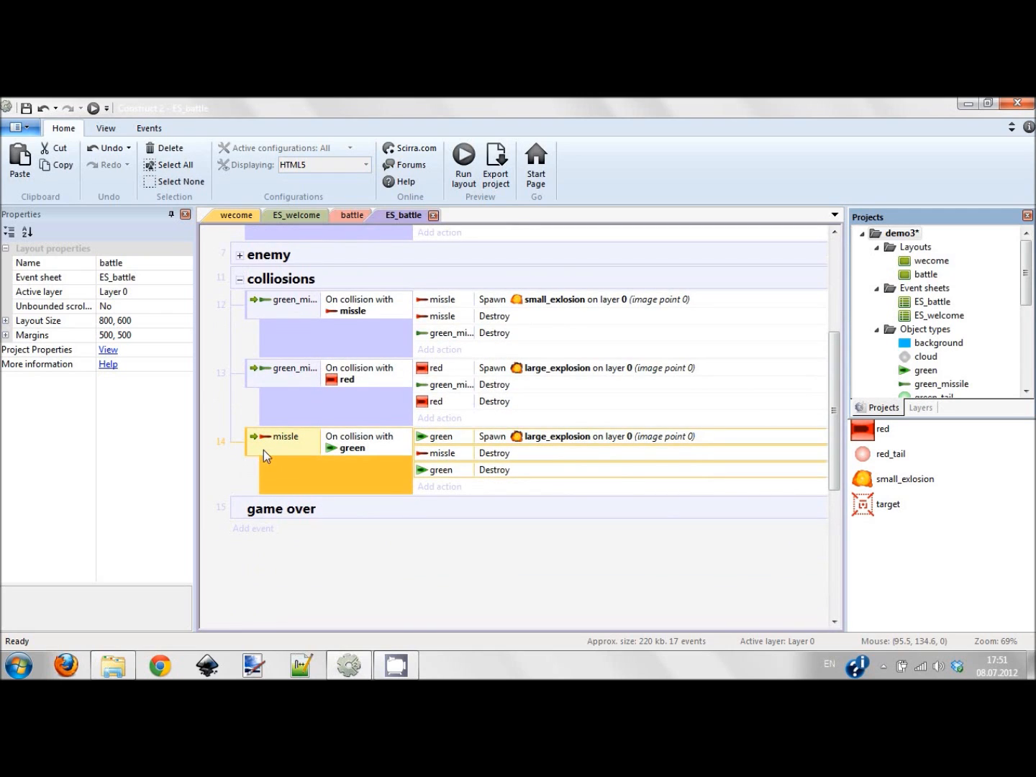
mouse_move(267, 448)
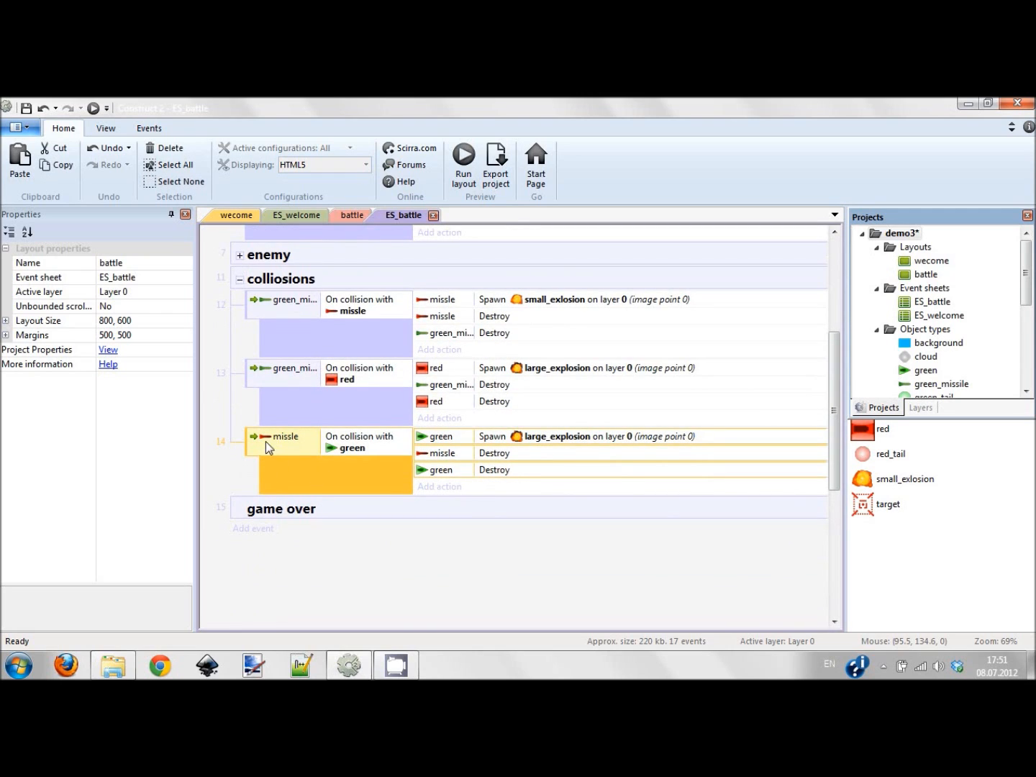
left_click(439, 486)
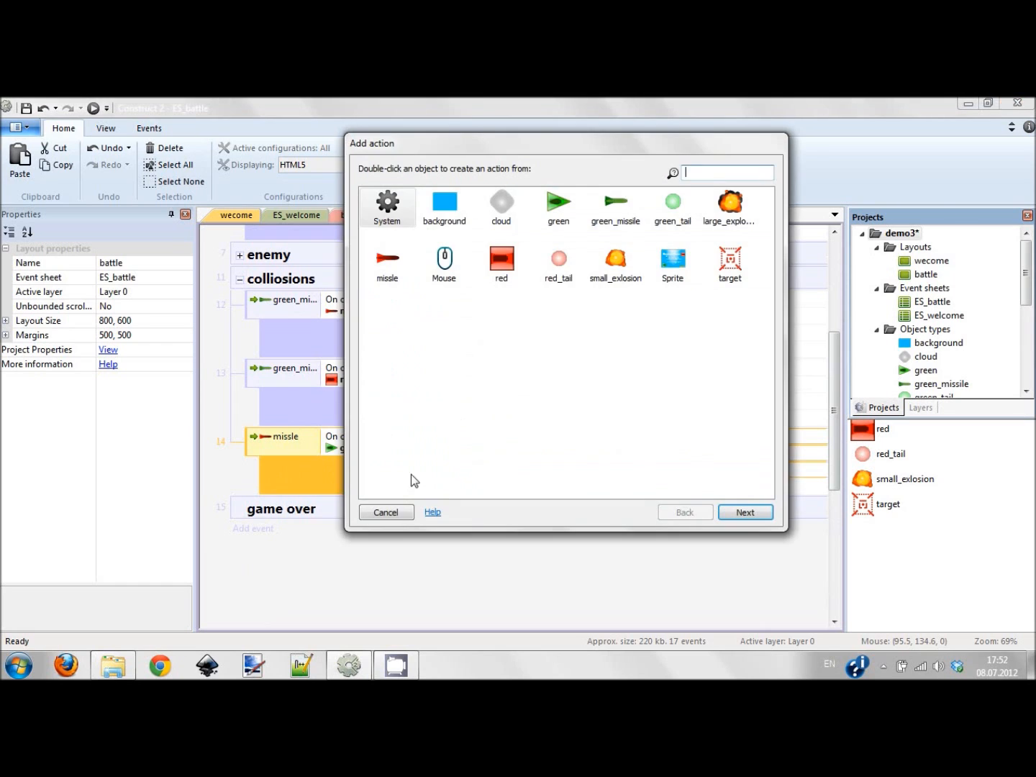
double_click(387, 203)
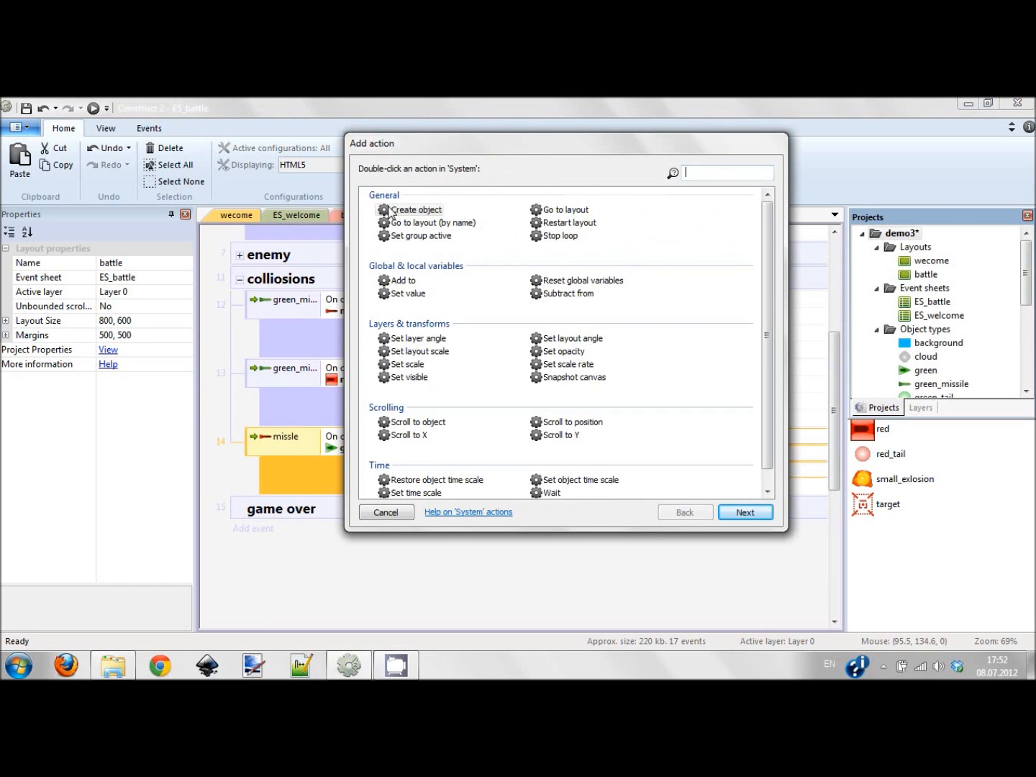
type("set")
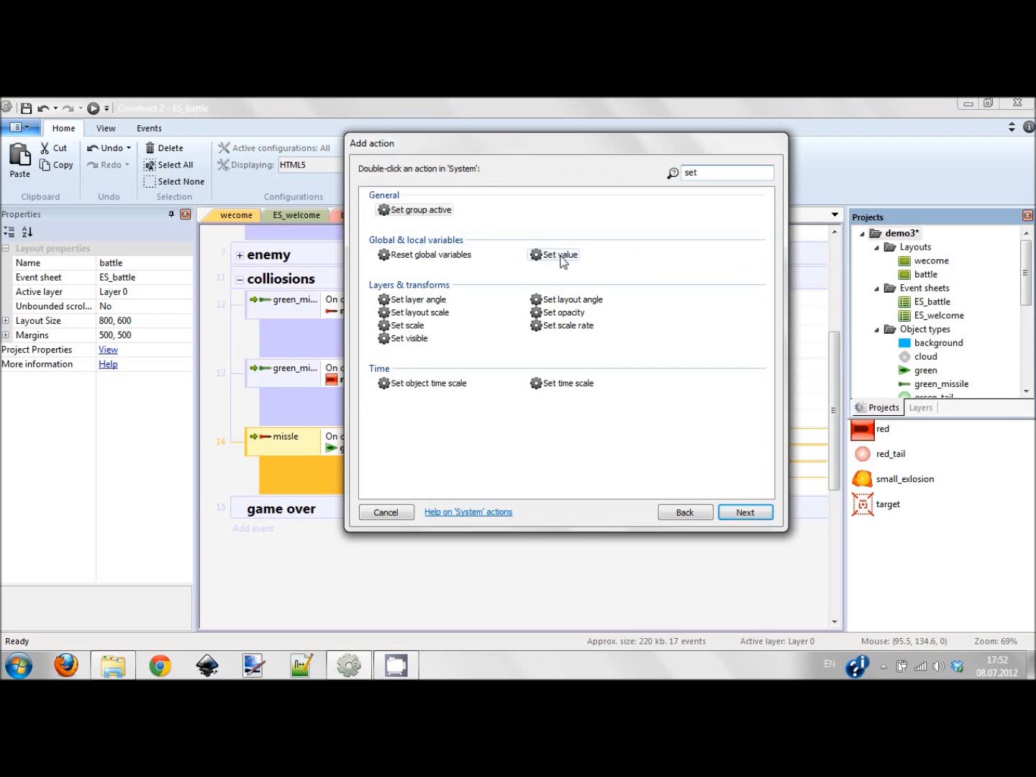
double_click(559, 254)
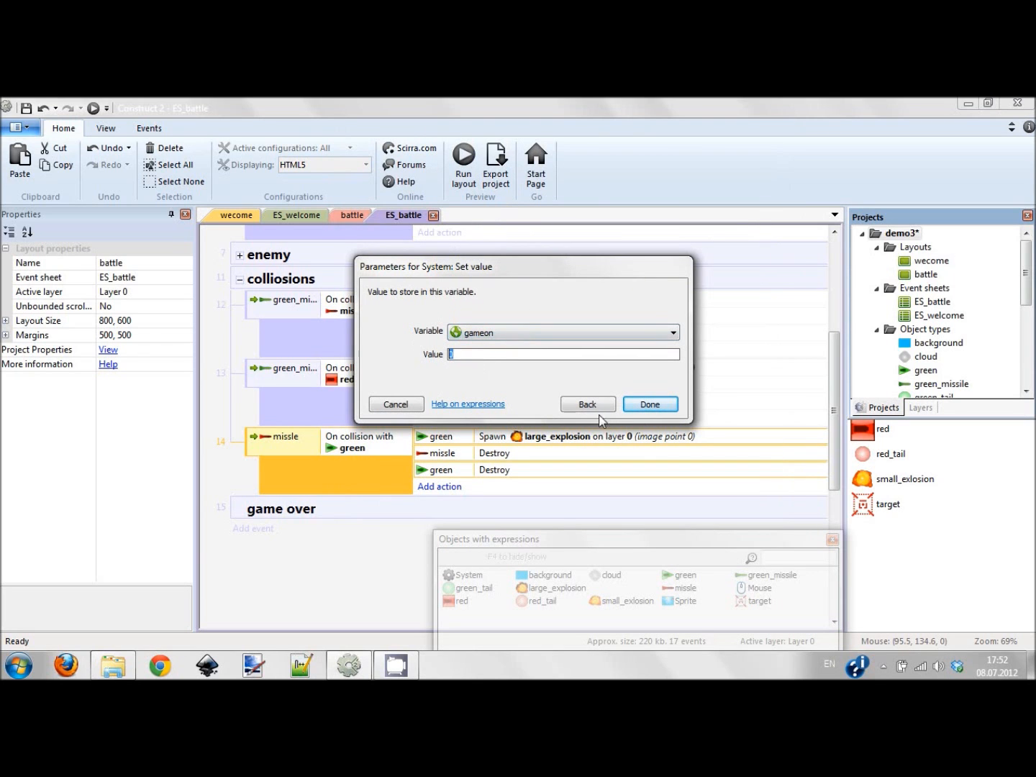
left_click(649, 404)
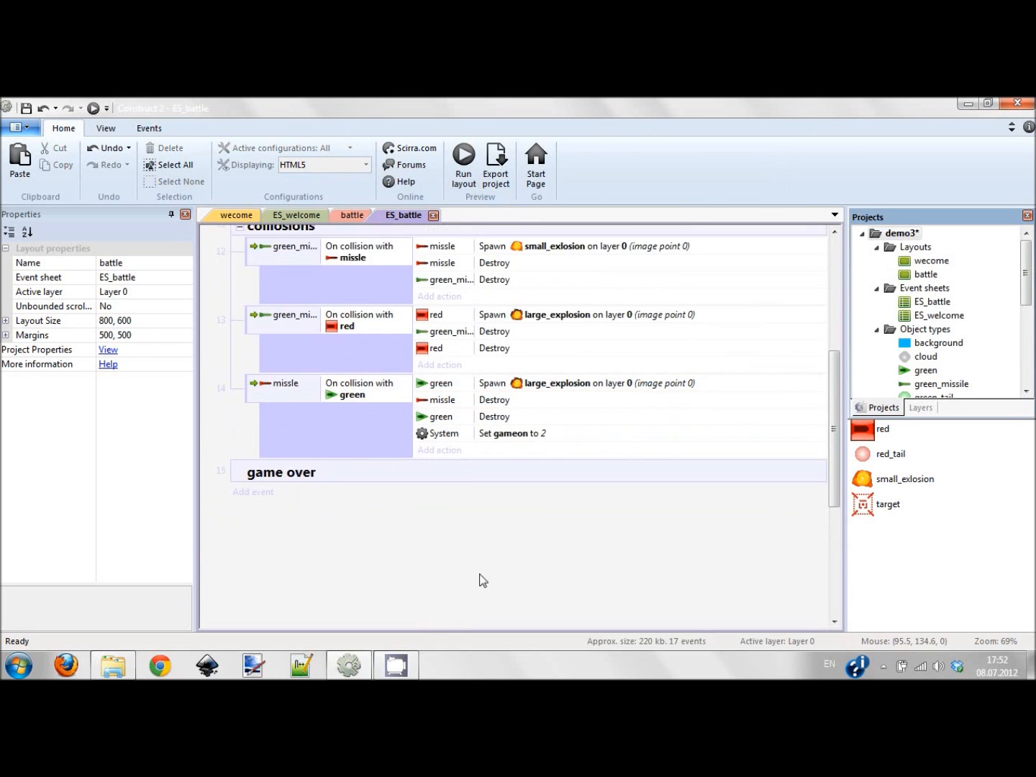
Step: Add a sub-event in the game over group conditioned on System gameon = 2
right_click(281, 472)
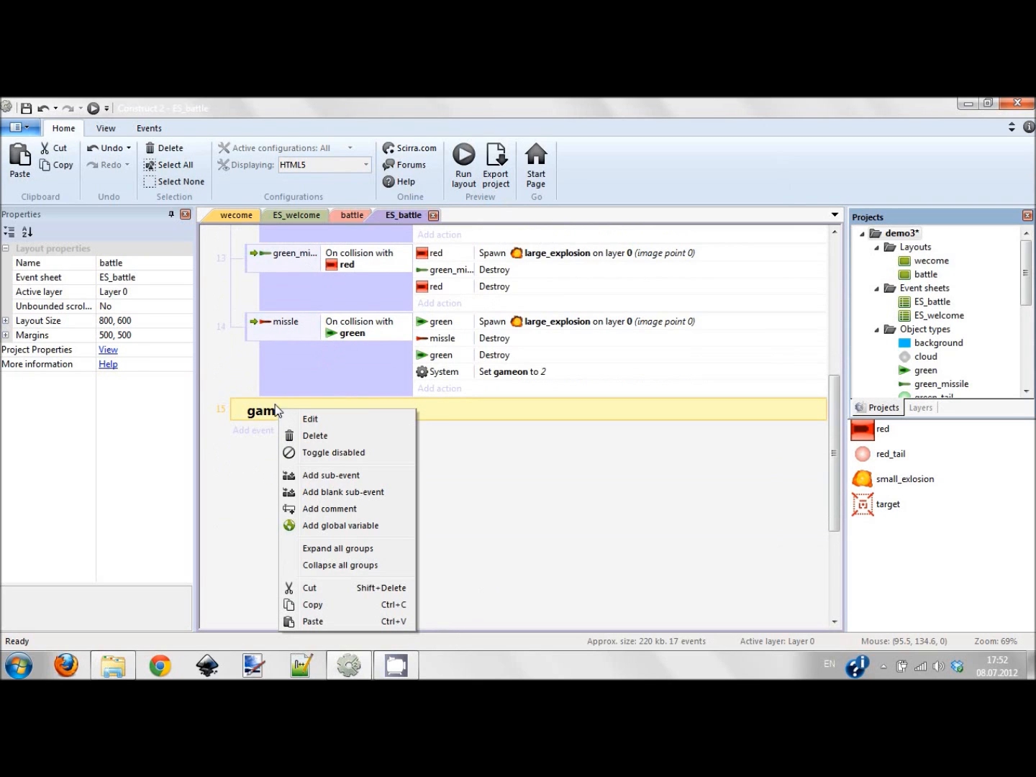
mouse_move(330, 475)
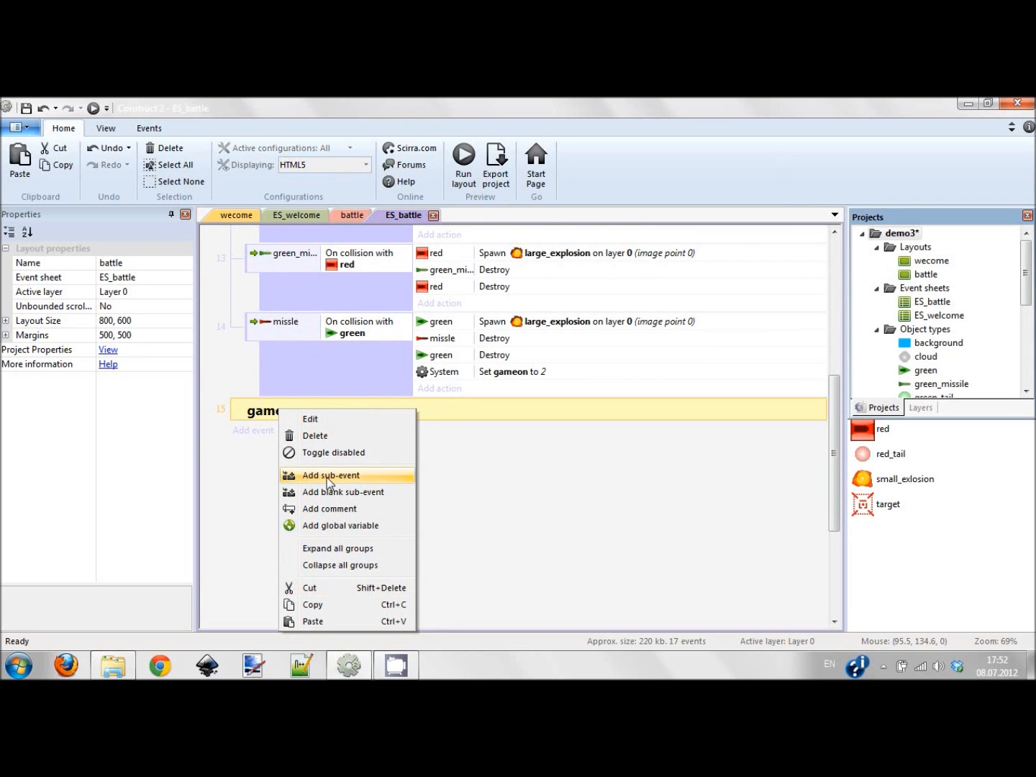
left_click(343, 493)
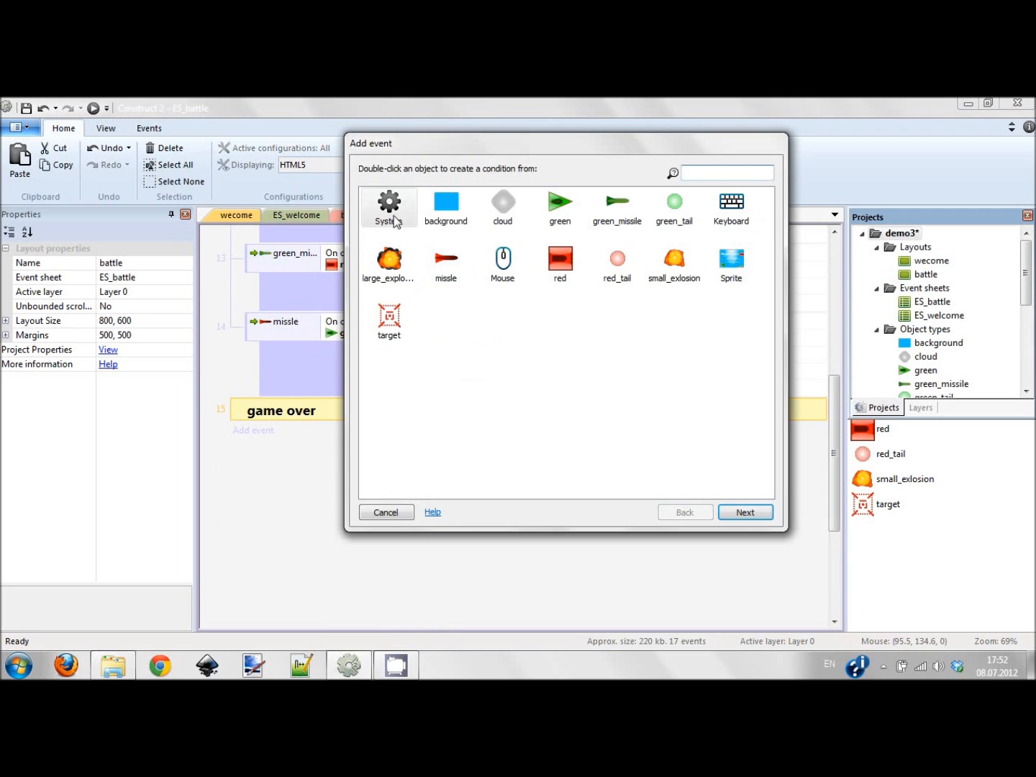
double_click(388, 204)
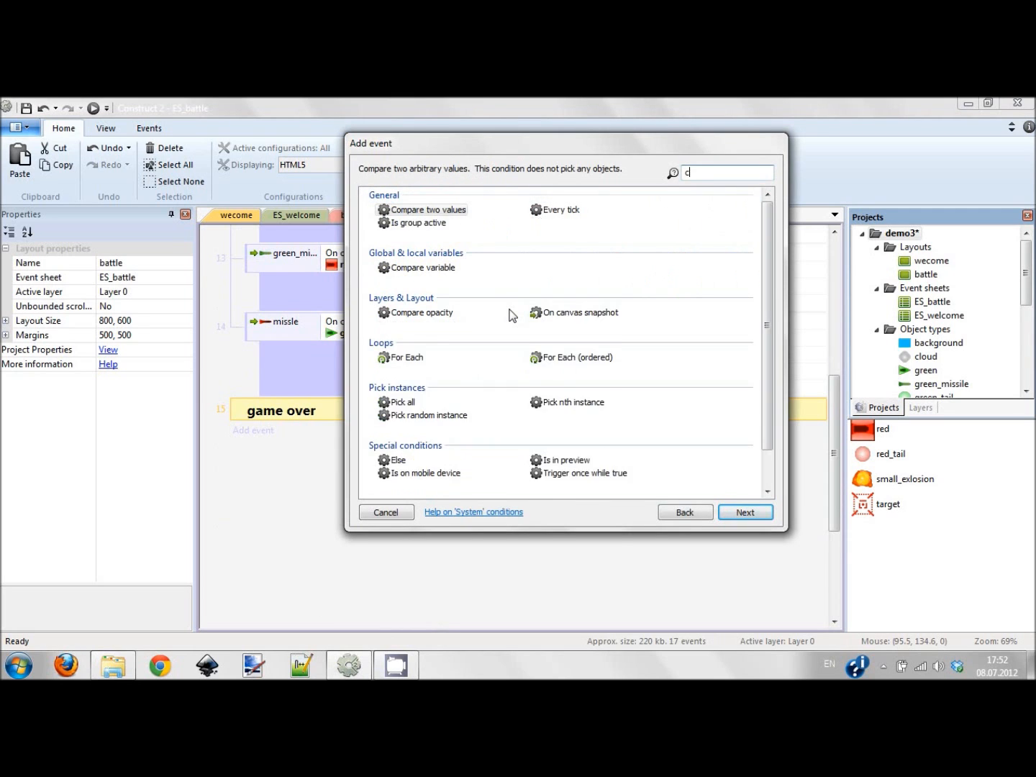
left_click(421, 267)
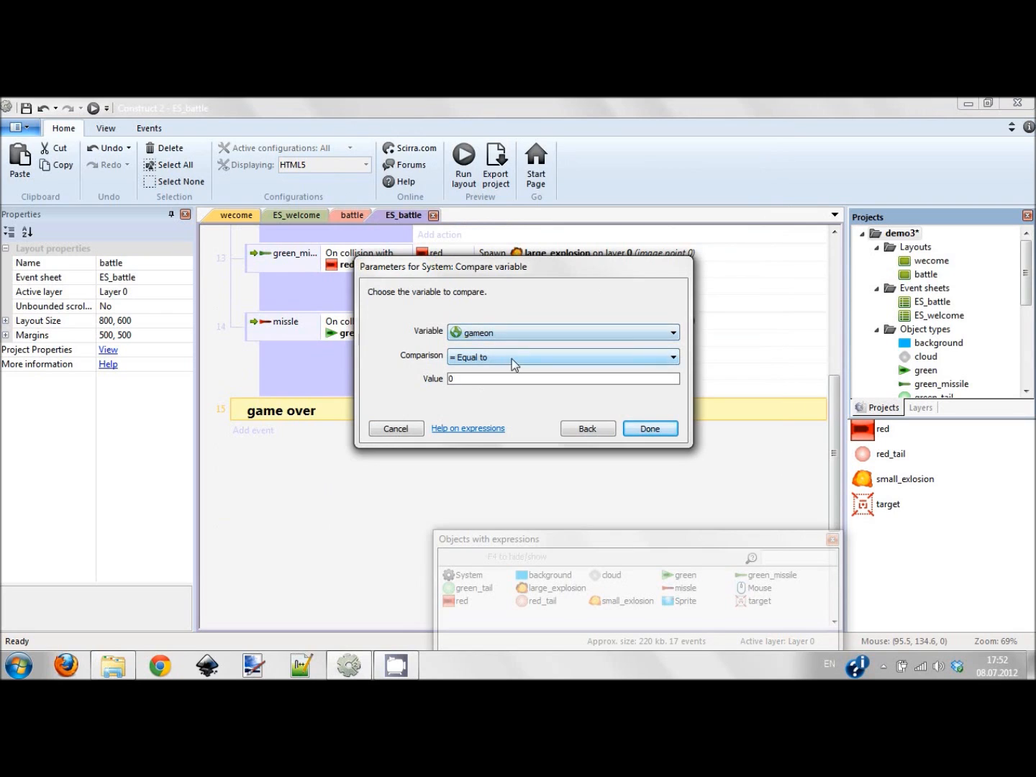
left_click(650, 428)
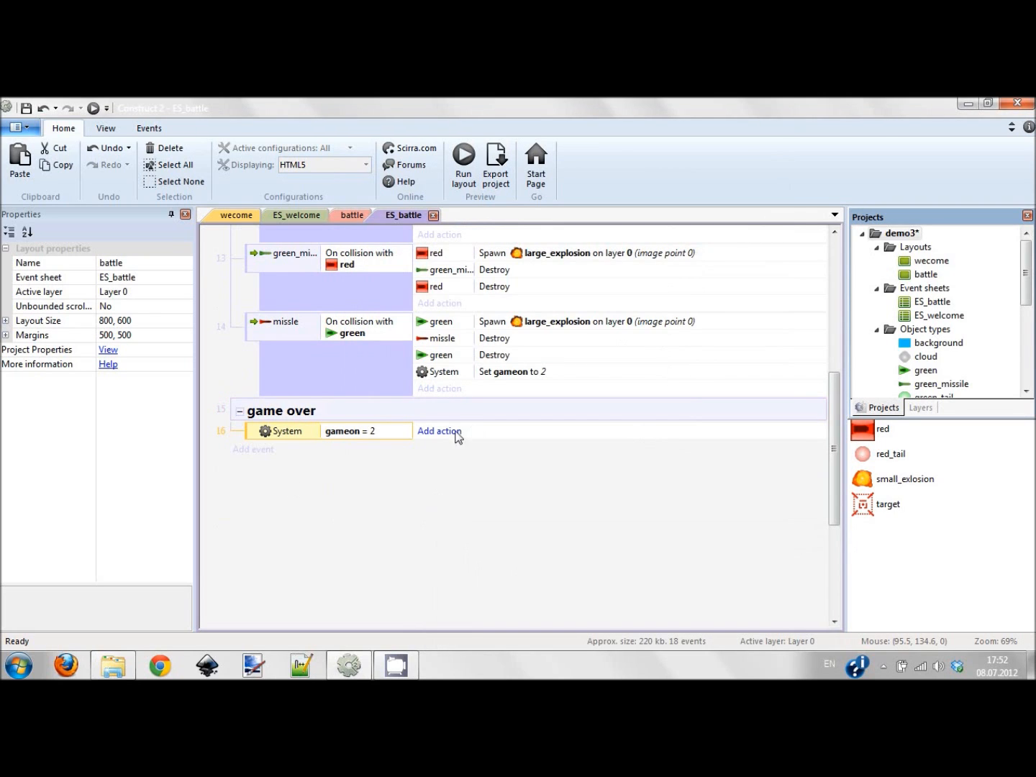
left_click(440, 430)
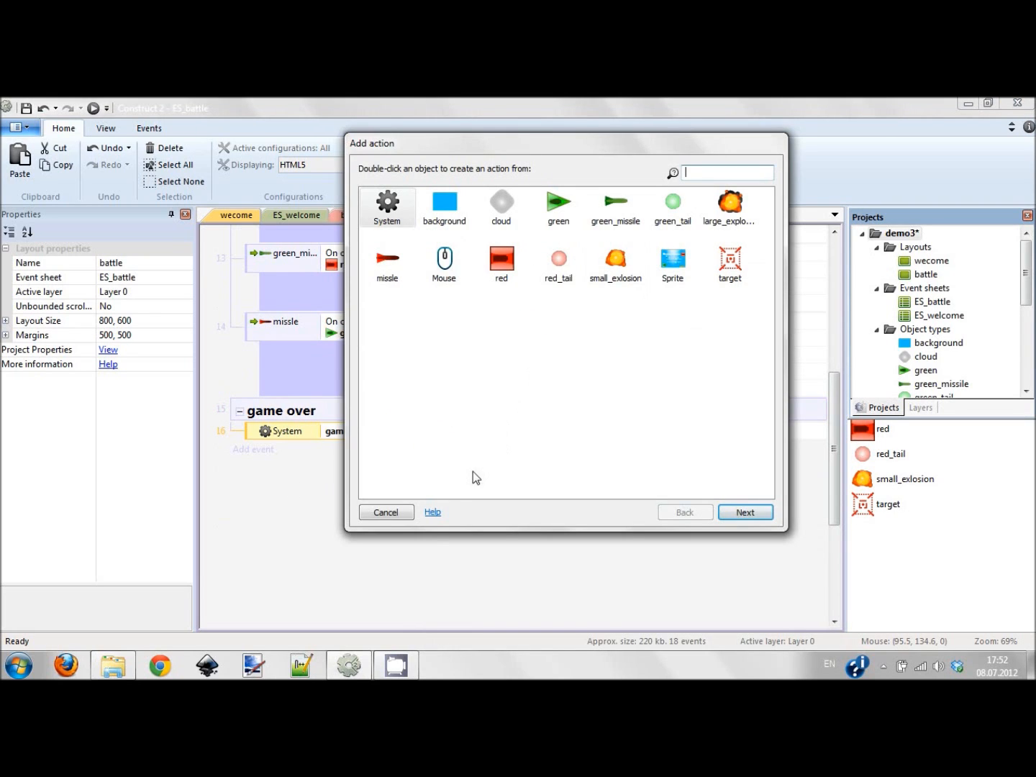
Step: Place the Game over! sprite on the battle layout and name it gmaover
left_click(386, 513)
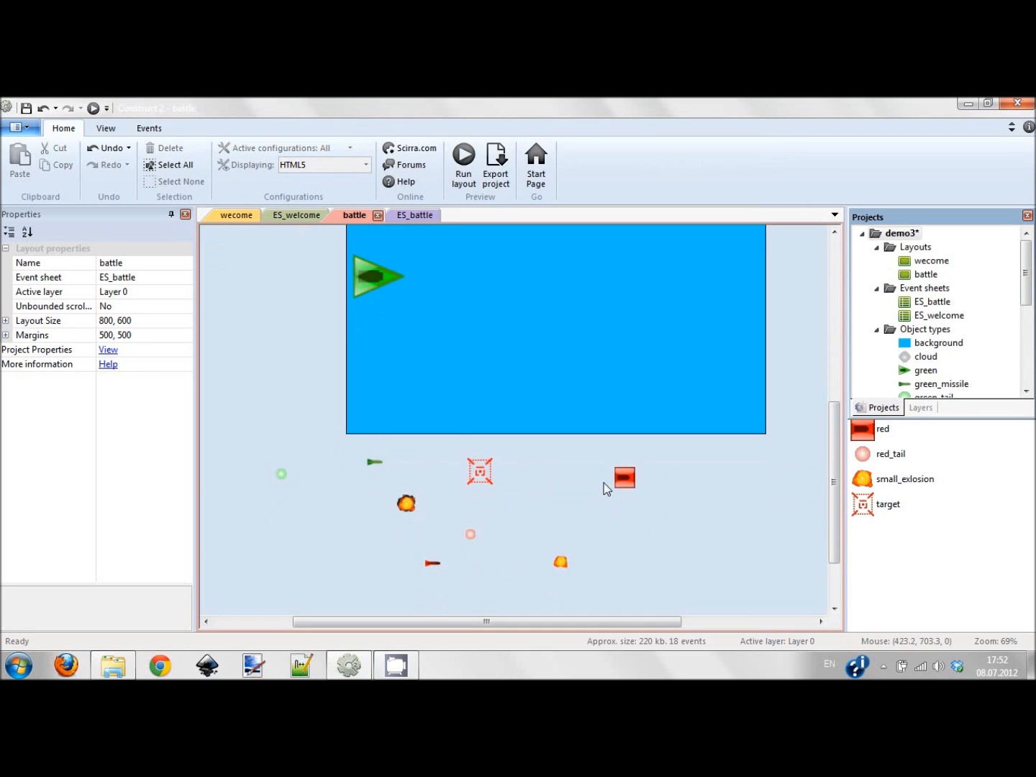
mouse_move(784, 602)
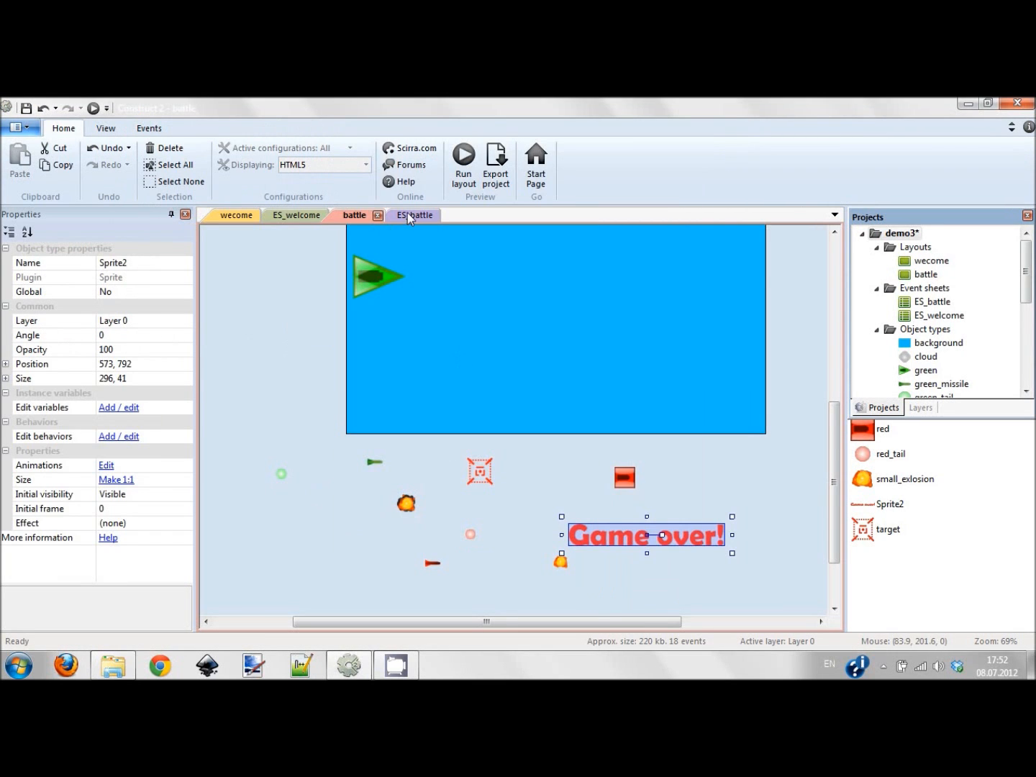
left_click(404, 216)
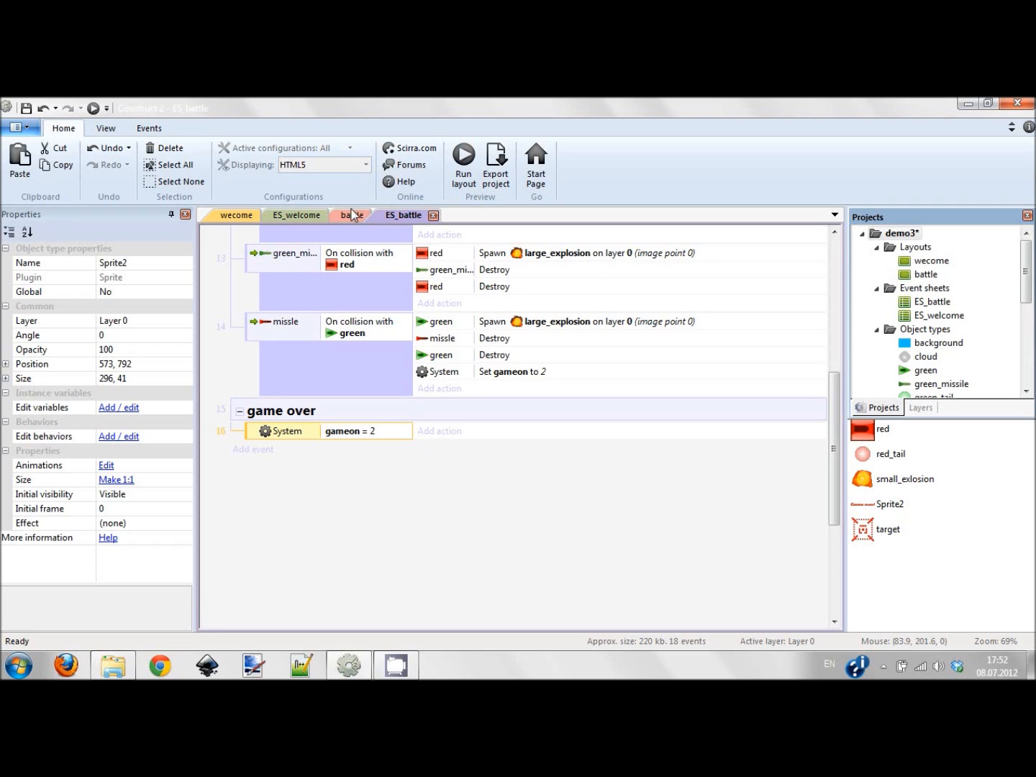
left_click(348, 216)
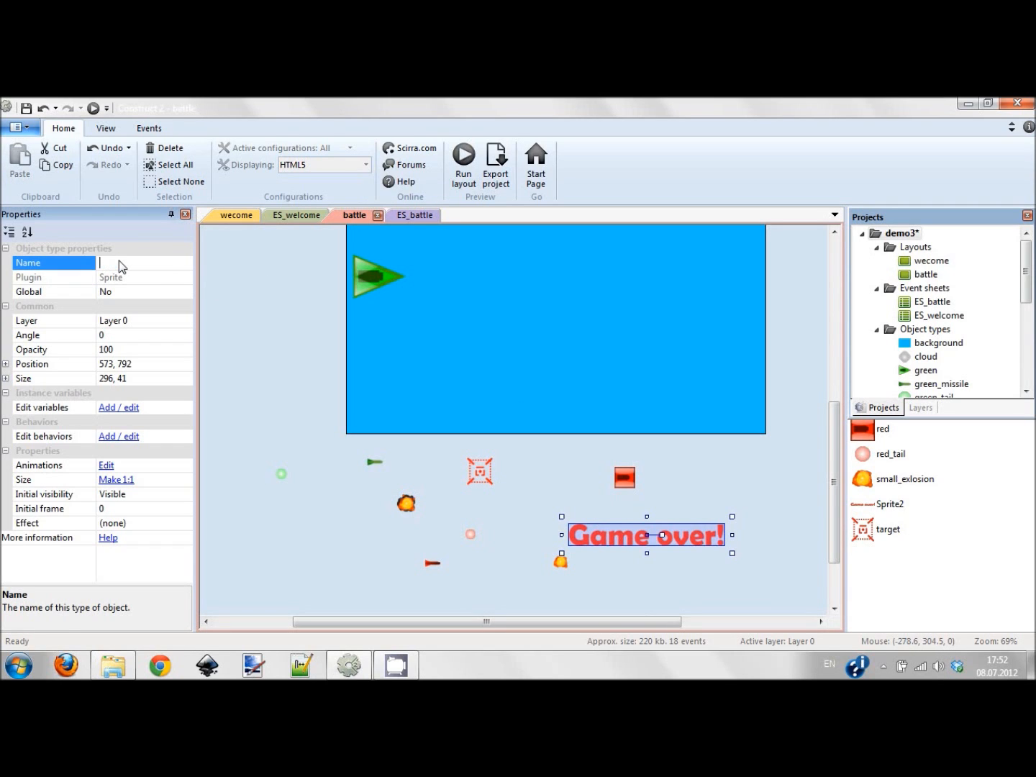
type("gmaover")
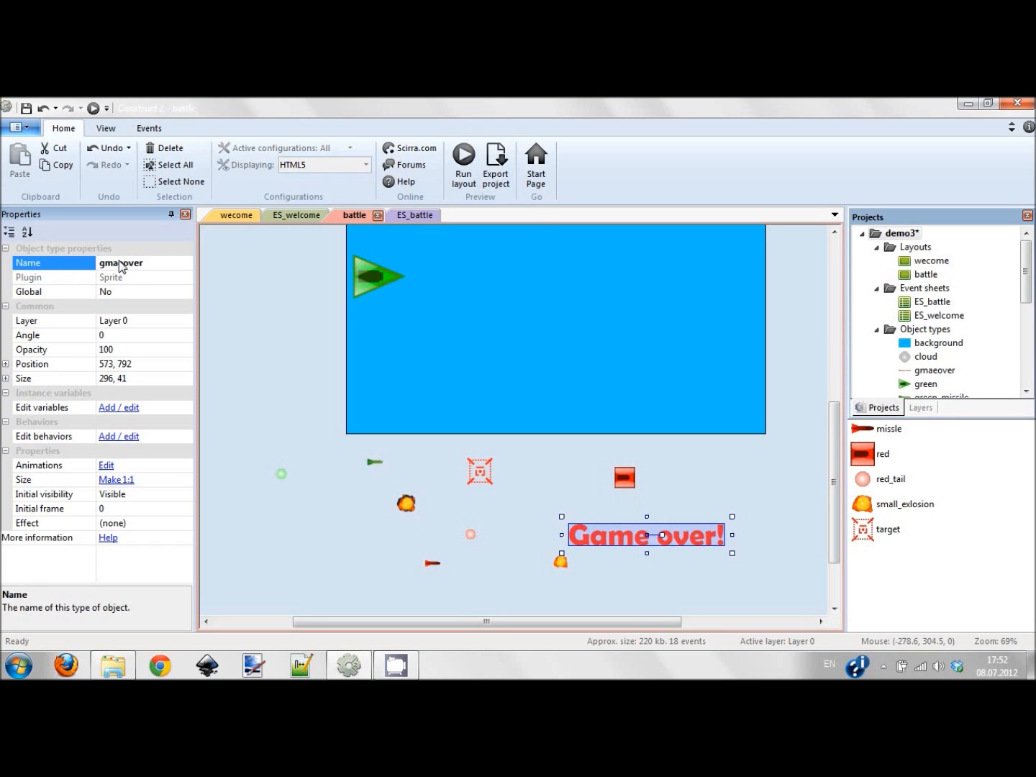
left_click(404, 215)
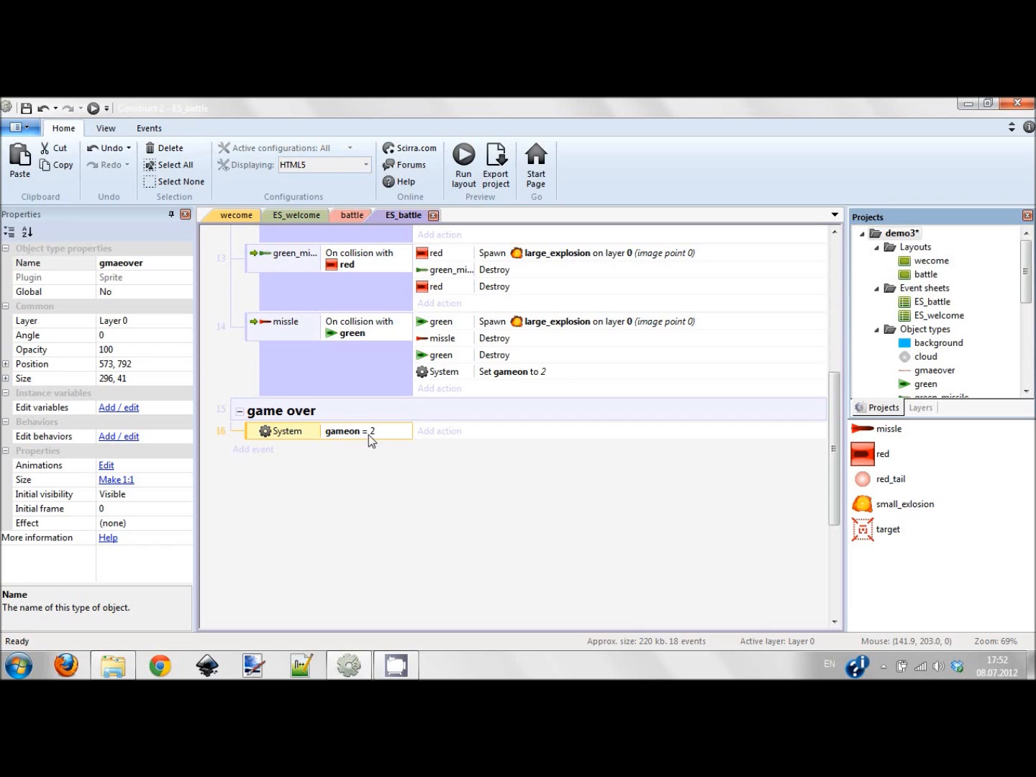
Step: Have the gameon = 2 event set gmaover's position to (400, 300)
left_click(439, 430)
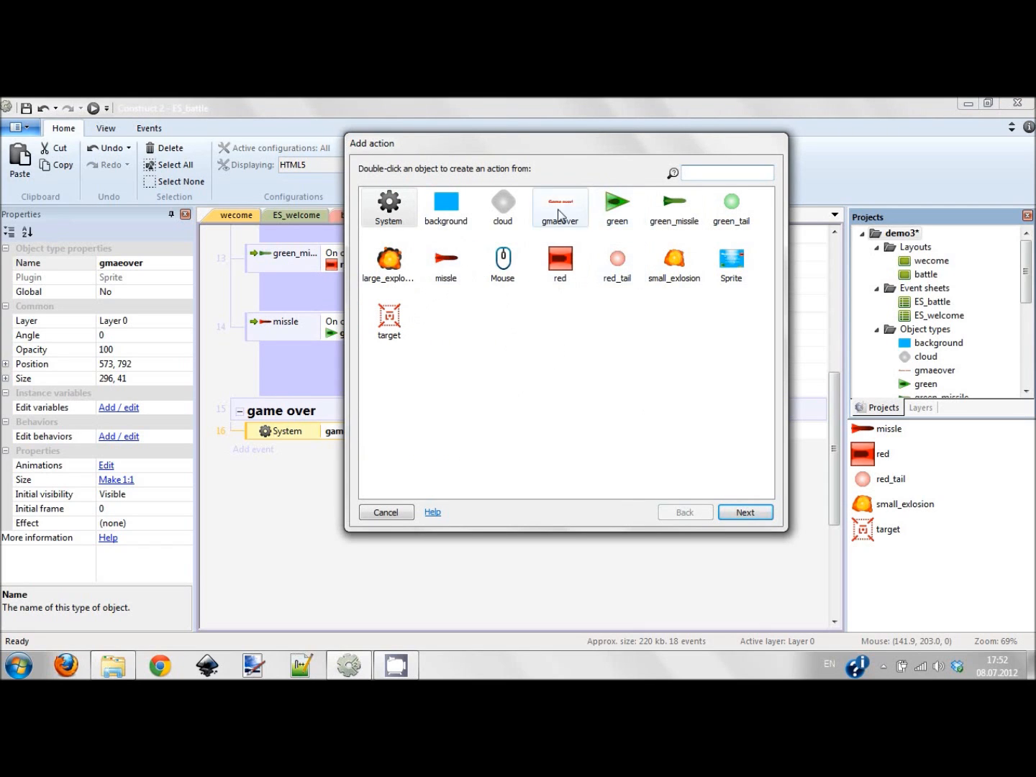
double_click(560, 203)
type("set po")
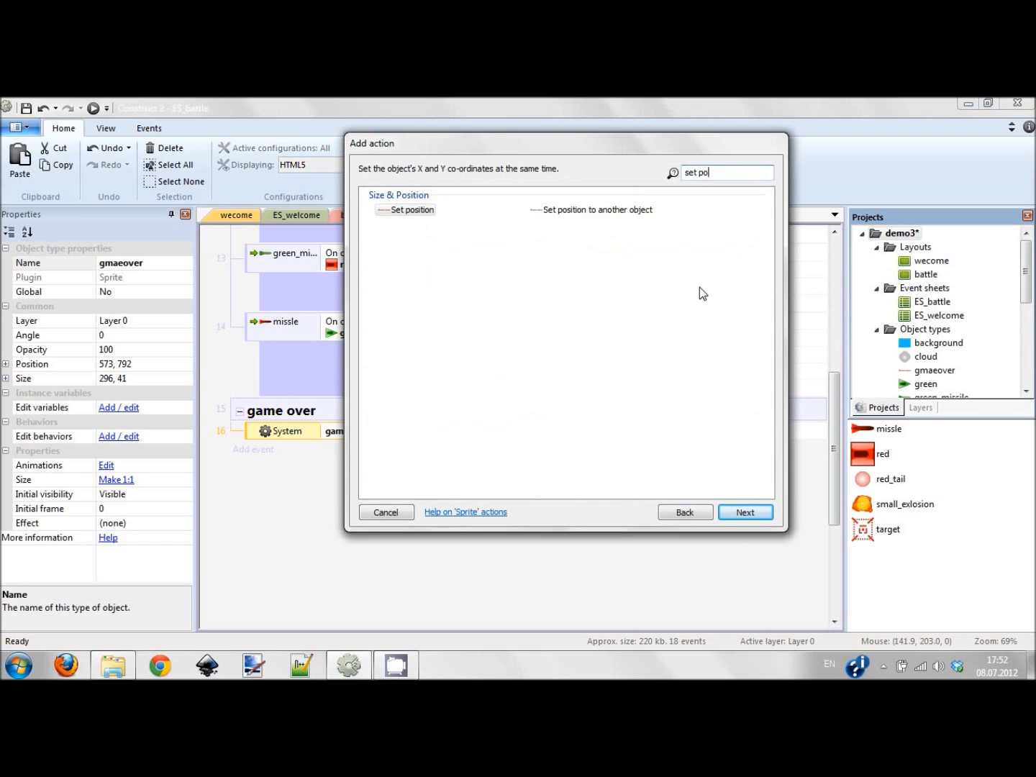
left_click(745, 512)
type("400")
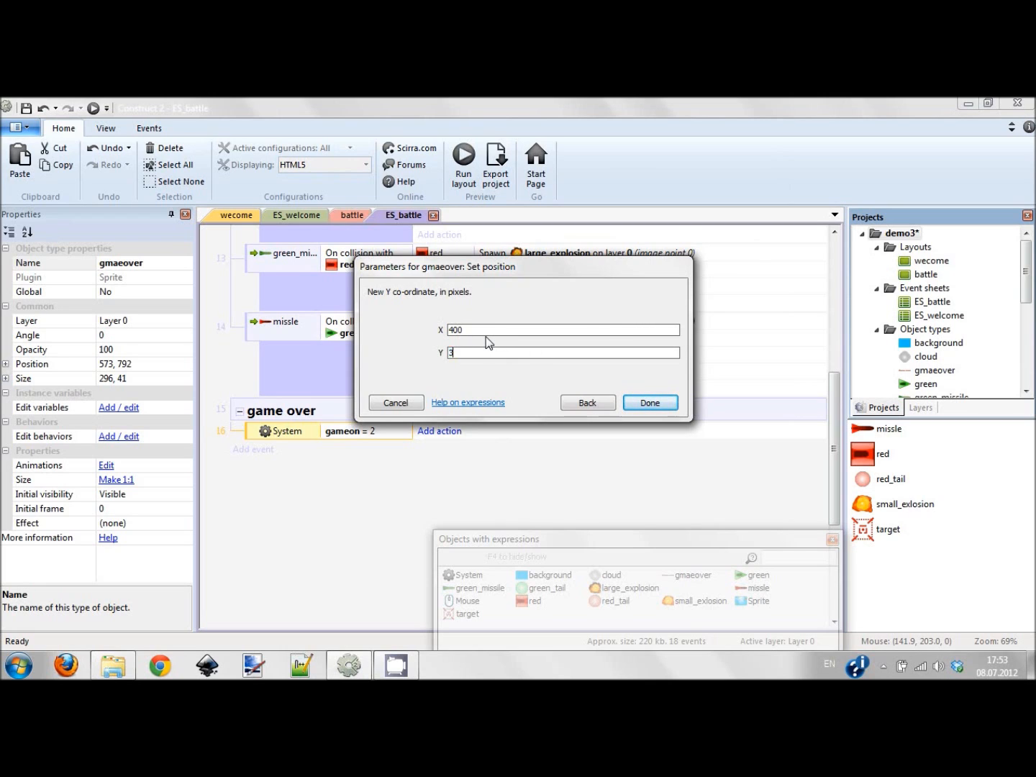
left_click(649, 403)
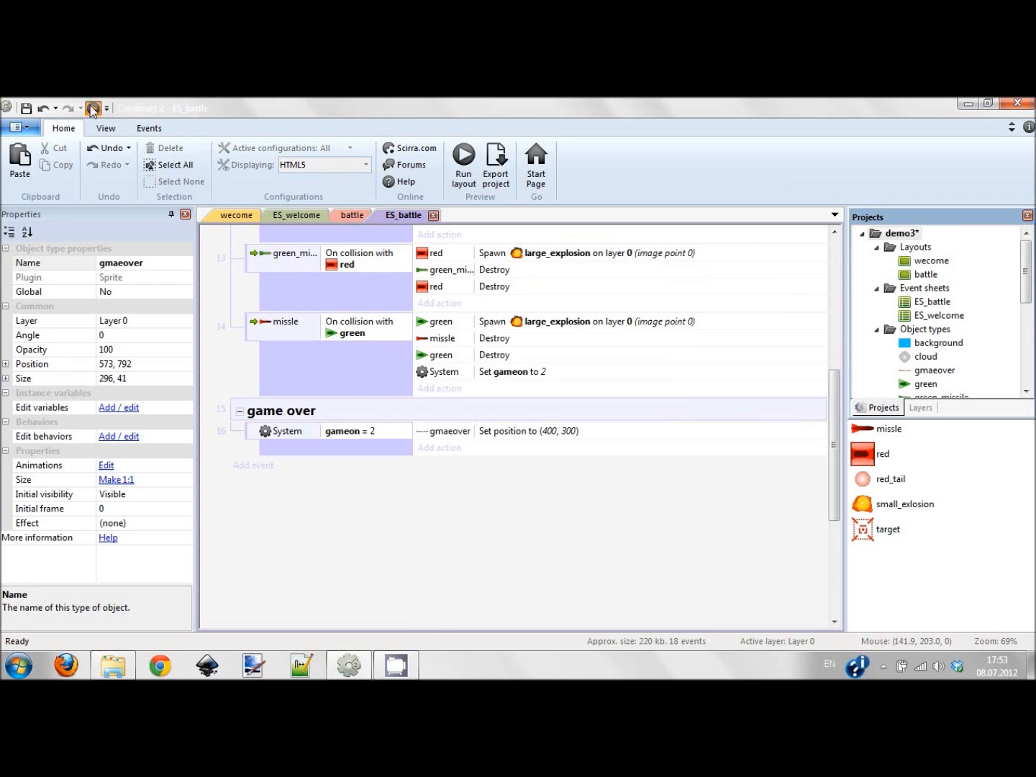
left_click(463, 162)
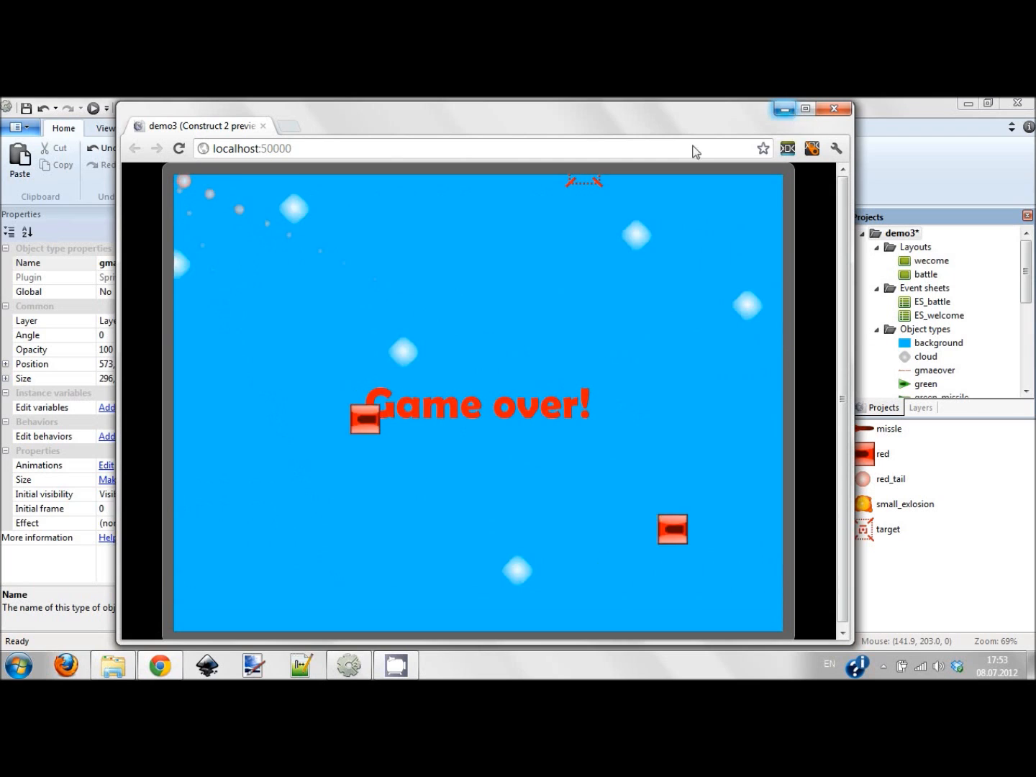
left_click(833, 108)
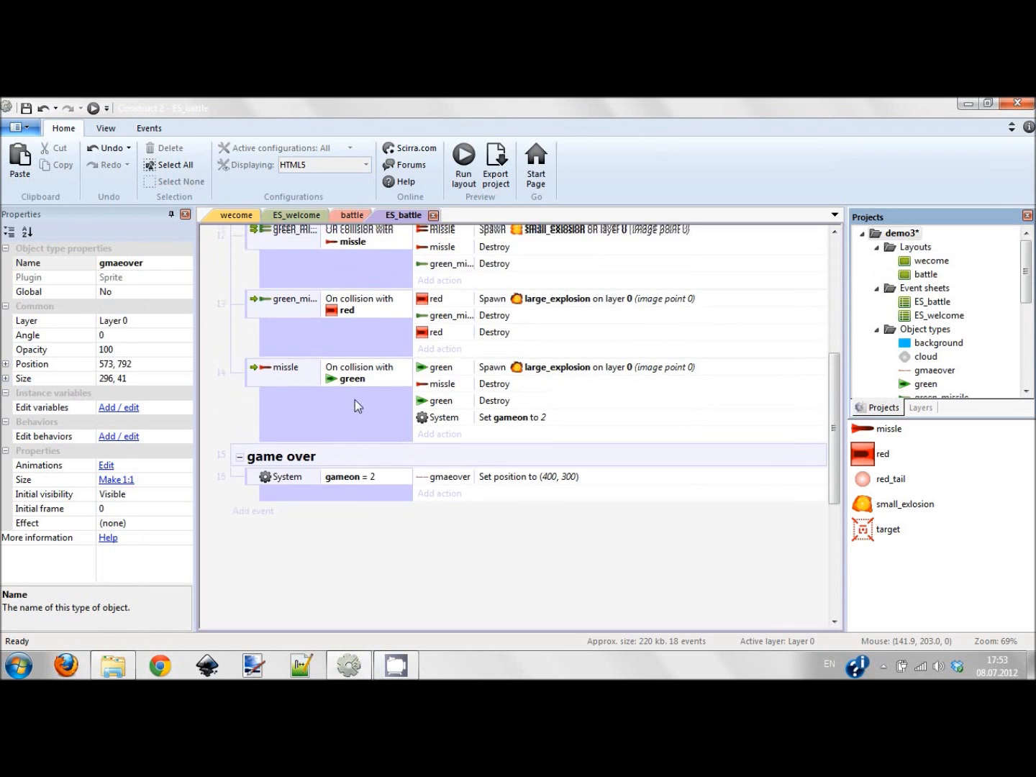
Step: Add a gameon = 1 condition to the enemy-spawning 'Every 2 seconds' event
scroll("up", 3)
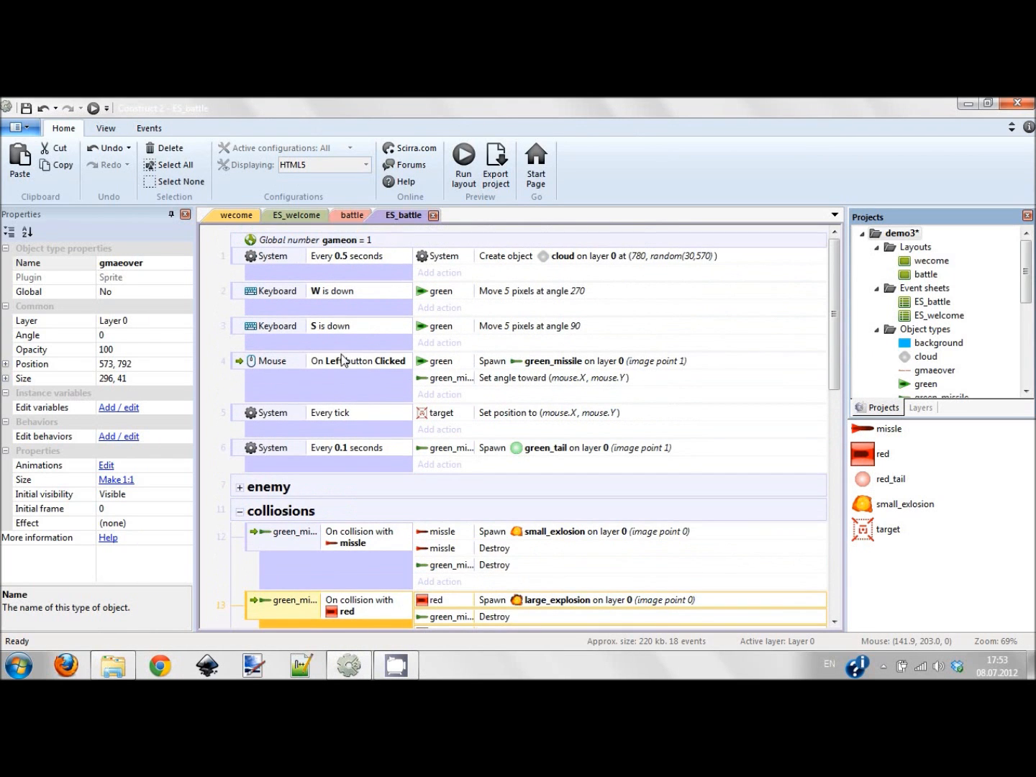
scroll("down", 3)
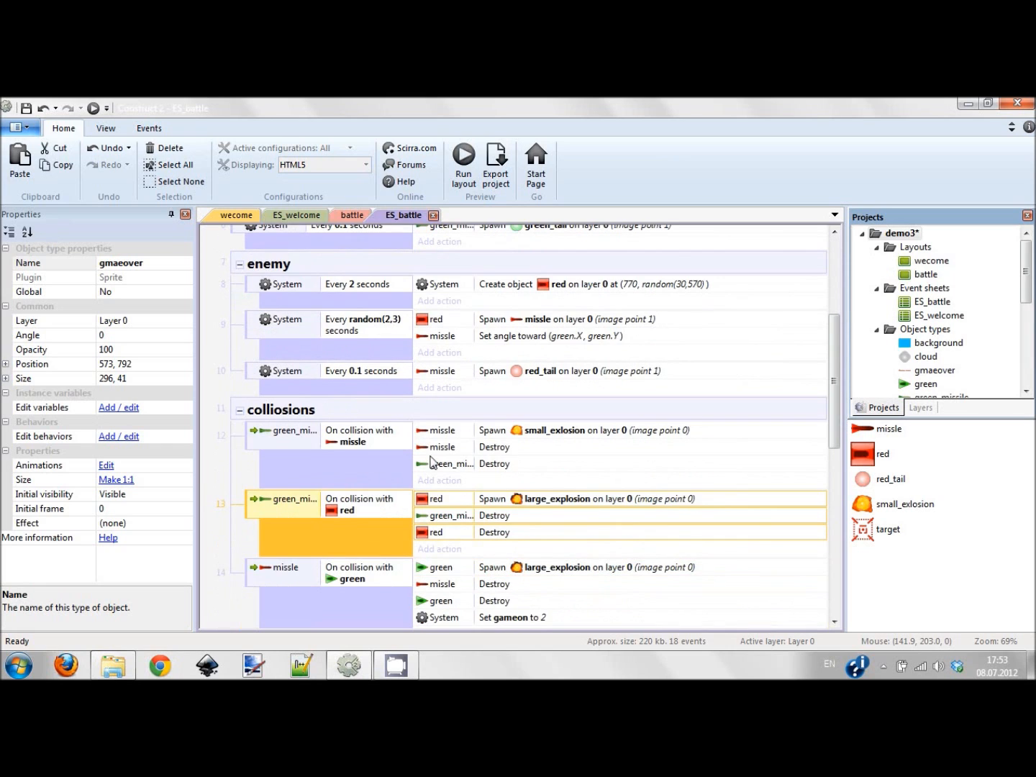
left_click(302, 283)
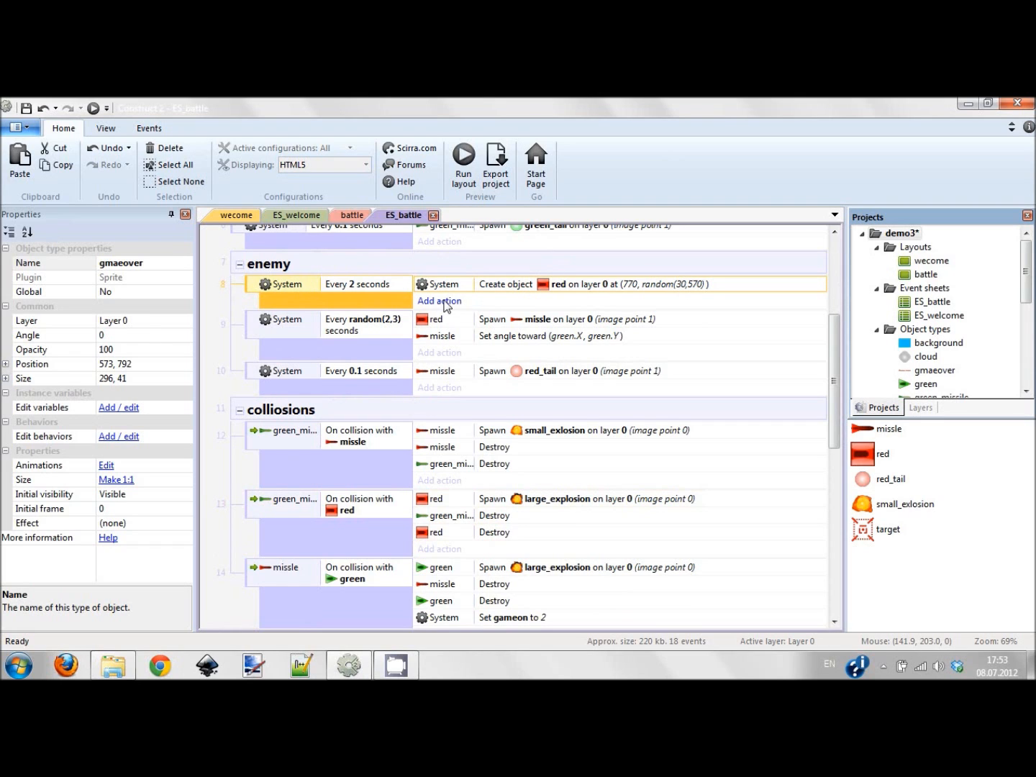
right_click(324, 284)
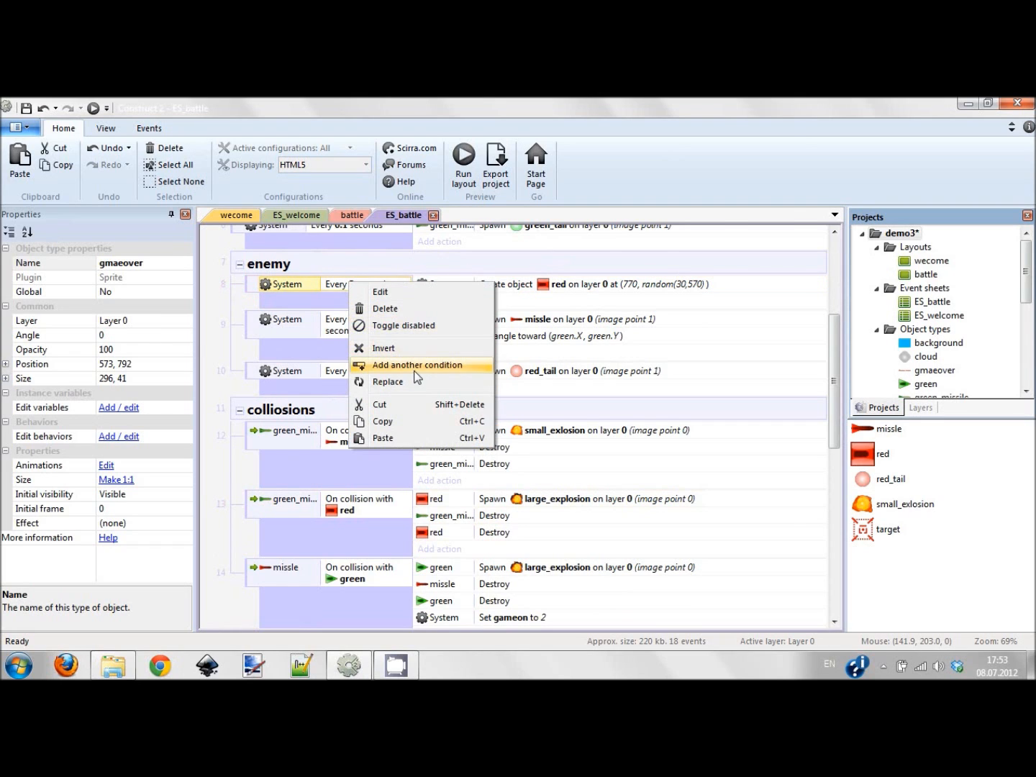
left_click(418, 365)
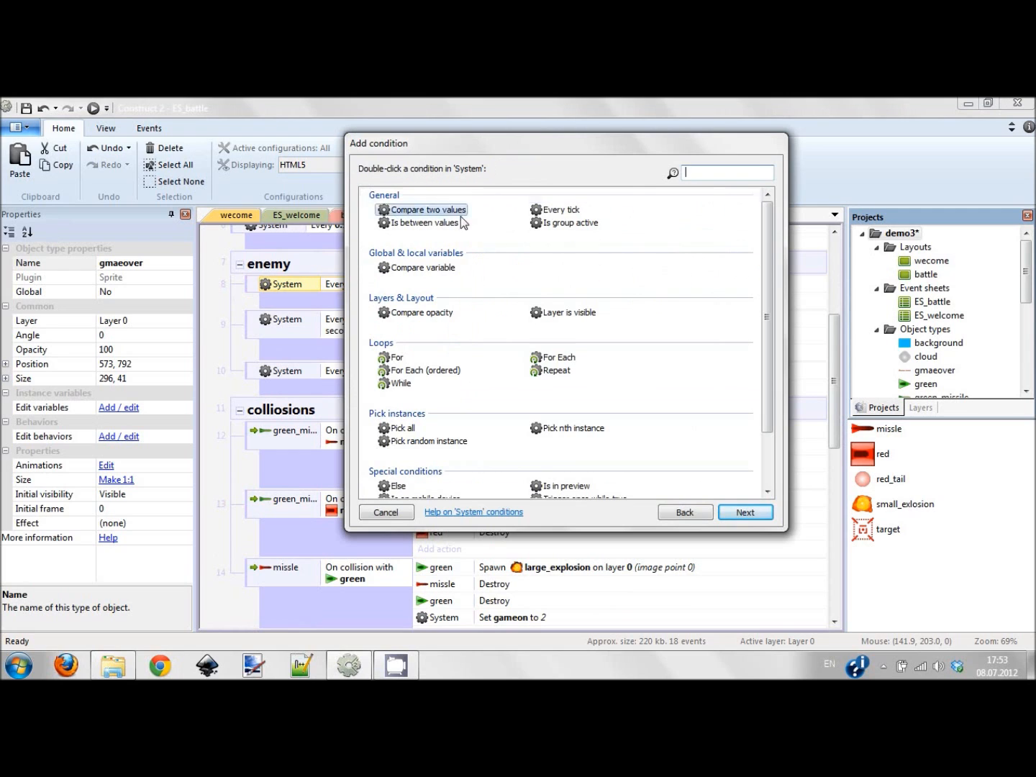
type("com")
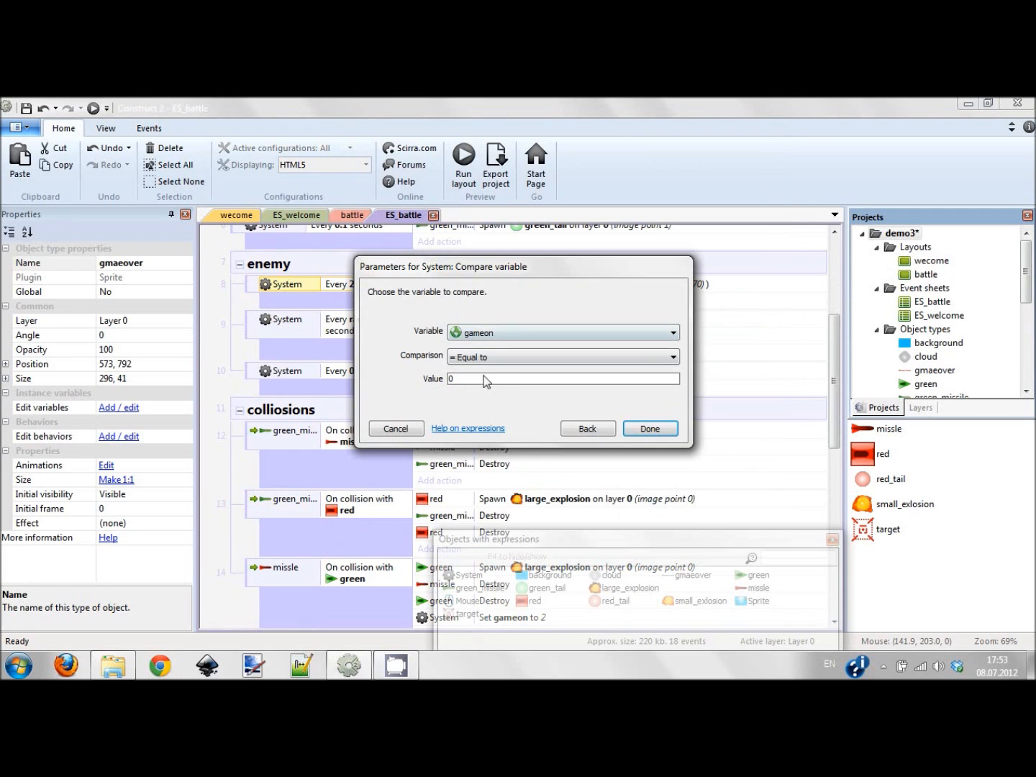
left_click(649, 428)
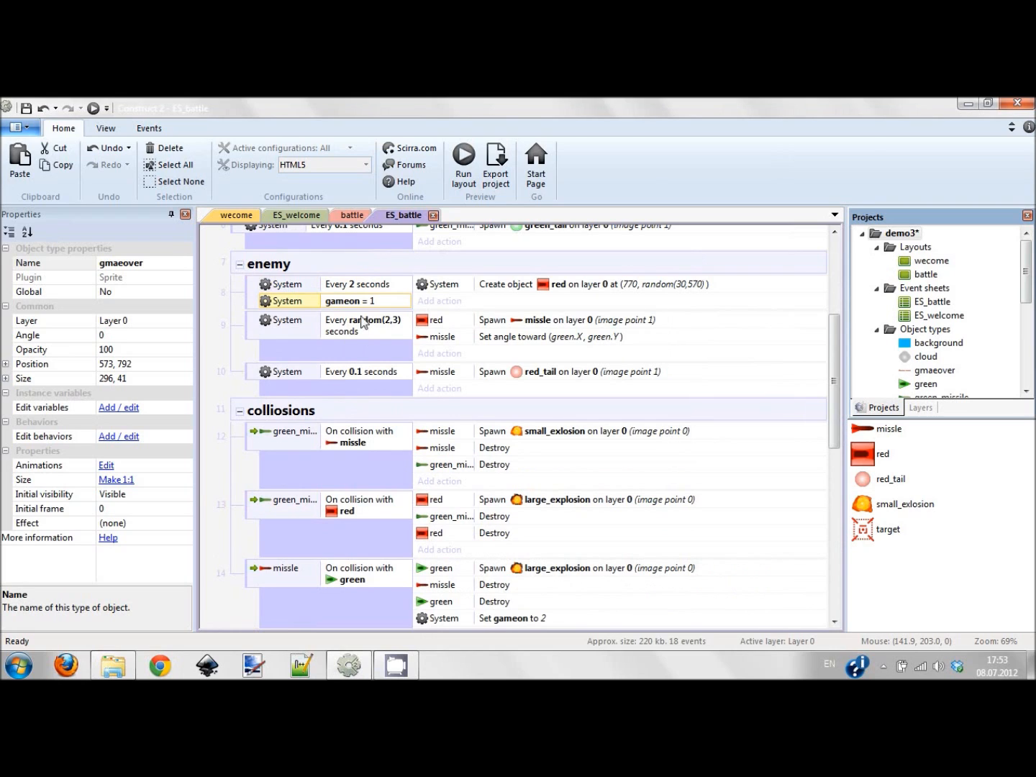
scroll("up", 3)
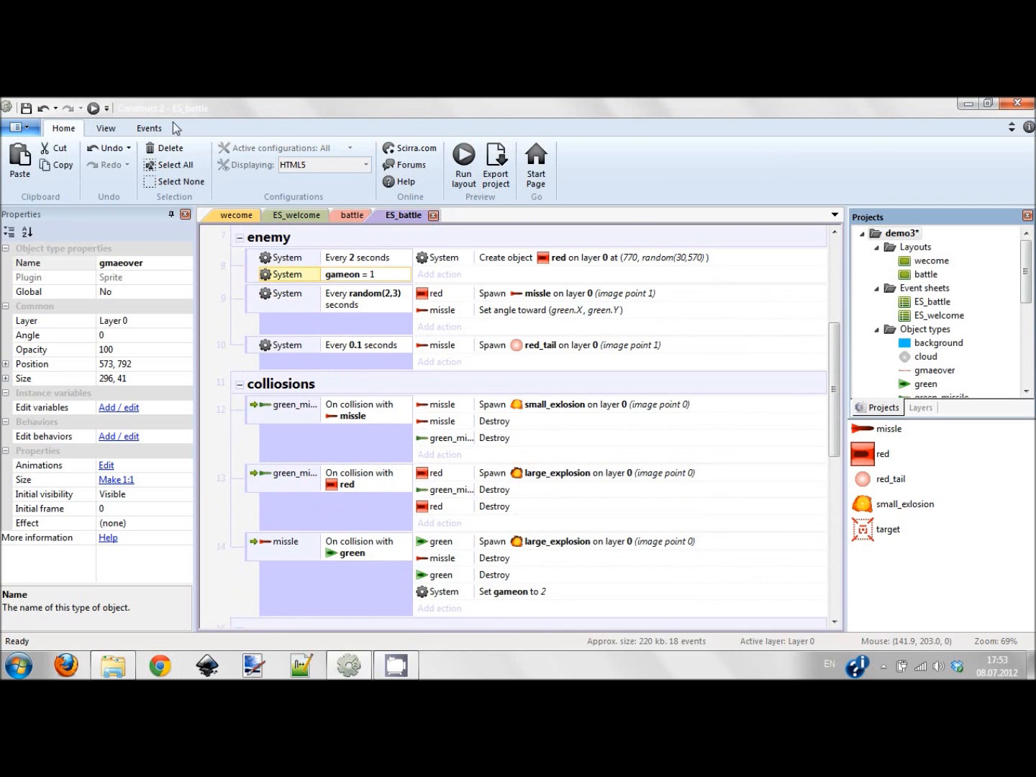
mouse_move(95, 108)
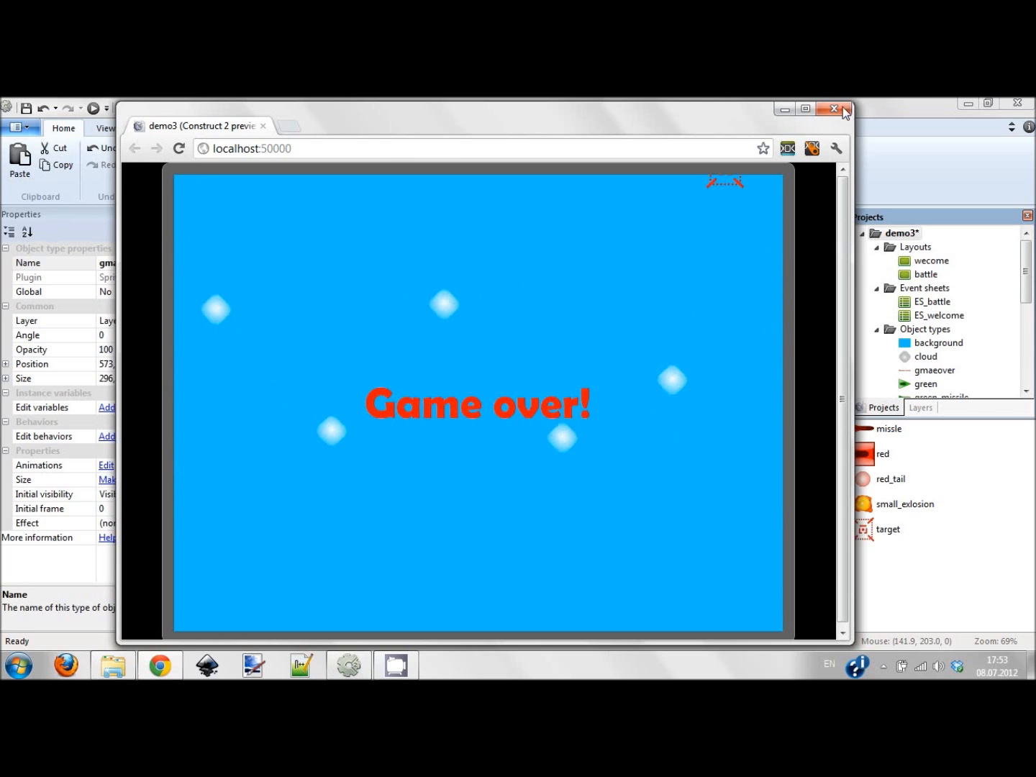
Step: Close the Game over! preview window and return to the ES_battle event sheet
left_click(833, 109)
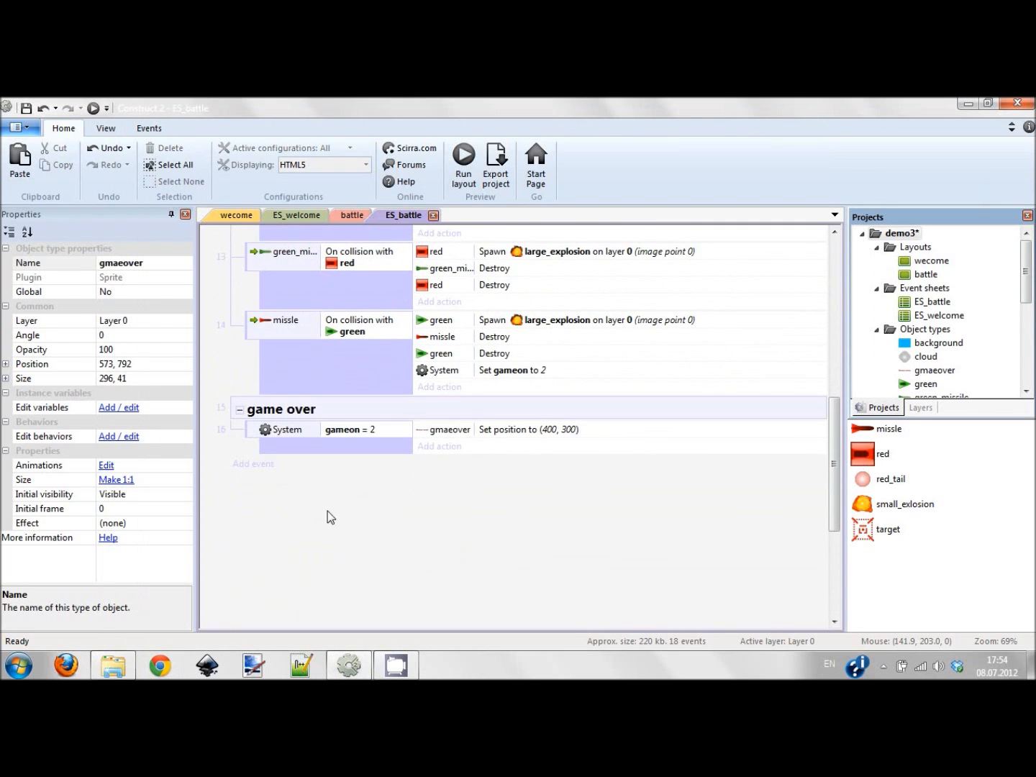
Step: Start a new event inside the game over group from its context menu
left_click(239, 409)
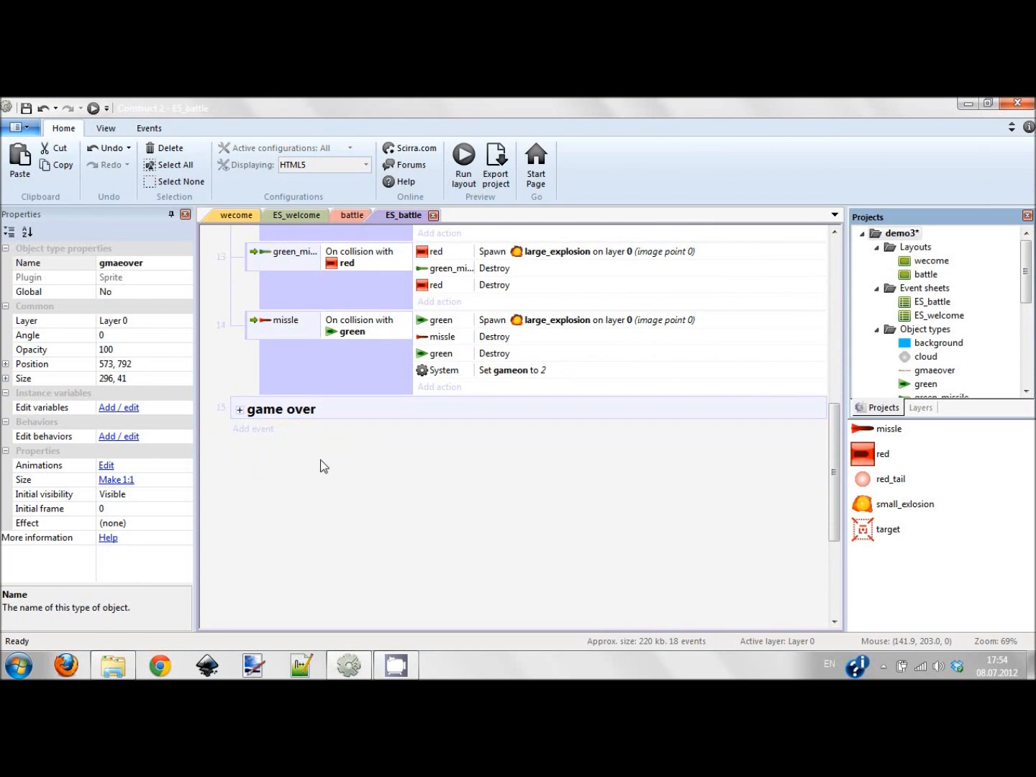
left_click(239, 409)
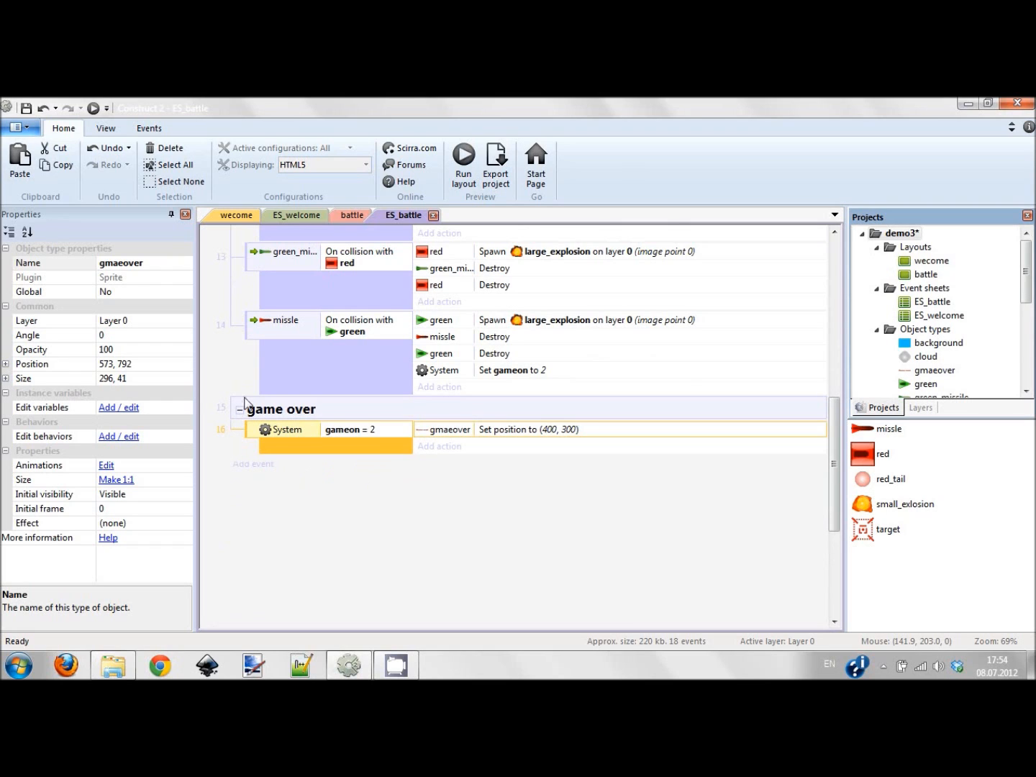
right_click(281, 409)
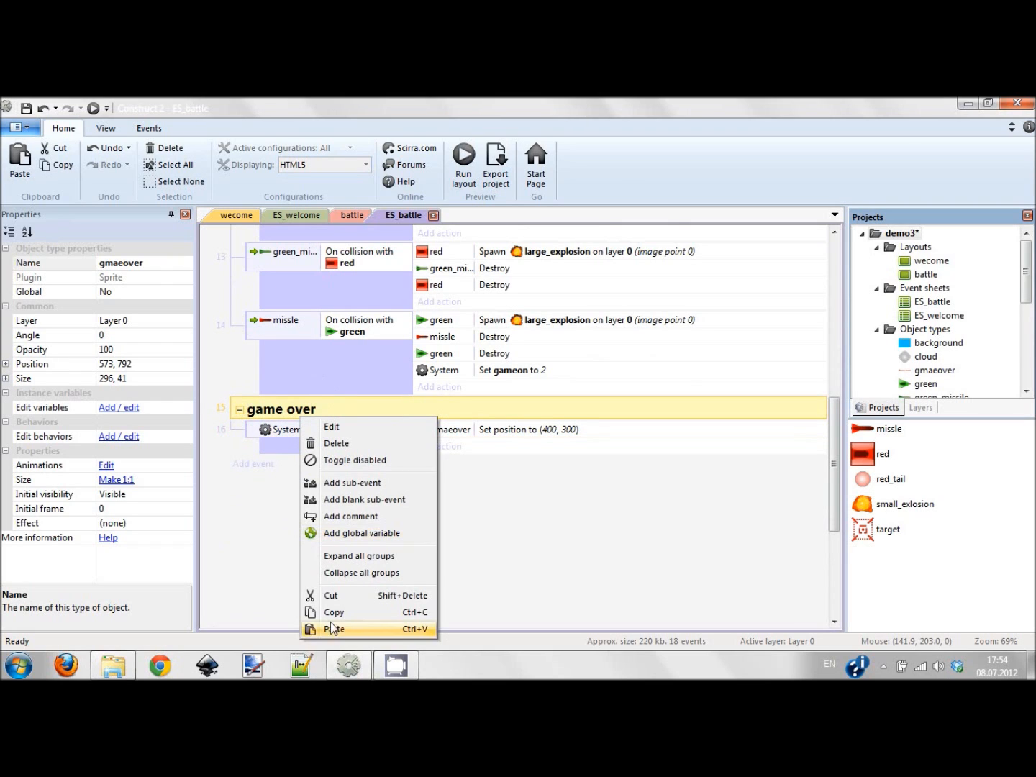
mouse_move(272, 549)
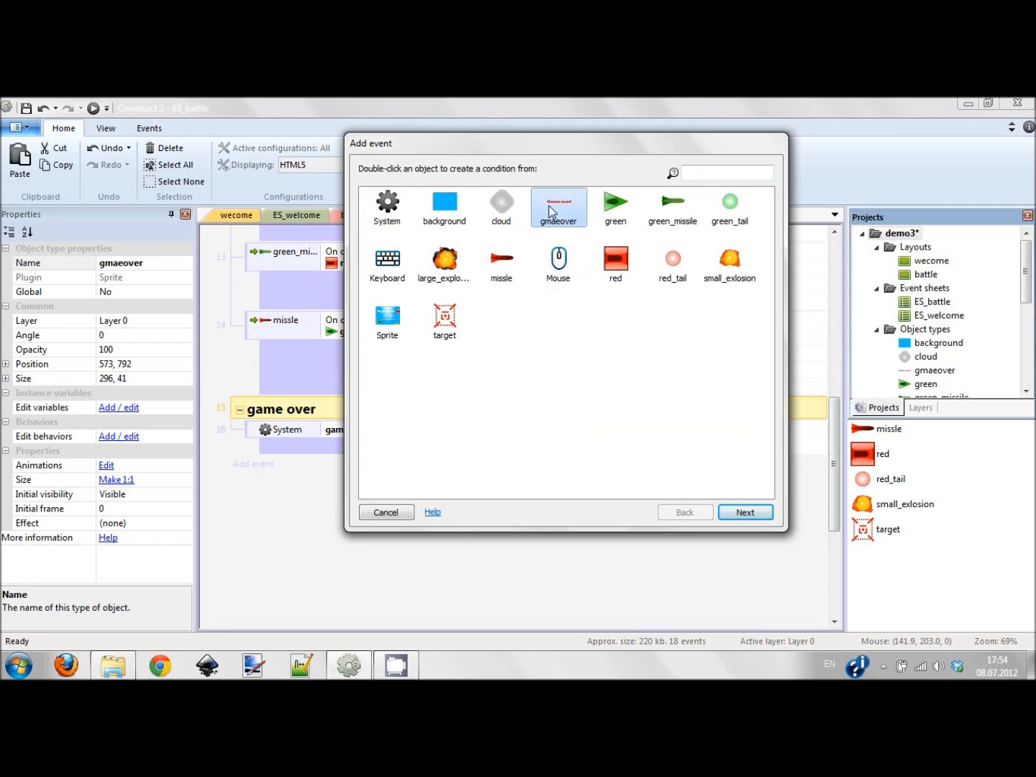
mouse_move(568, 211)
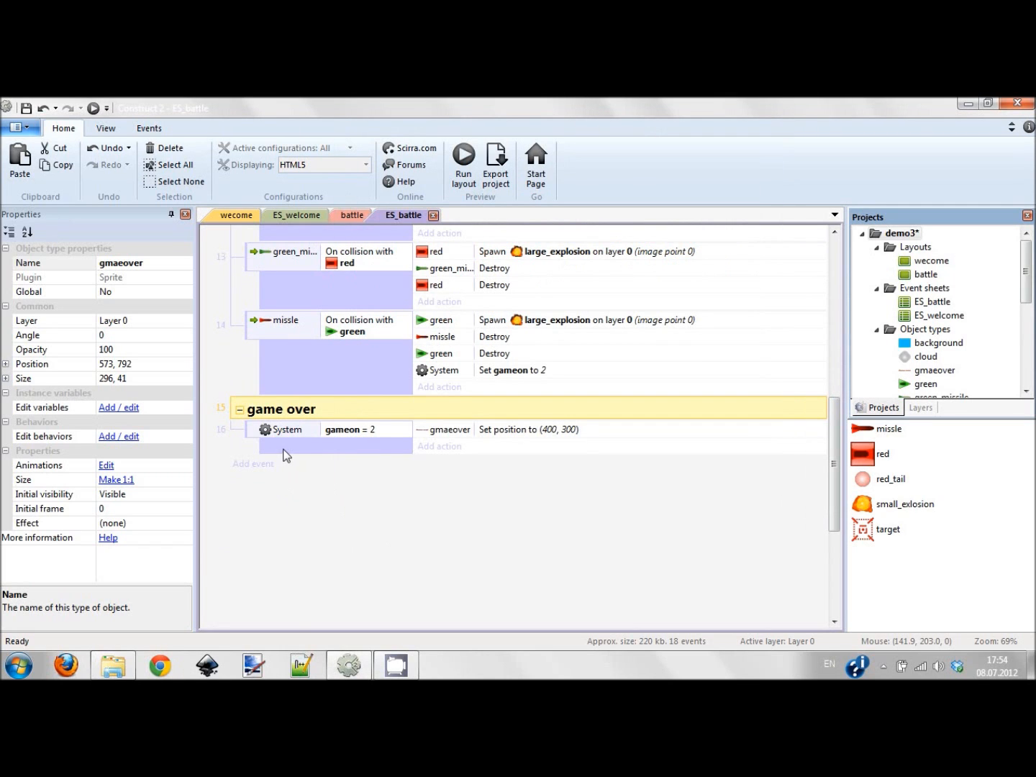
left_click(253, 464)
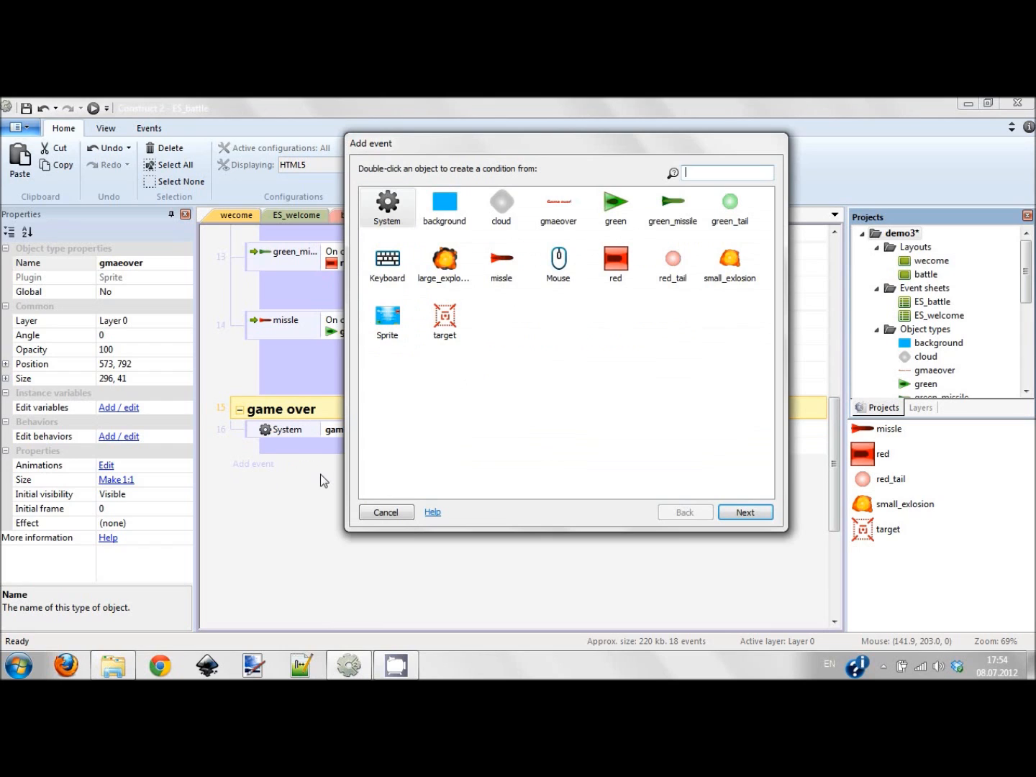
Step: Set the condition to Mouse 'On object clicked' with gmaeover as the left-clicked object
double_click(558, 259)
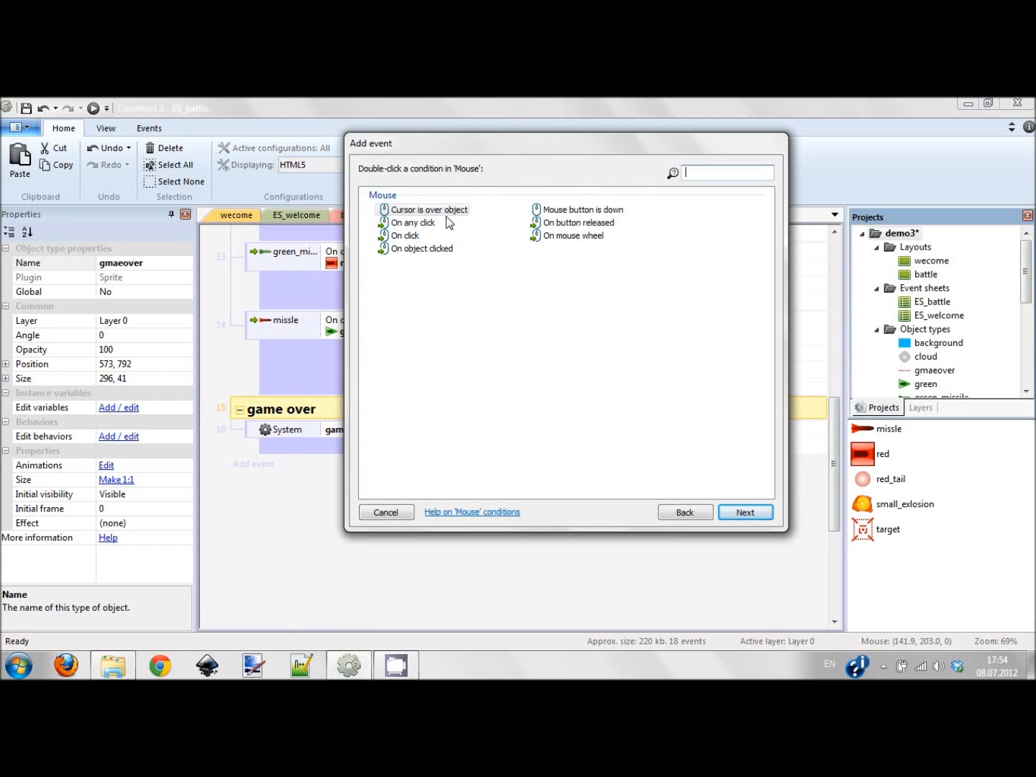
double_click(423, 248)
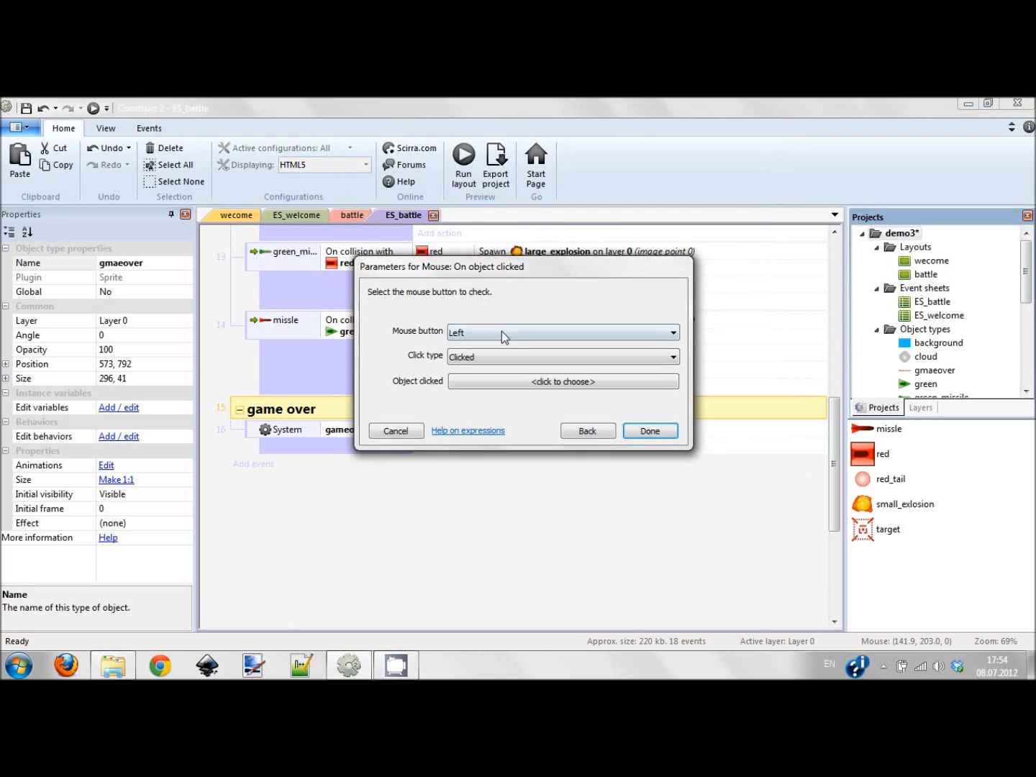
left_click(562, 381)
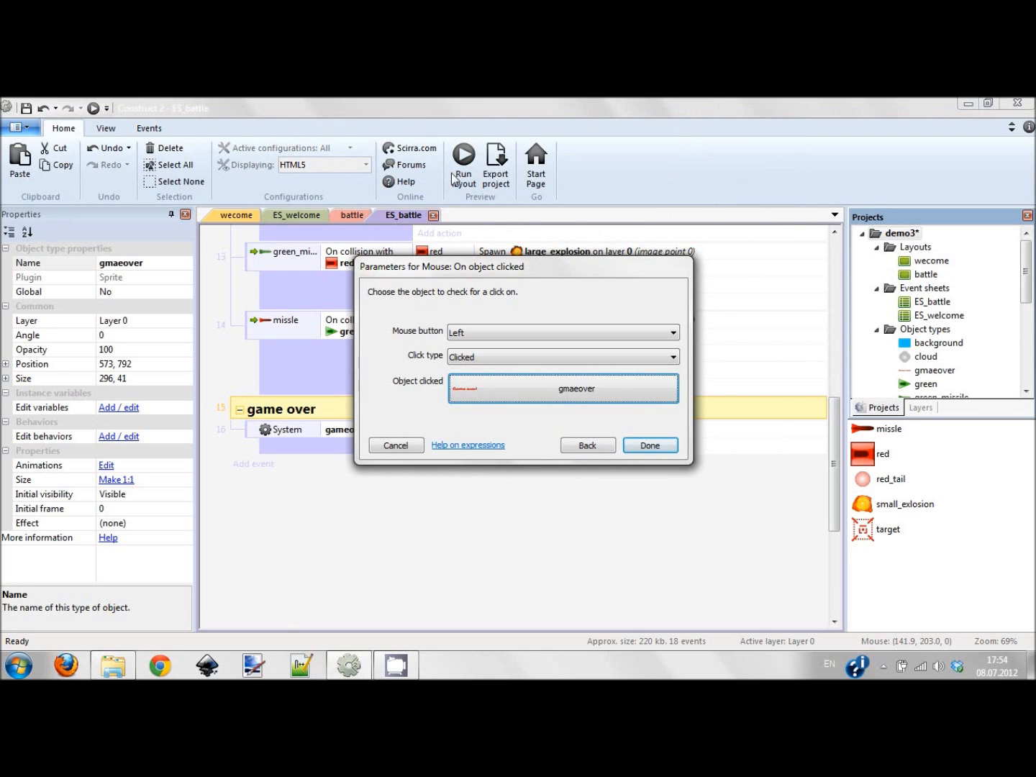
left_click(649, 446)
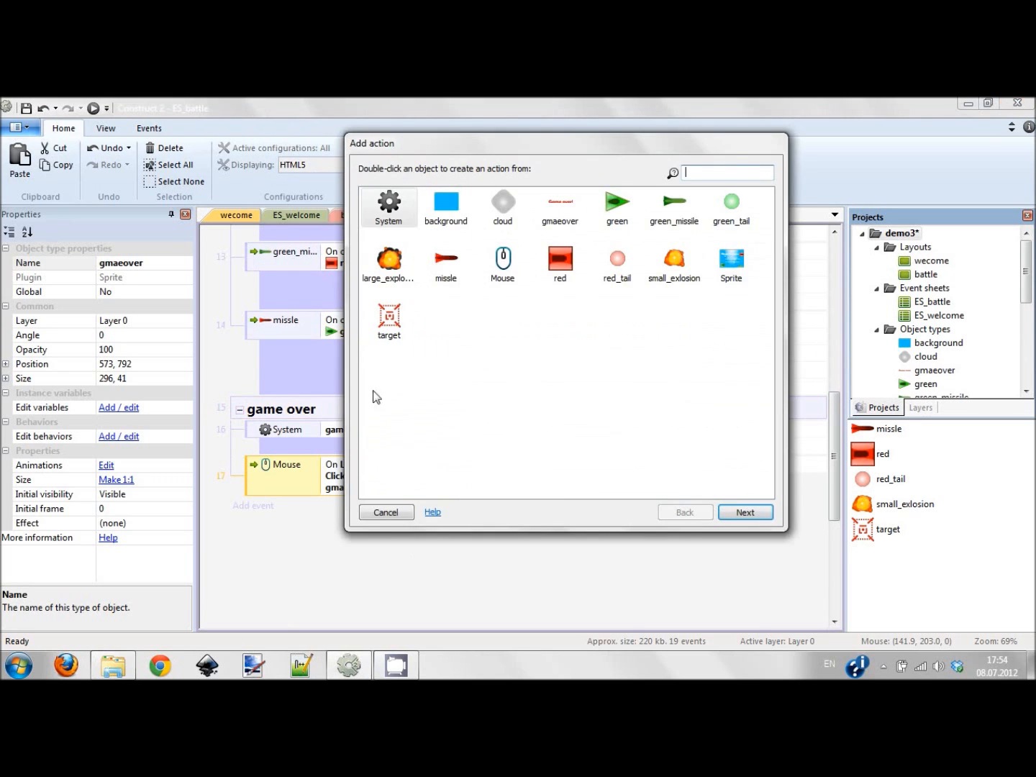
mouse_move(541, 365)
type("res")
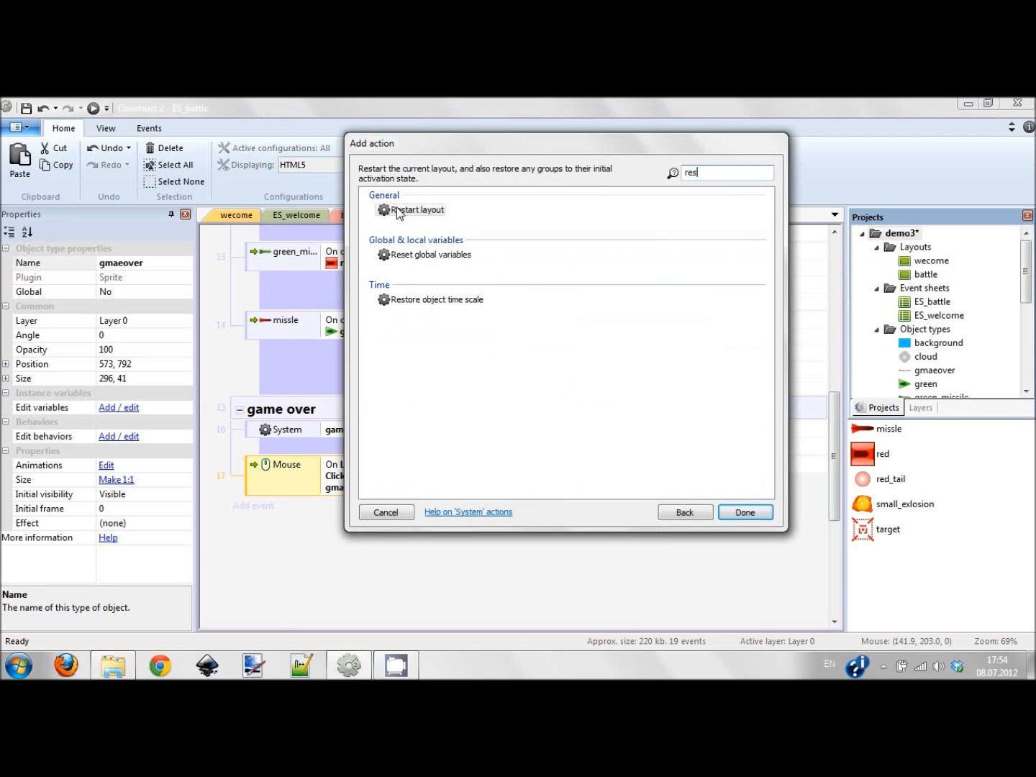
Step: Add System actions: reset global variables to default, then go to the wecome layout
left_click(745, 511)
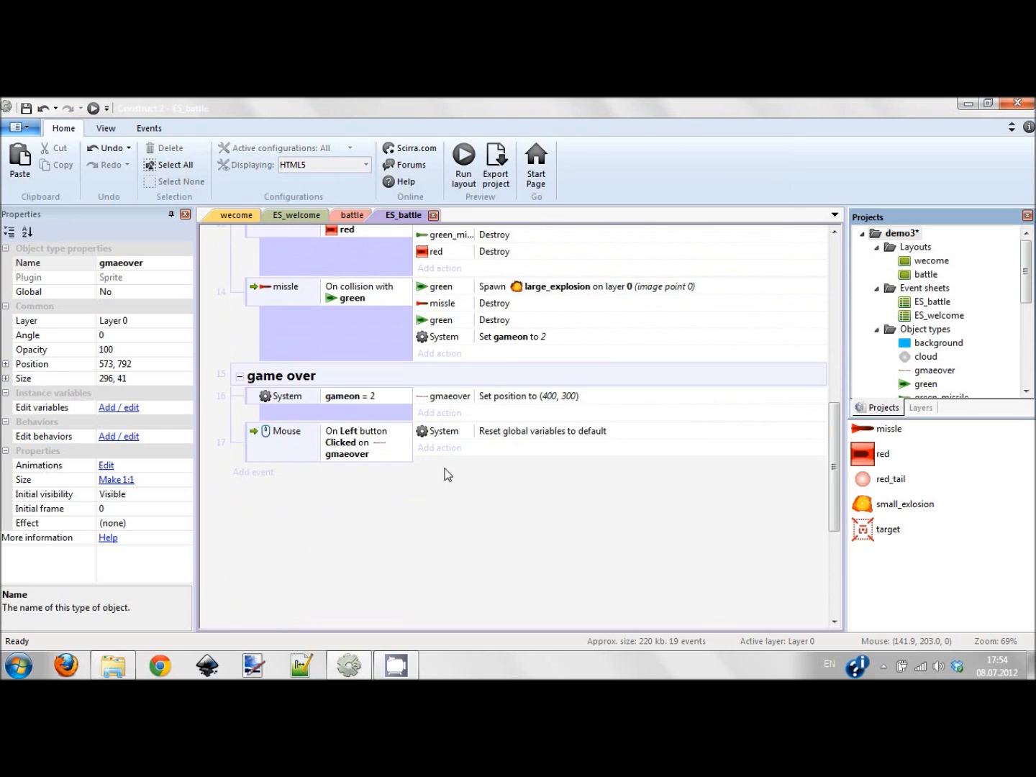
left_click(439, 447)
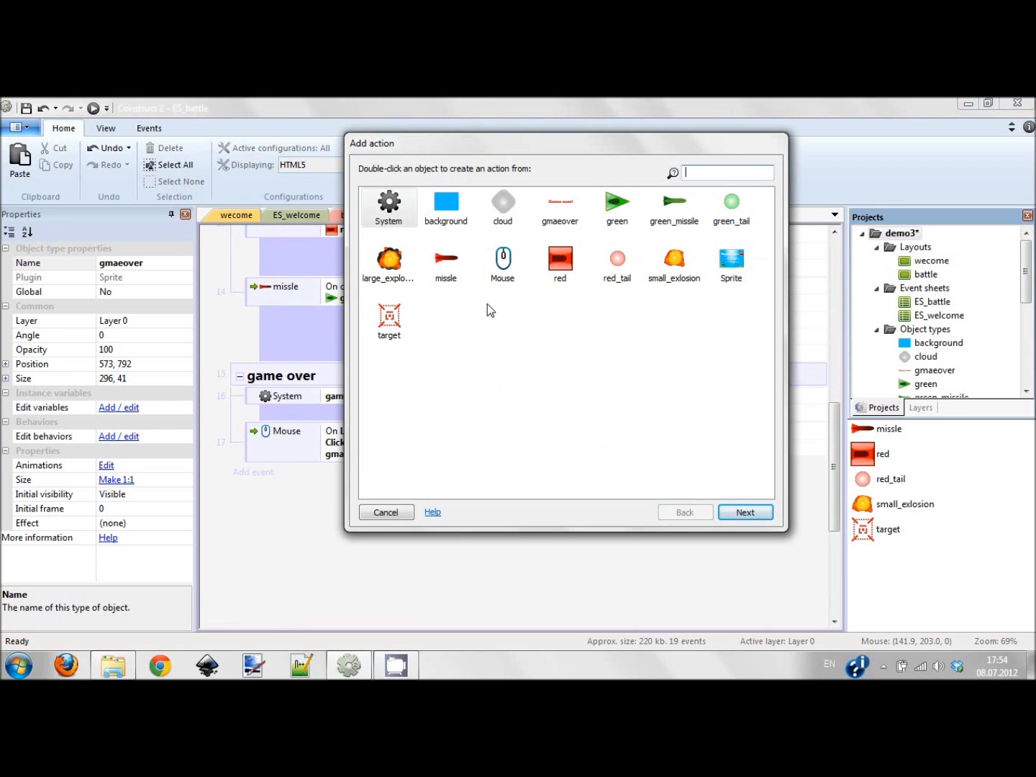
mouse_move(460, 283)
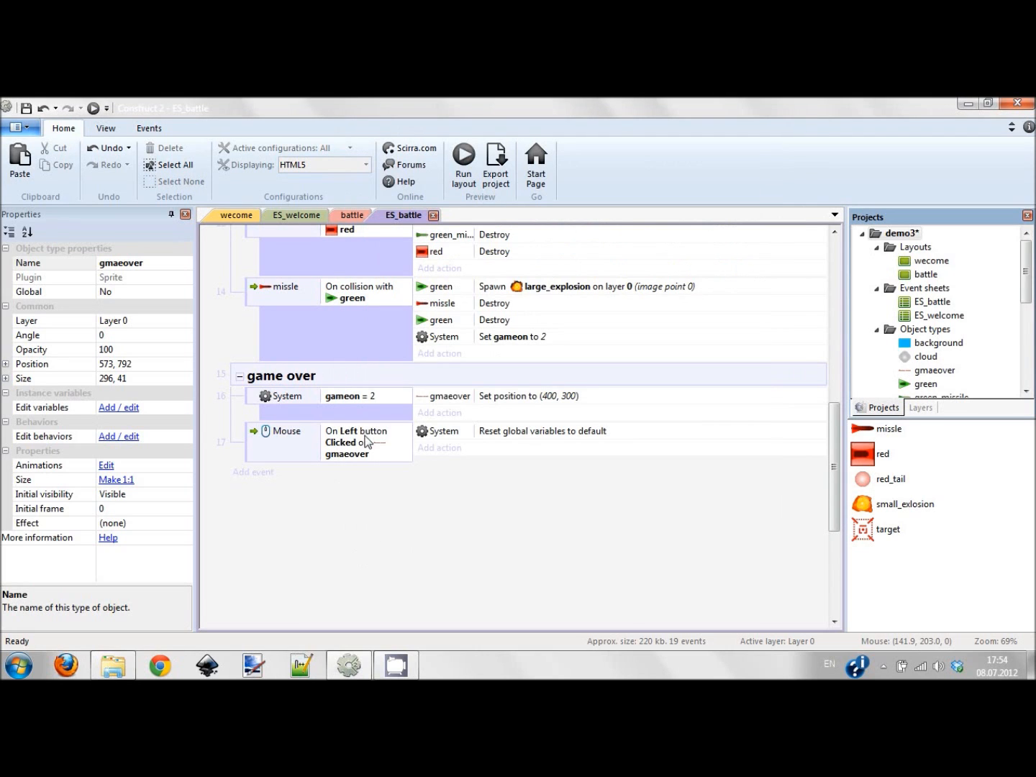
left_click(440, 448)
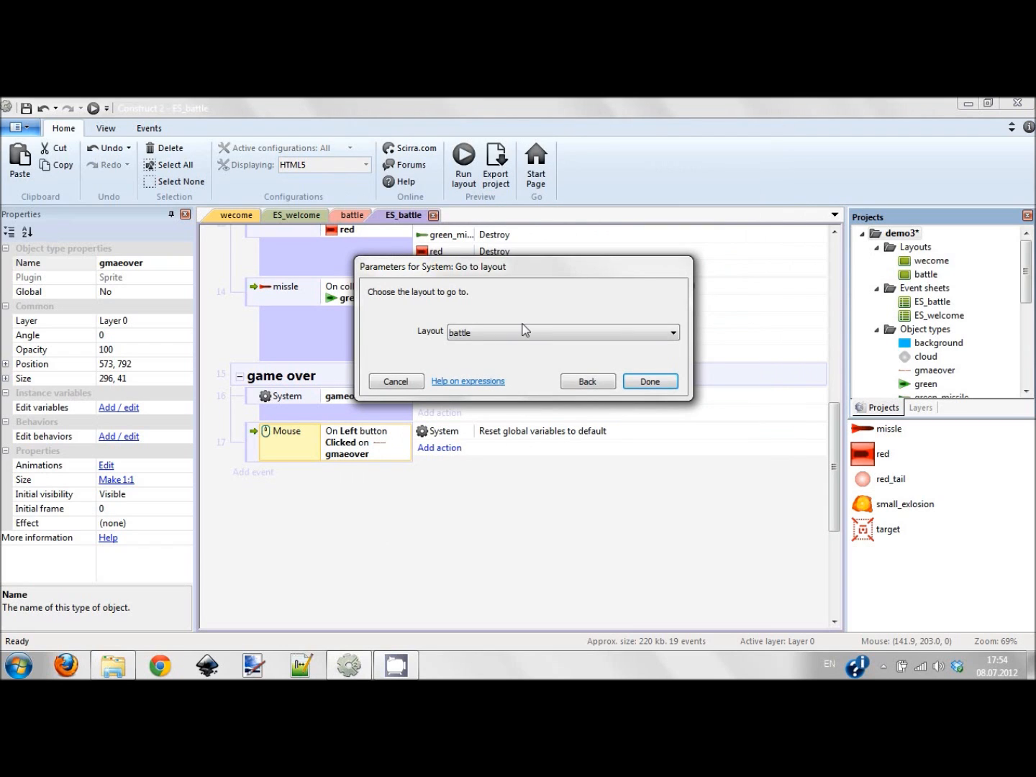
left_click(649, 381)
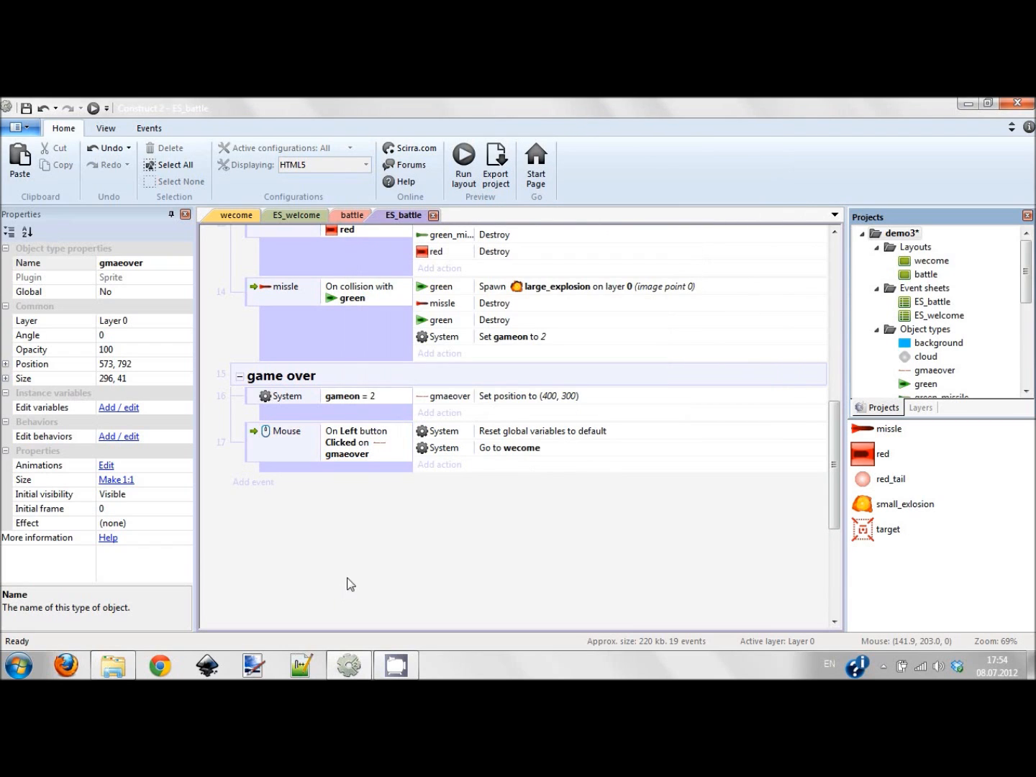
Step: Collapse the game over group and bring up event sheet options below the groups
left_click(240, 376)
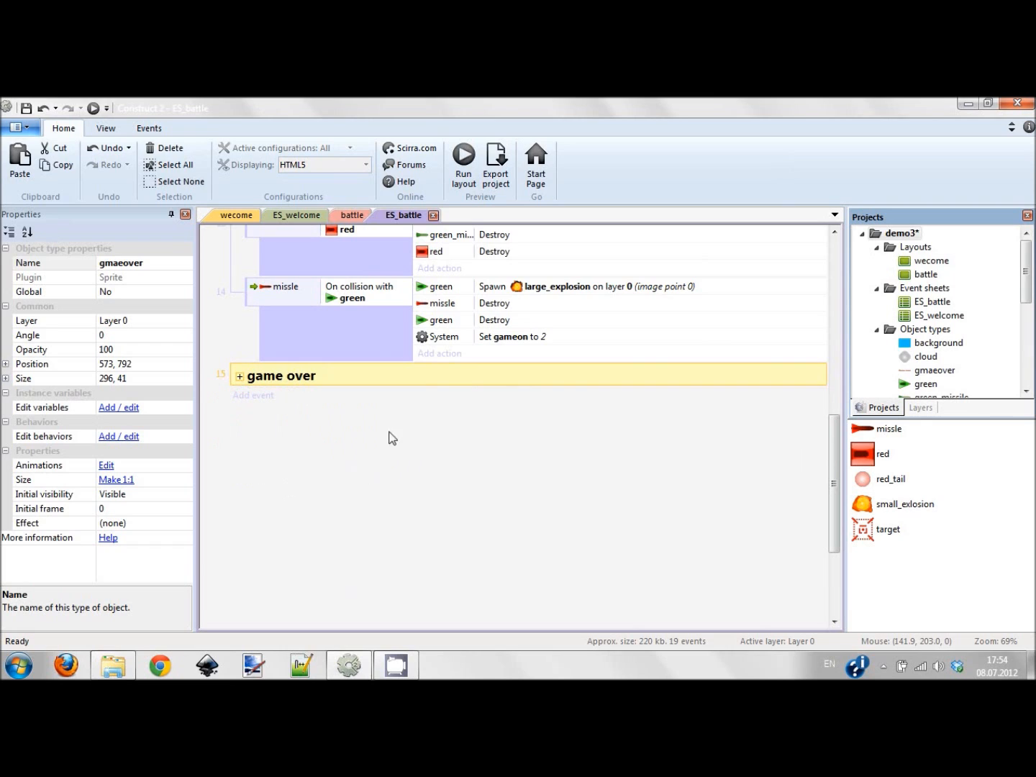
right_click(392, 438)
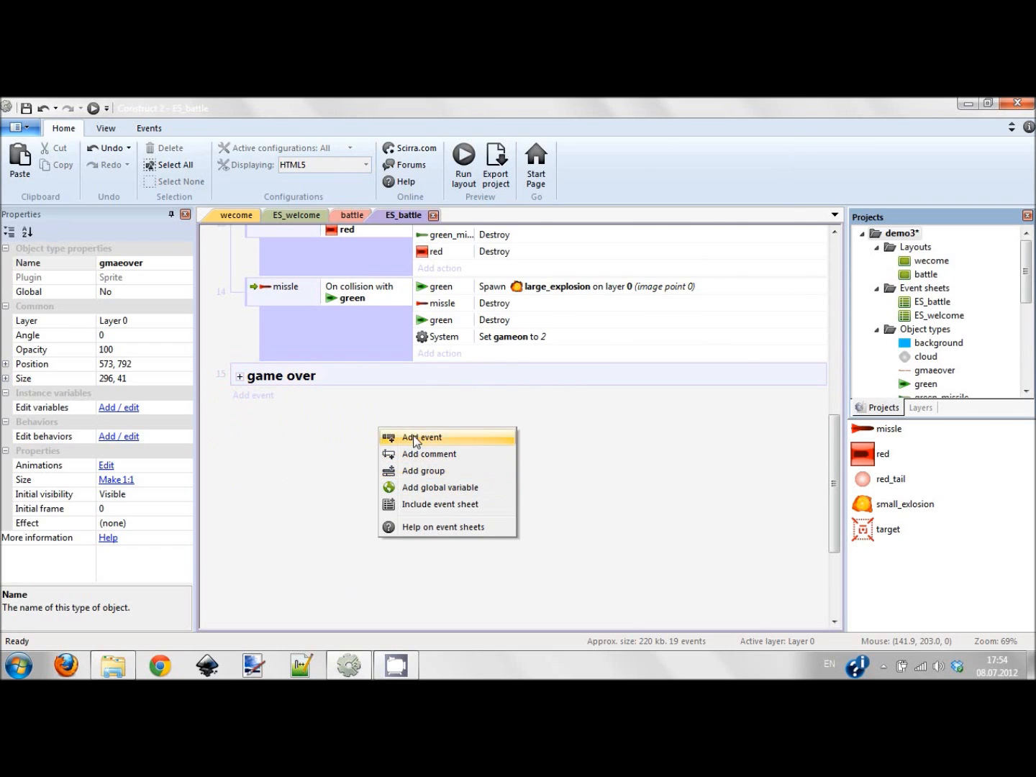
Step: Add a new event group named scoring below the game over group
left_click(421, 436)
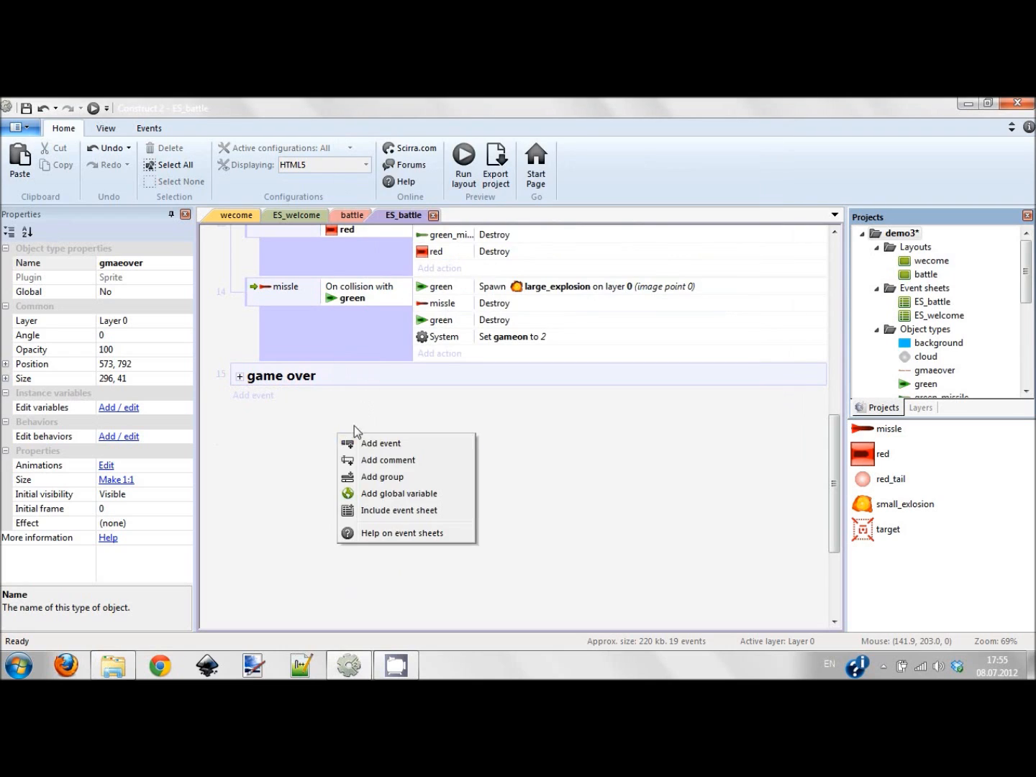
left_click(383, 476)
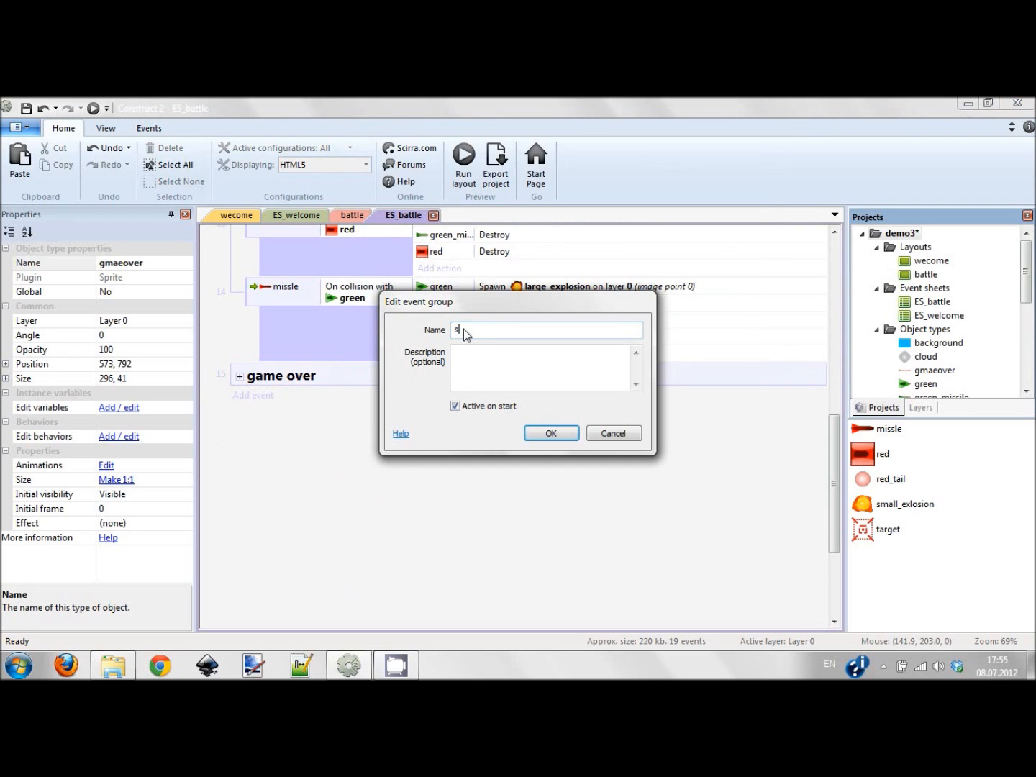
left_click(550, 432)
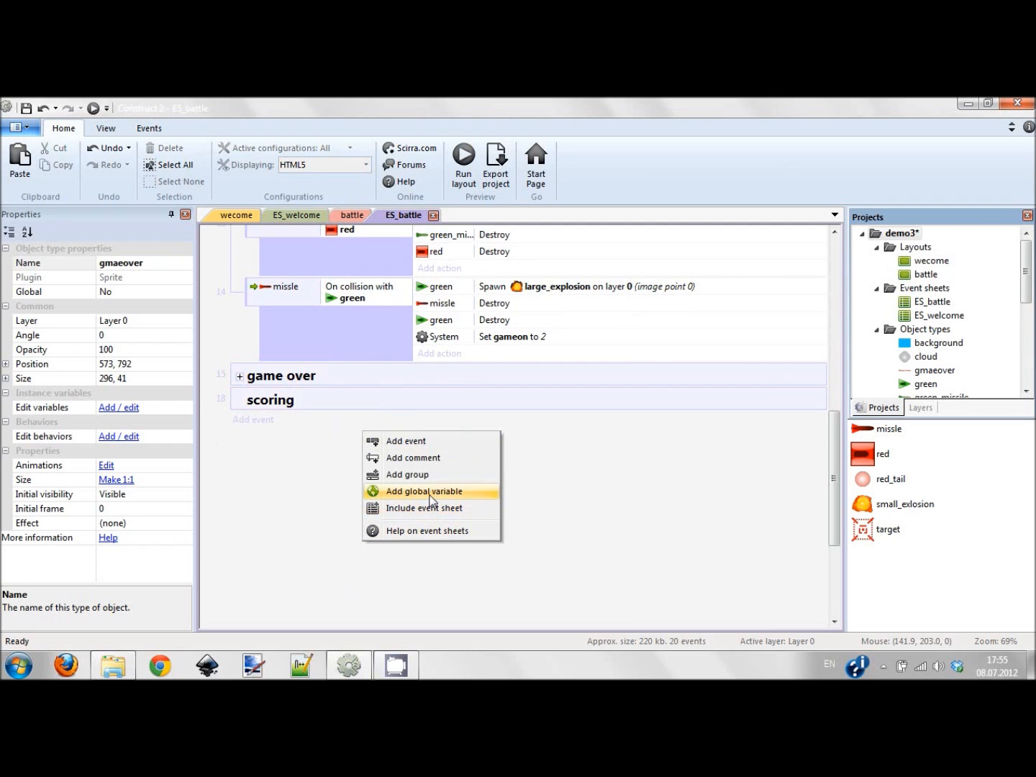
Step: Add a Number global variable 'score' with initial value 0
left_click(425, 491)
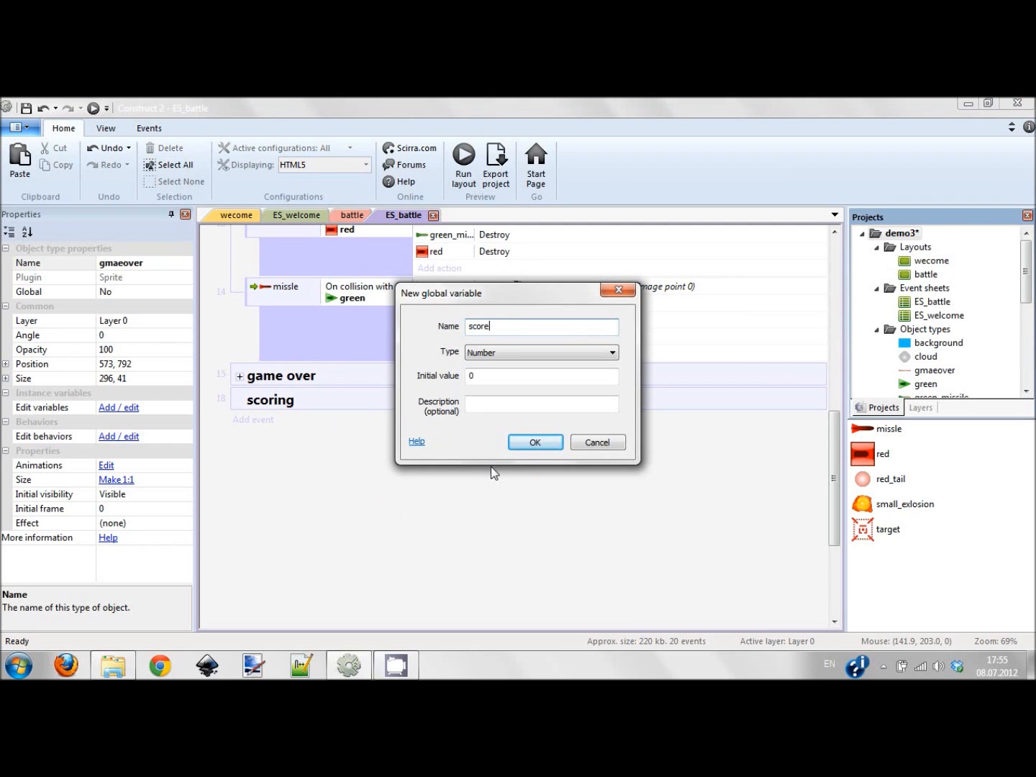
right_click(270, 400)
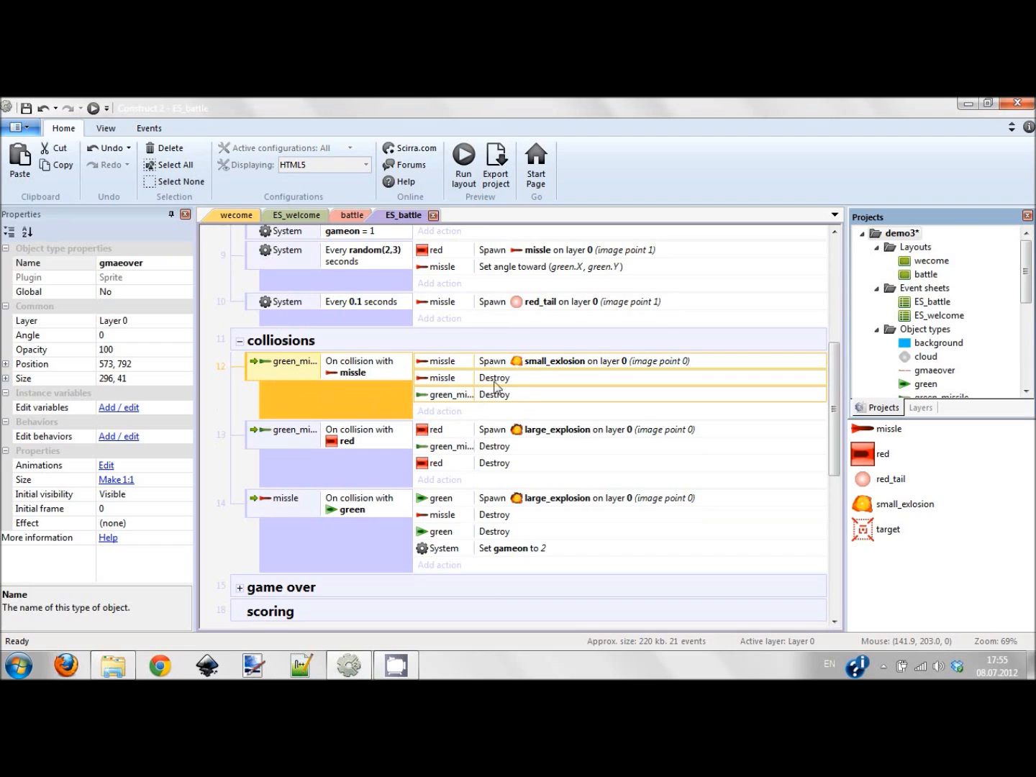
Step: Give the green_missile-hits-red event a System 'Add to' action adding 30 to score
left_click(439, 411)
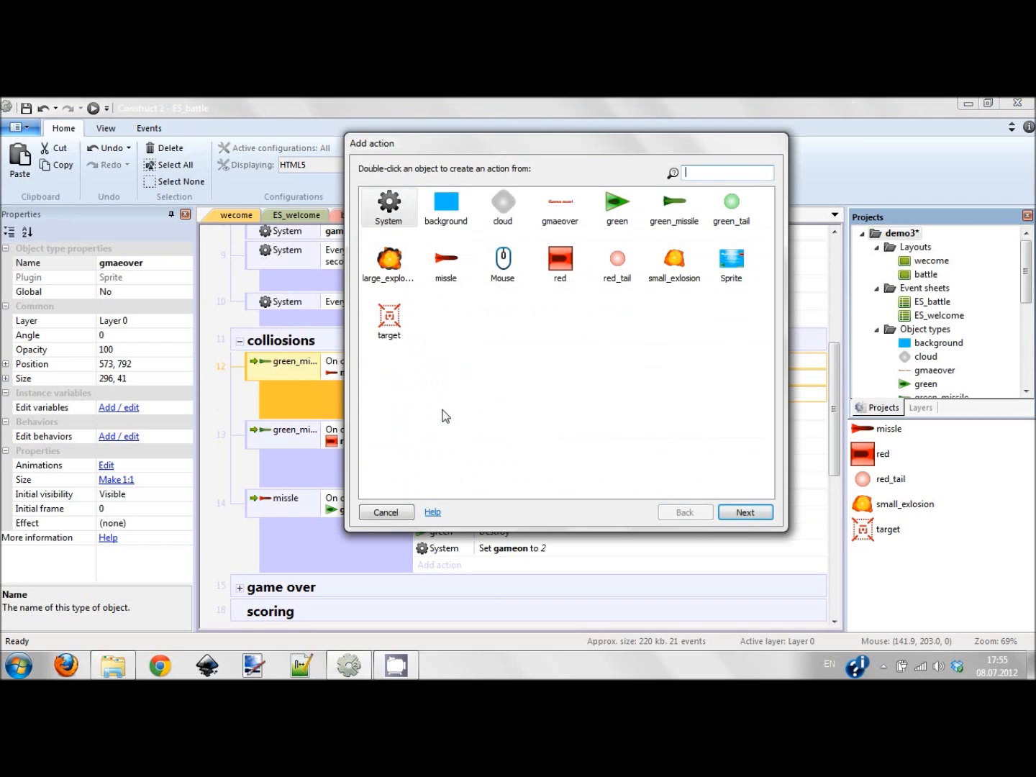
double_click(389, 208)
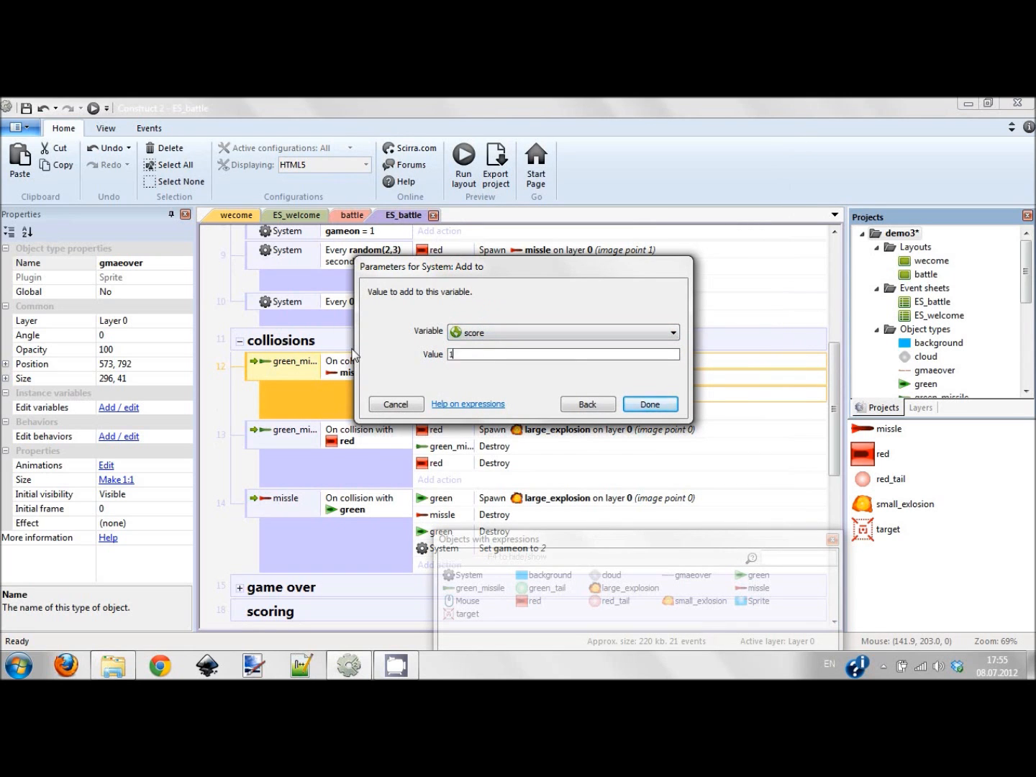
left_click(648, 404)
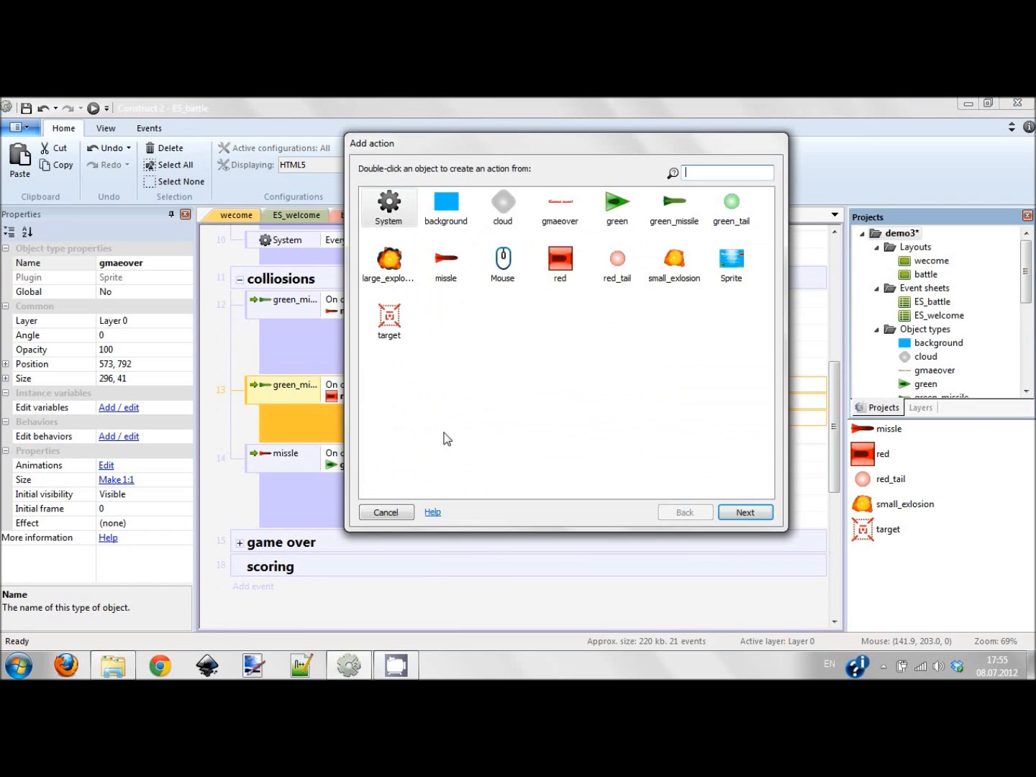
type("add")
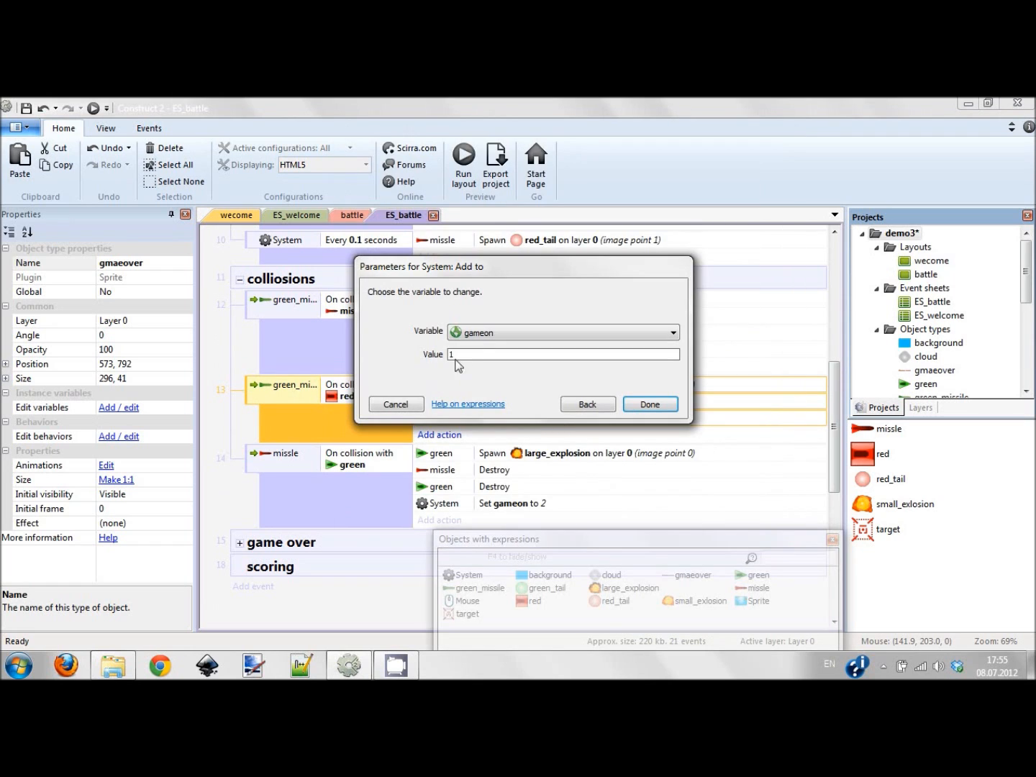
left_click(563, 333)
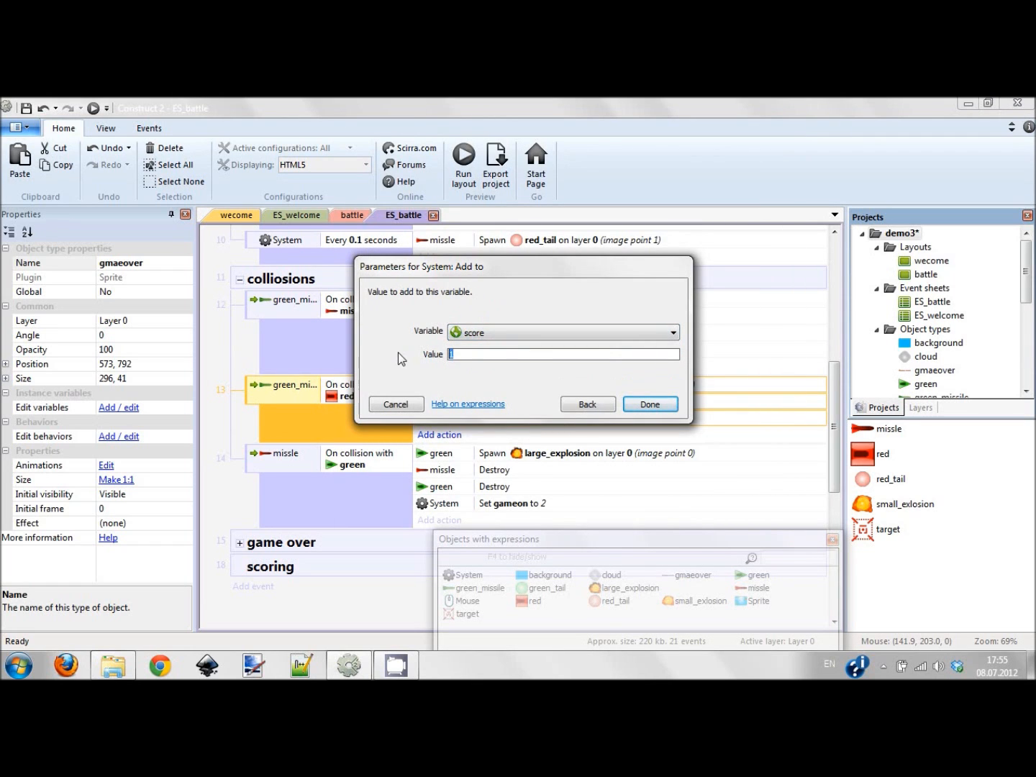
left_click(648, 403)
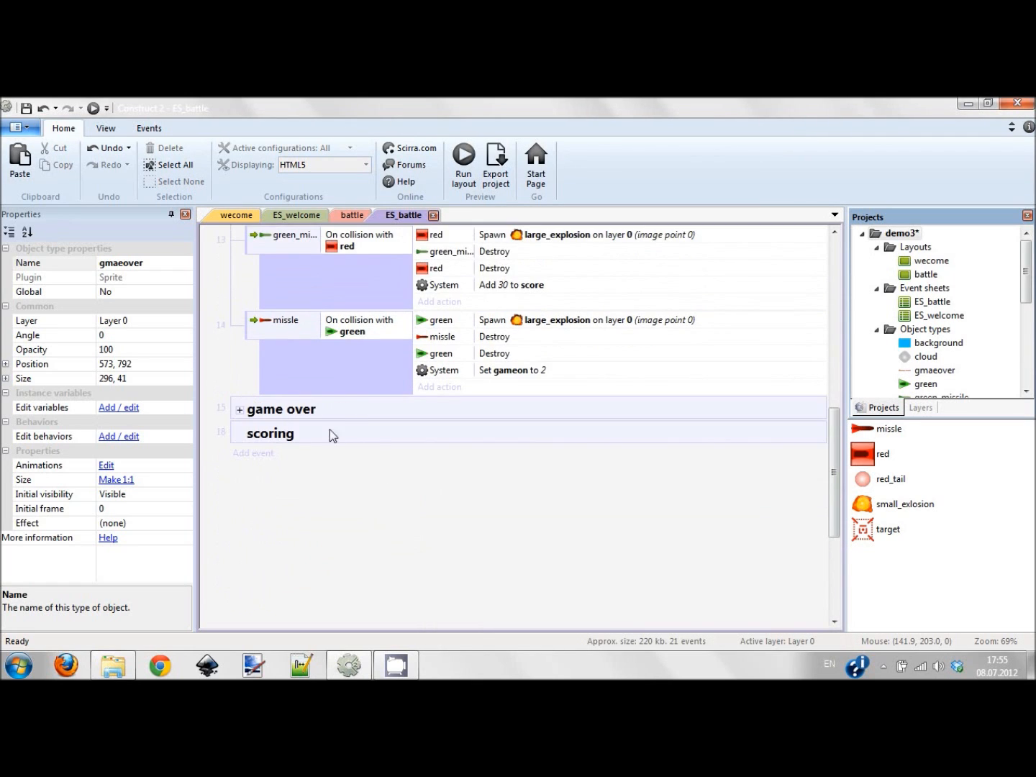
right_click(270, 432)
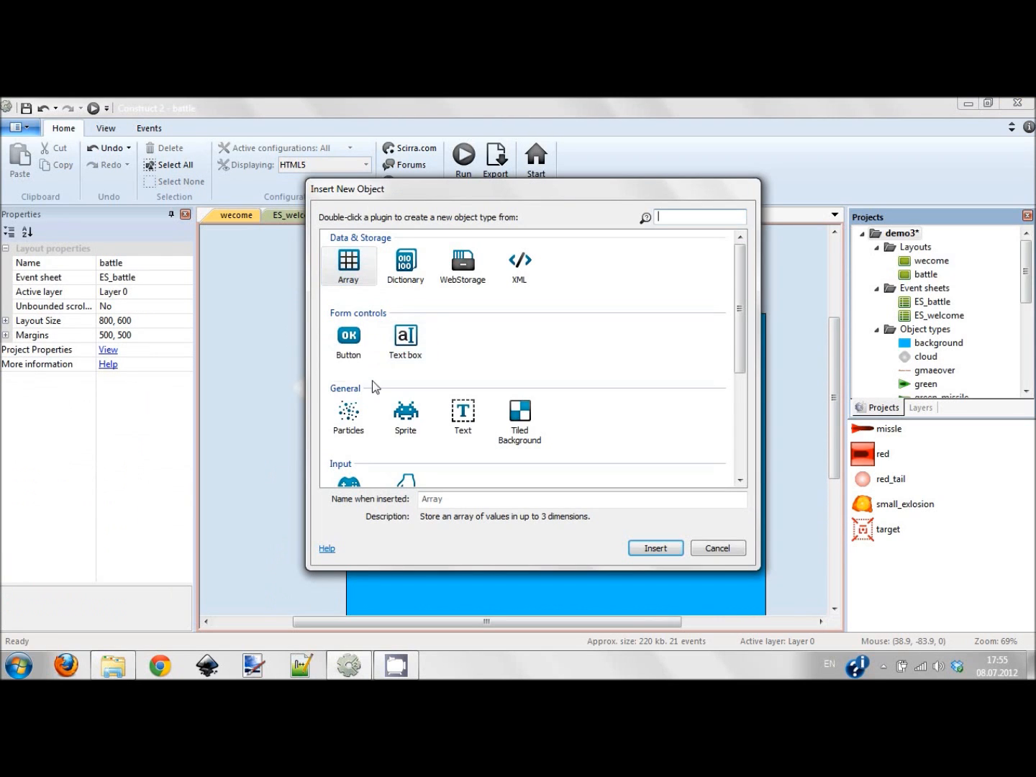
Step: Insert a Text object on the battle layout with white colour and the Broadway font
double_click(463, 414)
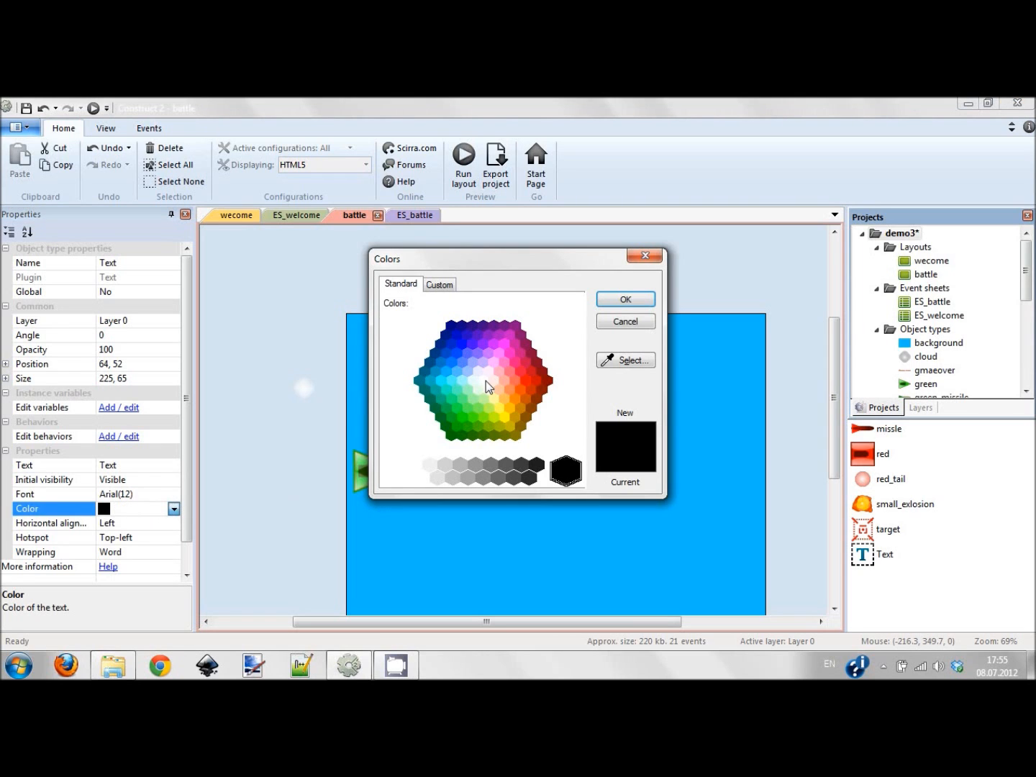
left_click(625, 299)
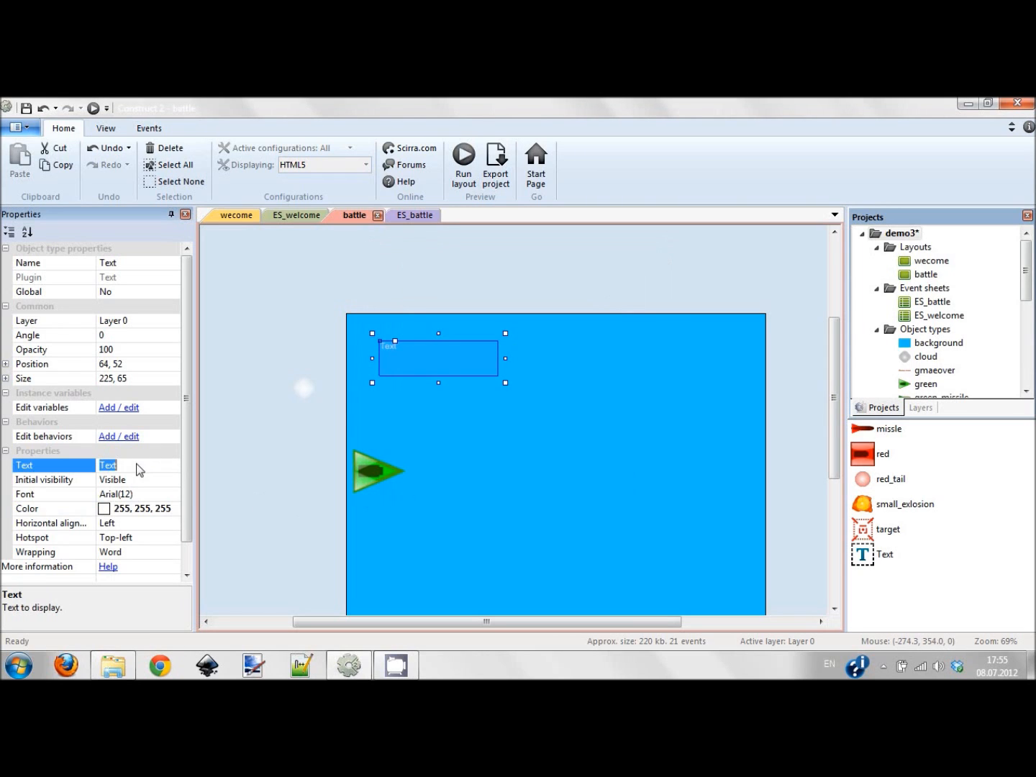
left_click(54, 494)
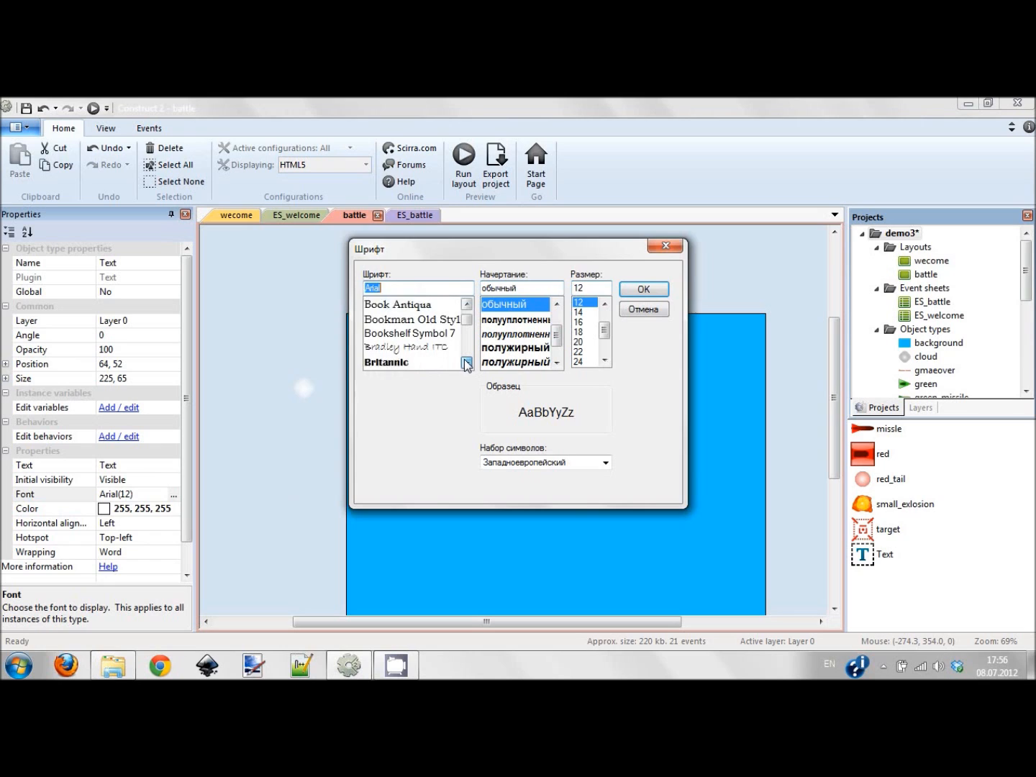
scroll("down", 3)
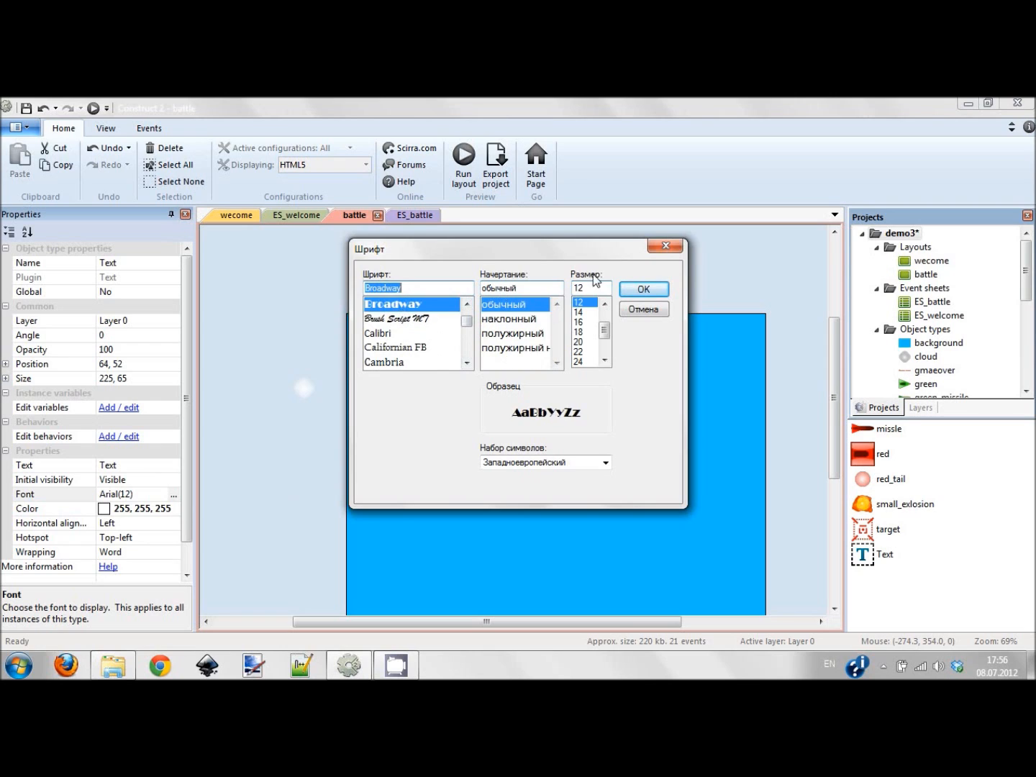
left_click(643, 288)
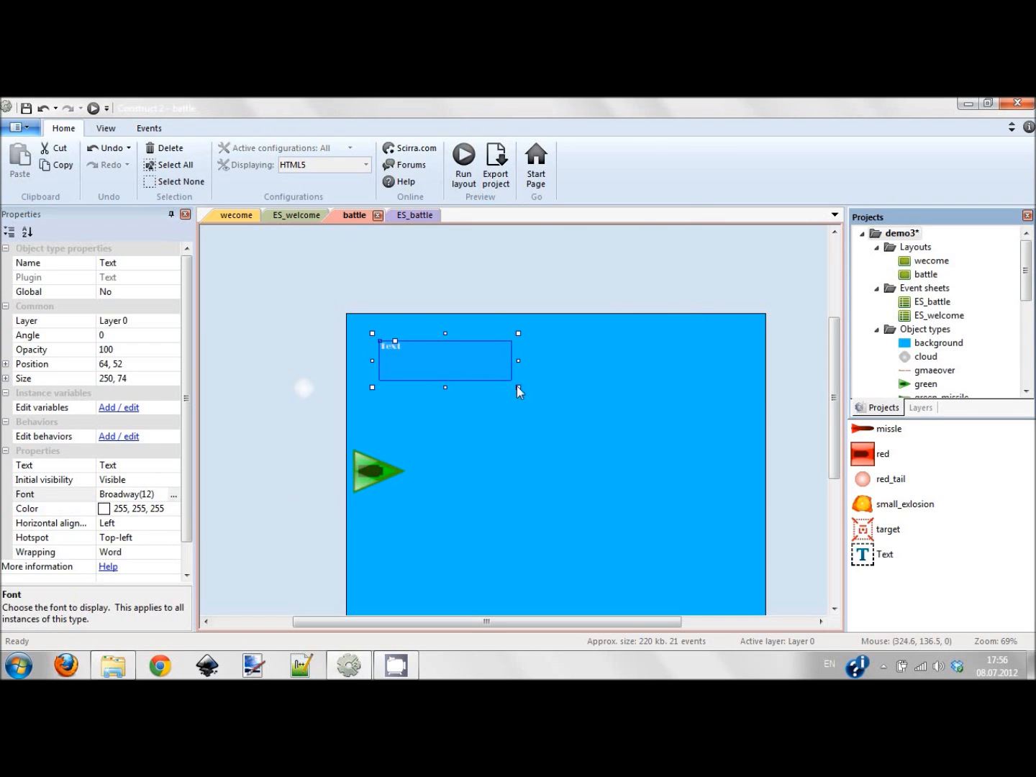
left_click(175, 494)
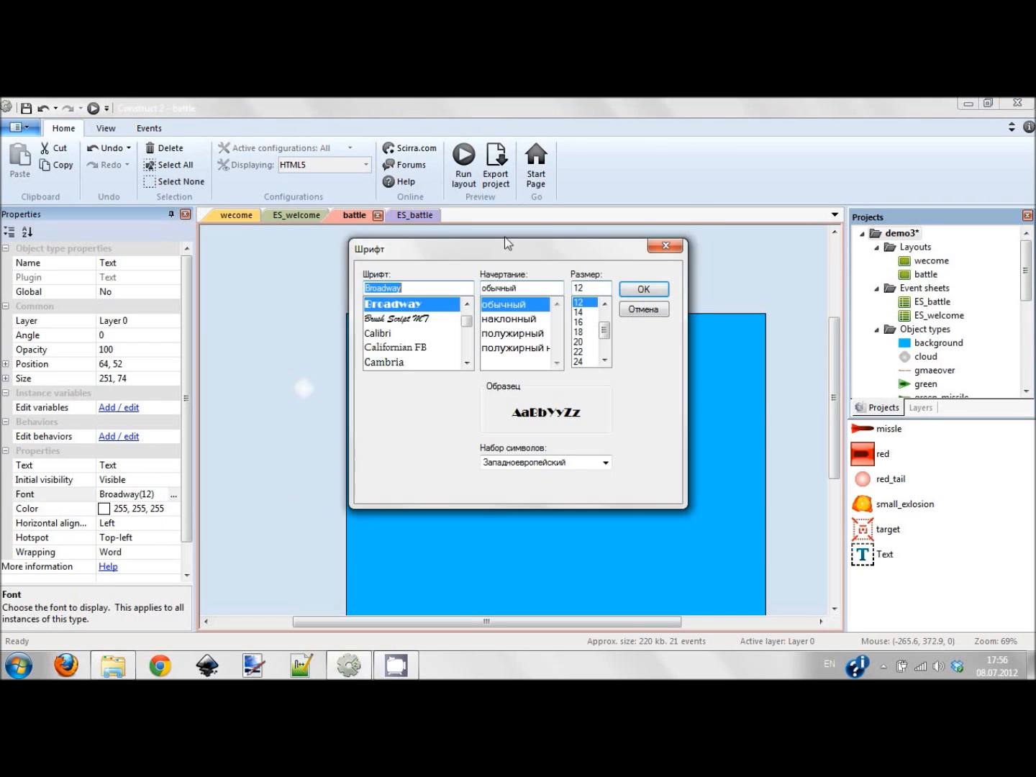
left_click(642, 289)
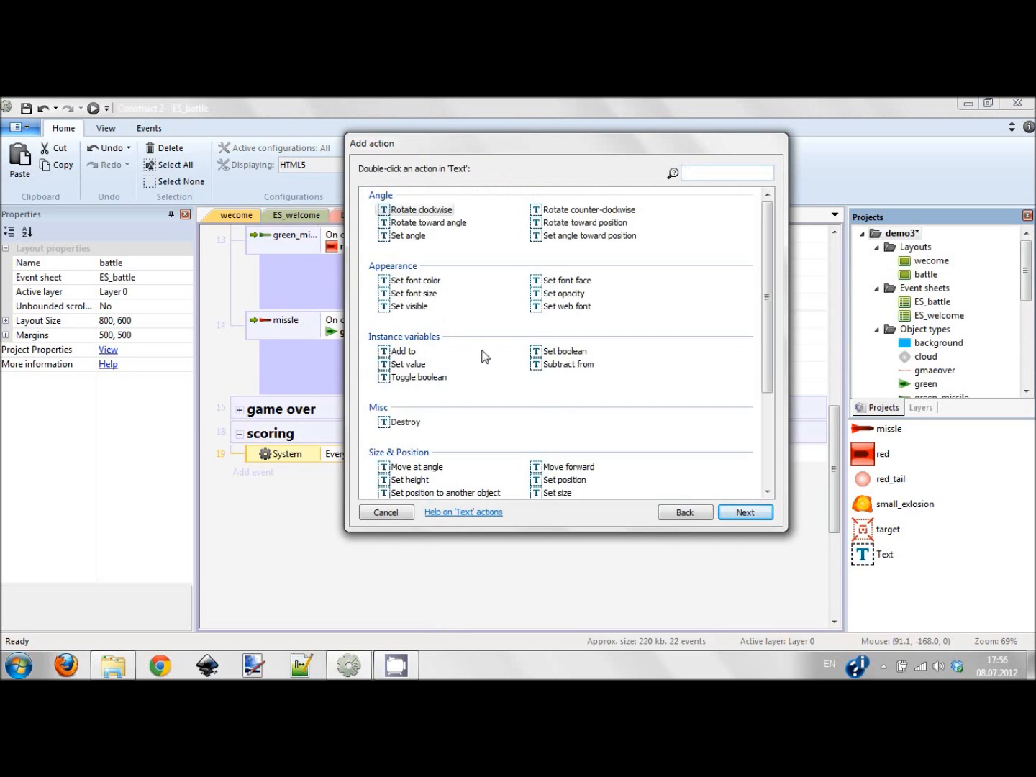
Step: Add a Text 'Set text' action with the expression "Your score: "&score to the every-tick scoring event
type("set te")
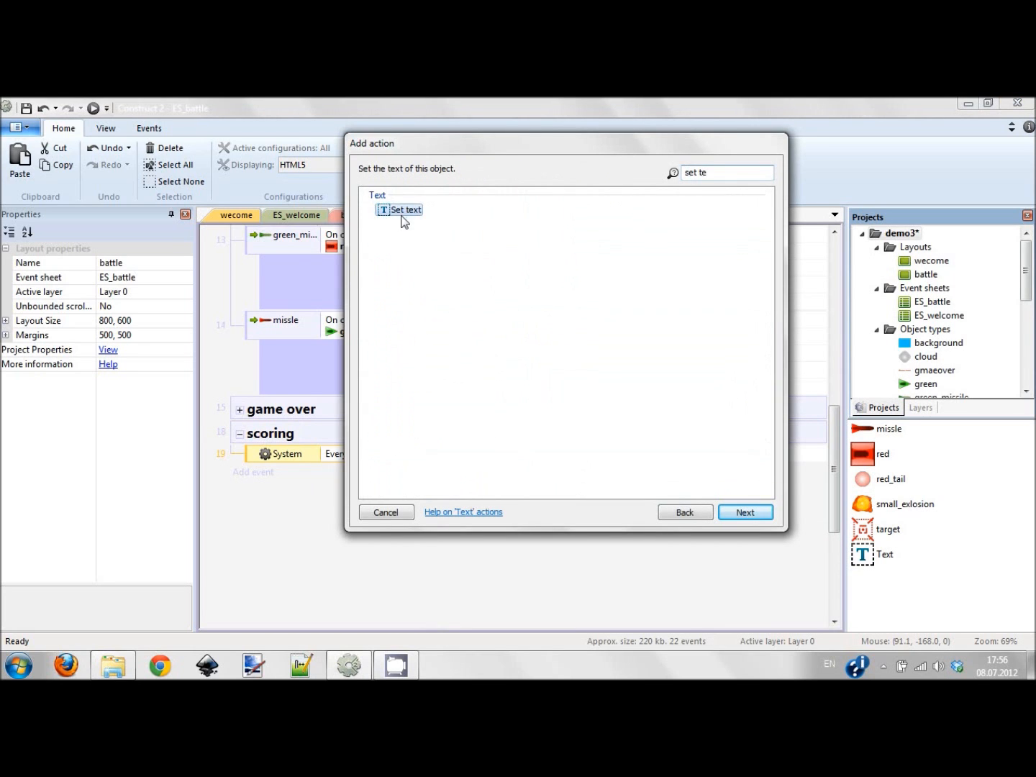
left_click(745, 512)
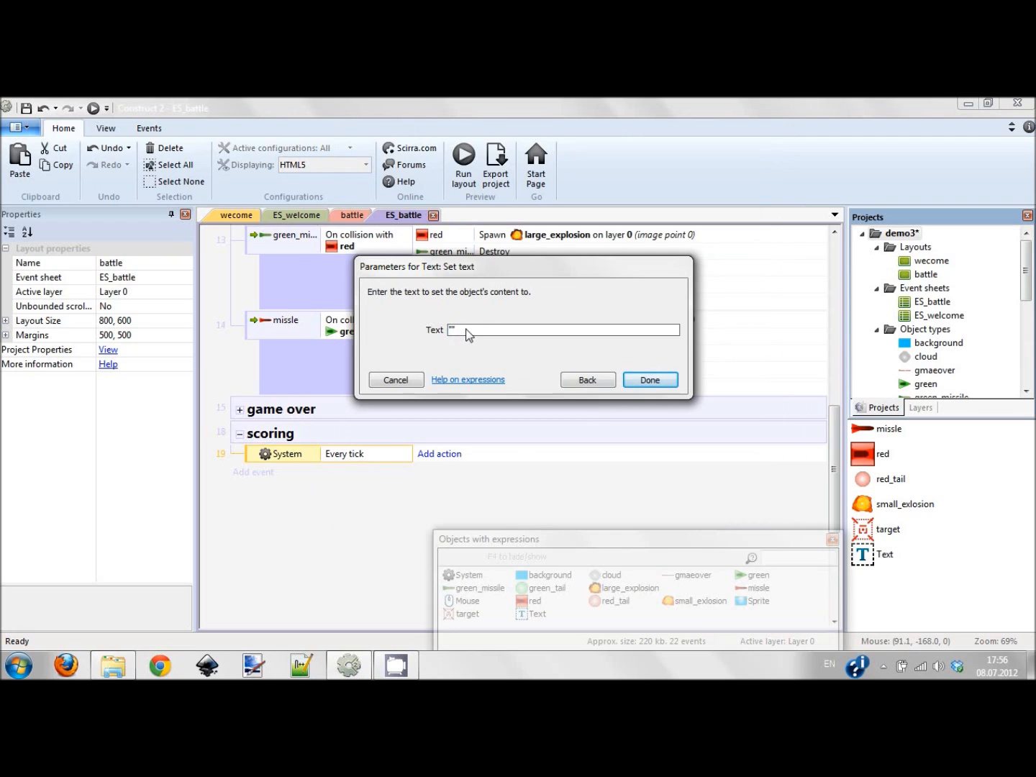
type("Score")
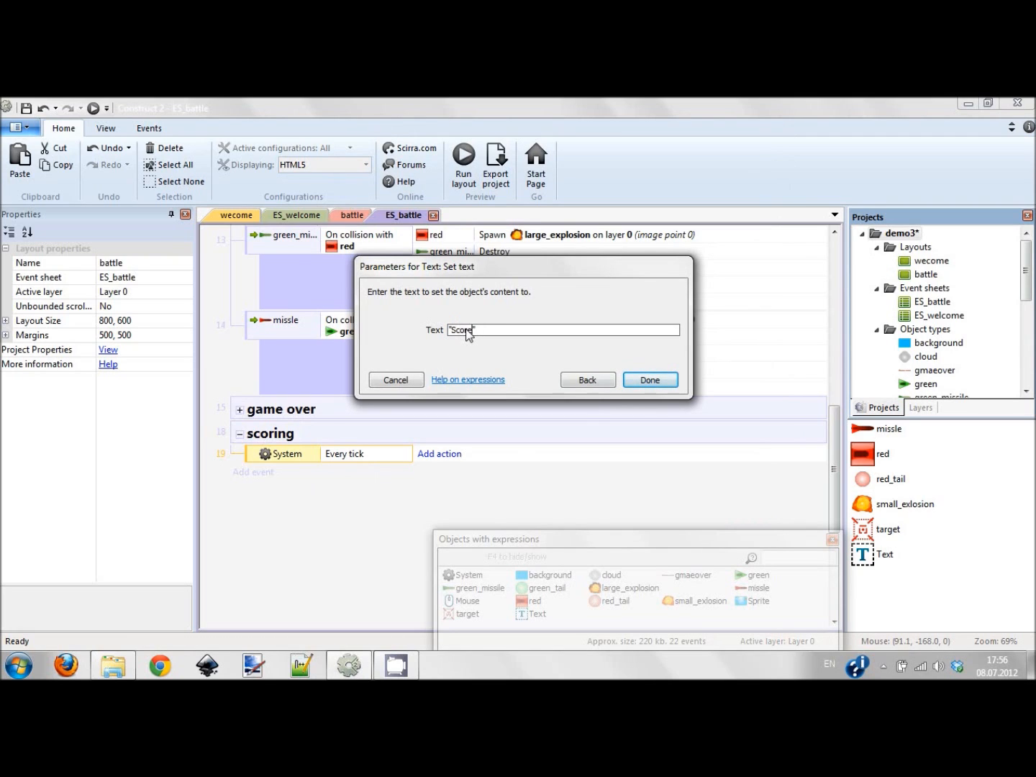
type(":")
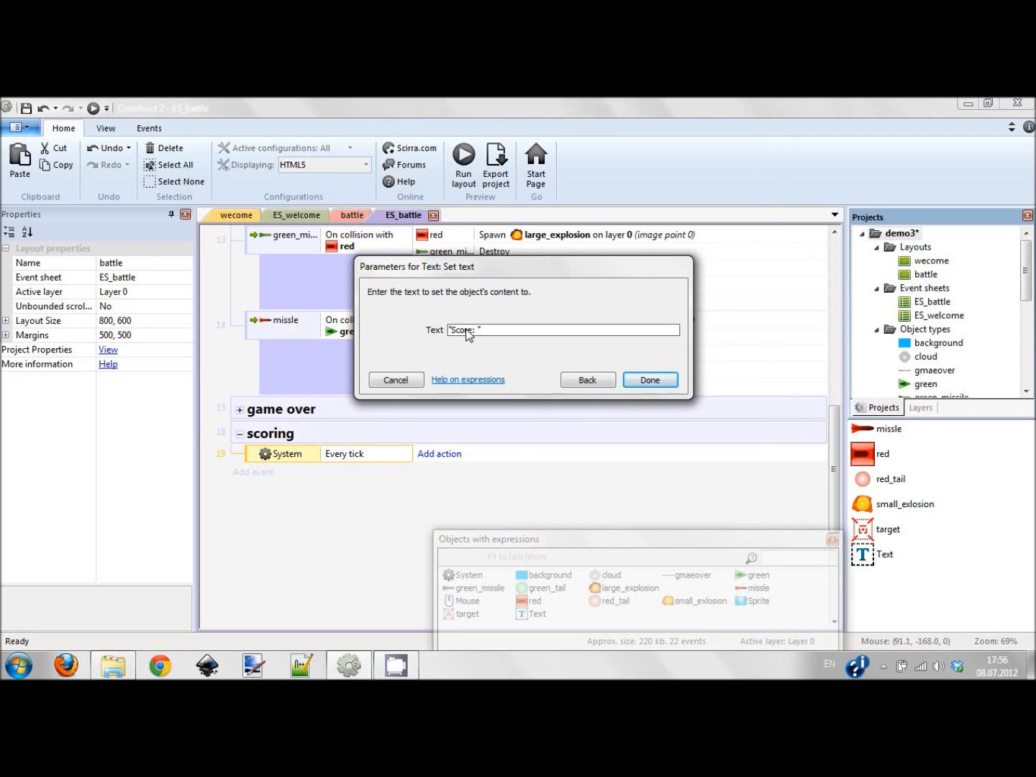
type("1")
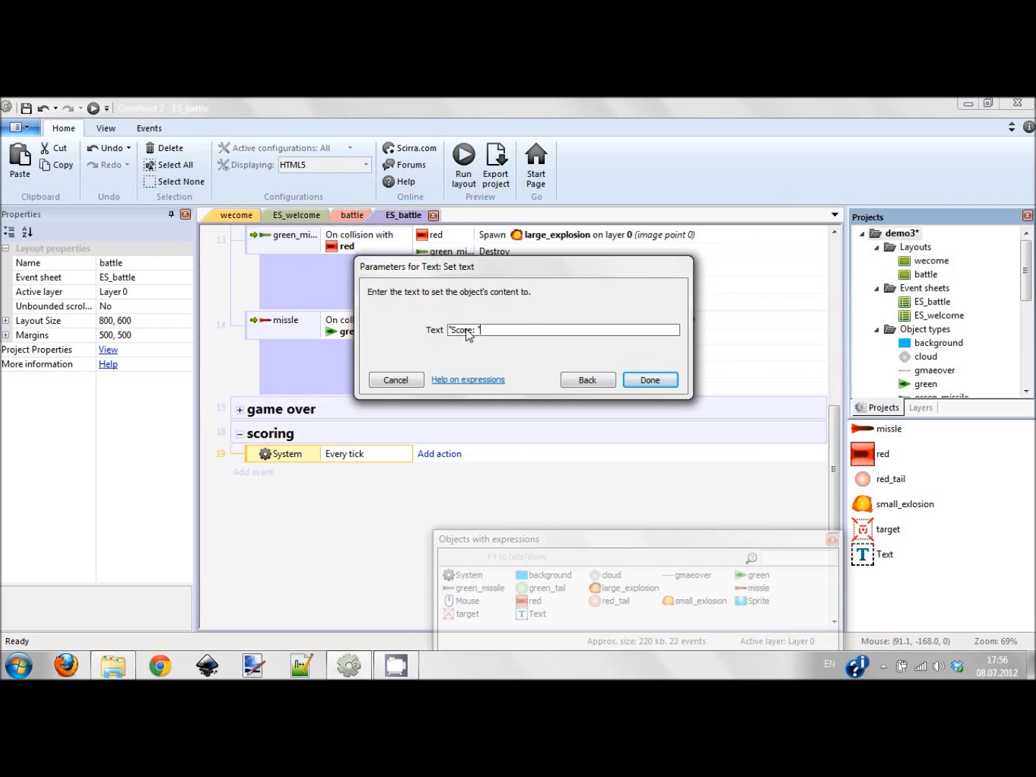
type("&")
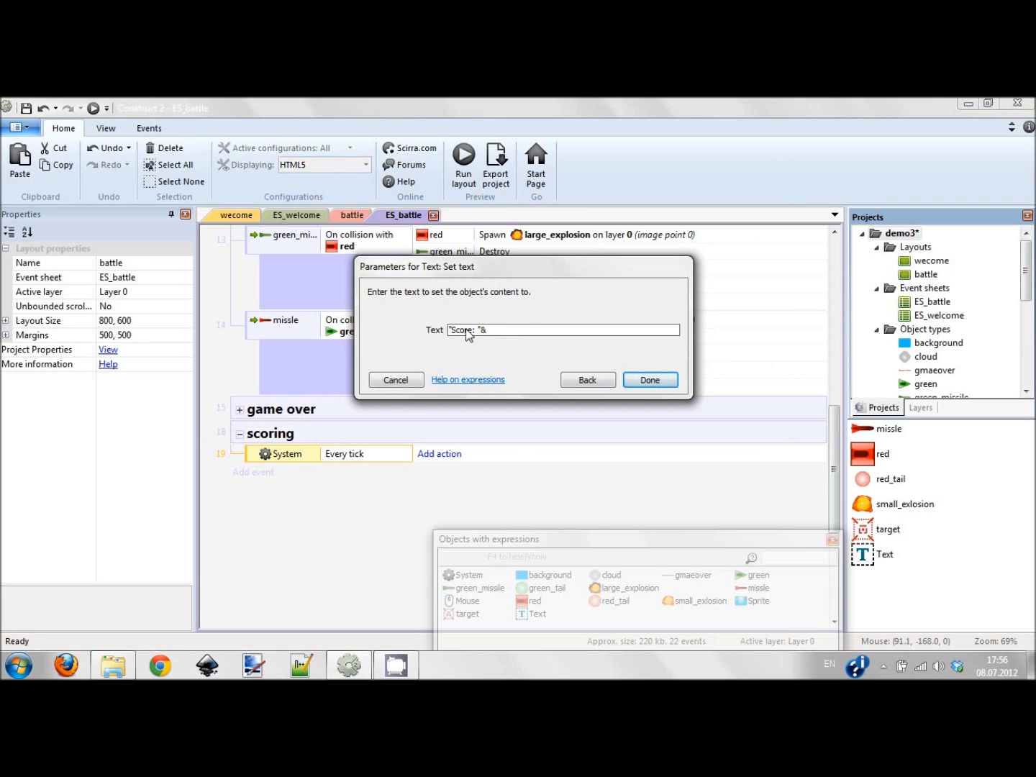
type("score")
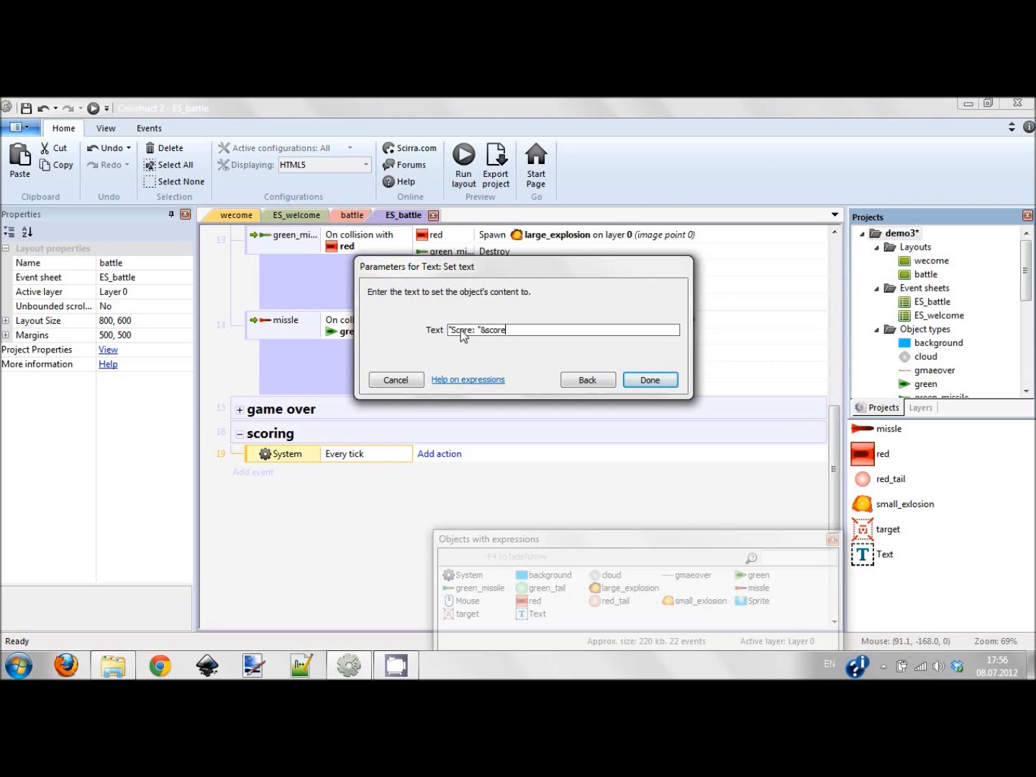
type("Your s")
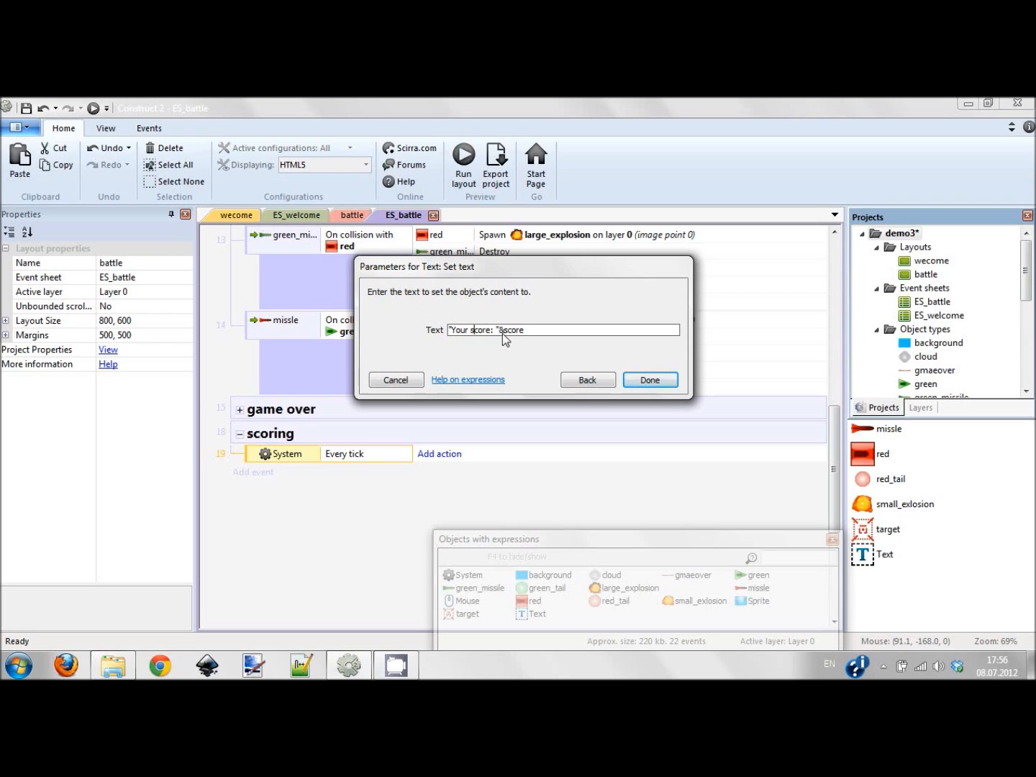
left_click(649, 379)
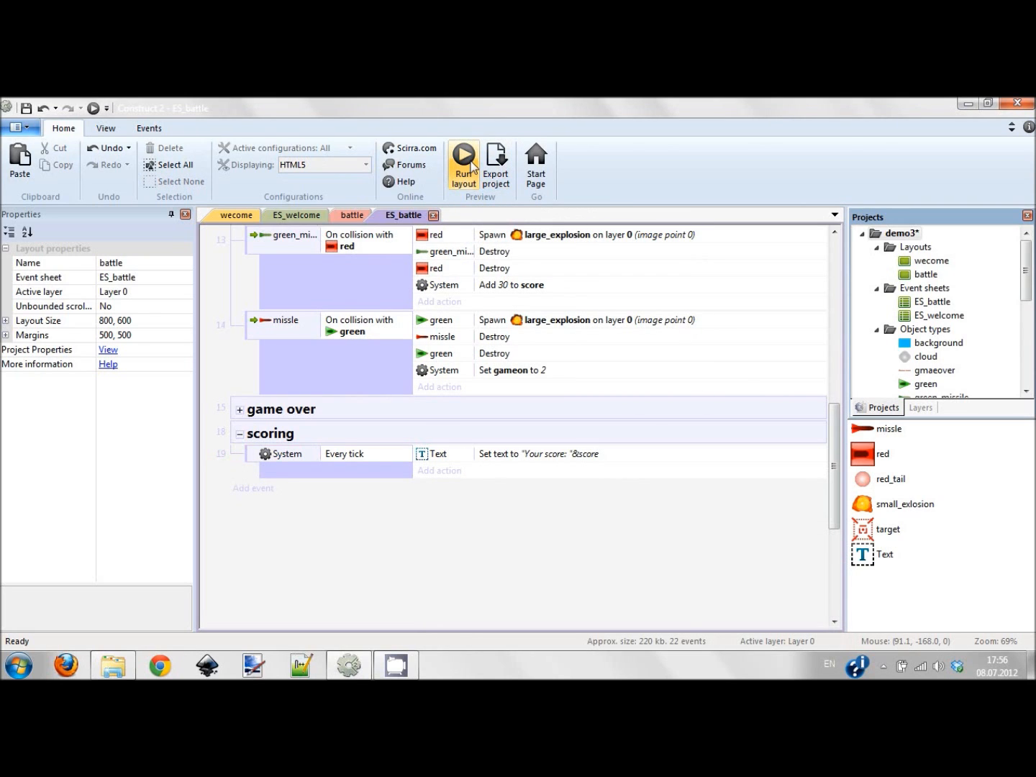
Step: Run a preview showing 'Your score:', close it, and reopen the battle layout
left_click(464, 164)
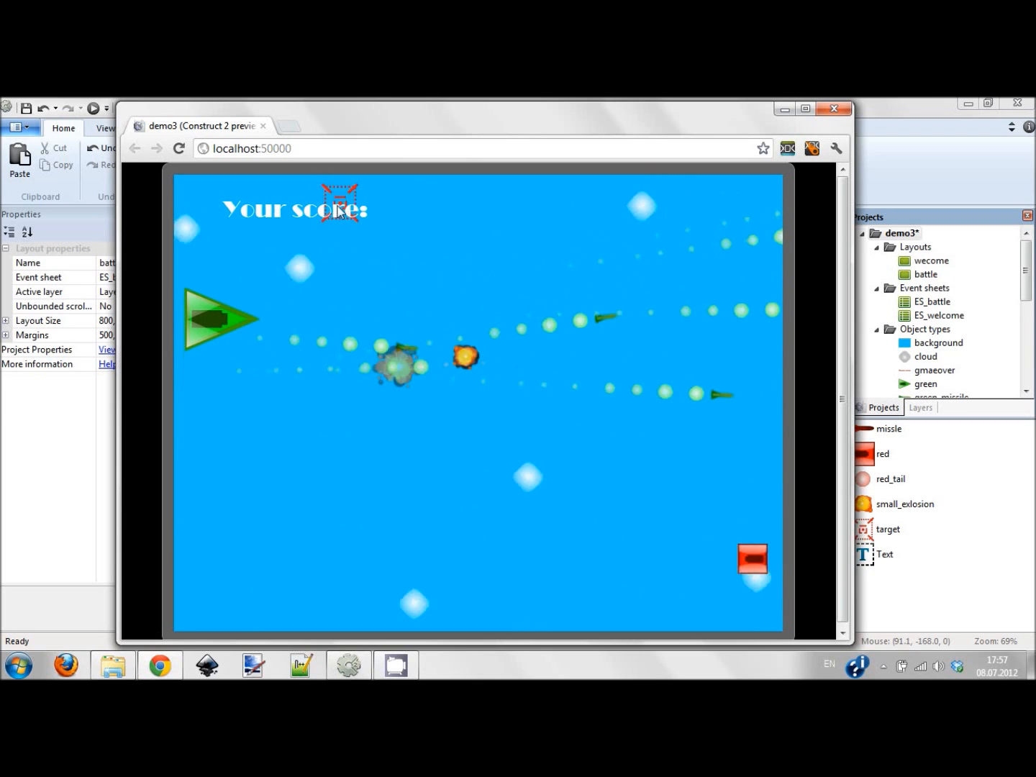
left_click(835, 108)
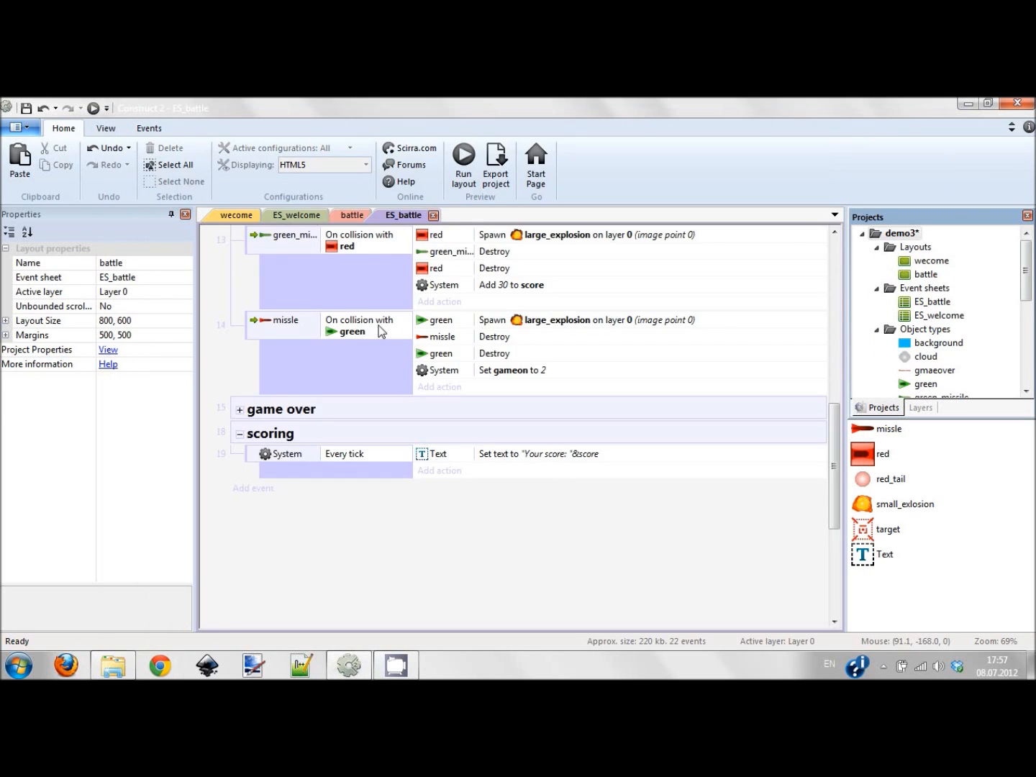
left_click(352, 214)
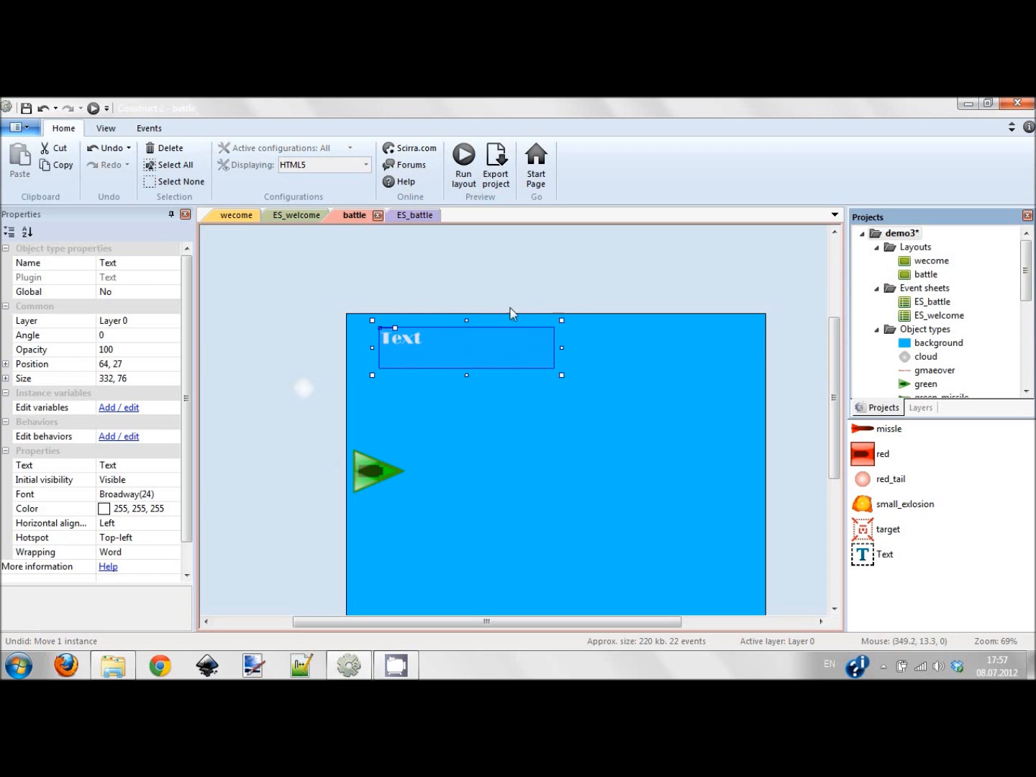
Step: Launch the battle preview again and play, watching the score count up to 130
left_click(403, 215)
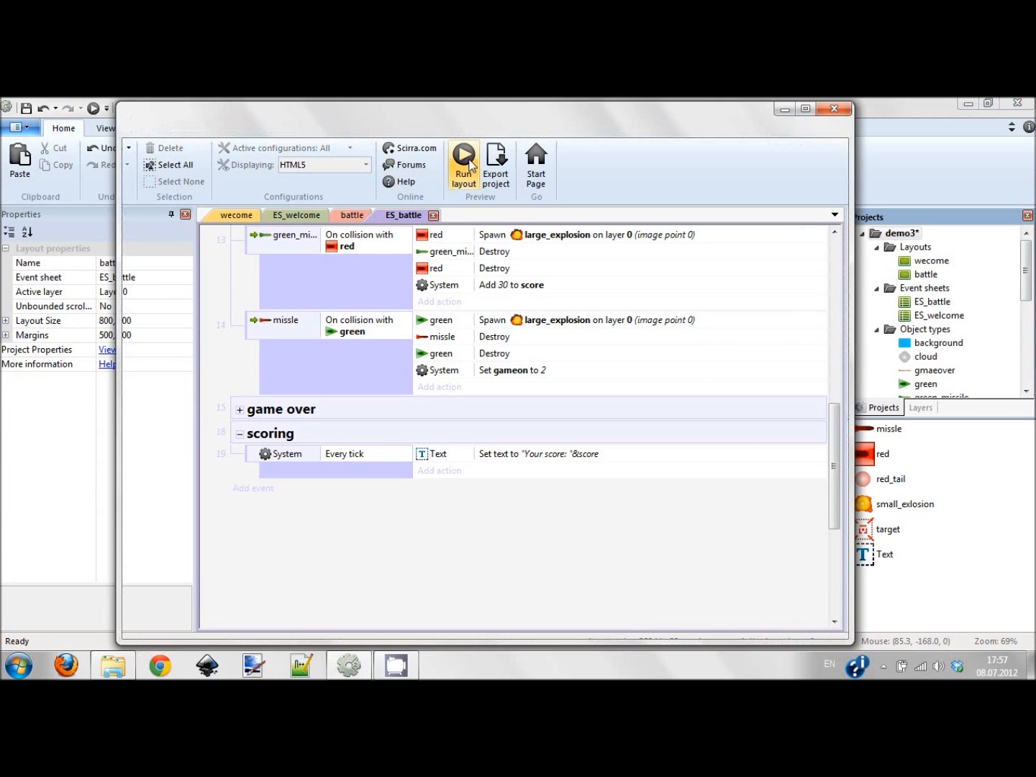
left_click(464, 164)
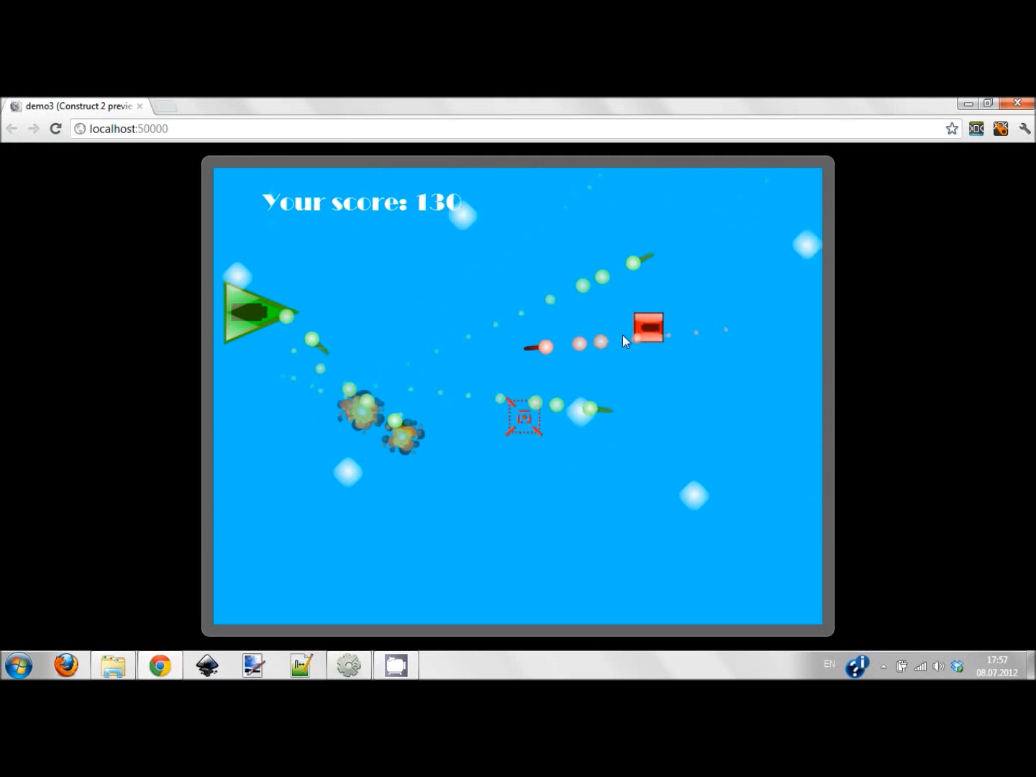
mouse_move(595, 632)
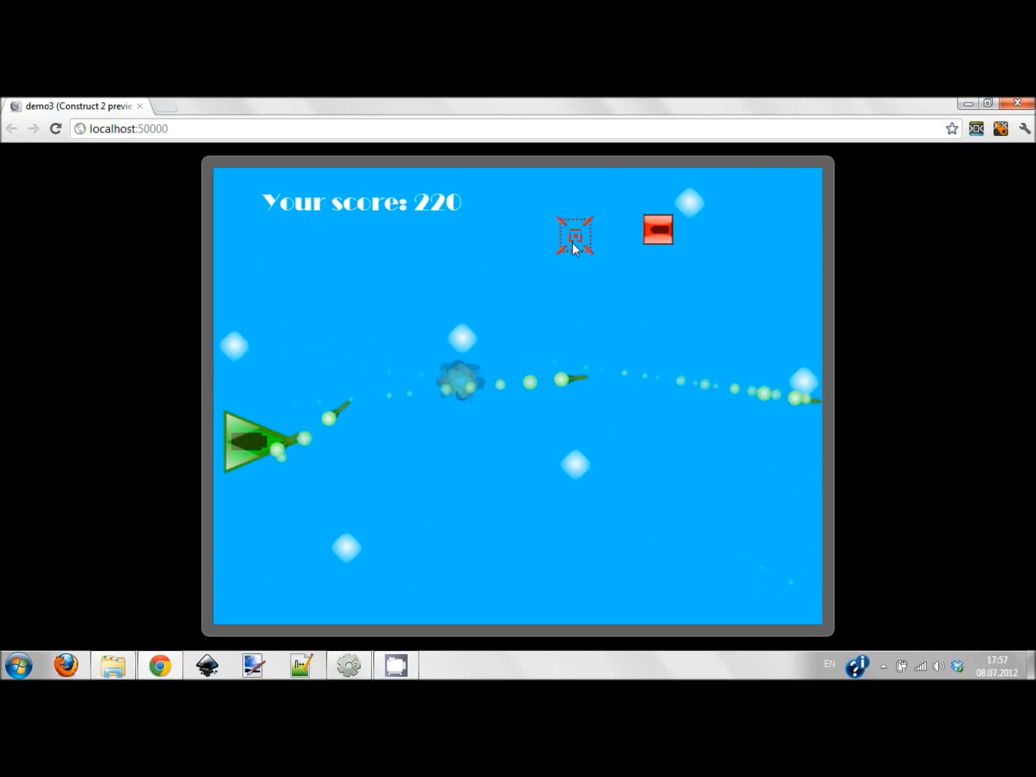
mouse_move(526, 370)
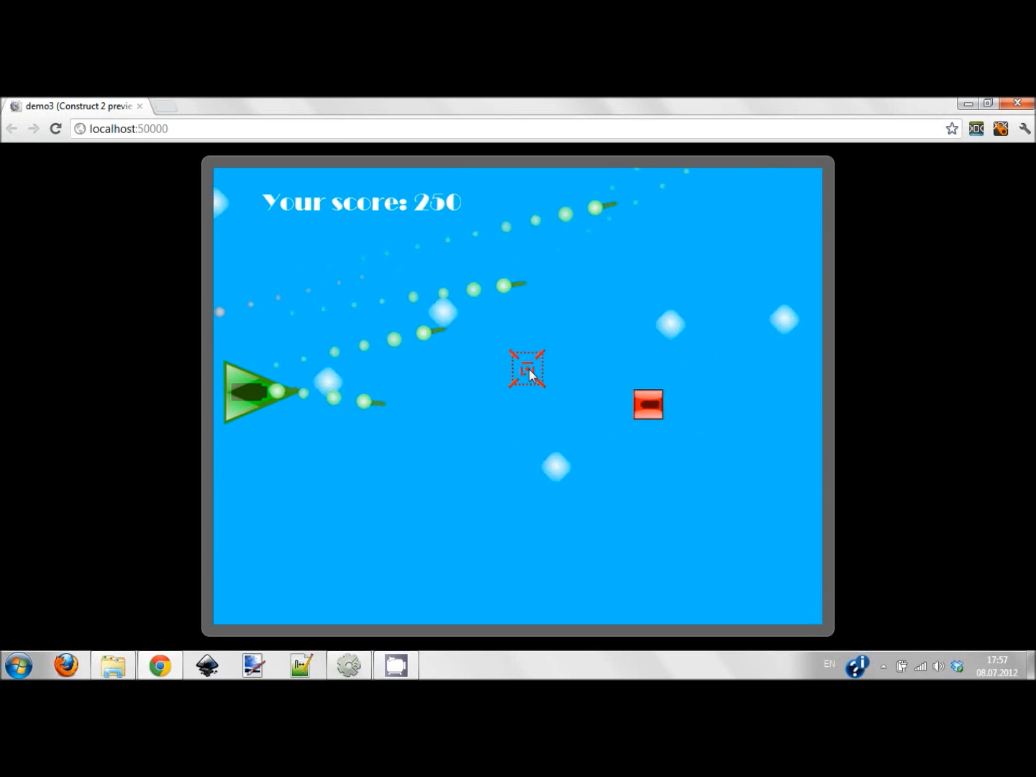